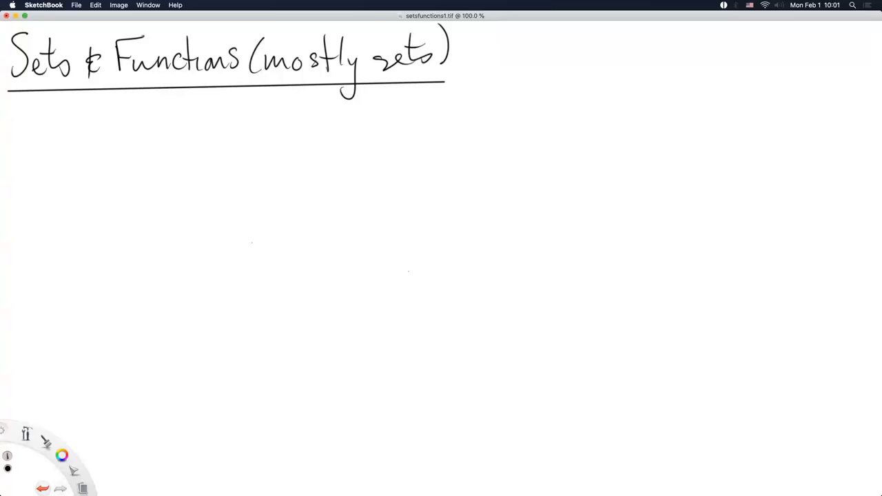
mouse_move(251, 246)
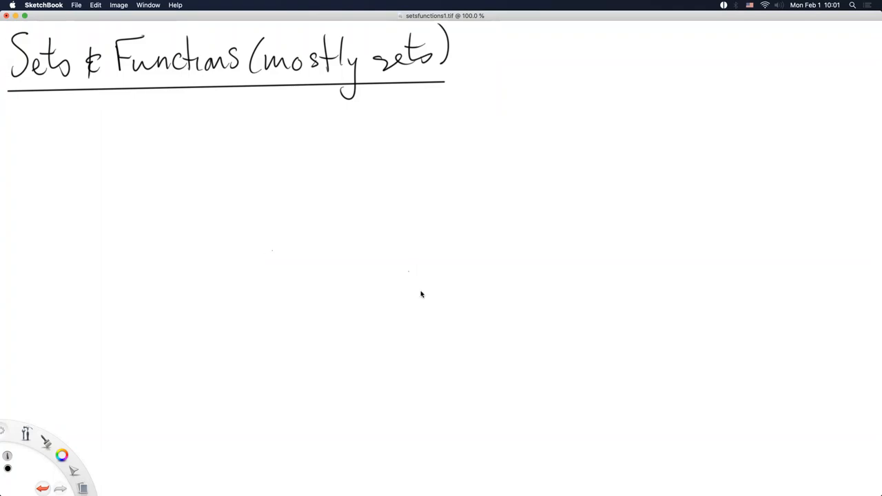
mouse_move(540, 284)
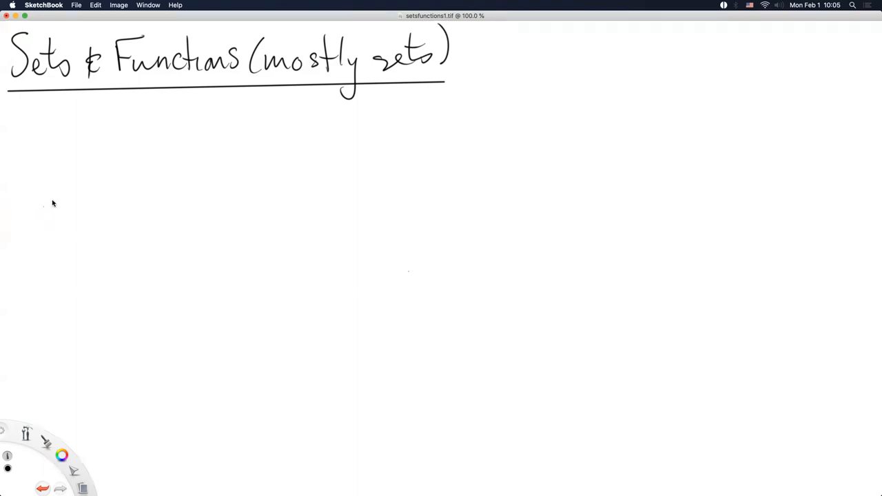
mouse_move(20, 113)
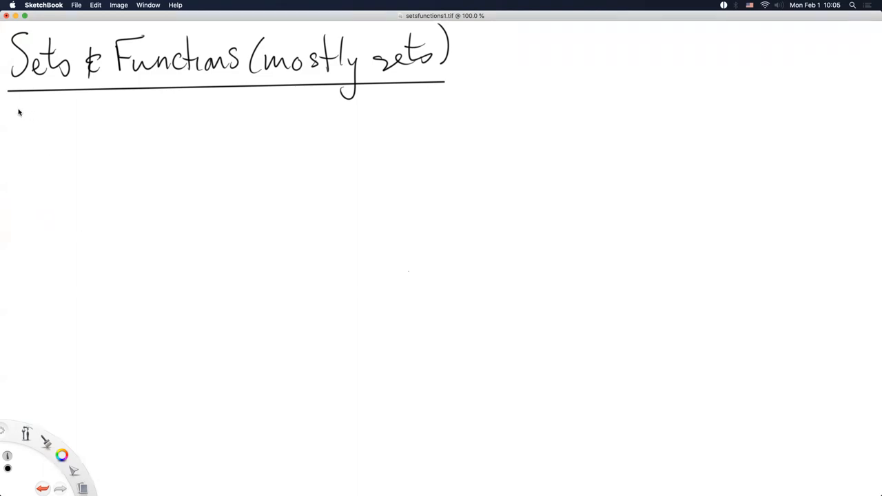
- Handwrite the bullet 'A set is a collection of unique objects' below the title
drag(13, 113, 30, 117)
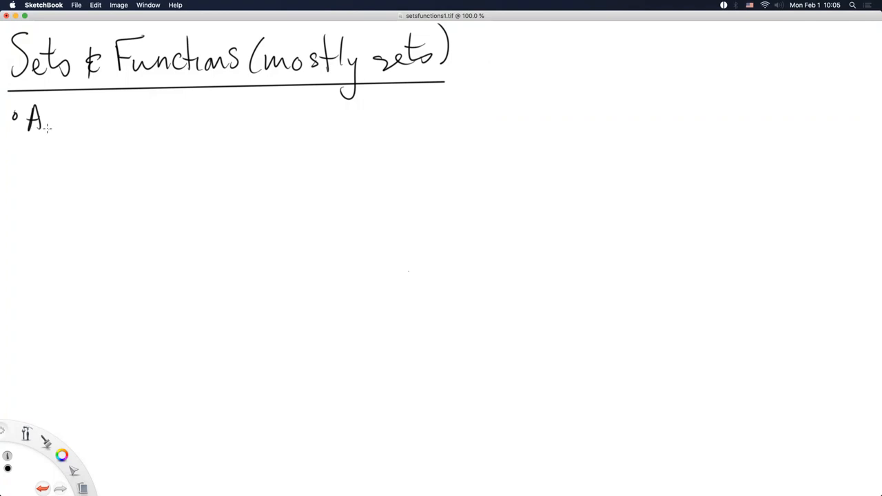
mouse_move(61, 124)
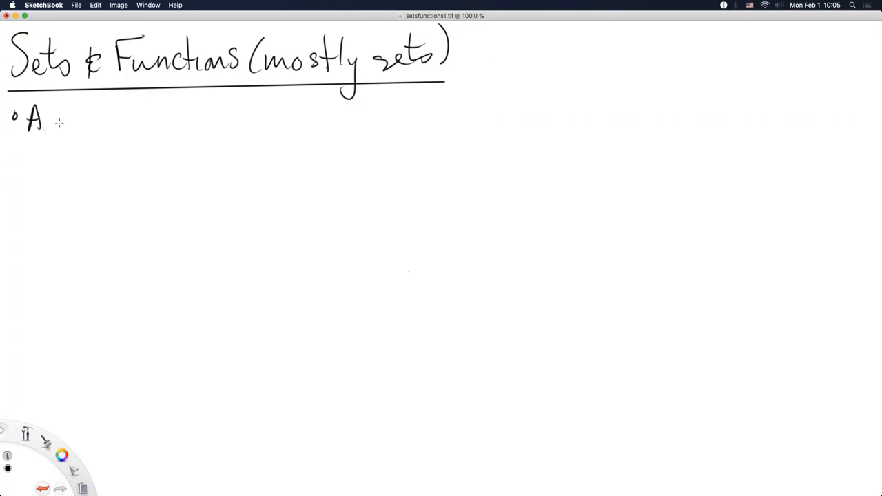
drag(52, 127, 96, 124)
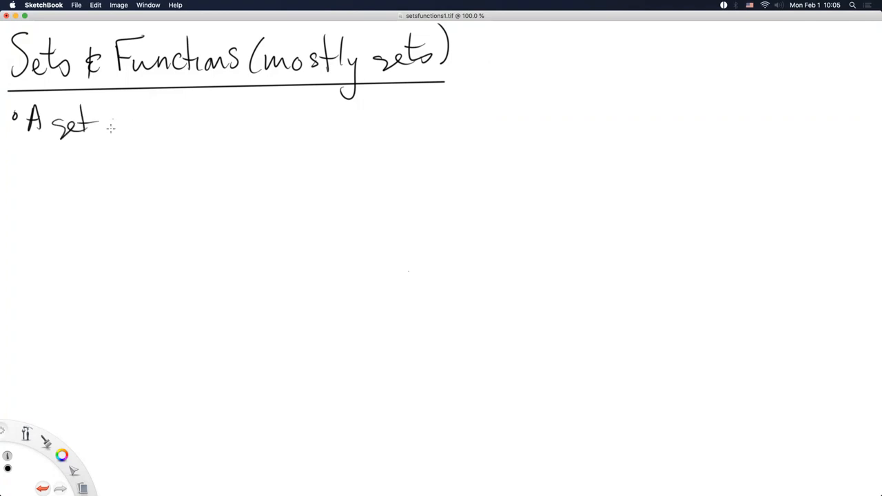
drag(110, 131, 125, 118)
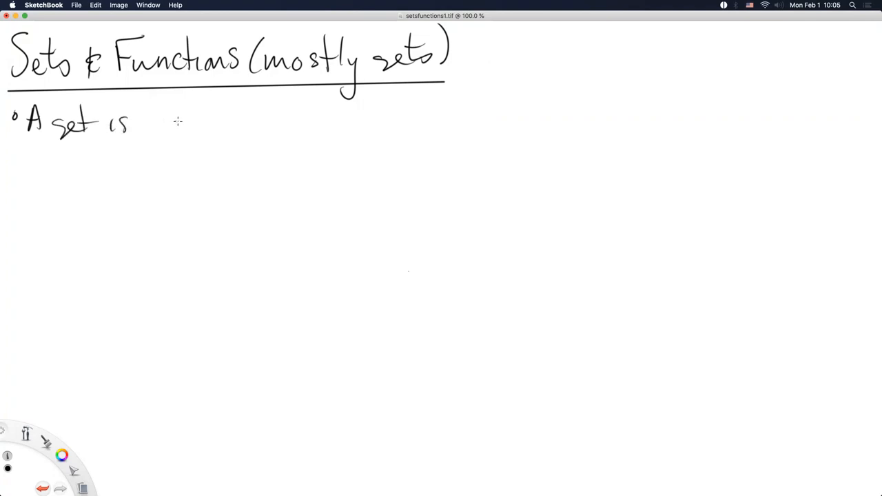
drag(165, 121, 241, 124)
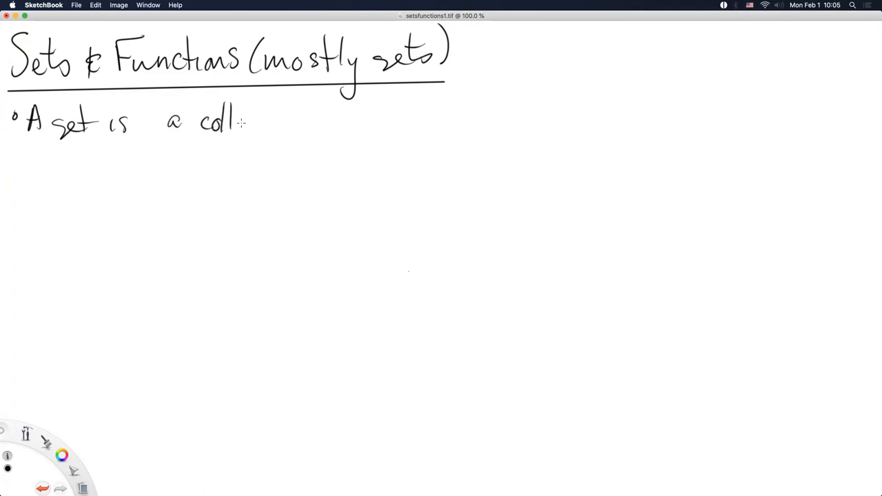
drag(237, 127, 310, 127)
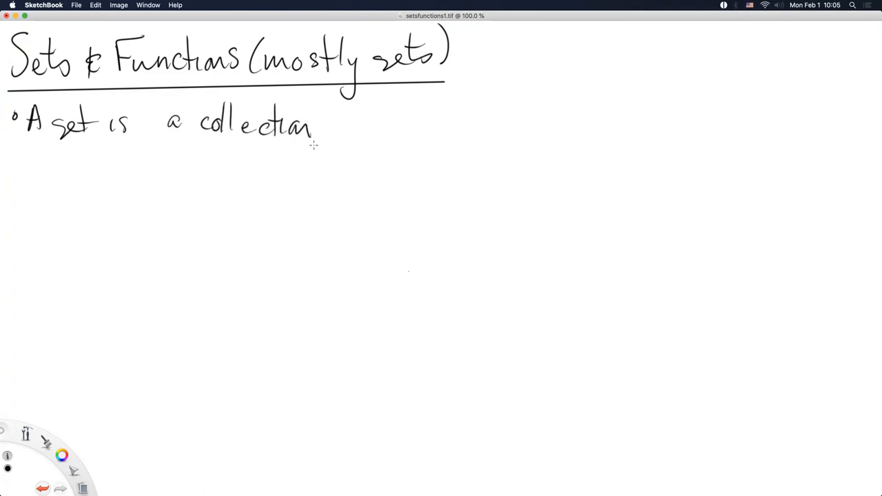
mouse_move(306, 152)
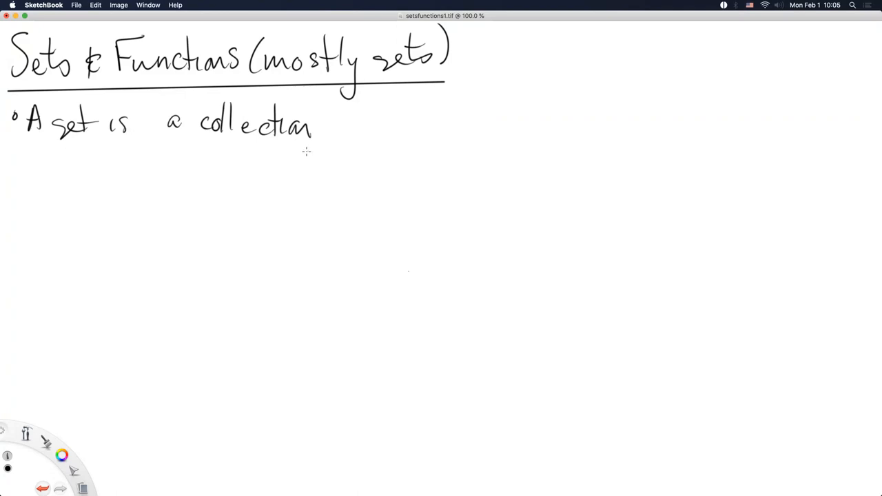
mouse_move(306, 152)
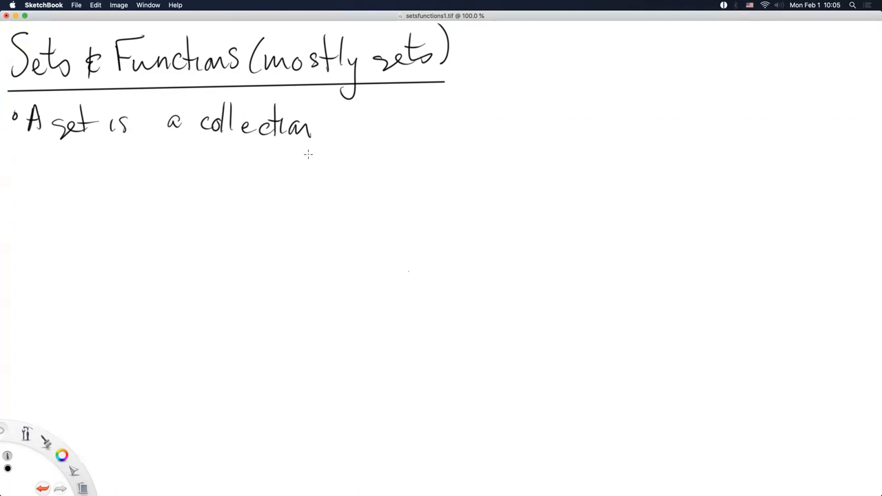
mouse_move(314, 152)
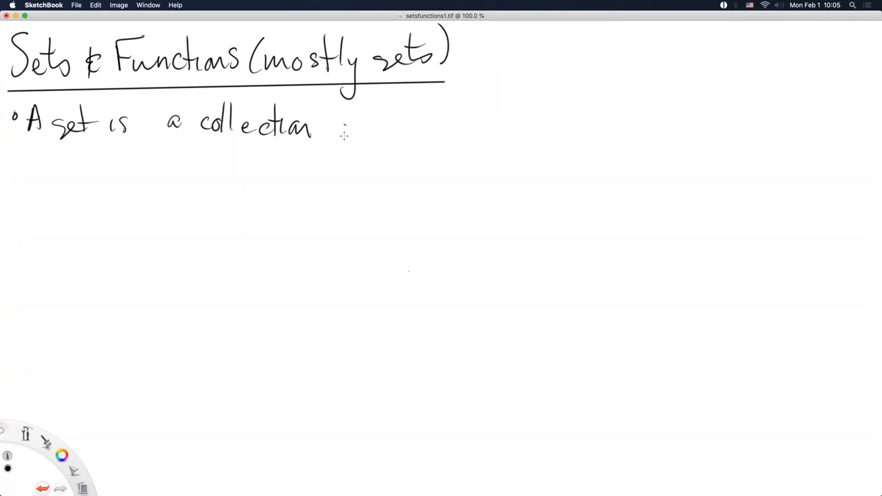
drag(338, 126, 444, 126)
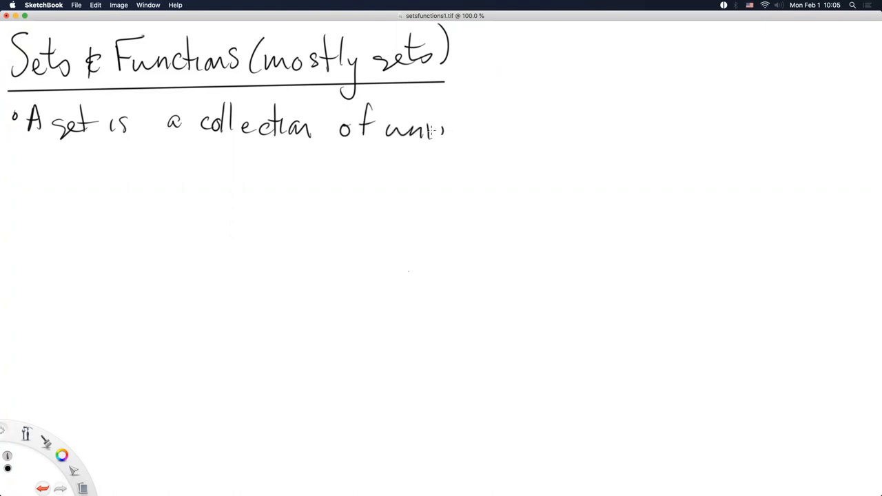
drag(427, 127, 510, 138)
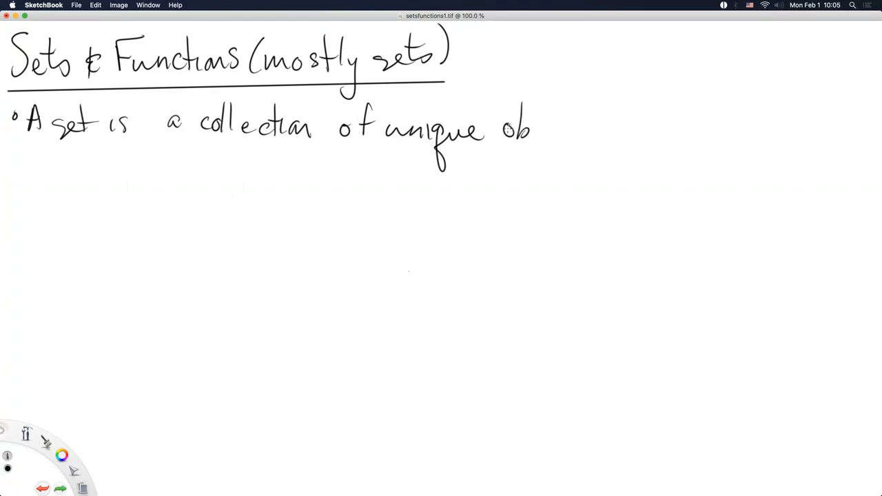
drag(513, 144, 558, 131)
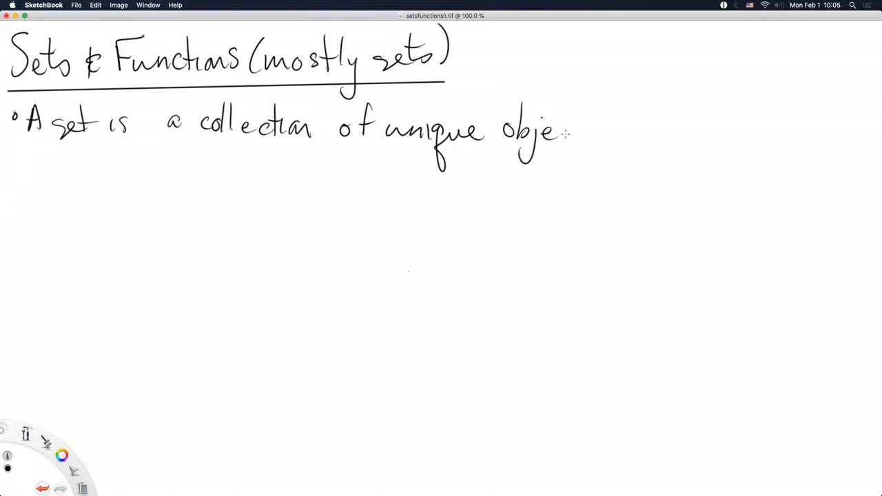
drag(552, 135, 589, 145)
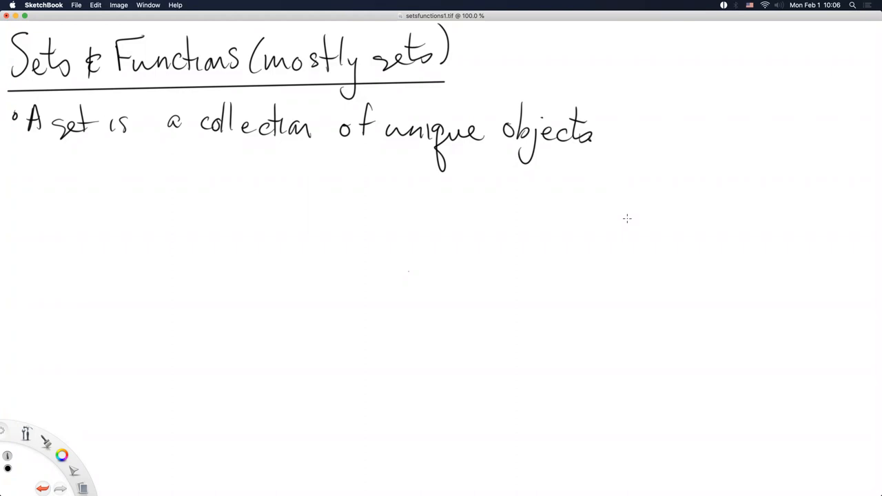
mouse_move(99, 107)
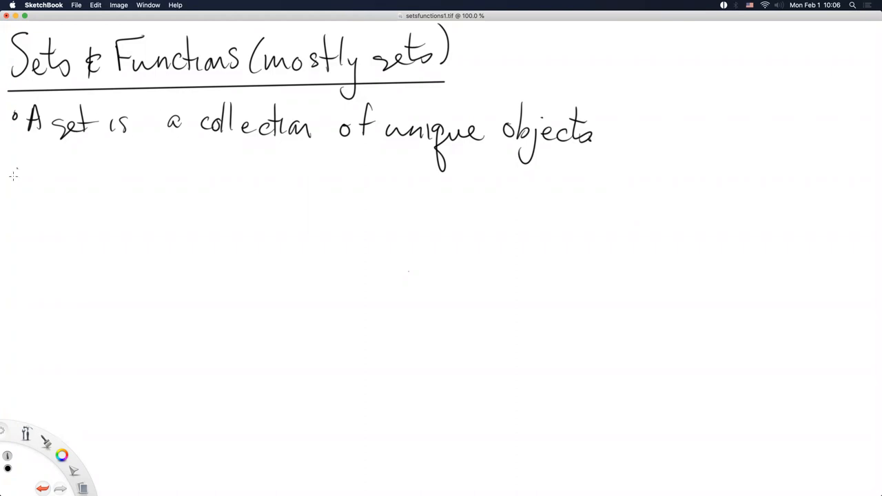
- Handwrite the second bullet 'We write them with curly braces' beneath the first
drag(41, 168, 103, 176)
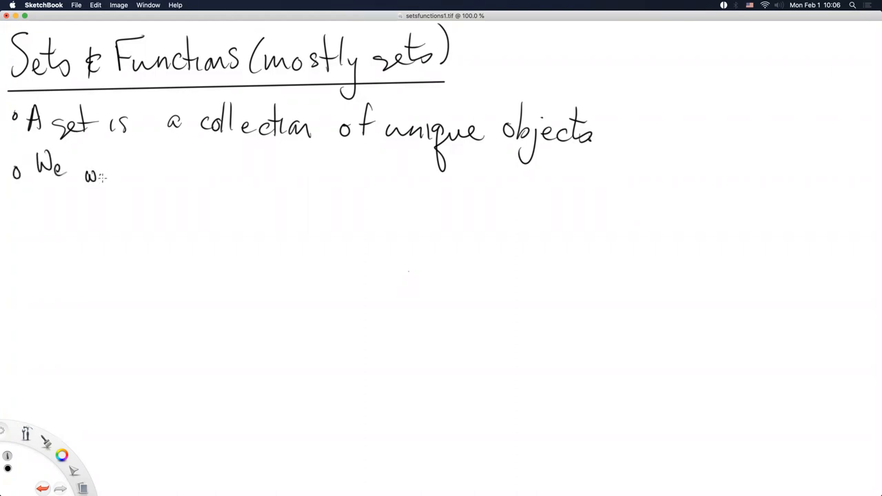
drag(83, 172, 195, 182)
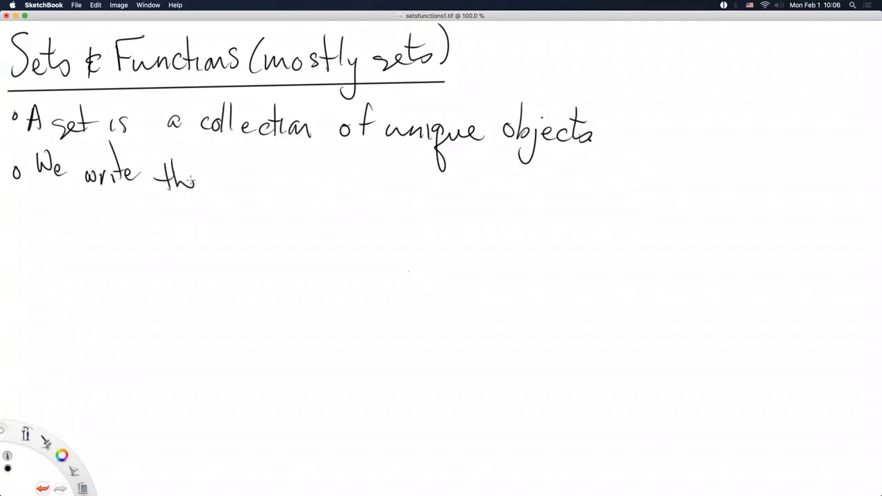
drag(193, 182, 255, 182)
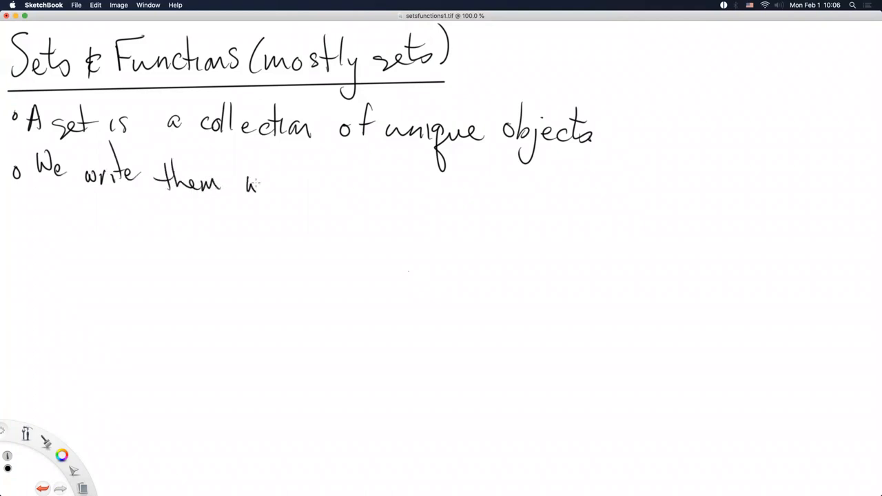
drag(245, 186, 355, 190)
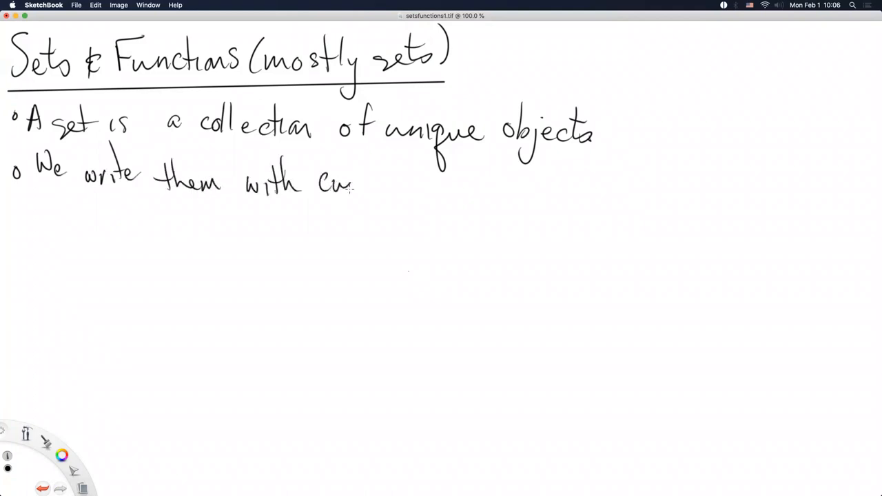
drag(356, 186, 434, 190)
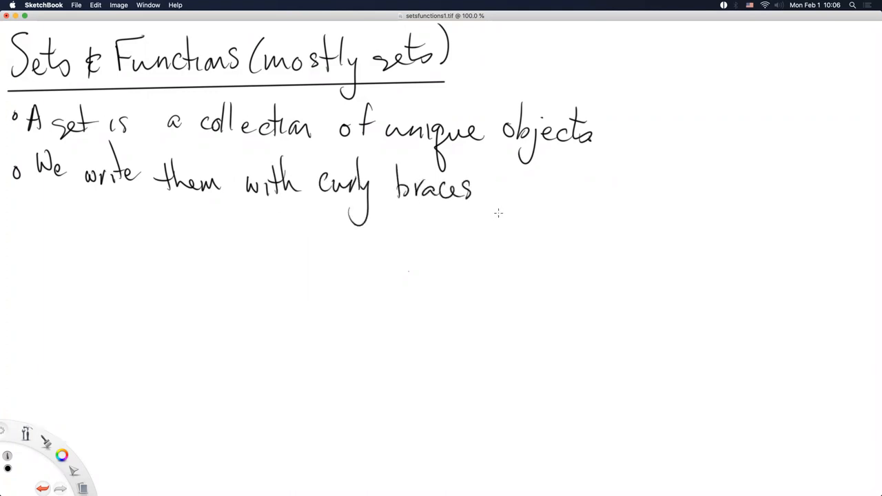
mouse_move(549, 200)
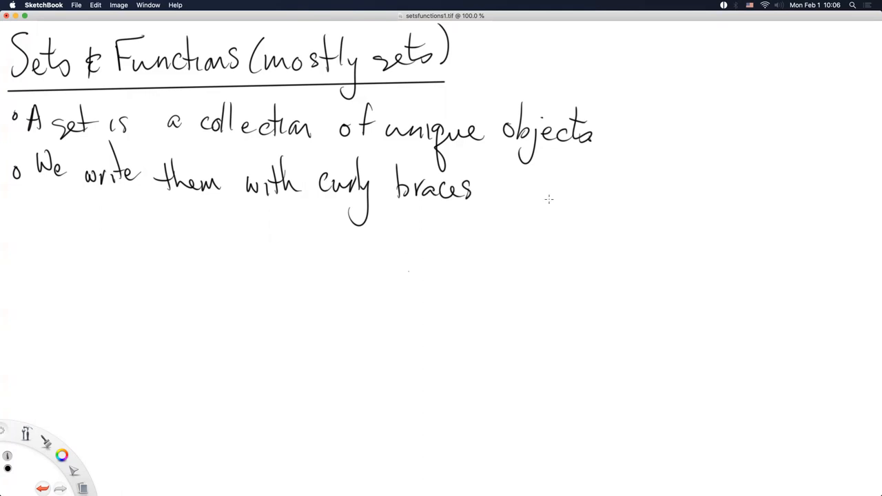
mouse_move(490, 226)
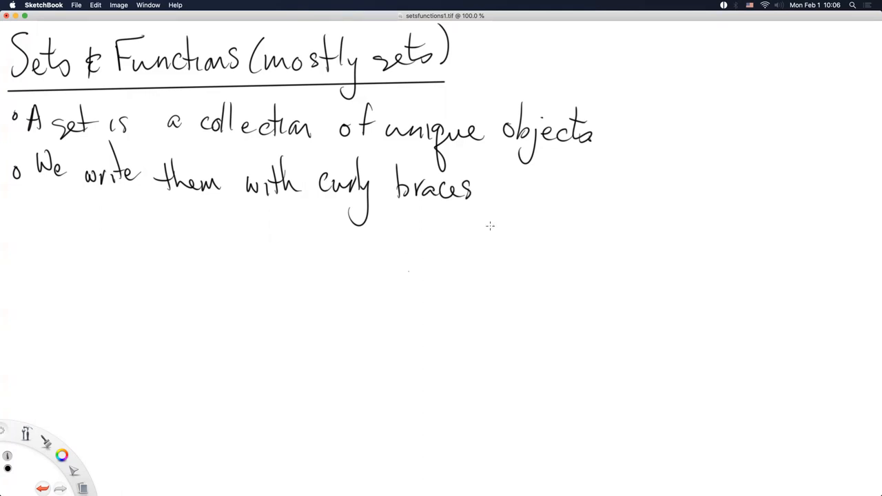
mouse_move(143, 232)
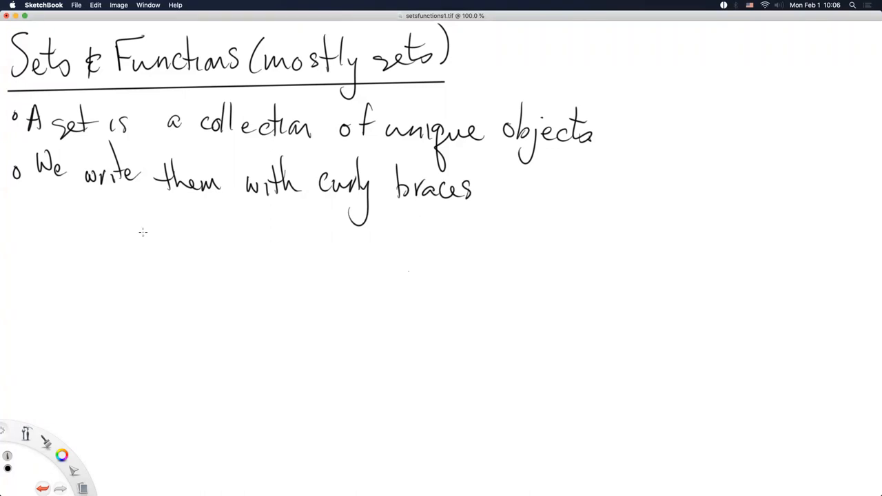
- Draw an opening curly brace and write the elements earth, mars, jupiter
drag(138, 227, 137, 283)
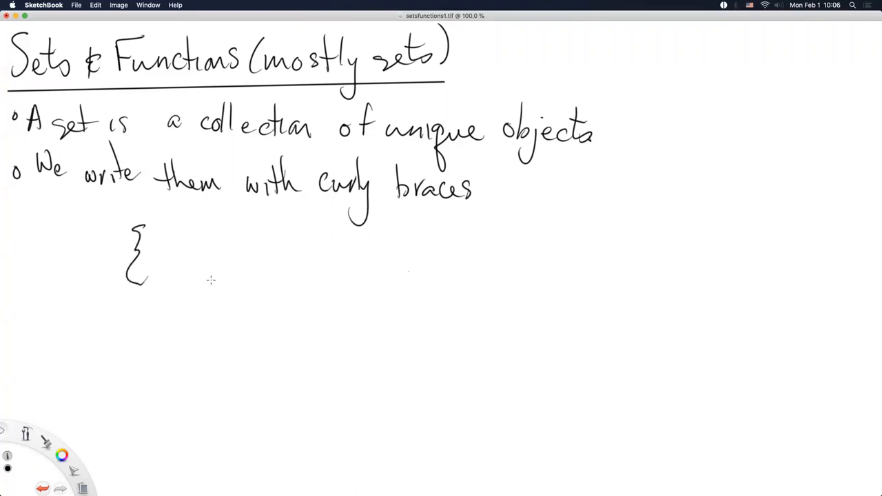
mouse_move(195, 288)
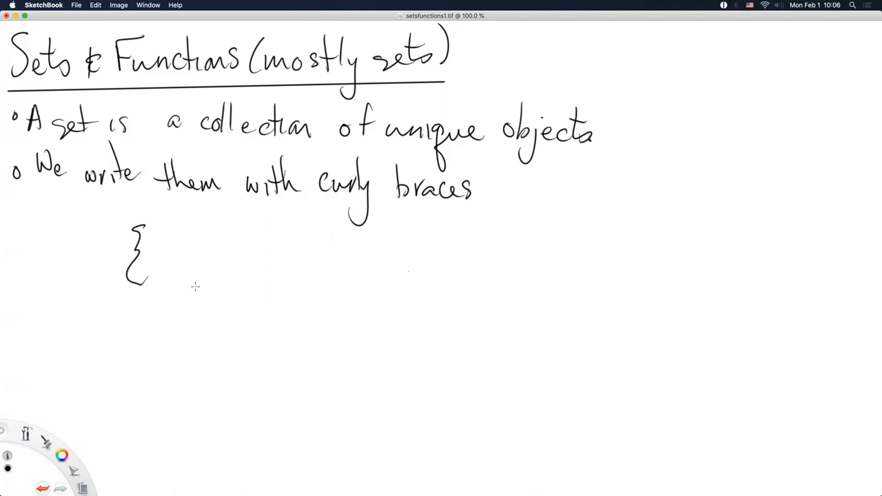
mouse_move(185, 292)
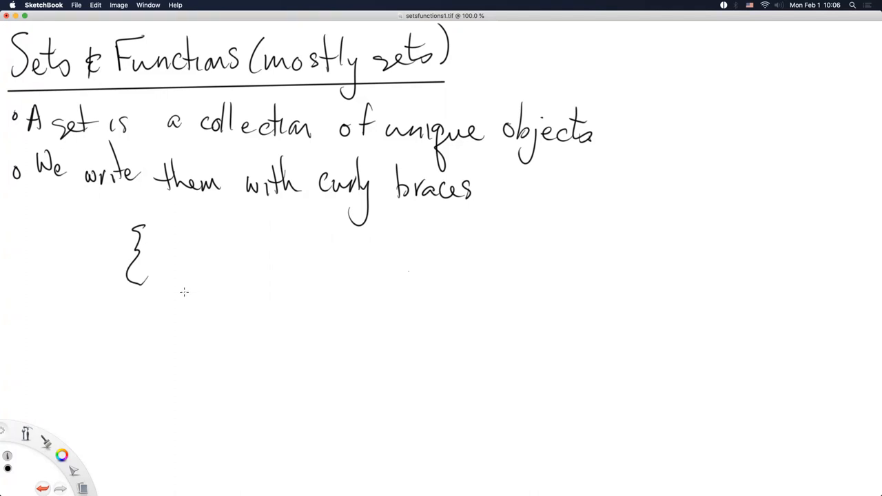
mouse_move(178, 290)
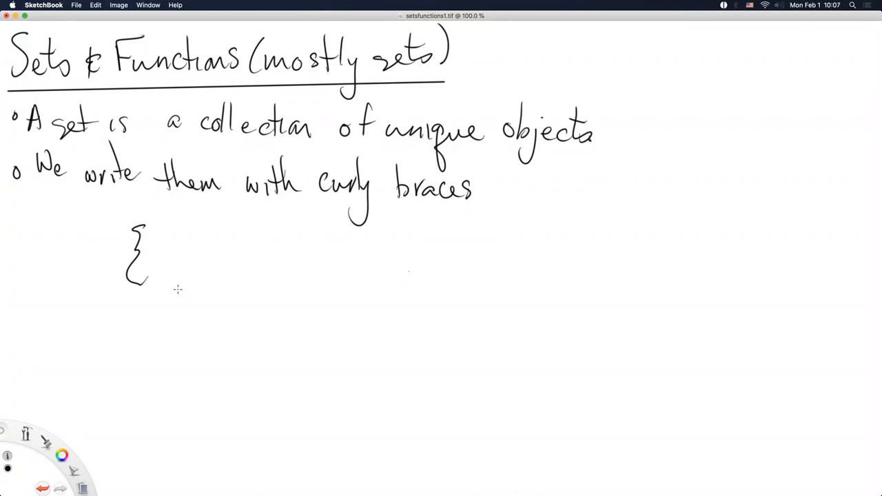
mouse_move(289, 229)
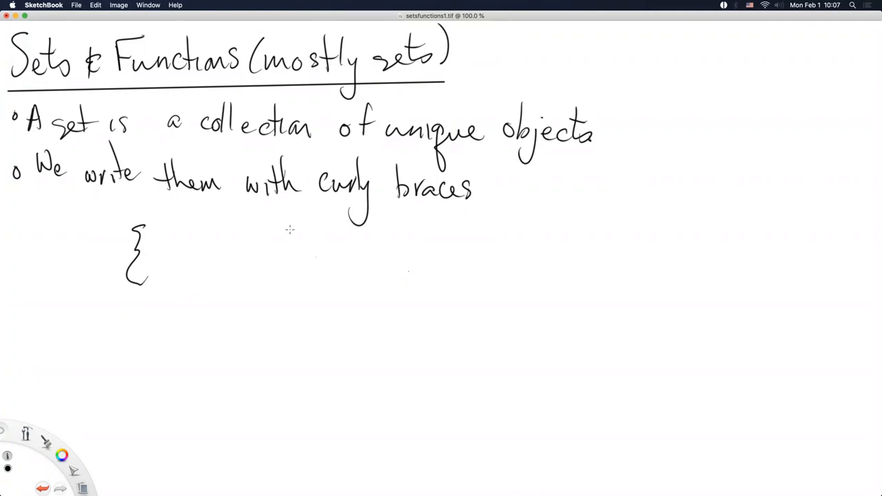
drag(163, 260, 193, 262)
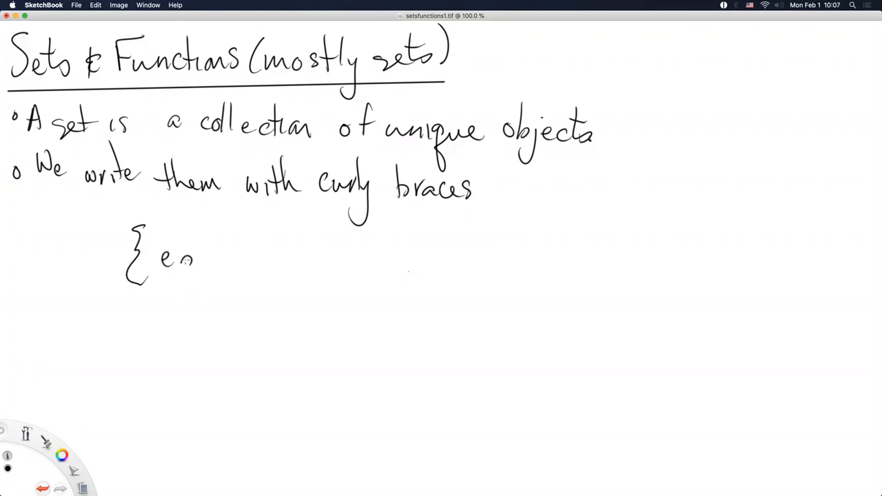
drag(179, 259, 242, 269)
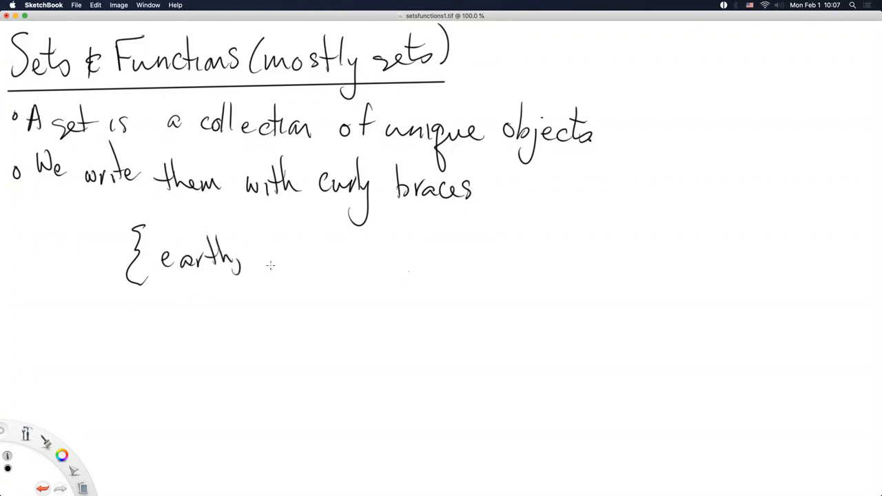
drag(259, 260, 317, 259)
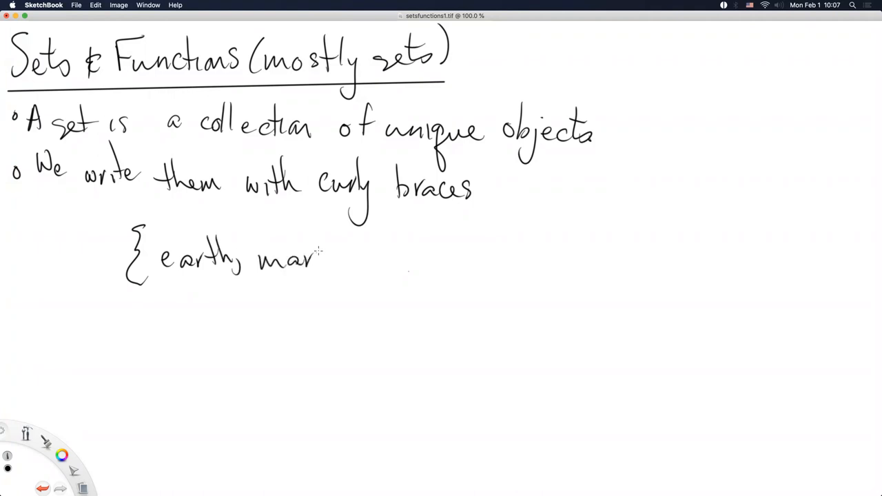
drag(324, 259, 358, 296)
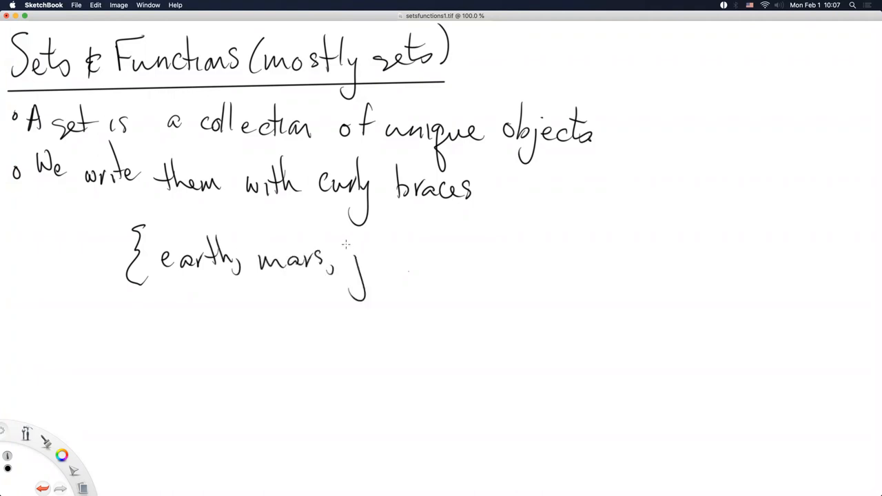
drag(345, 261, 413, 268)
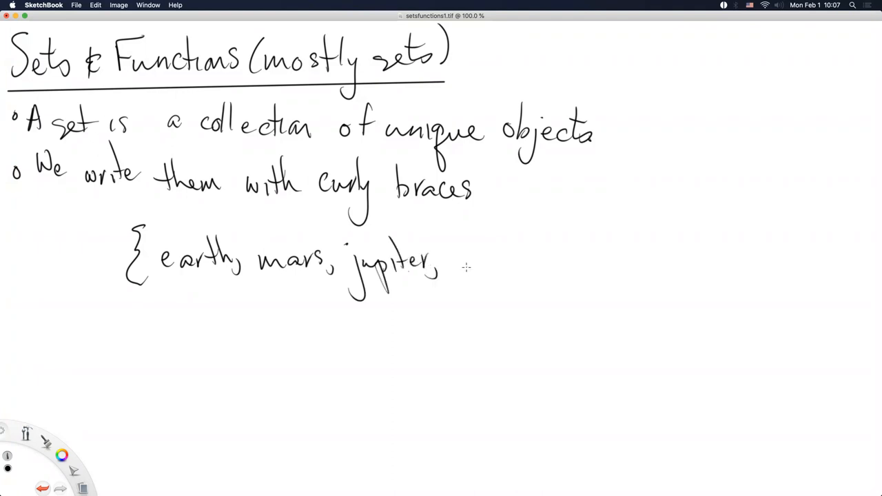
mouse_move(463, 273)
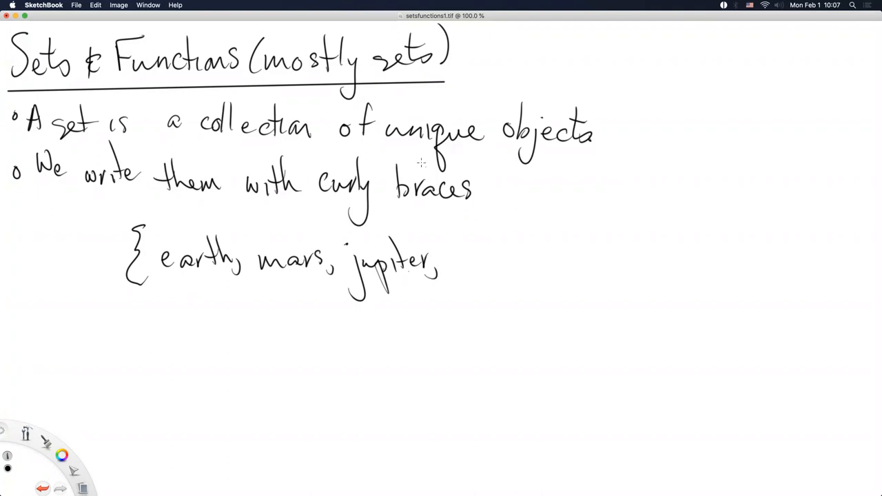
- Underline 'unique' and continue the set with venus, saturn, mercury, uranus
drag(386, 144, 410, 145)
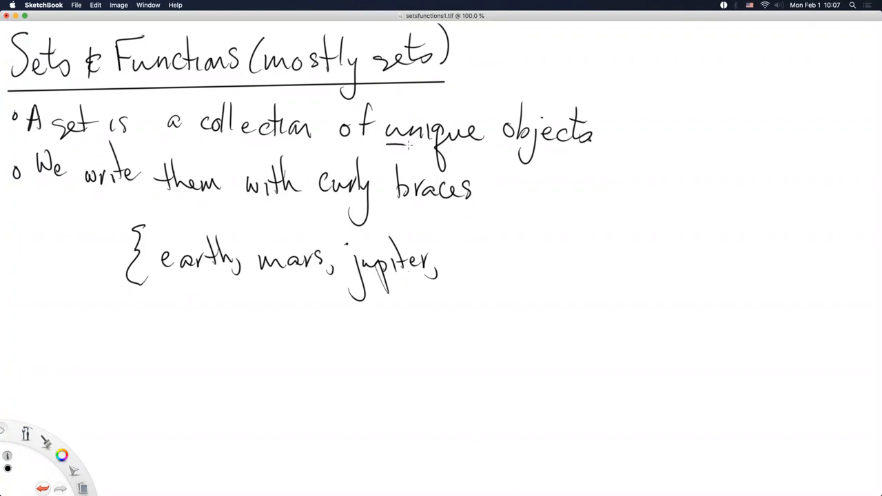
drag(405, 146, 483, 146)
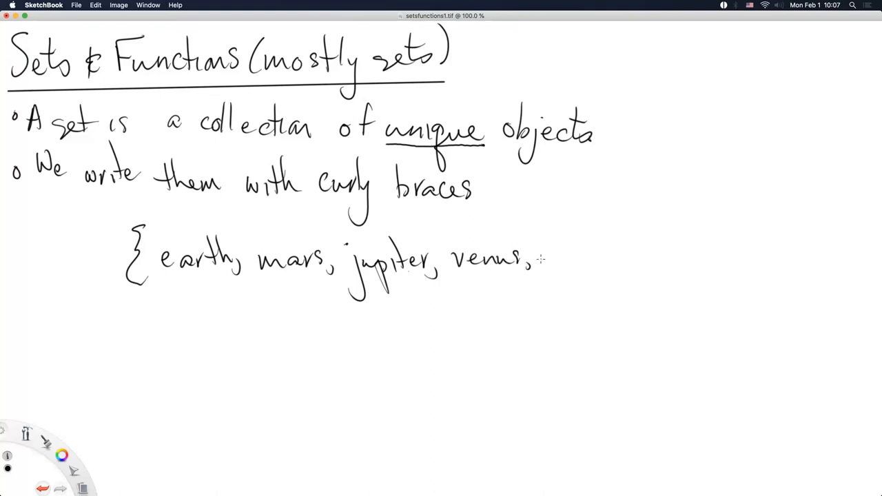
drag(537, 259, 579, 262)
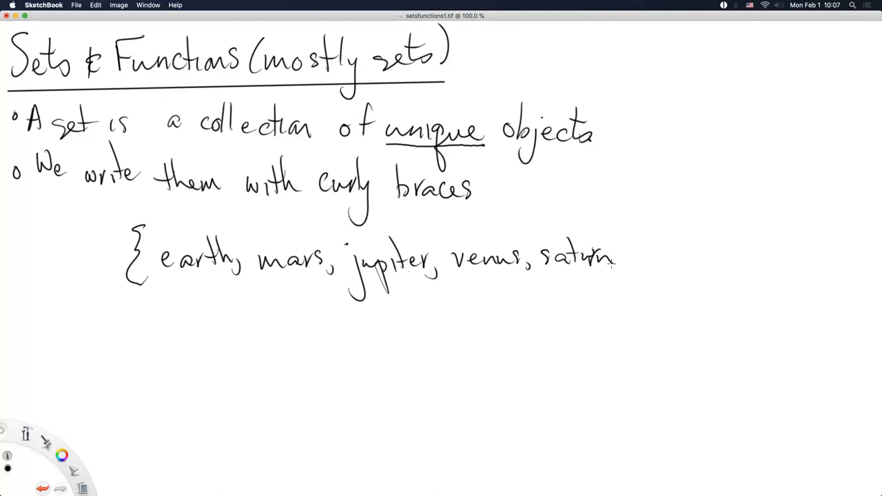
drag(627, 259, 662, 261)
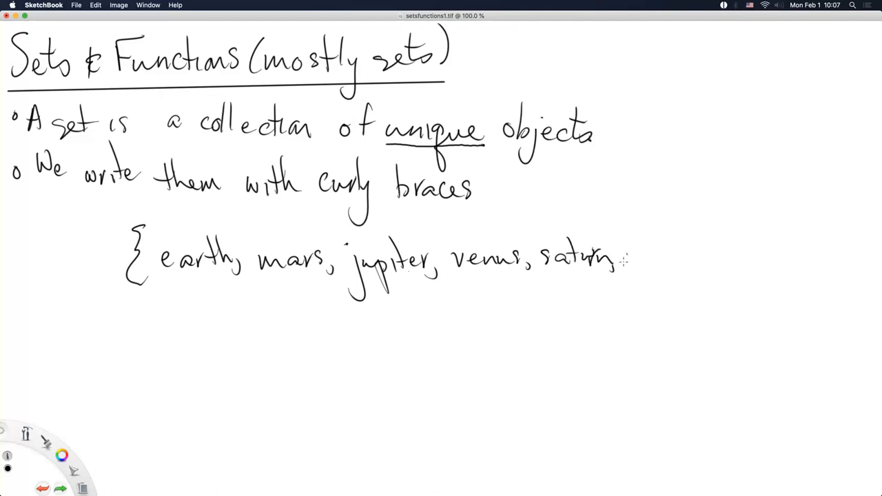
drag(623, 259, 672, 259)
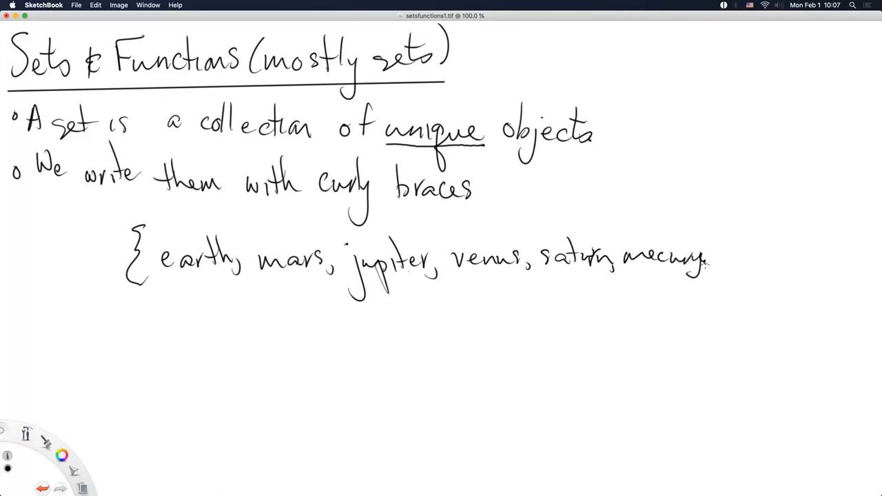
drag(179, 306, 206, 320)
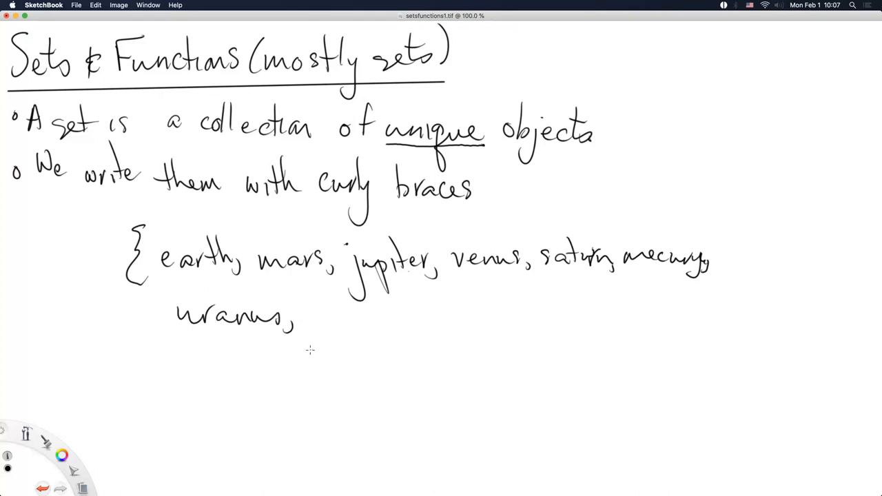
mouse_move(299, 355)
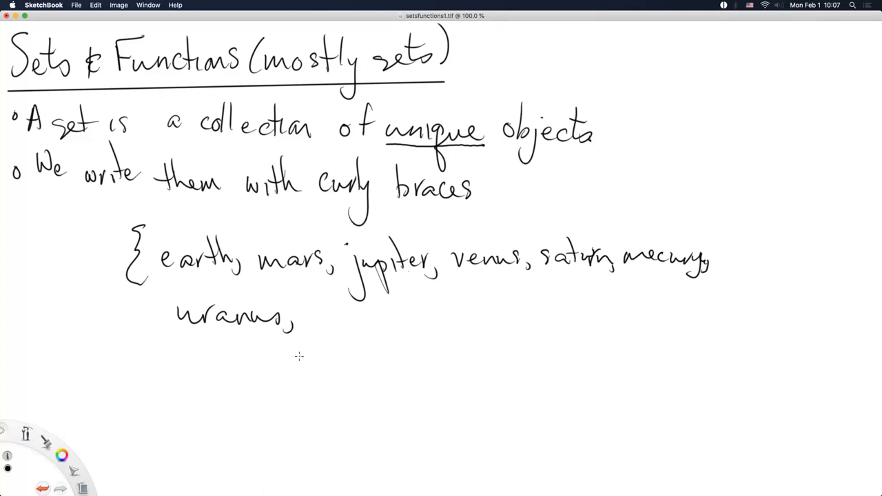
mouse_move(292, 358)
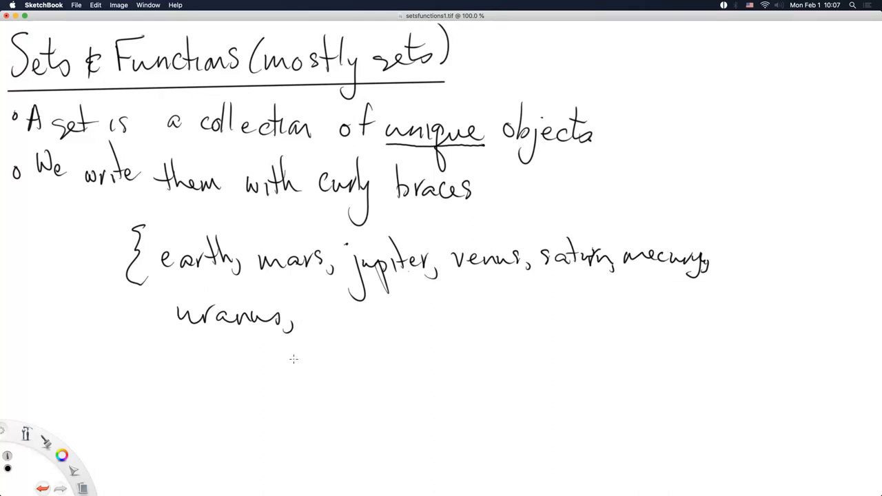
mouse_move(279, 368)
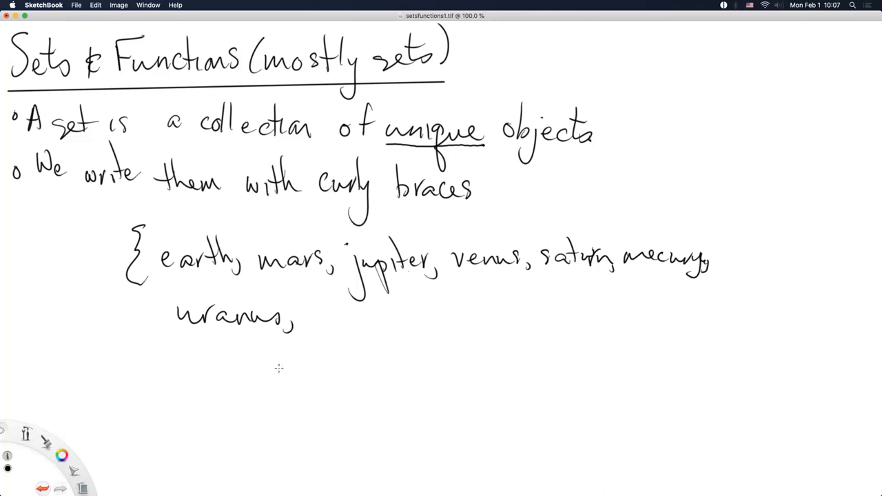
mouse_move(259, 372)
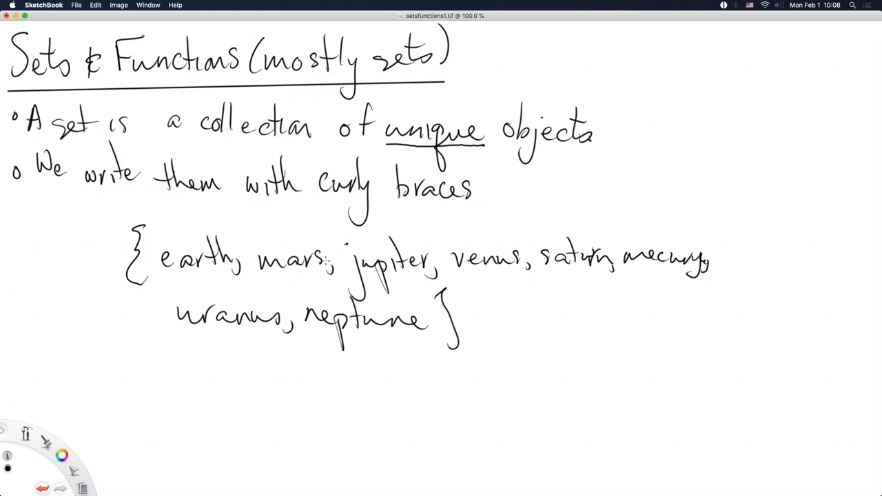
mouse_move(75, 372)
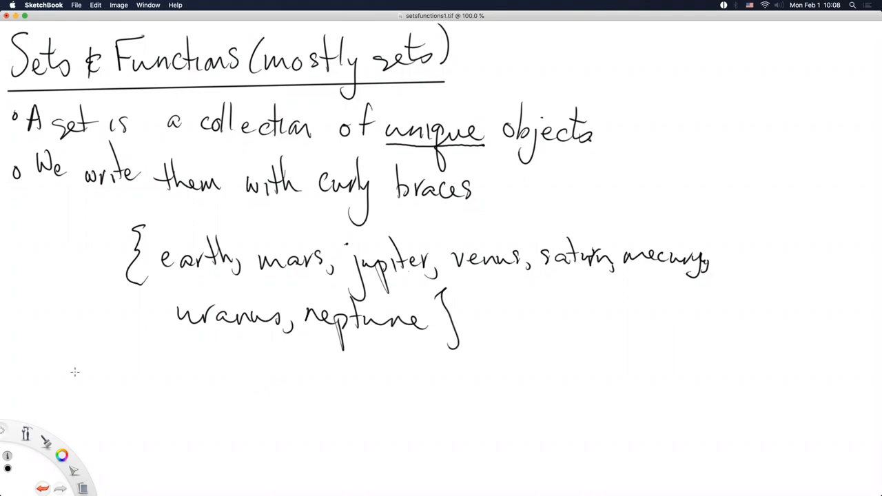
- Label the planet set P and start set A with Lab, pit bull, border collies, queensland heeler
drag(58, 249, 55, 277)
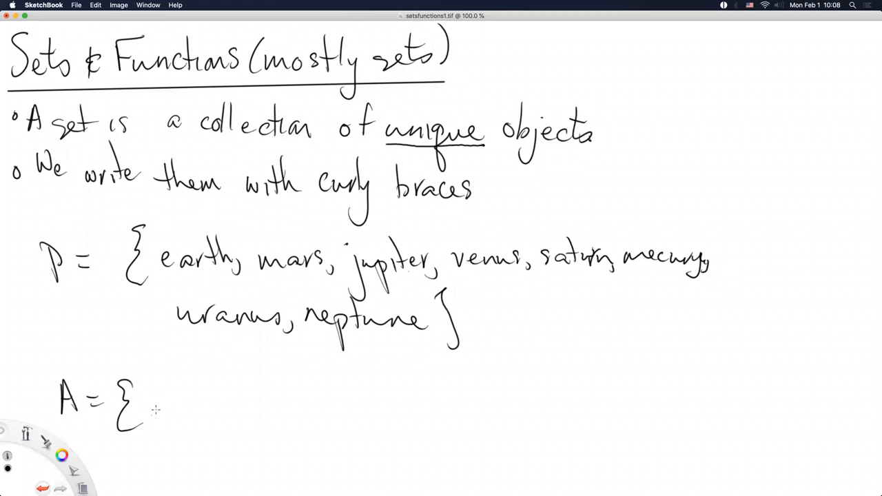
mouse_move(154, 408)
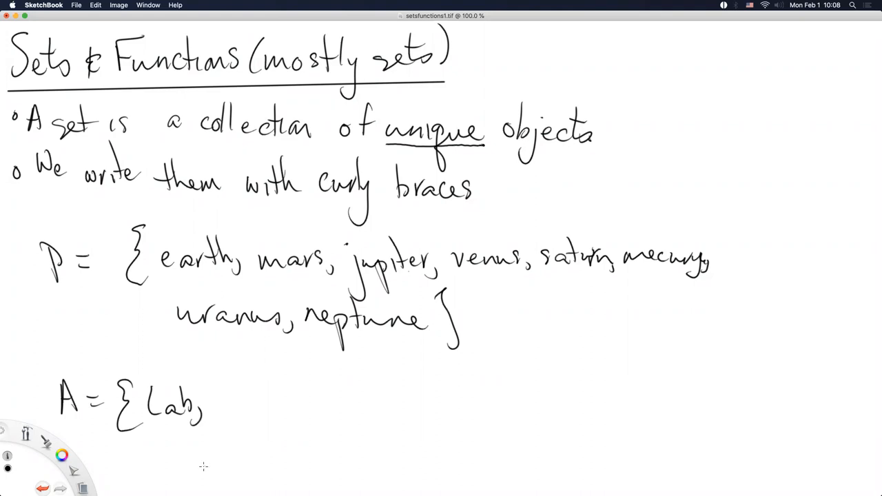
mouse_move(221, 430)
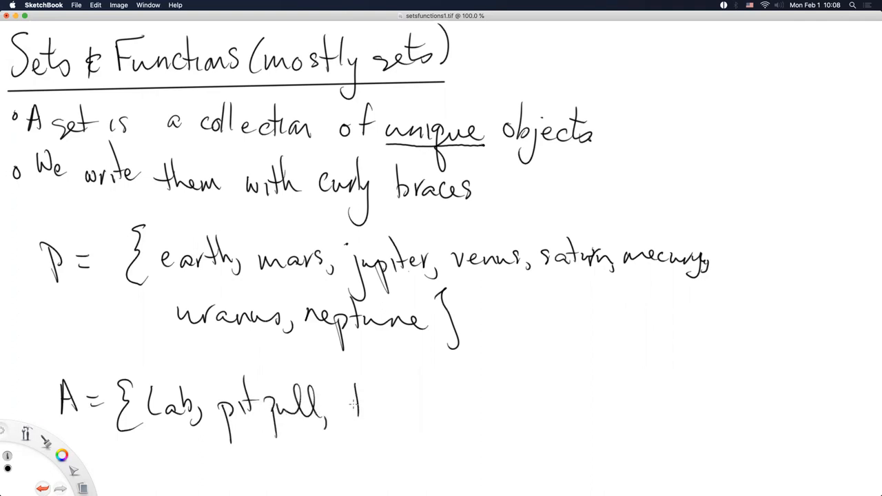
drag(352, 407, 427, 407)
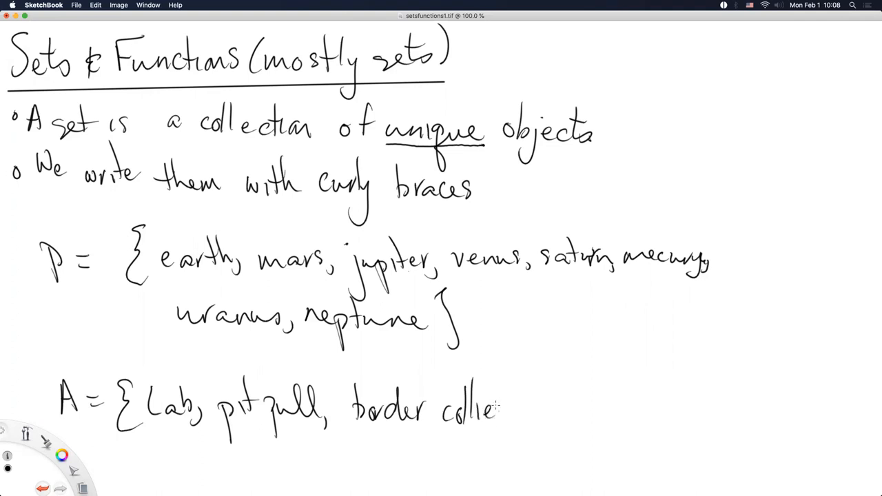
drag(496, 411, 593, 434)
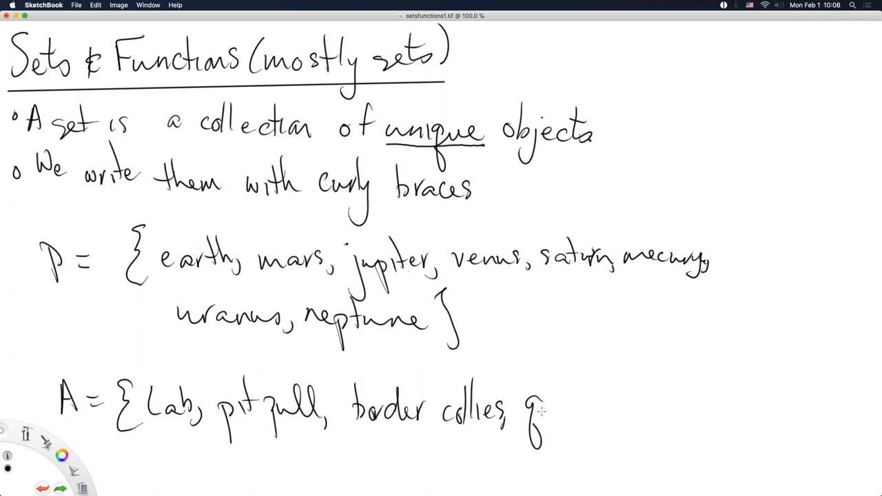
drag(545, 413, 609, 410)
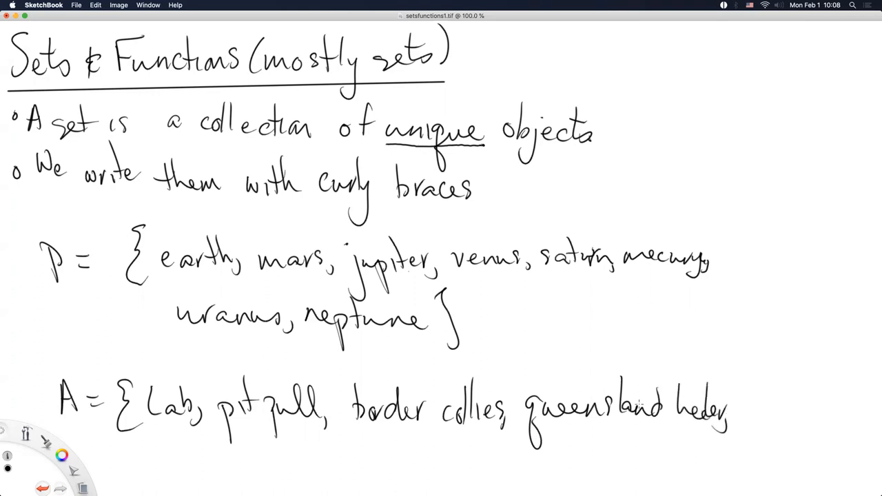
mouse_move(192, 472)
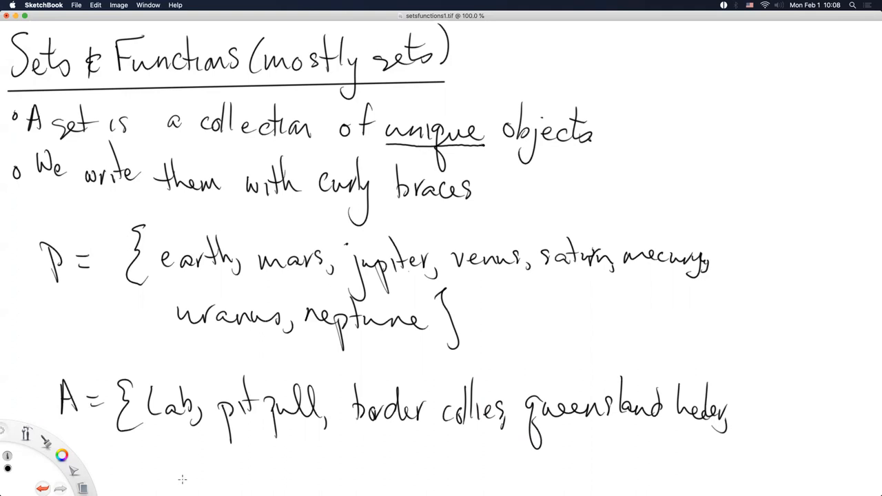
mouse_move(150, 479)
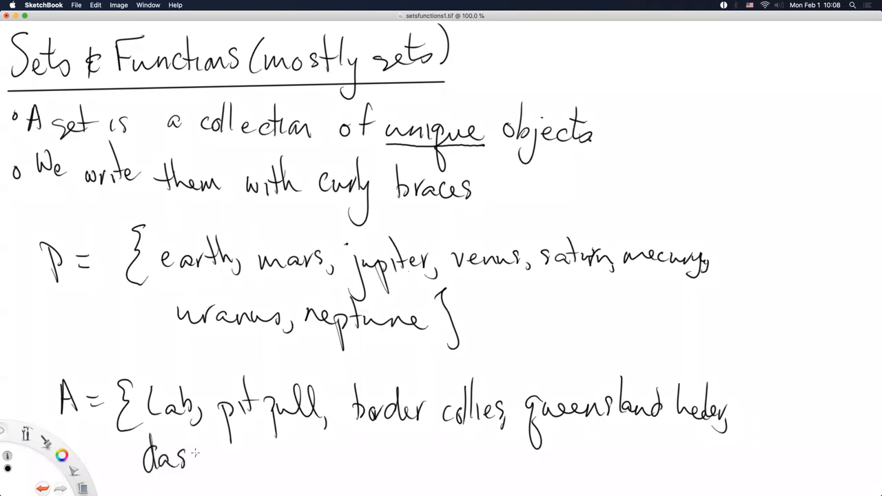
- Continue set A on a second line with dachshund, chihuahua, pug
drag(196, 455, 217, 462)
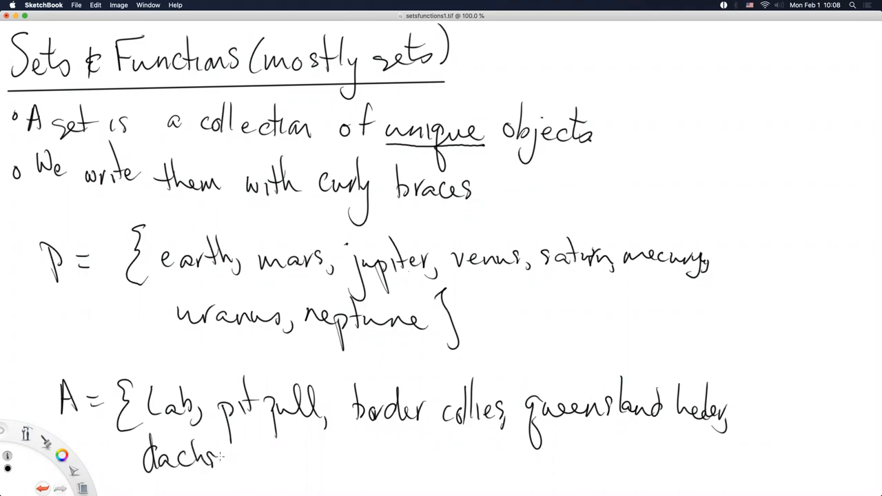
drag(221, 458, 265, 466)
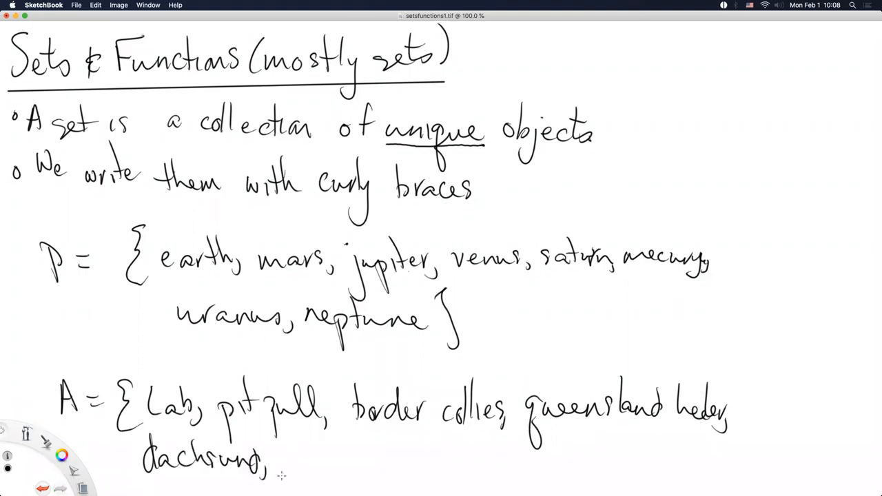
drag(290, 458, 331, 458)
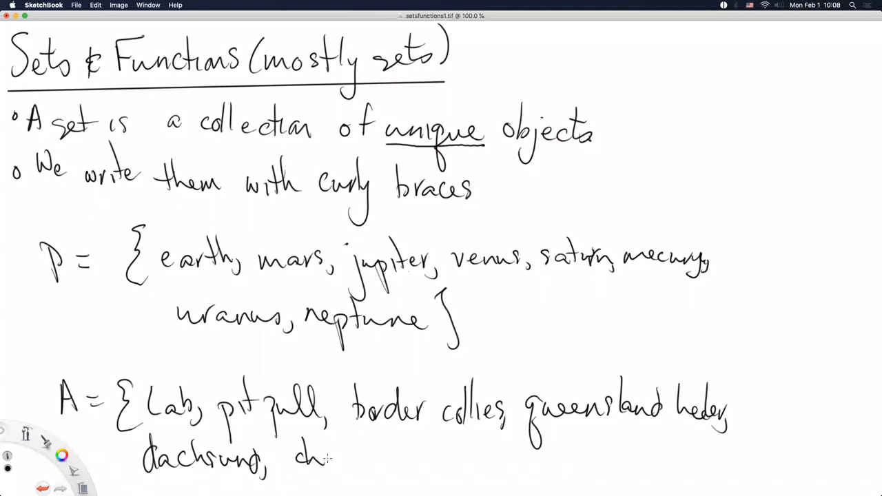
drag(334, 455, 386, 458)
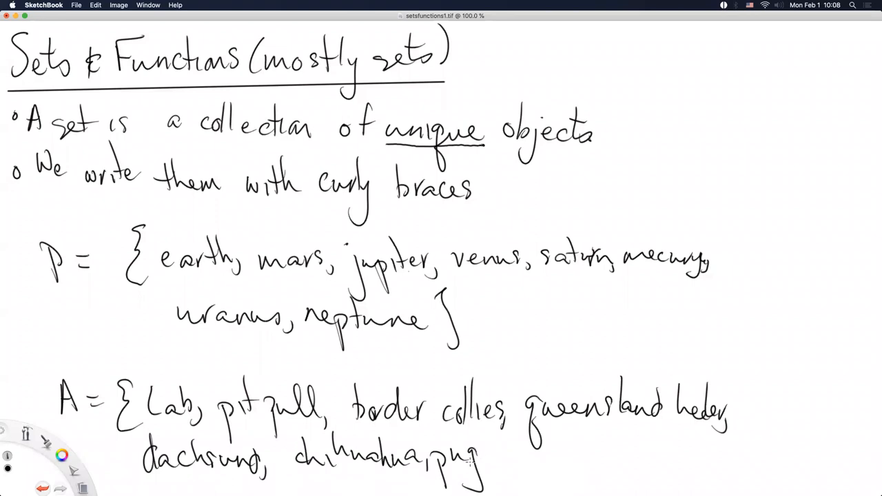
mouse_move(490, 447)
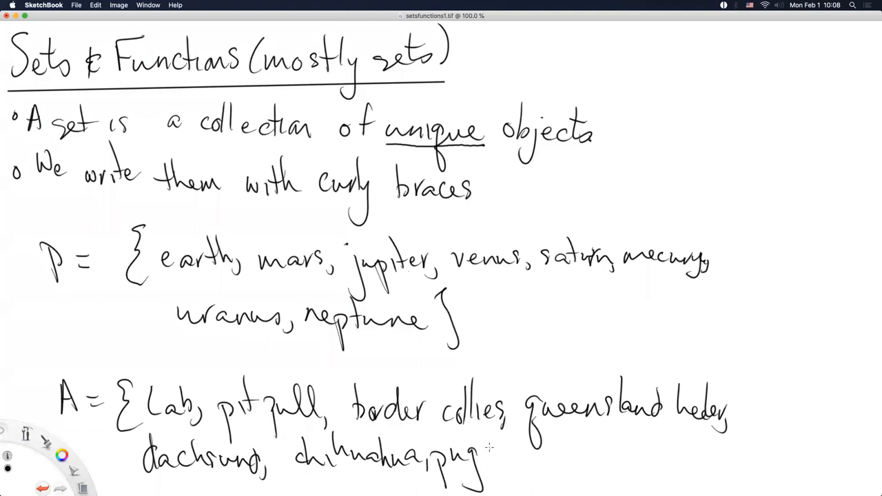
mouse_move(488, 441)
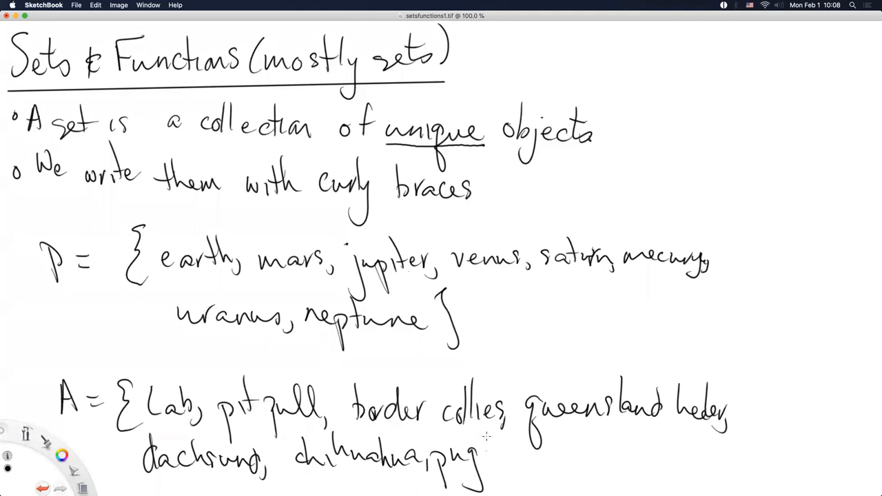
drag(482, 448, 493, 483)
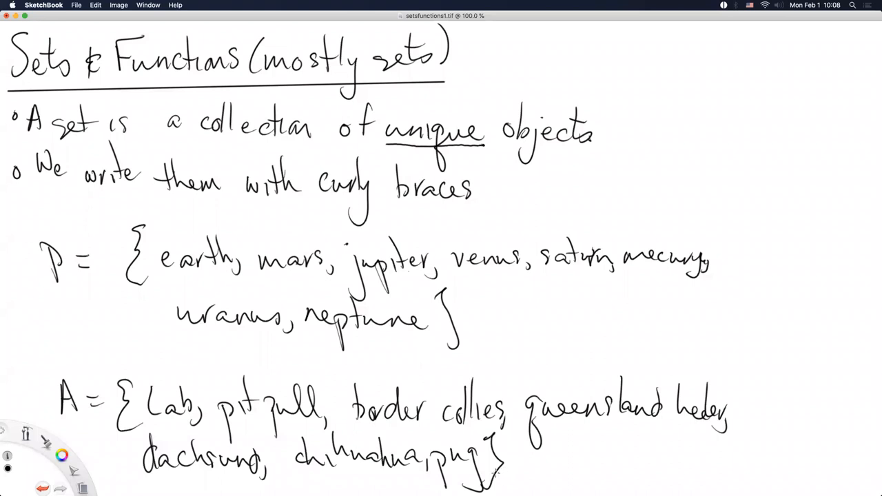
mouse_move(472, 477)
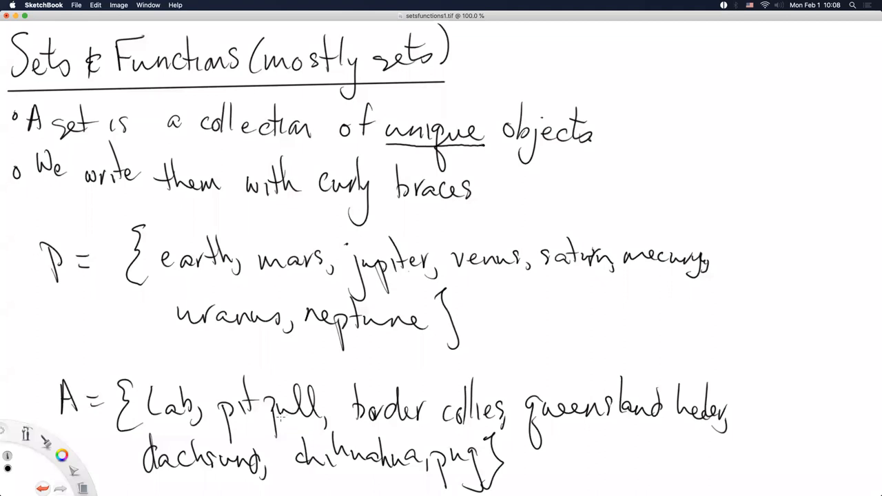
mouse_move(274, 420)
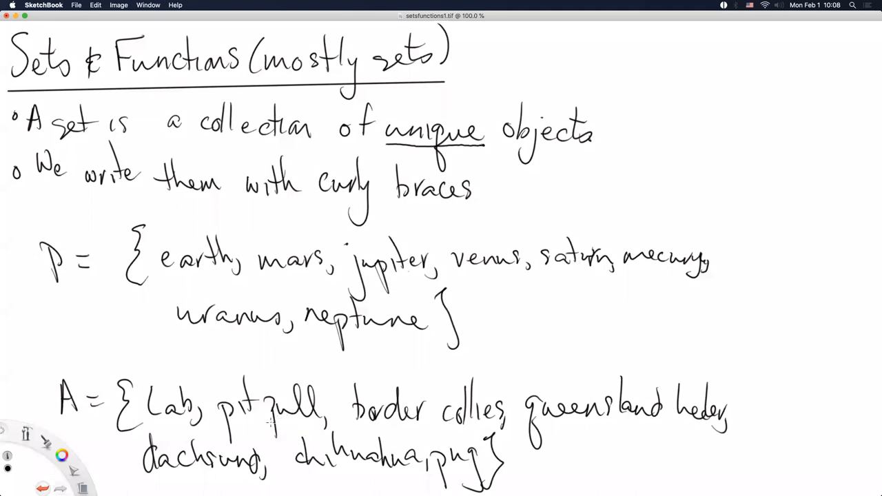
mouse_move(265, 428)
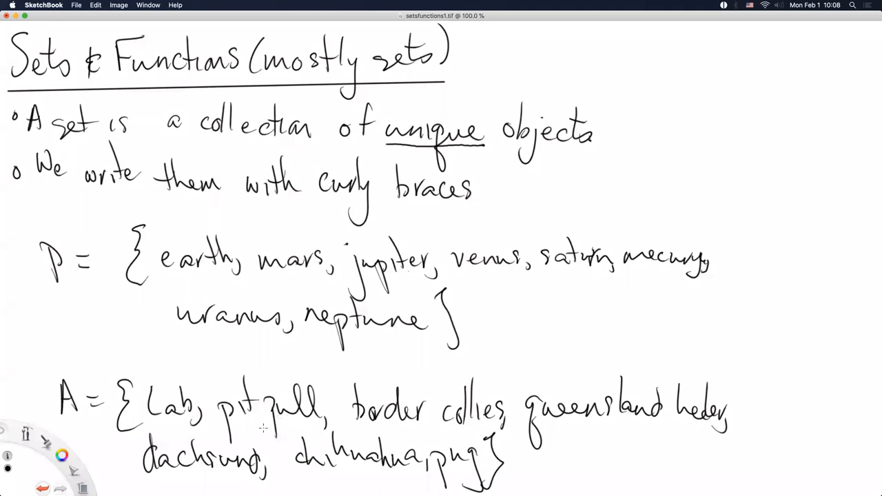
mouse_move(240, 435)
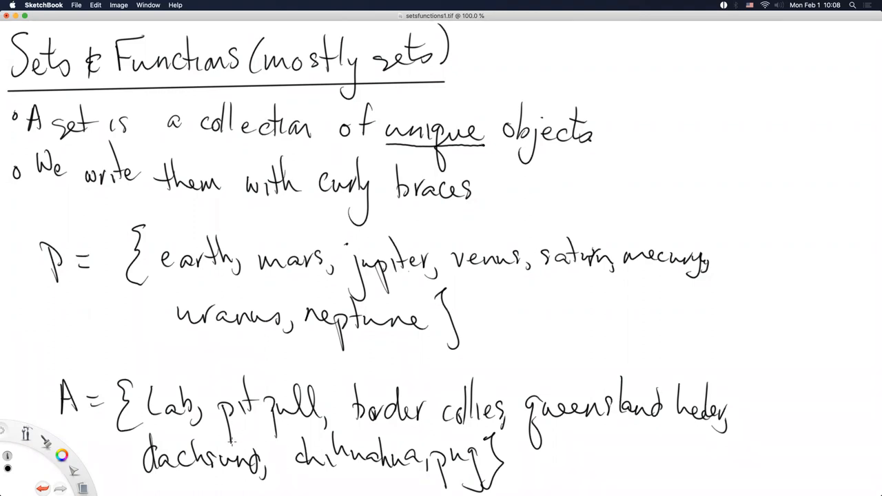
mouse_move(239, 430)
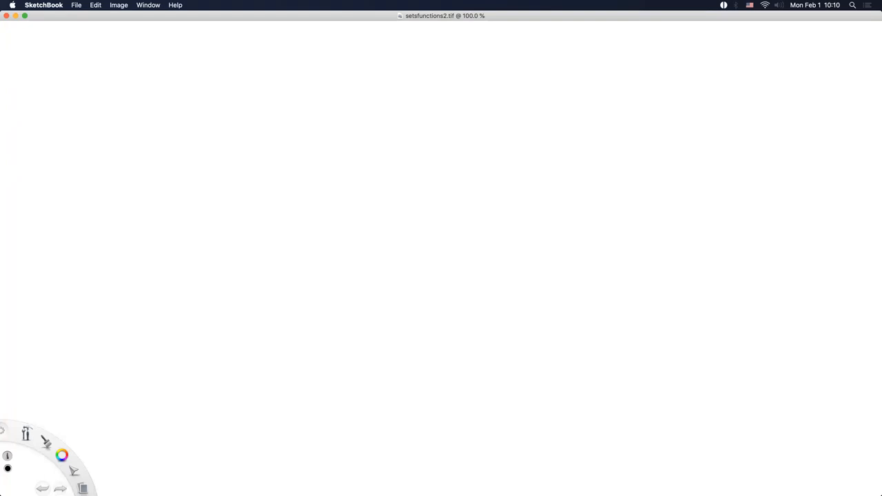
mouse_move(13, 96)
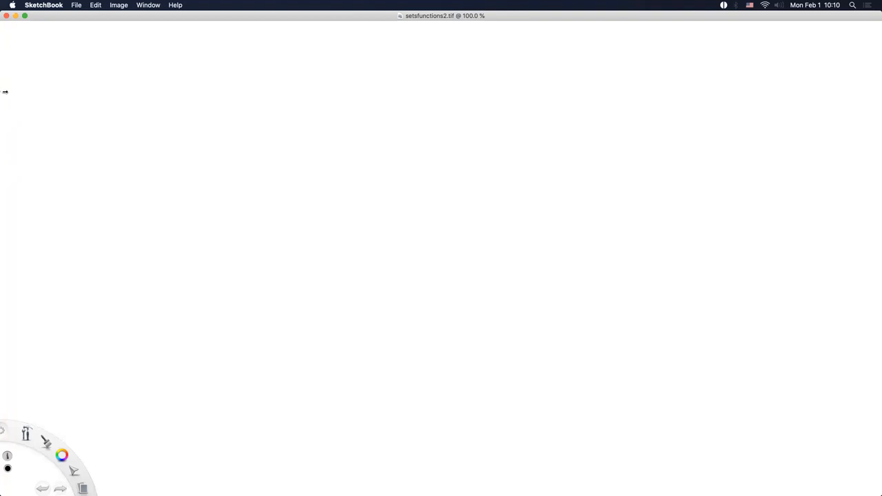
mouse_move(17, 58)
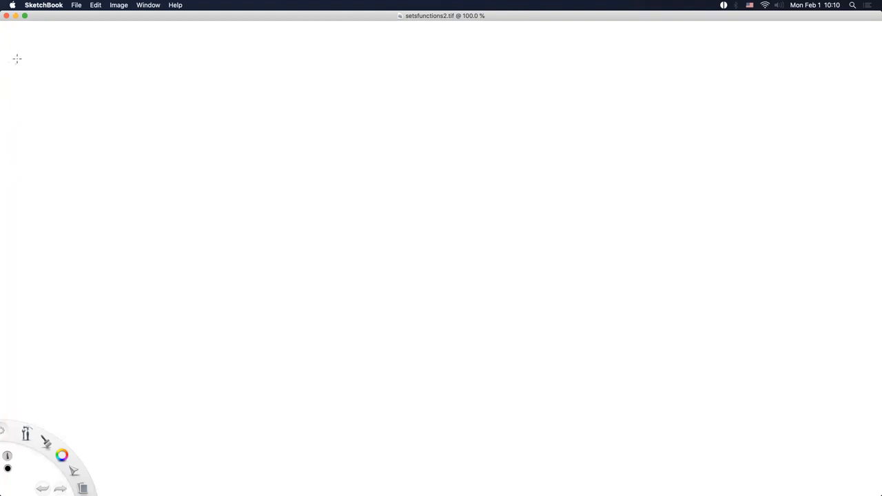
- Handwrite the bullet 'Universal set, S. Or a sample space.' at the top-left of the new page
drag(13, 66, 86, 69)
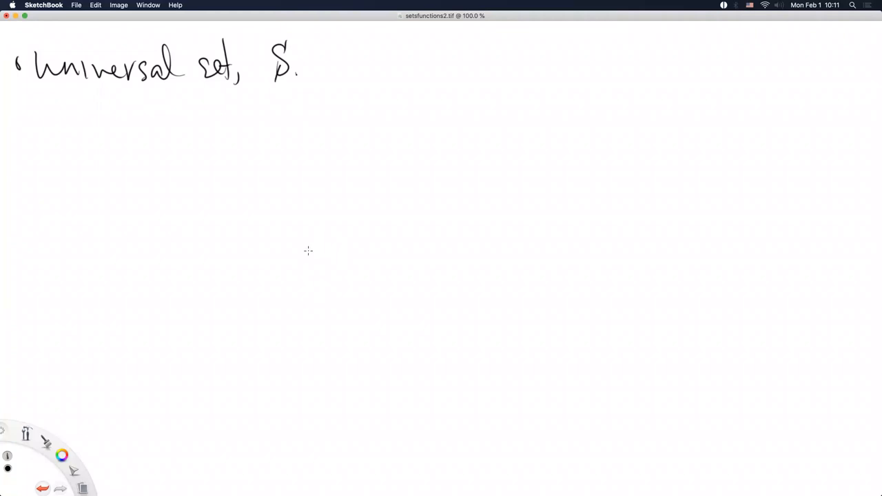
mouse_move(286, 259)
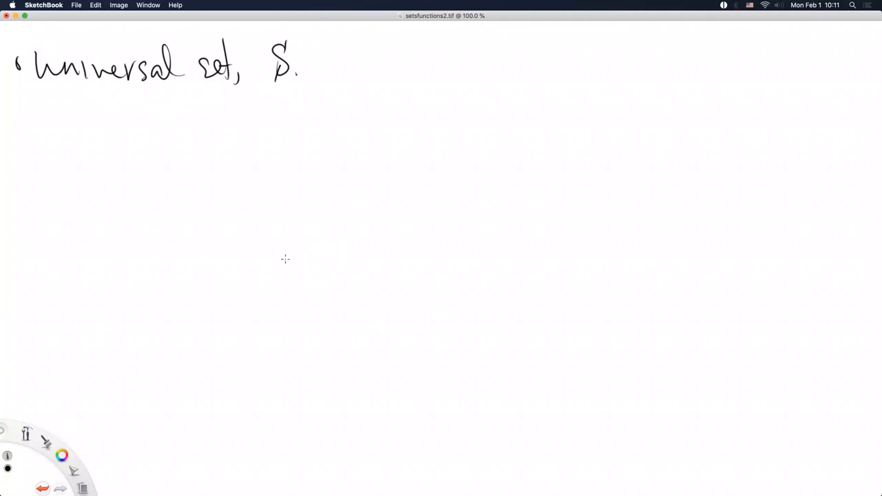
mouse_move(350, 58)
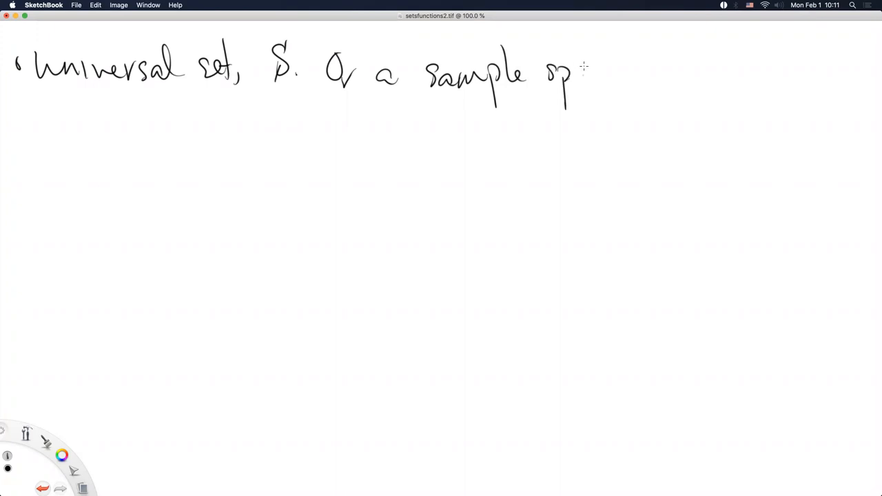
drag(572, 76, 628, 83)
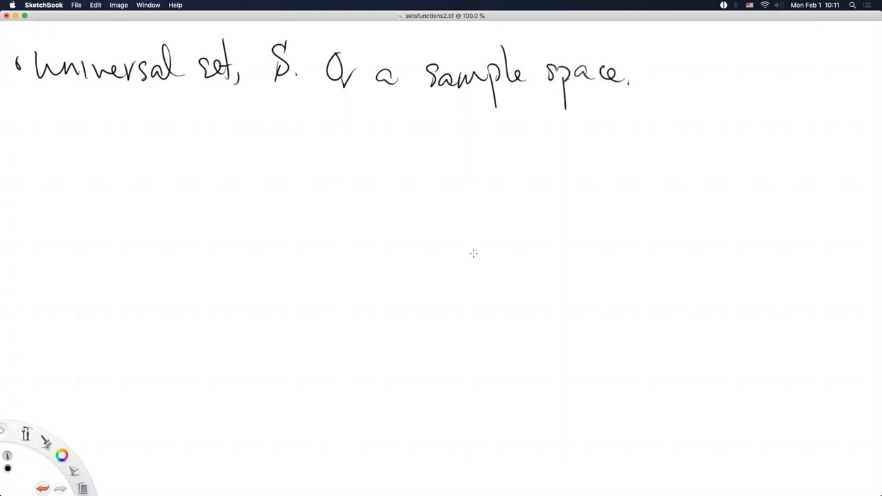
mouse_move(422, 269)
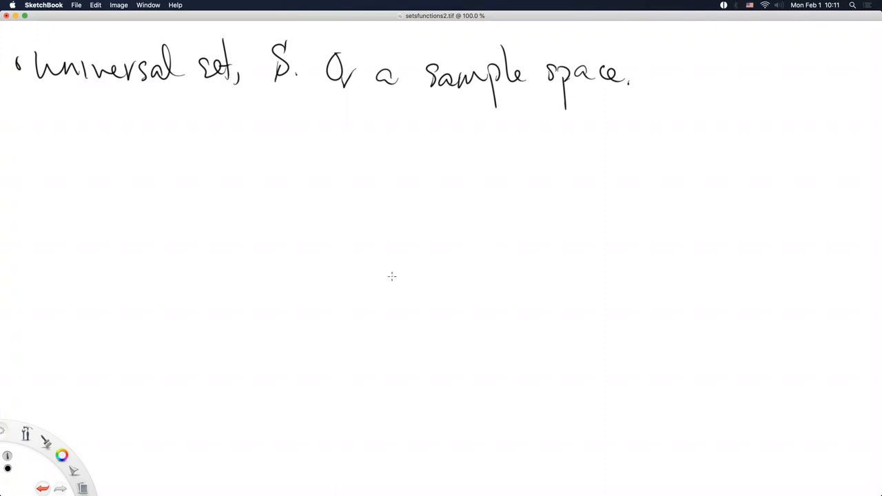
mouse_move(383, 278)
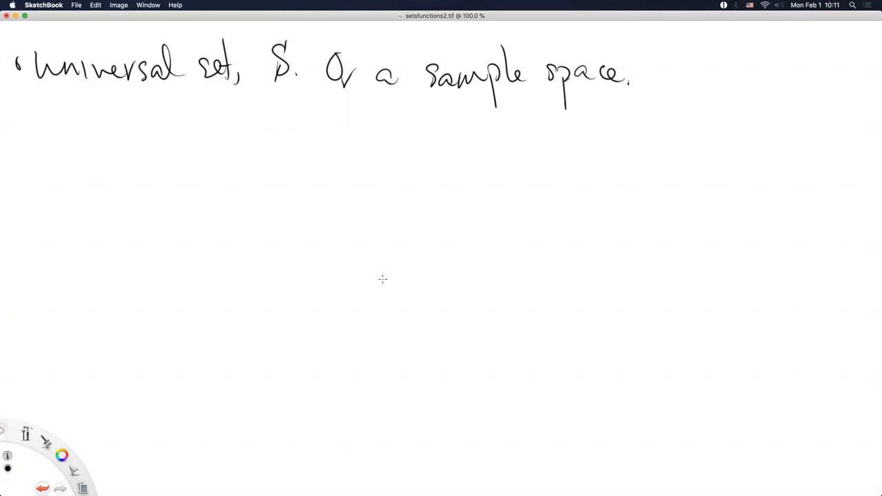
mouse_move(377, 284)
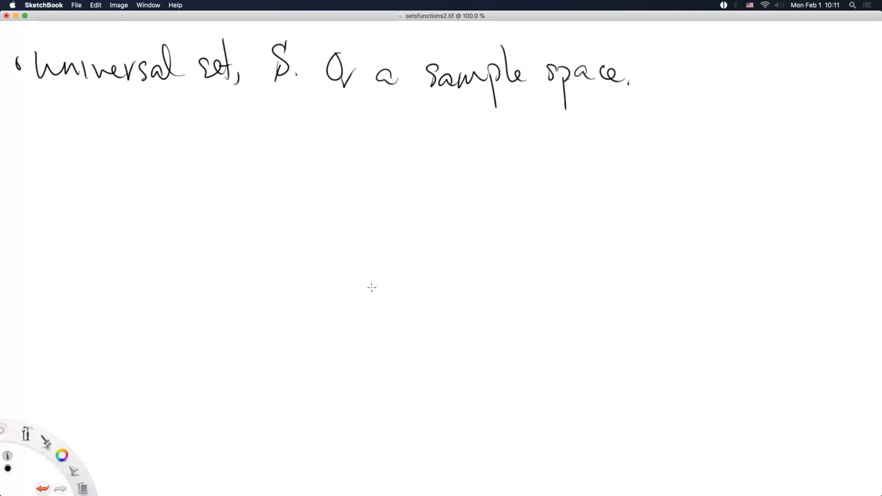
mouse_move(358, 291)
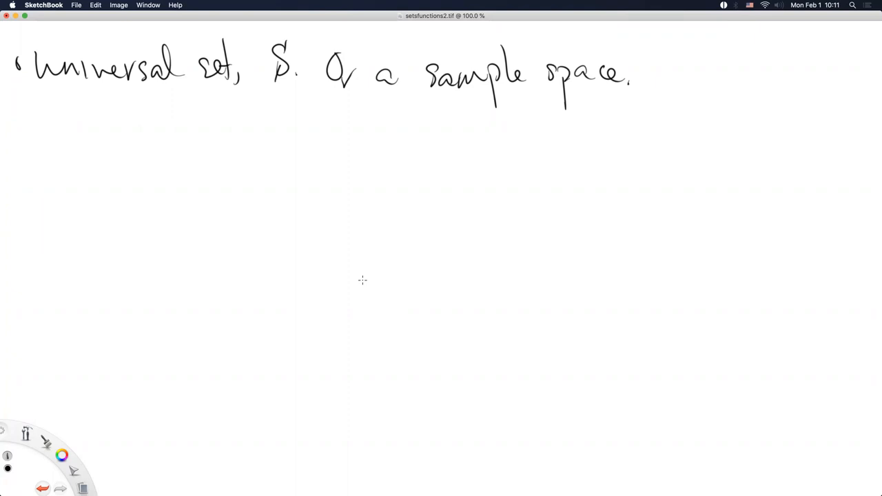
mouse_move(243, 261)
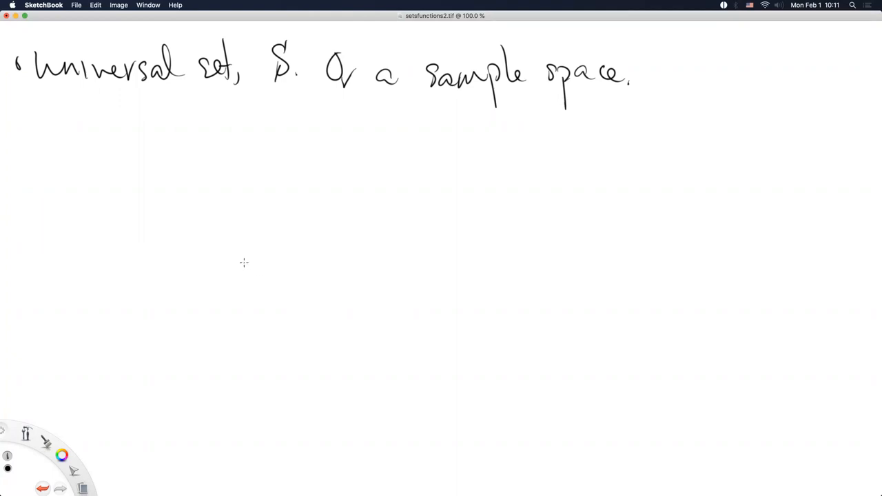
mouse_move(33, 124)
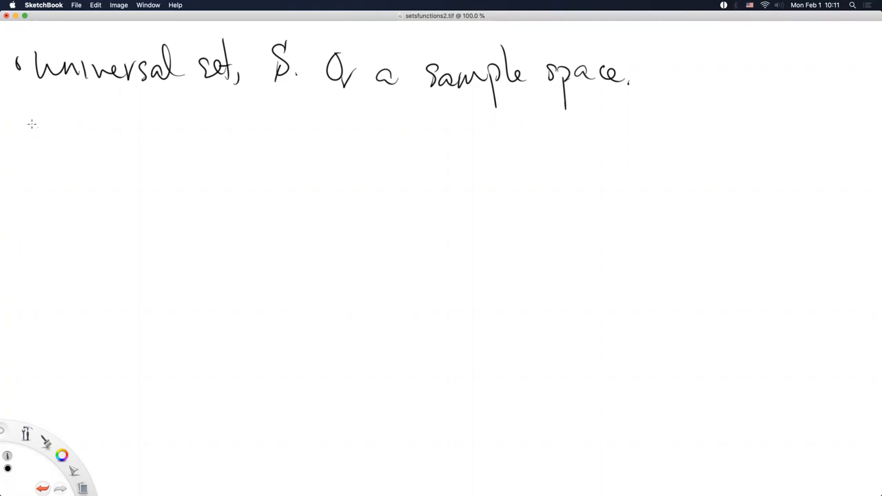
mouse_move(19, 136)
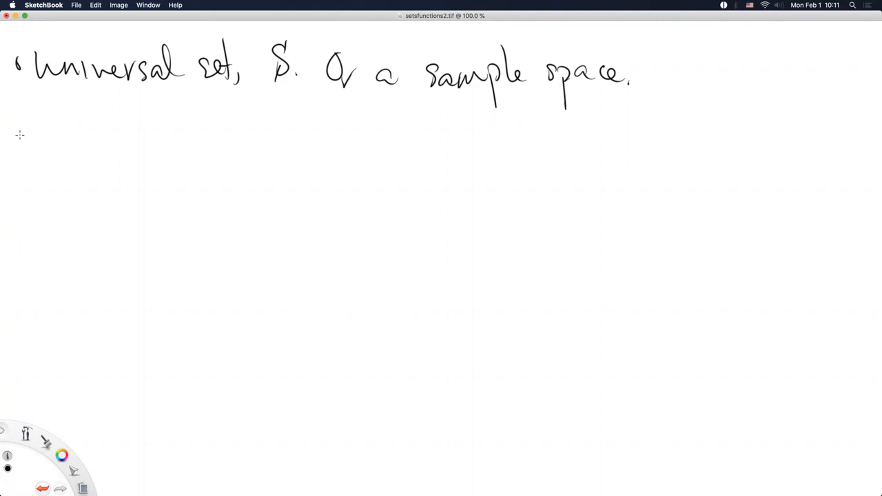
- Start a new bullet, retouch the word 'Or', and write 'the objects within the set'
drag(20, 127, 21, 138)
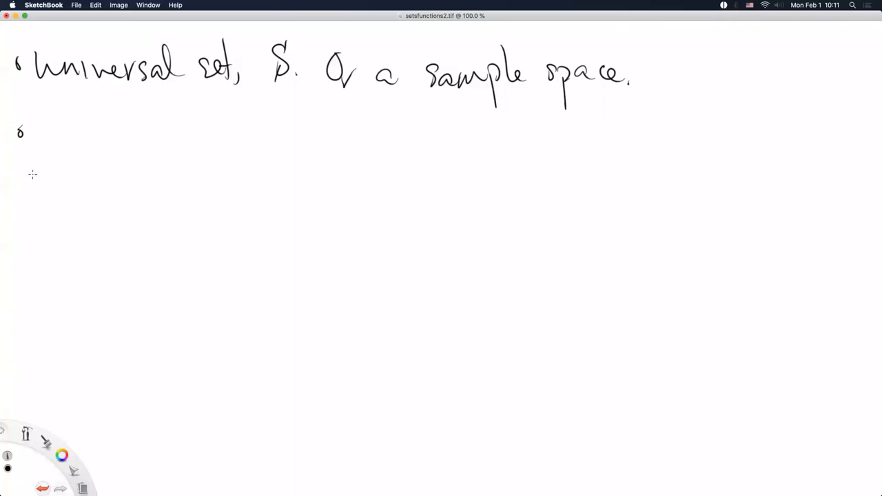
mouse_move(25, 180)
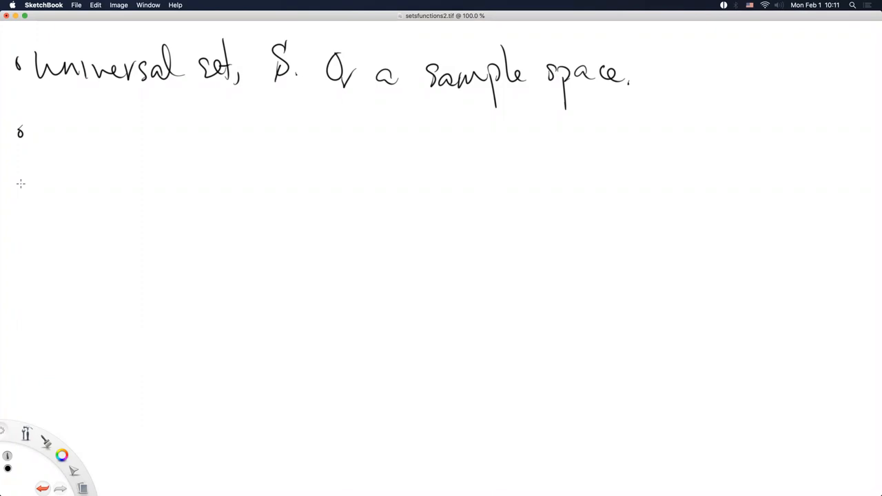
mouse_move(17, 189)
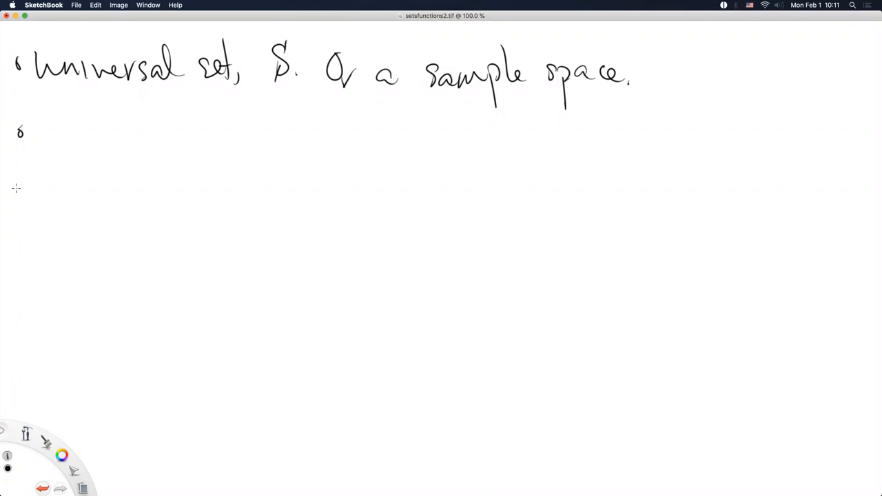
mouse_move(19, 182)
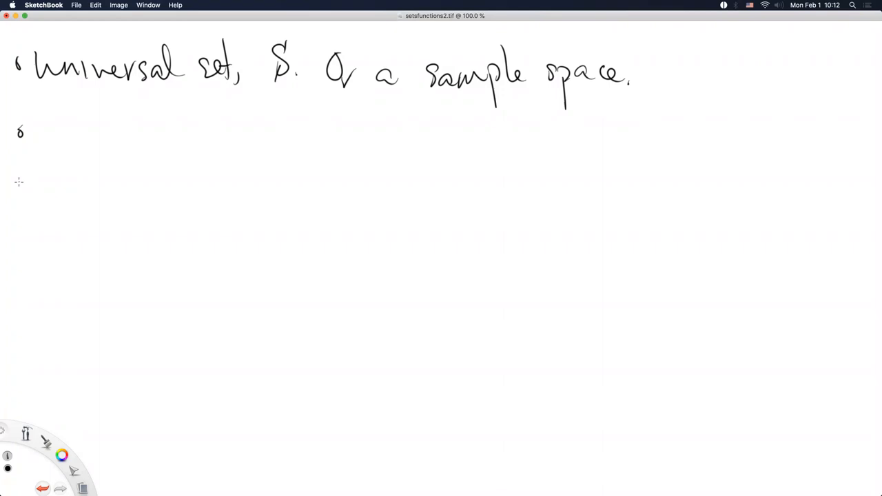
mouse_move(95, 52)
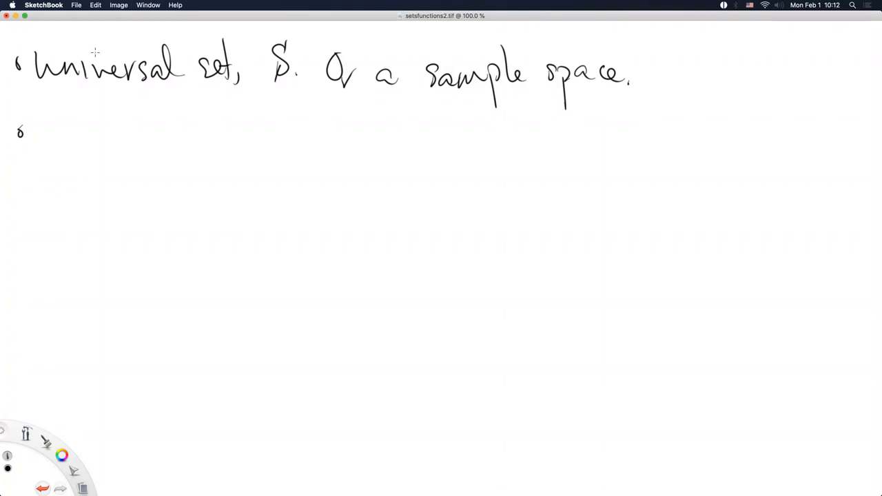
mouse_move(30, 78)
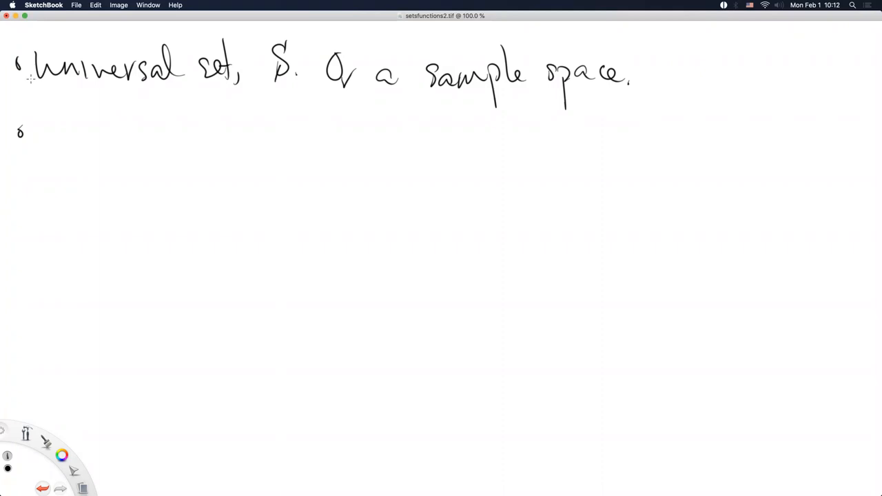
mouse_move(47, 130)
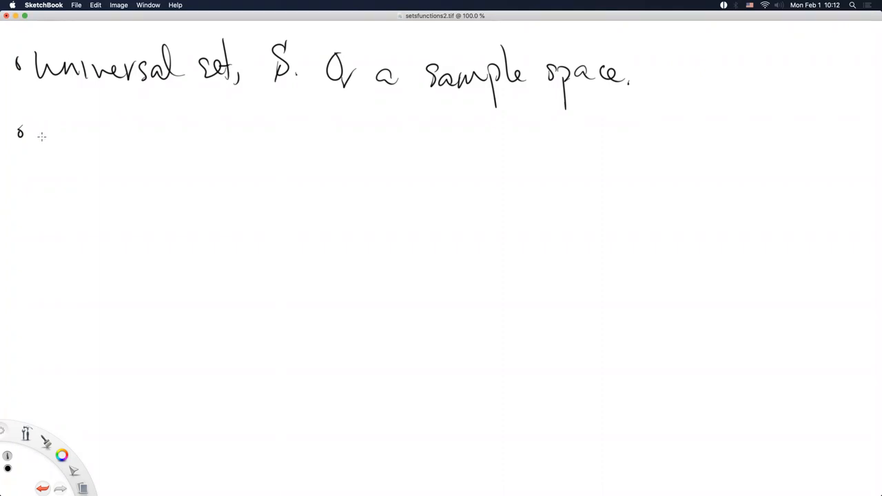
mouse_move(46, 121)
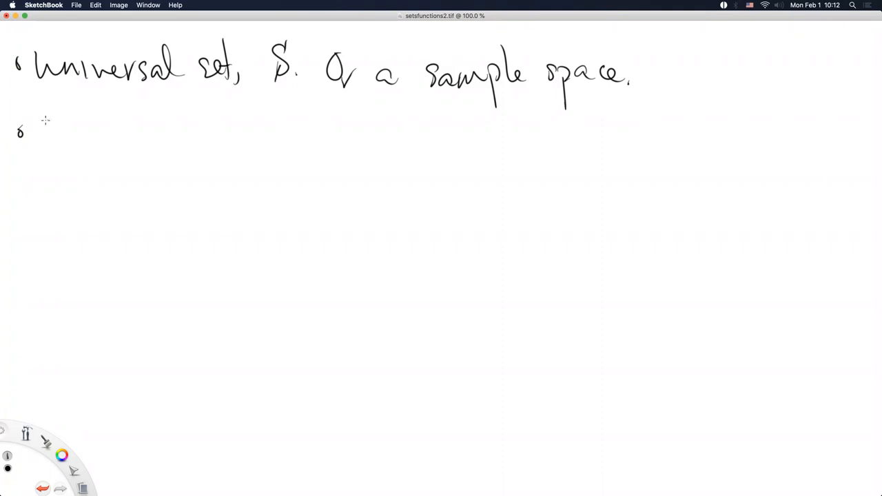
mouse_move(39, 138)
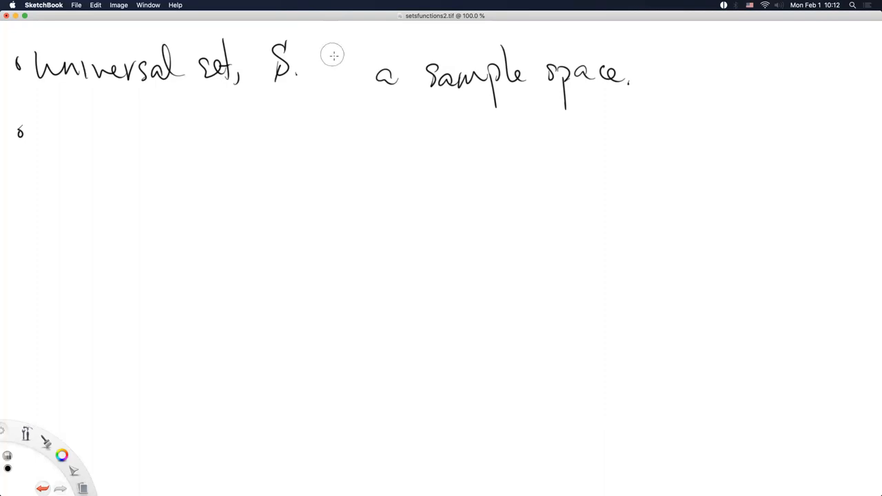
drag(328, 53, 324, 66)
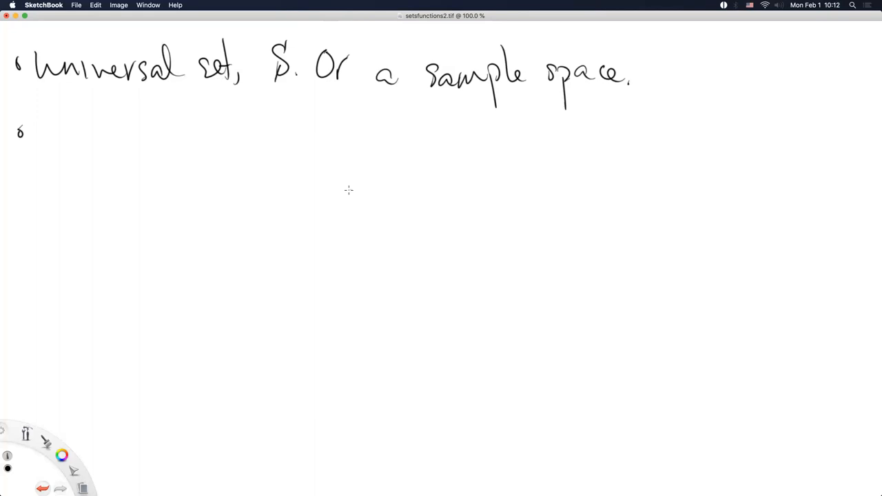
mouse_move(229, 168)
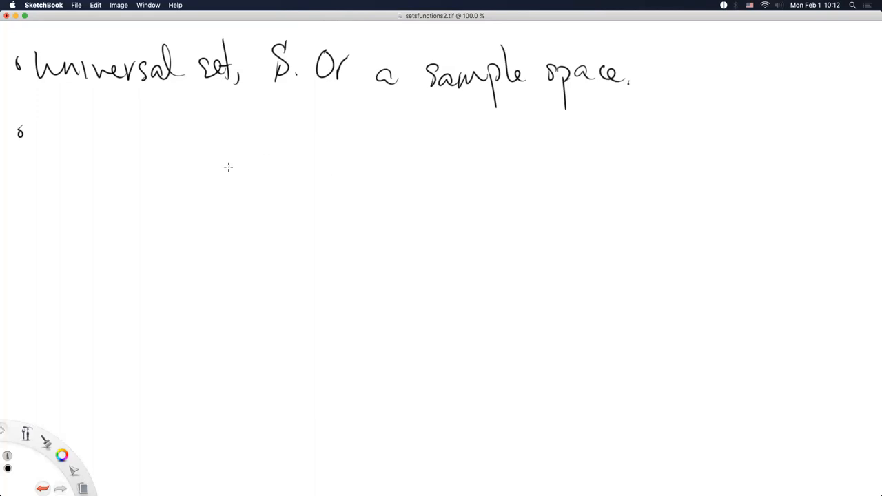
mouse_move(59, 149)
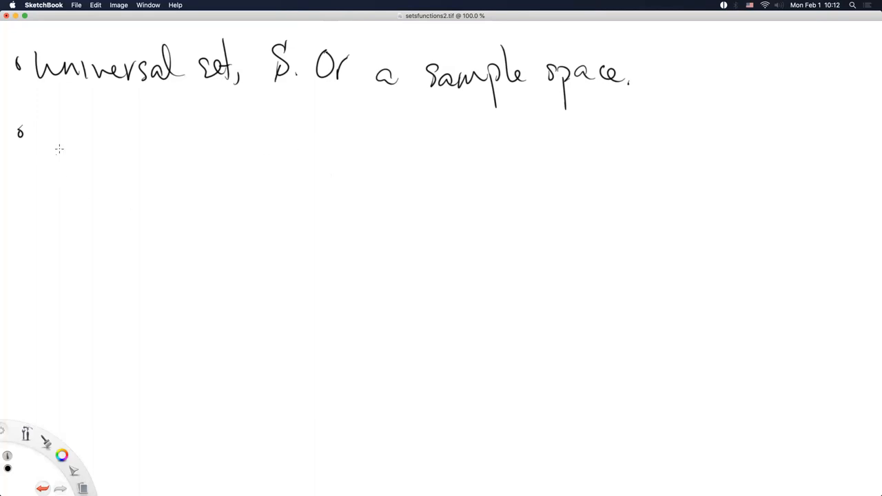
mouse_move(58, 132)
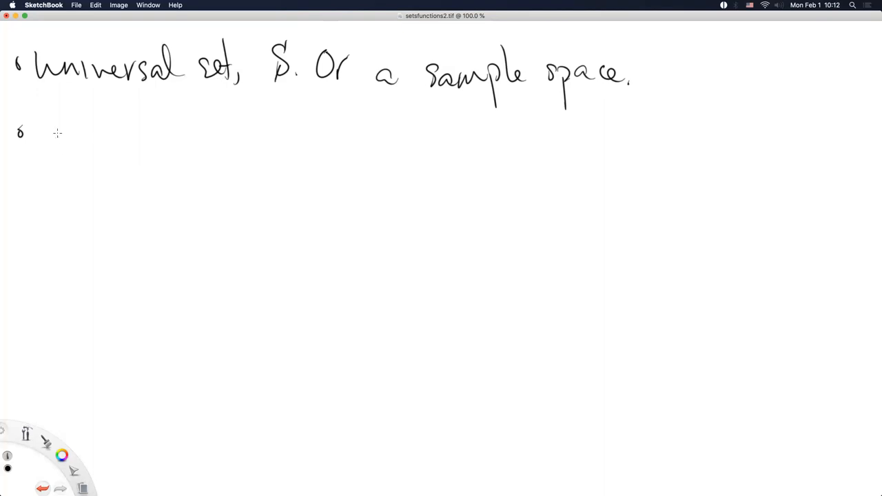
mouse_move(47, 121)
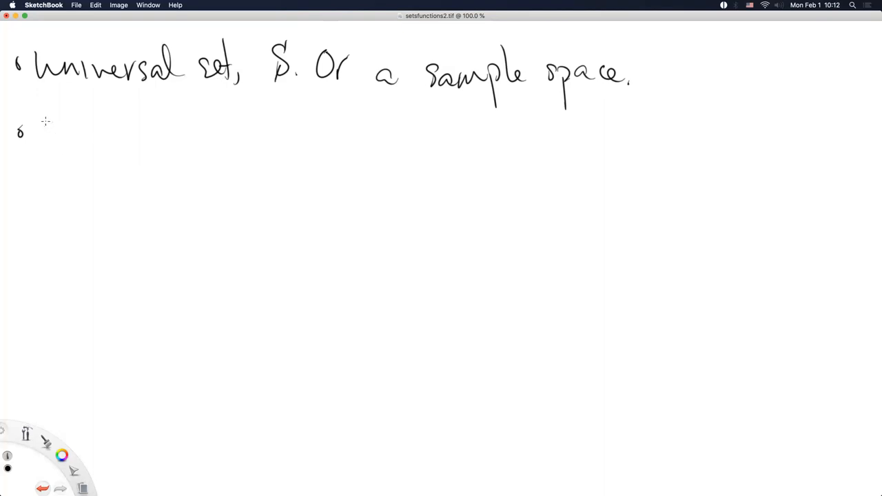
drag(41, 135, 125, 135)
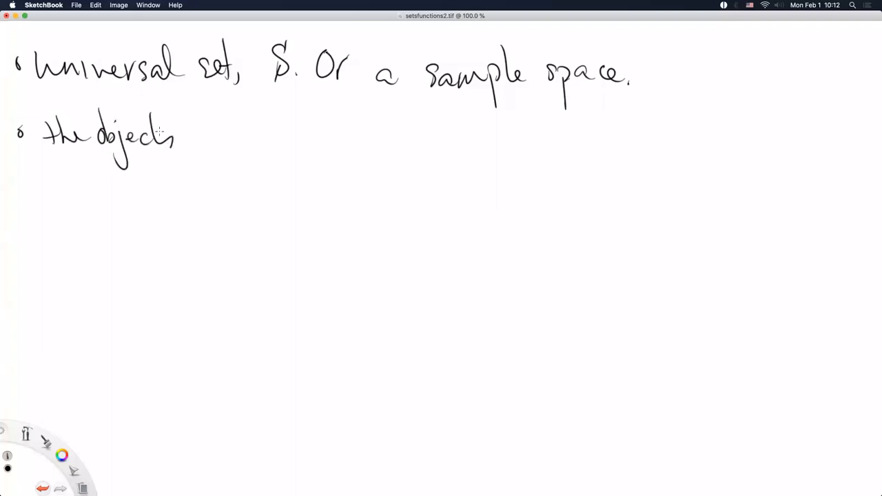
drag(192, 140, 237, 137)
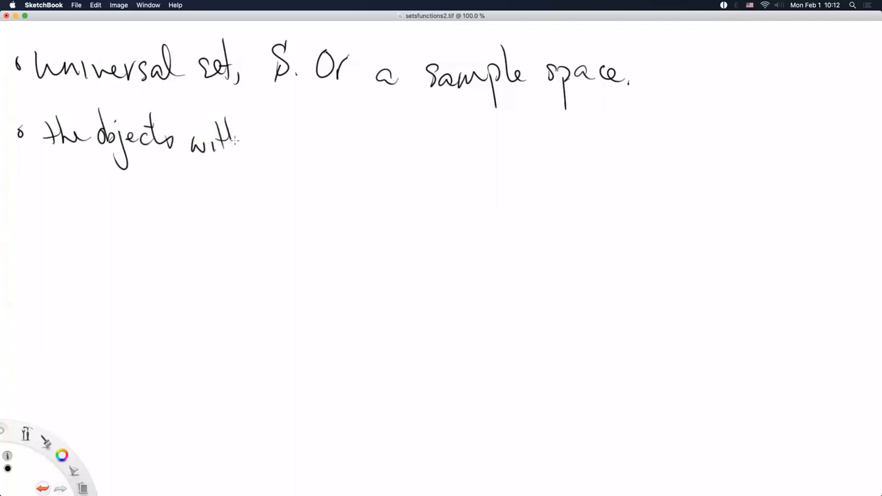
drag(241, 141, 345, 141)
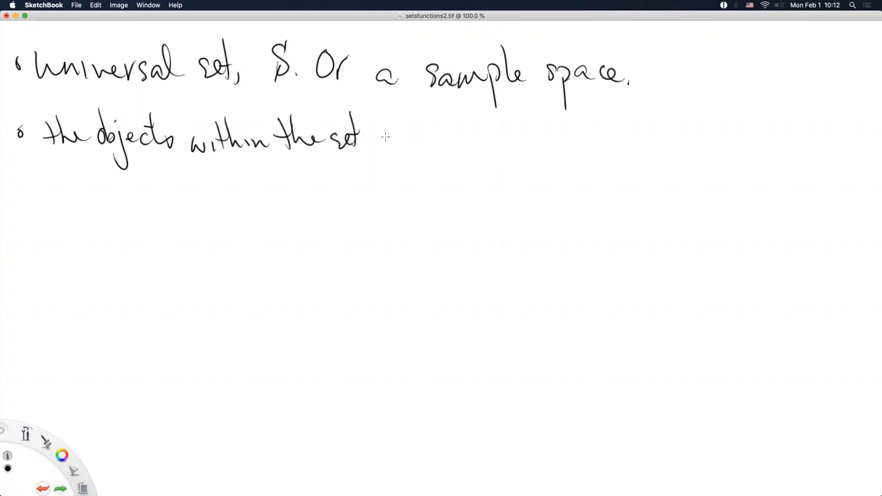
- Finish the bullet with 'are referred to as' and 'elements' on the next line
drag(378, 141, 461, 145)
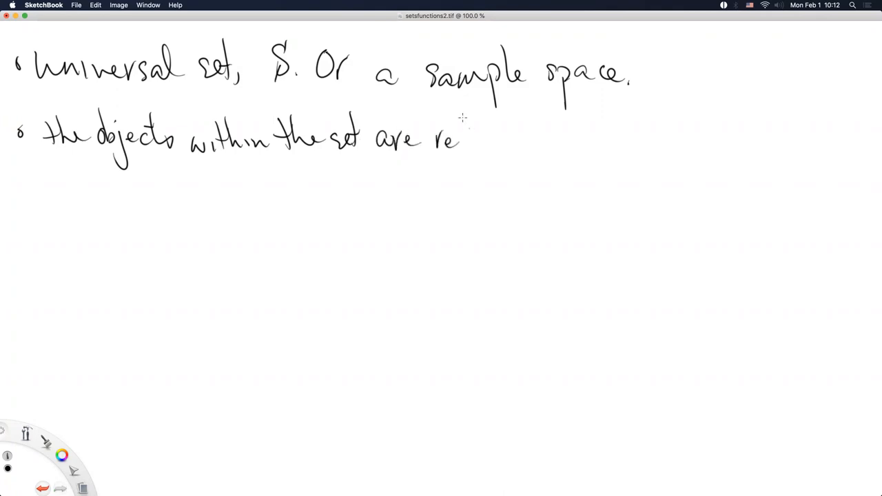
drag(457, 140, 513, 138)
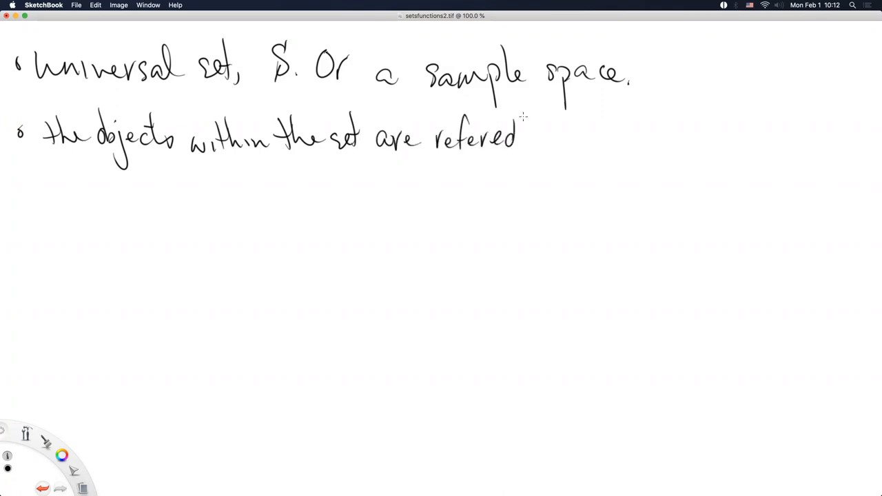
drag(526, 141, 558, 149)
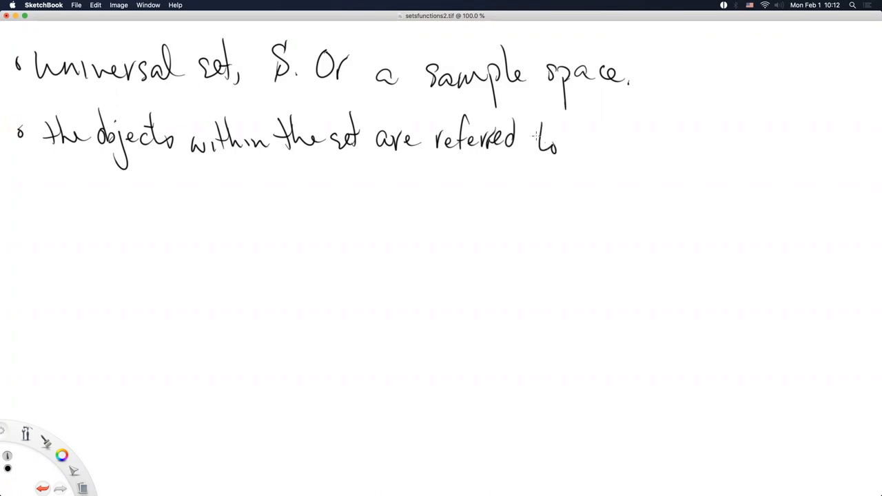
drag(544, 140, 607, 140)
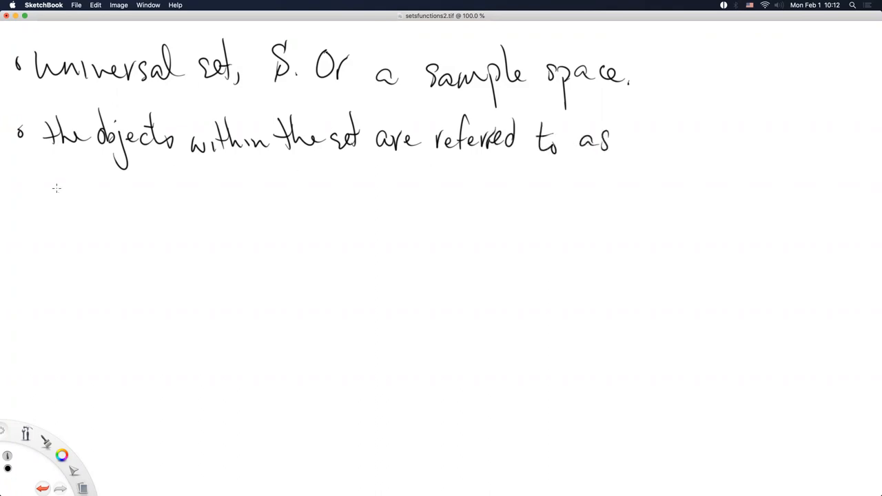
drag(58, 186, 149, 186)
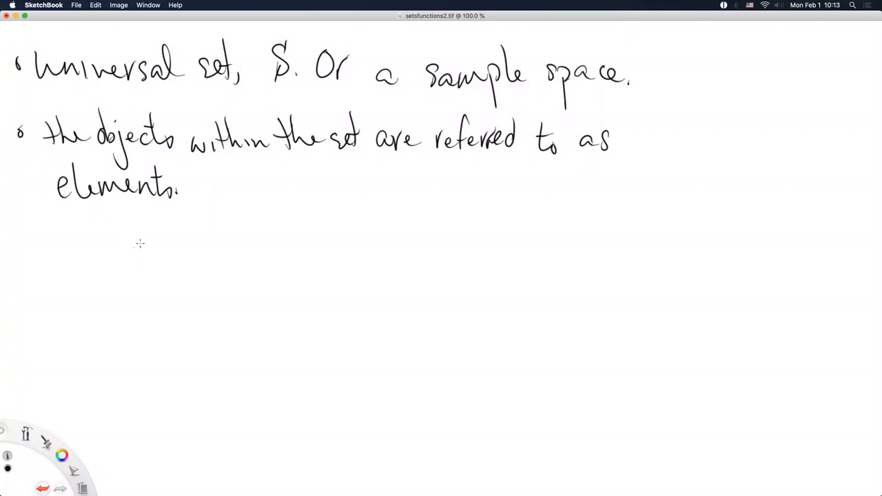
- Handwrite the membership example 'earth ∈ P' indented below the elements bullet
drag(124, 248, 155, 251)
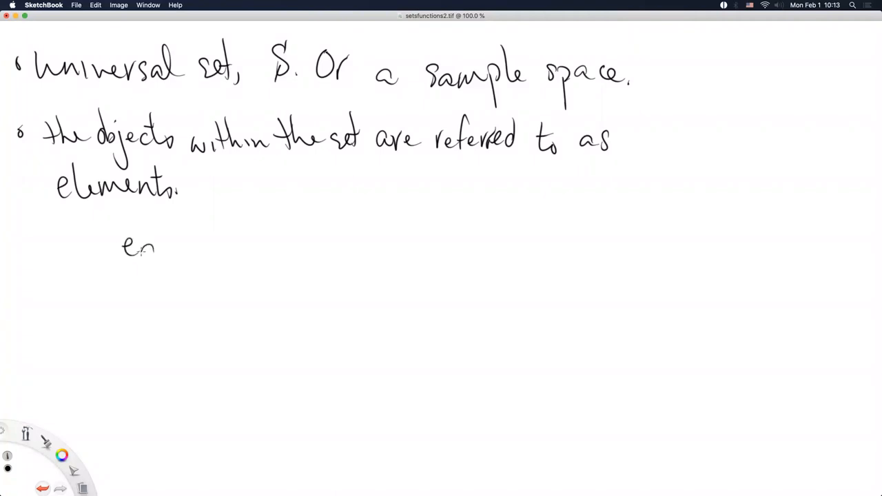
drag(145, 249, 200, 245)
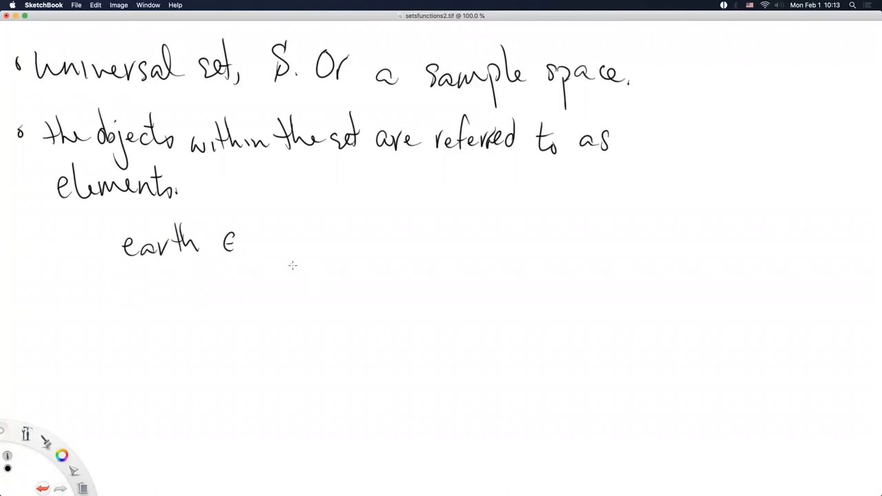
drag(248, 220, 265, 259)
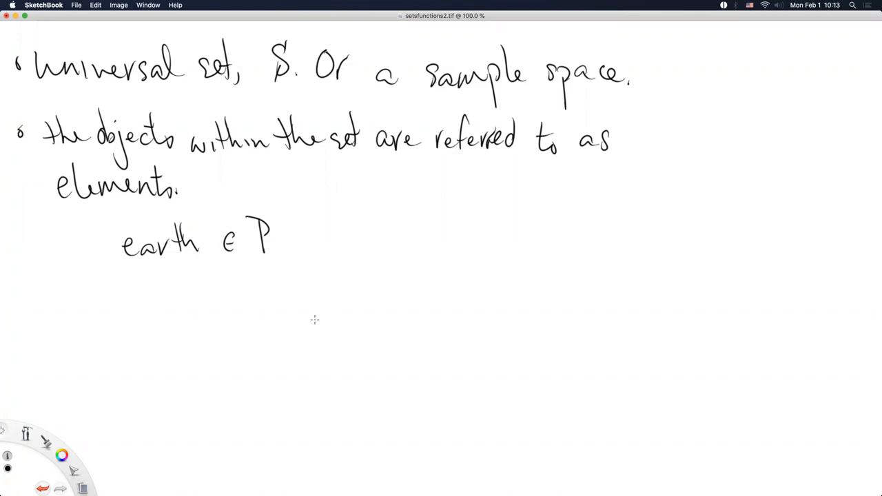
mouse_move(231, 252)
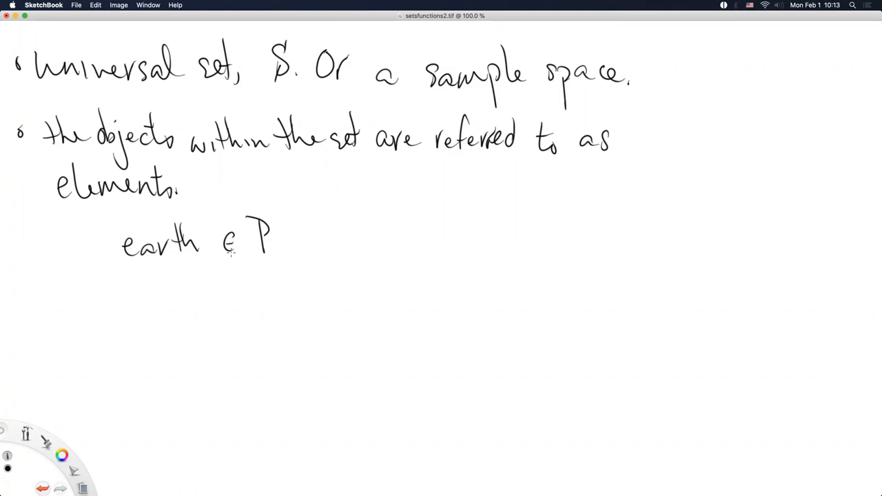
mouse_move(231, 279)
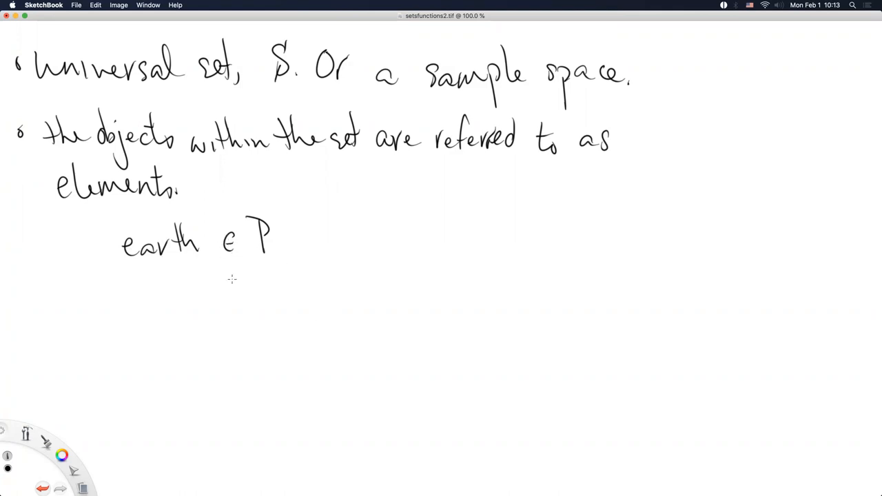
mouse_move(221, 331)
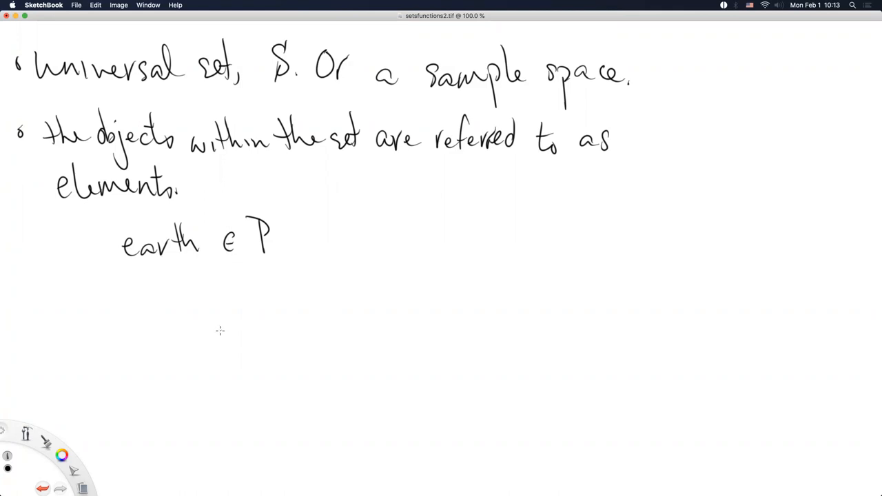
mouse_move(216, 328)
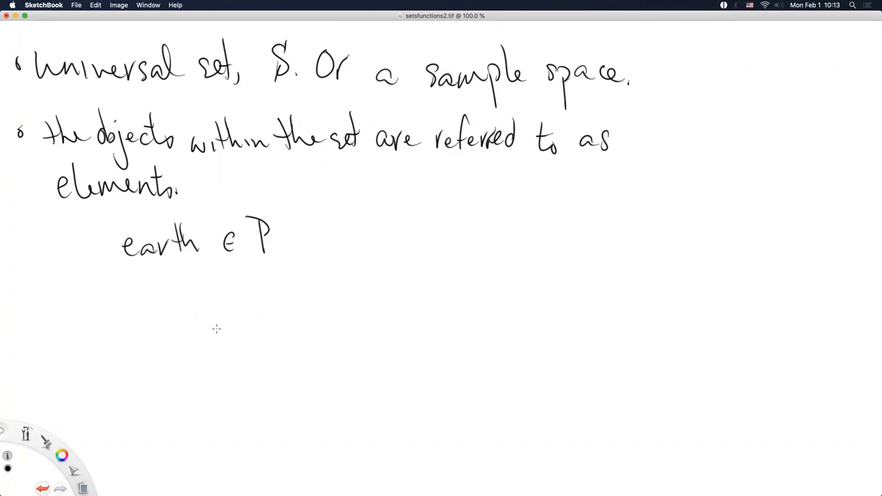
mouse_move(201, 330)
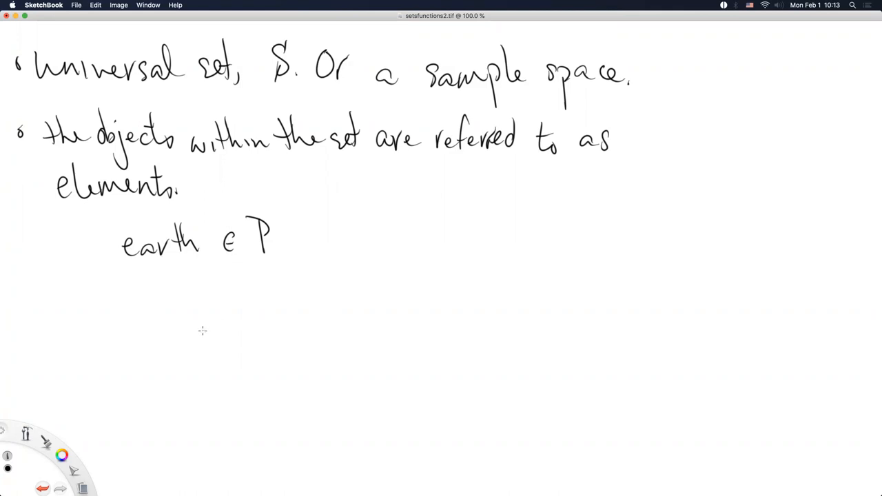
mouse_move(190, 334)
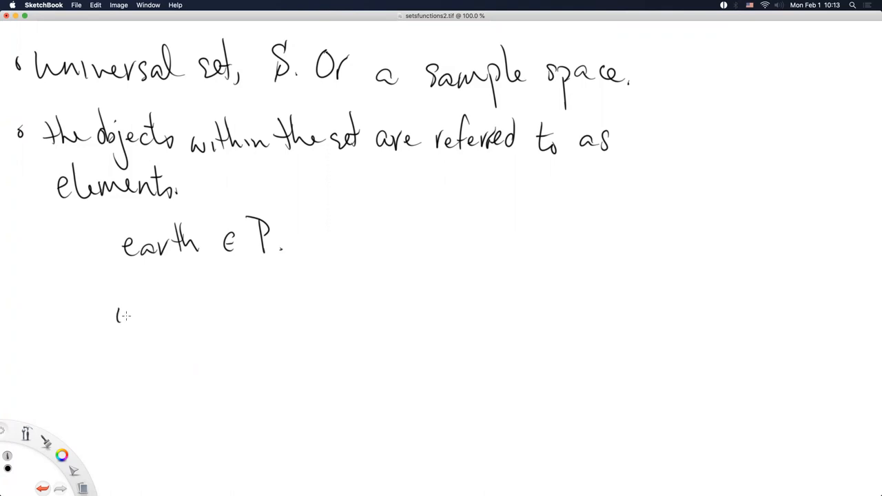
- Write 'in LaTeX $\in$' on a new line, wrapping \in in dollar signs
drag(122, 317, 223, 317)
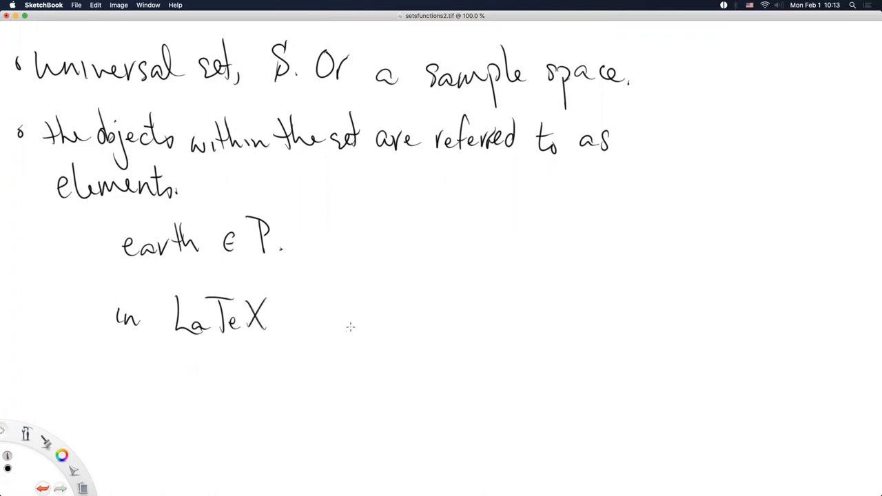
drag(333, 303, 389, 338)
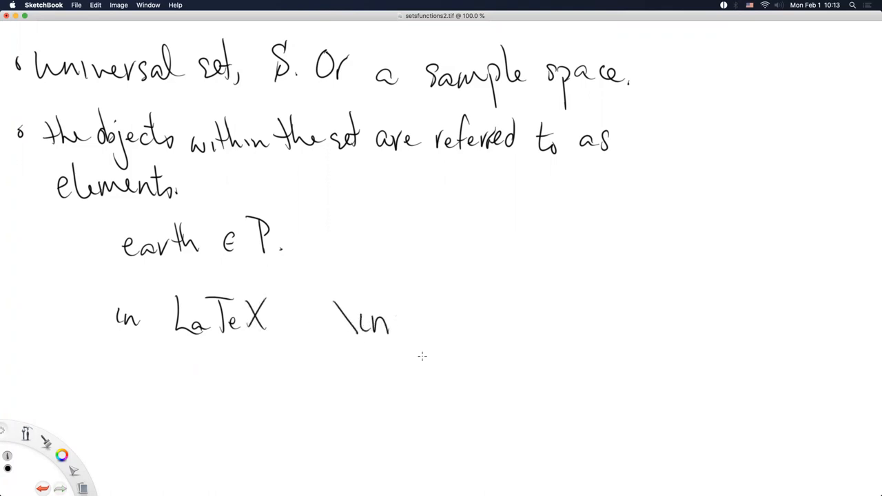
mouse_move(342, 419)
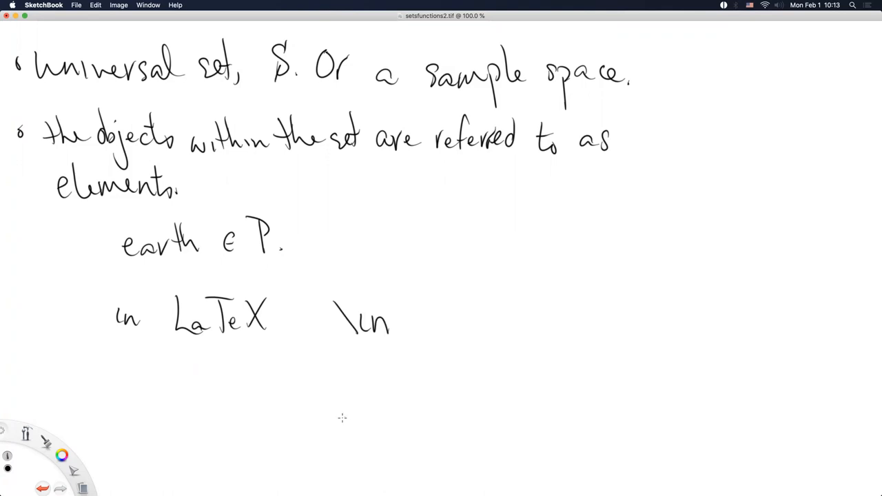
mouse_move(320, 372)
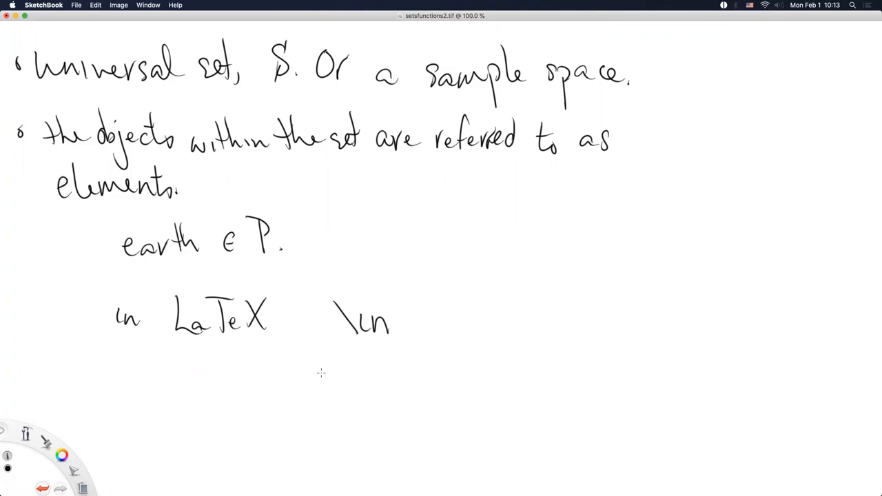
drag(306, 303, 315, 331)
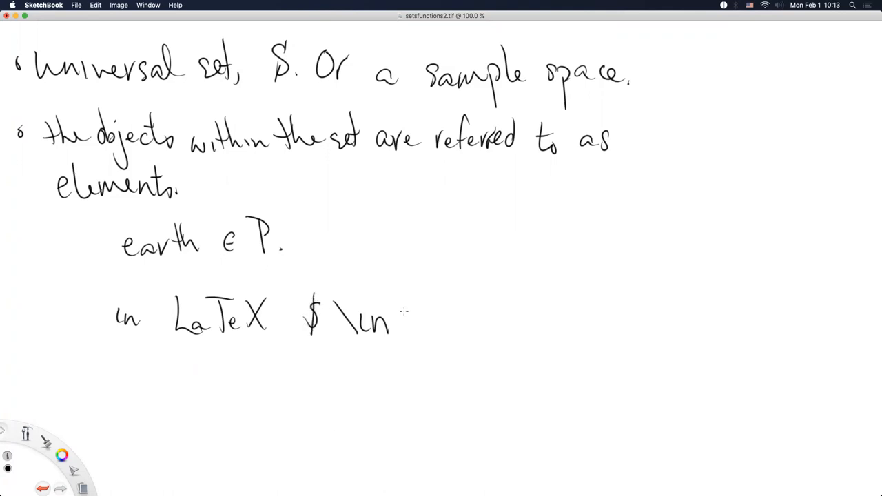
drag(411, 303, 411, 335)
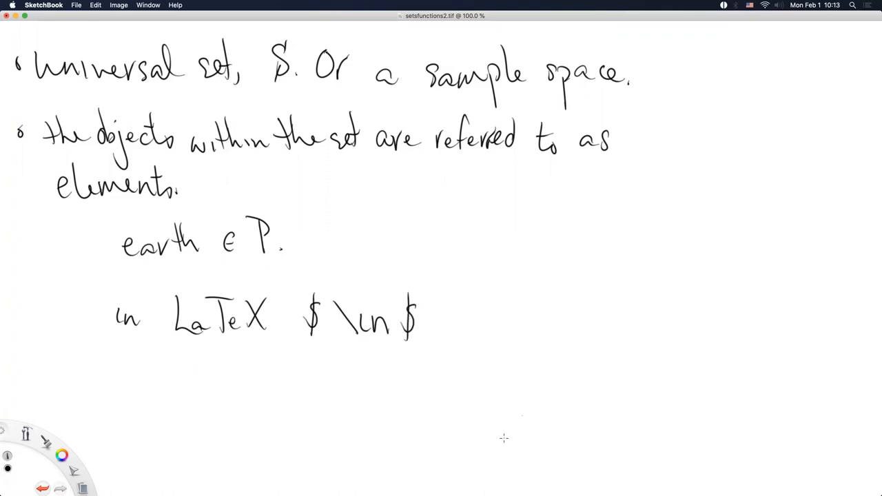
mouse_move(402, 457)
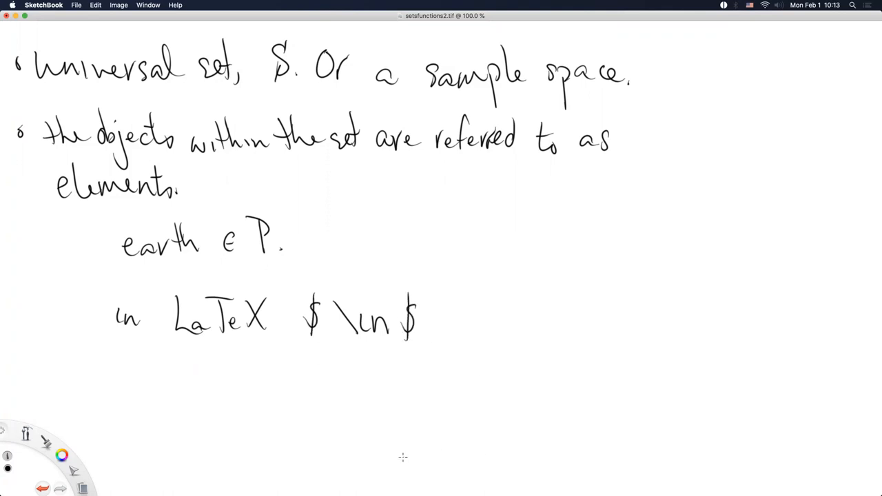
mouse_move(394, 461)
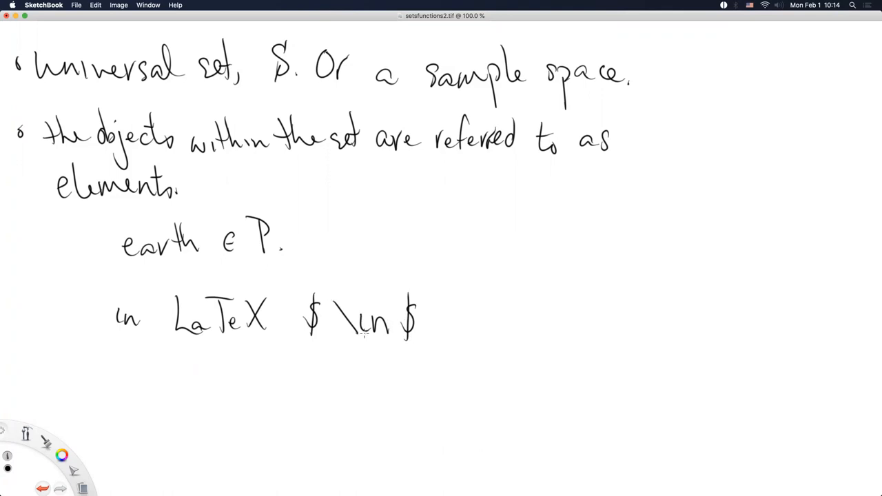
mouse_move(386, 402)
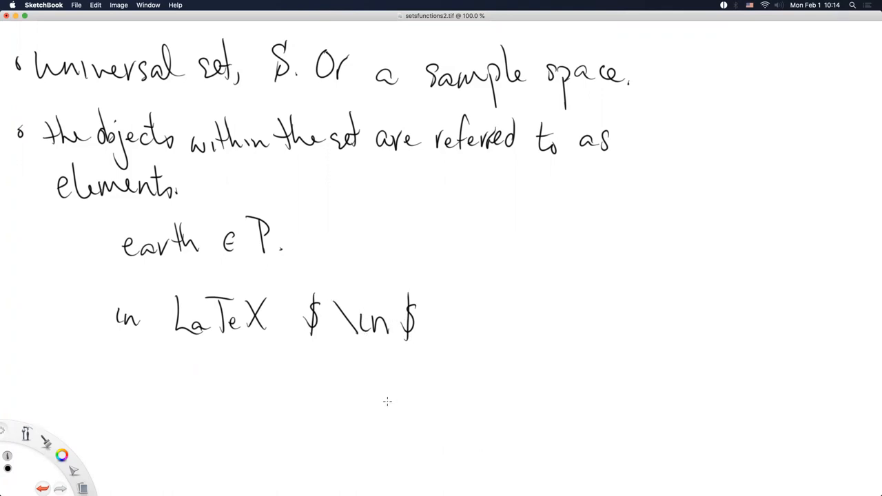
mouse_move(298, 366)
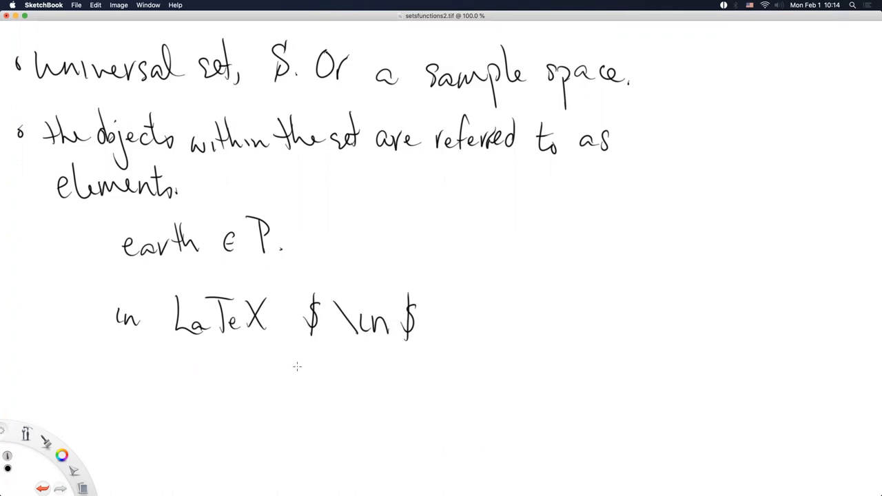
- Write the LaTeX expression '$a \in A$' on the following line
drag(190, 375, 200, 407)
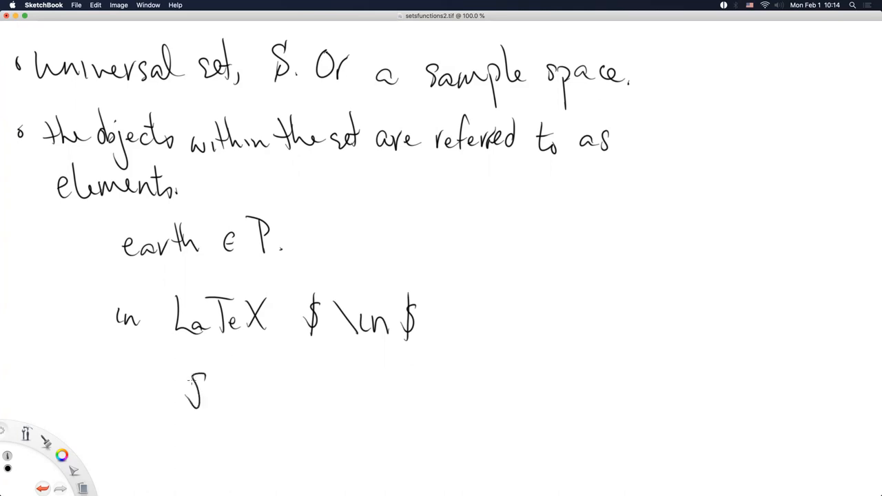
drag(192, 386, 282, 400)
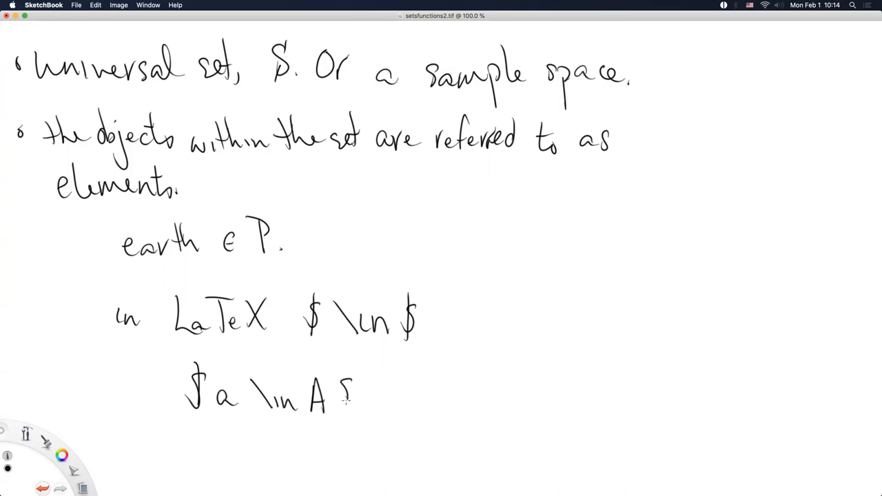
drag(365, 396, 403, 392)
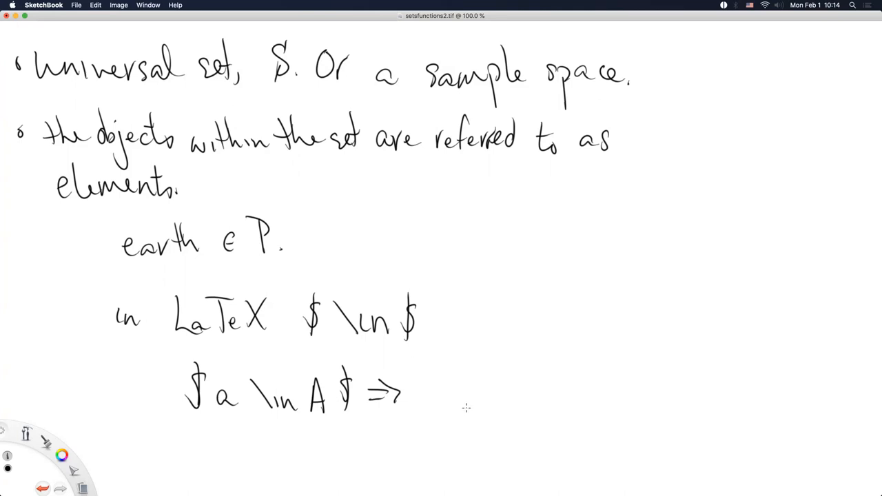
mouse_move(462, 410)
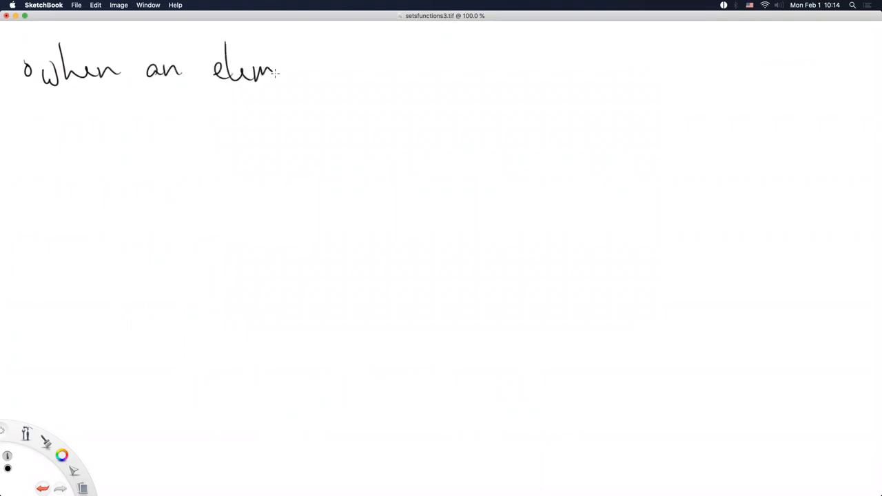
- Handwrite 'when an object is not an element of', undoing 'elements' in favour of 'object'
drag(279, 72, 330, 76)
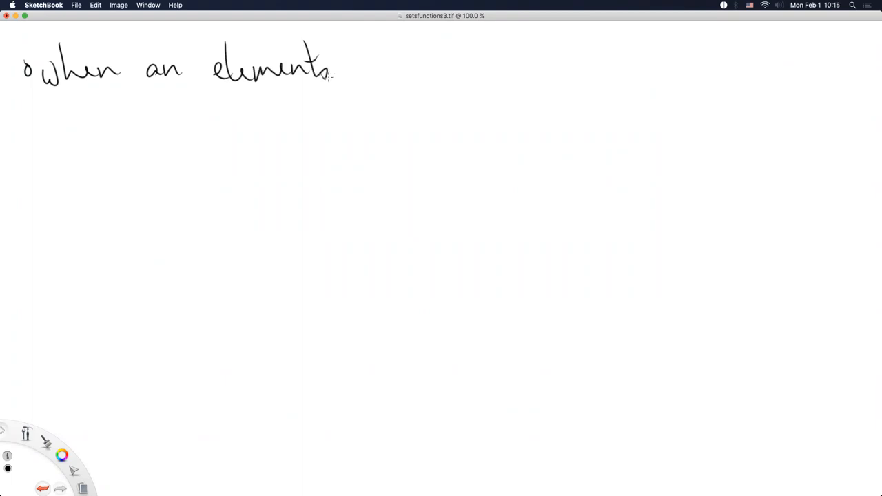
click(41, 488)
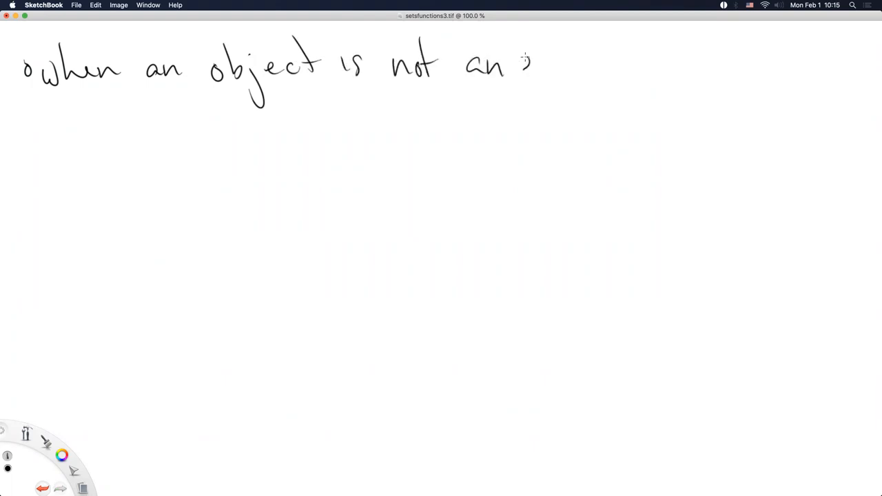
drag(526, 66, 627, 75)
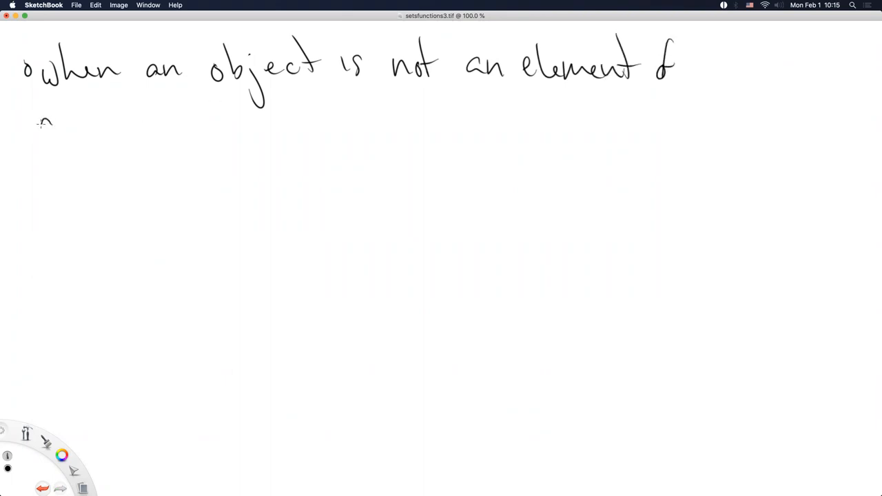
drag(41, 127, 181, 131)
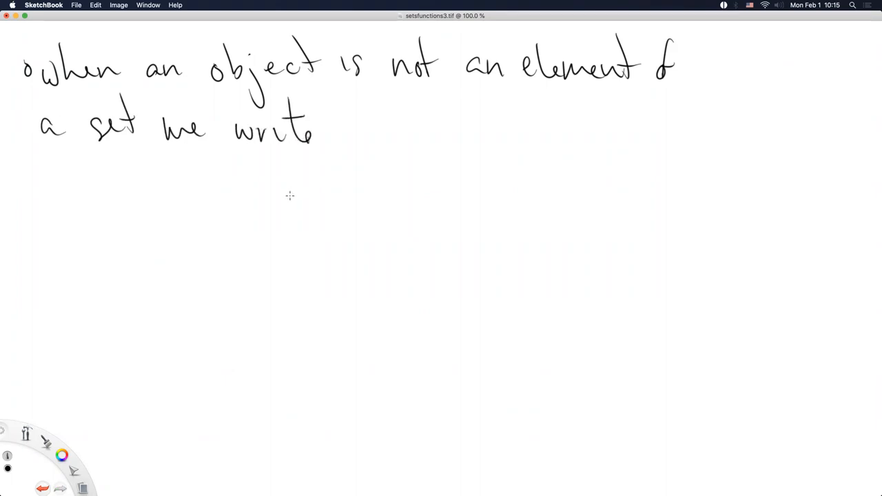
mouse_move(267, 207)
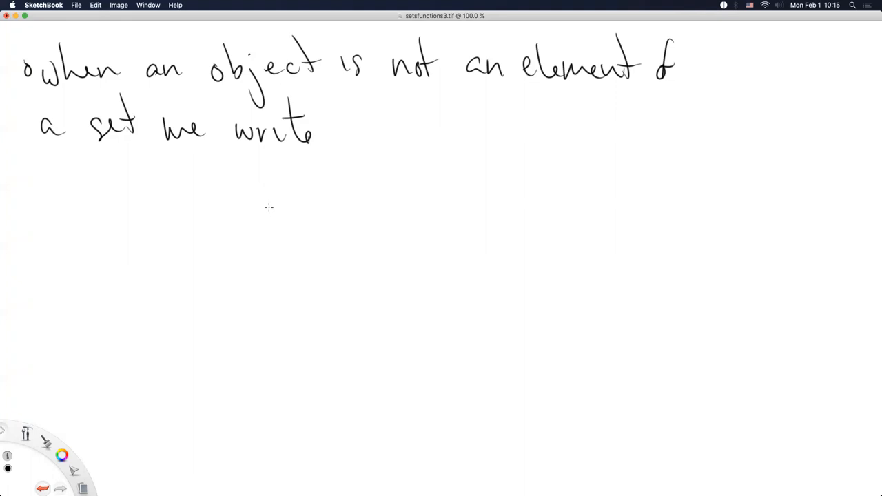
mouse_move(259, 212)
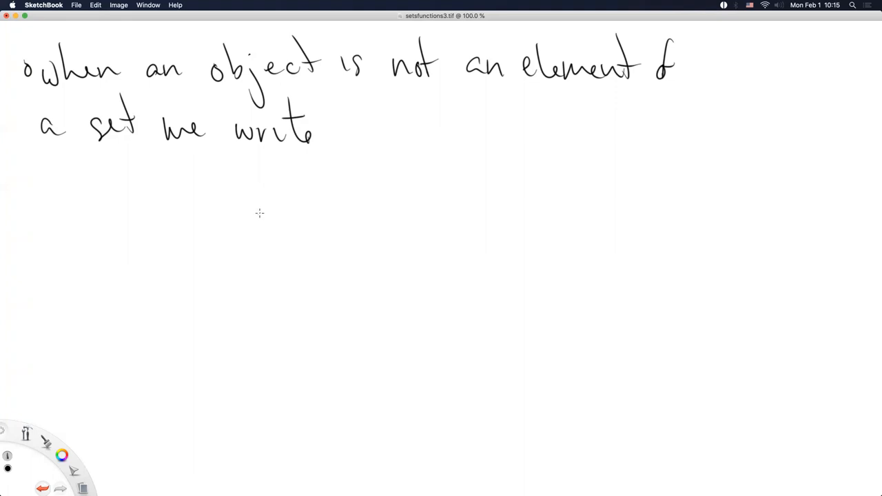
mouse_move(245, 220)
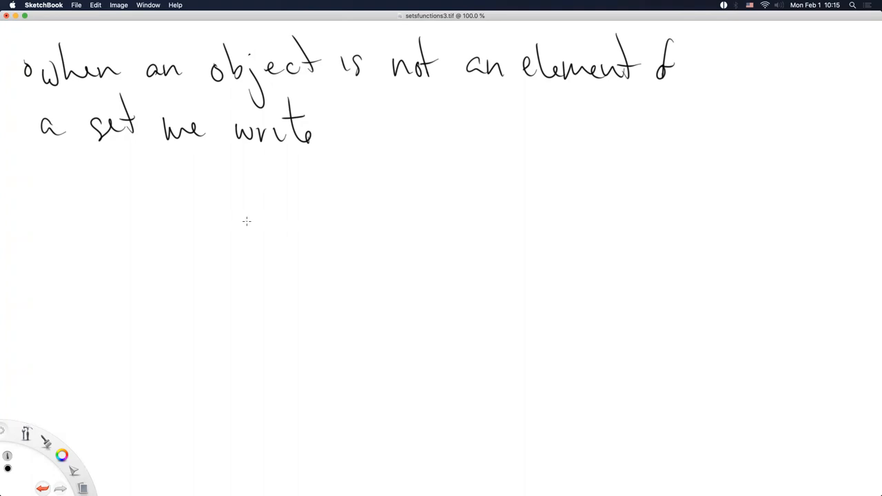
mouse_move(231, 229)
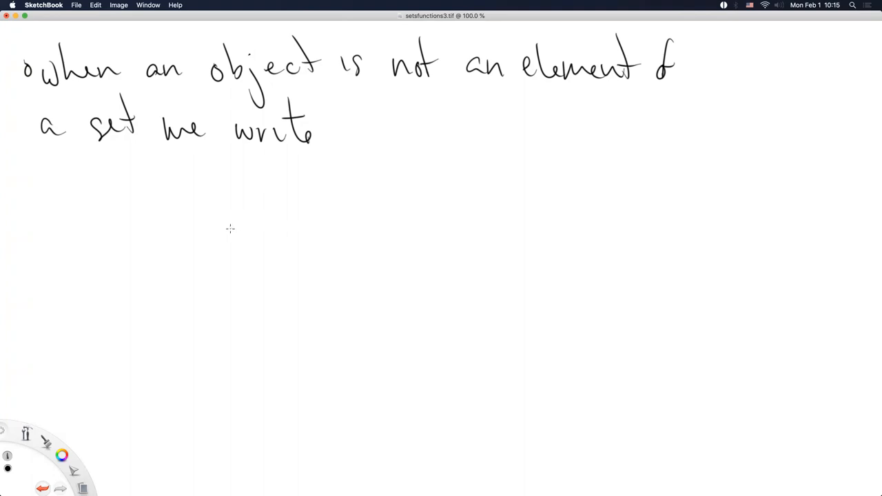
mouse_move(226, 234)
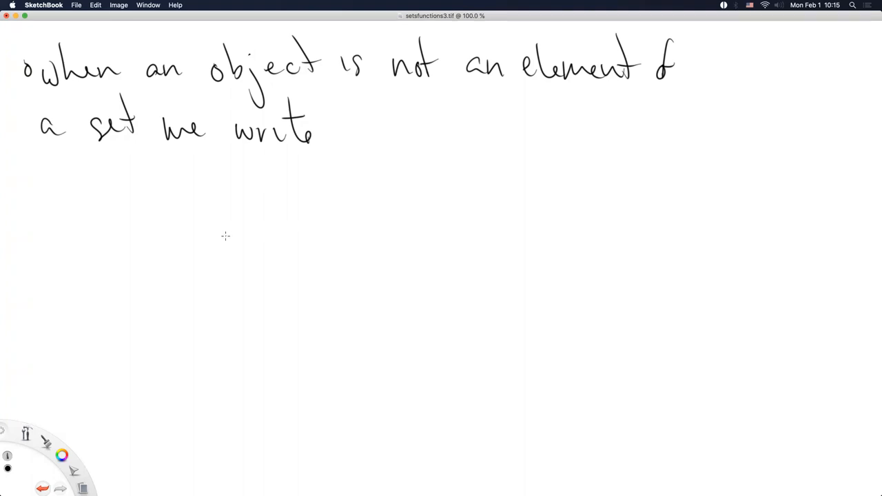
mouse_move(223, 238)
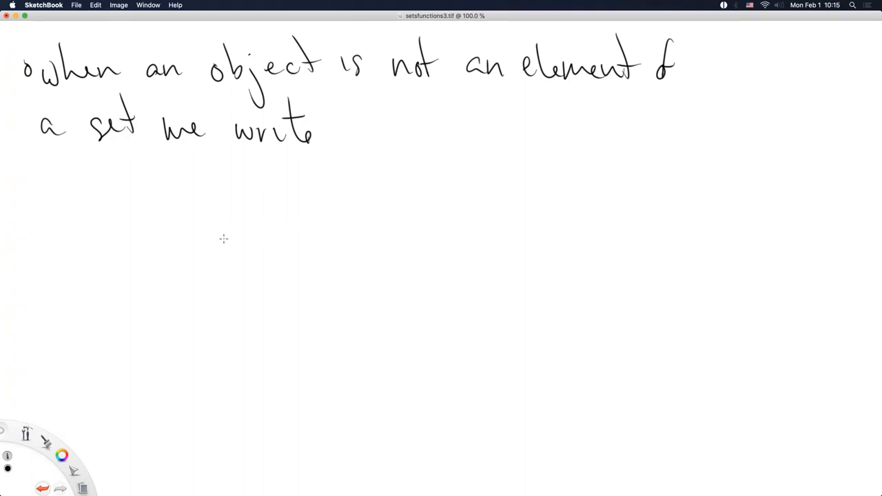
mouse_move(215, 246)
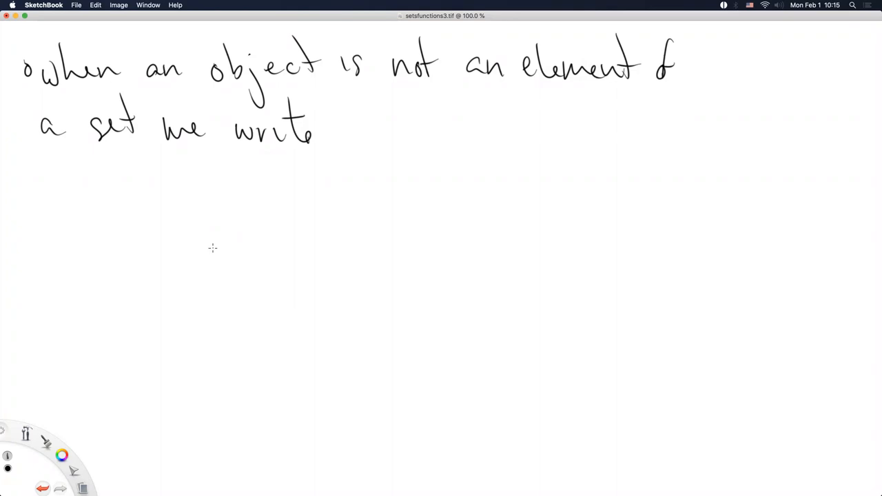
mouse_move(211, 251)
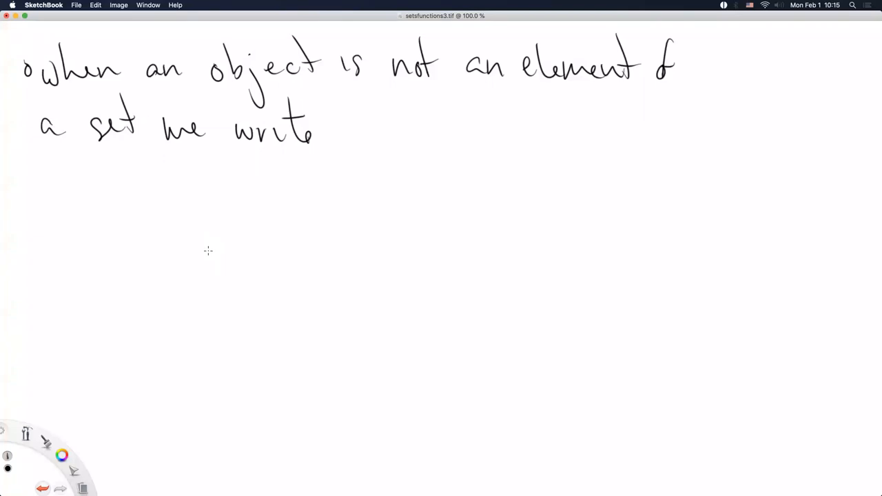
mouse_move(228, 205)
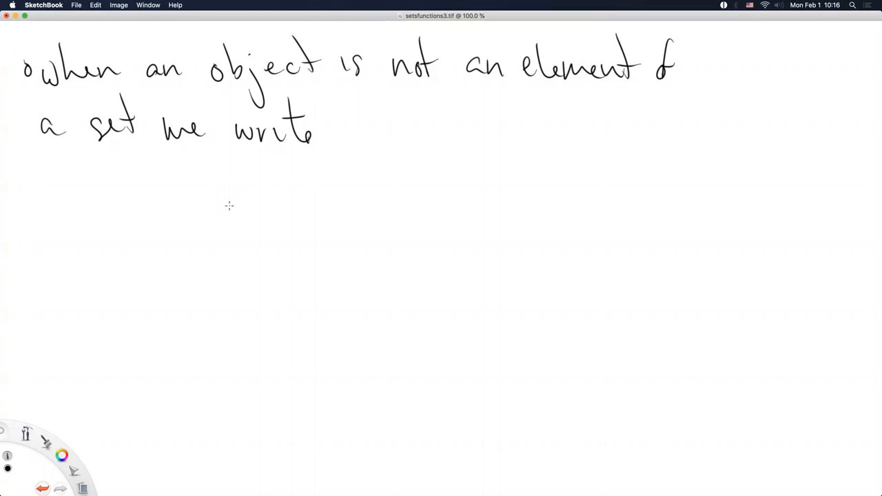
mouse_move(167, 262)
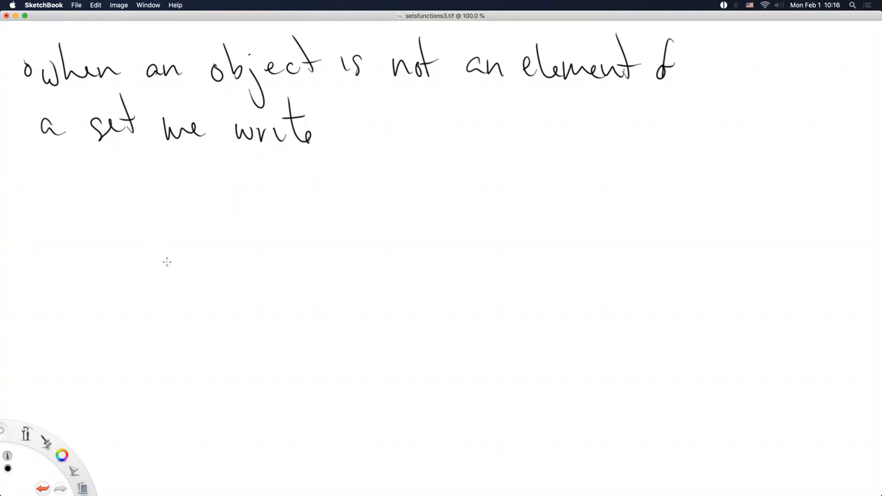
mouse_move(144, 256)
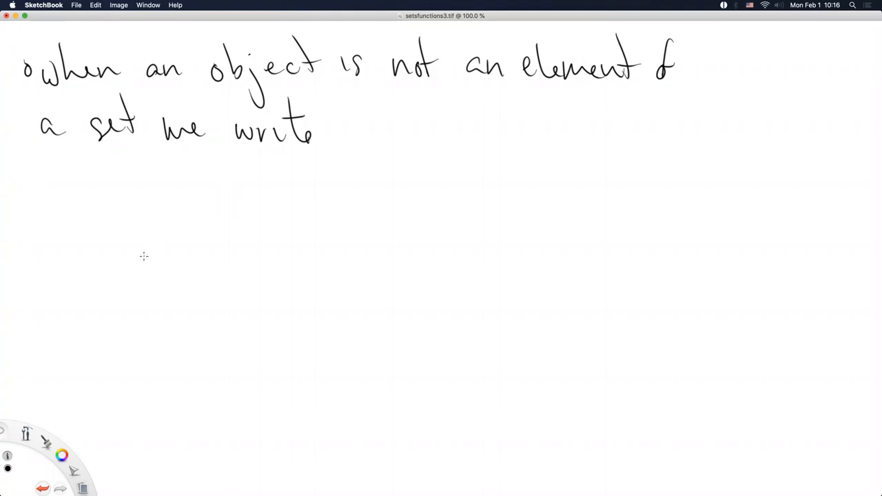
mouse_move(142, 261)
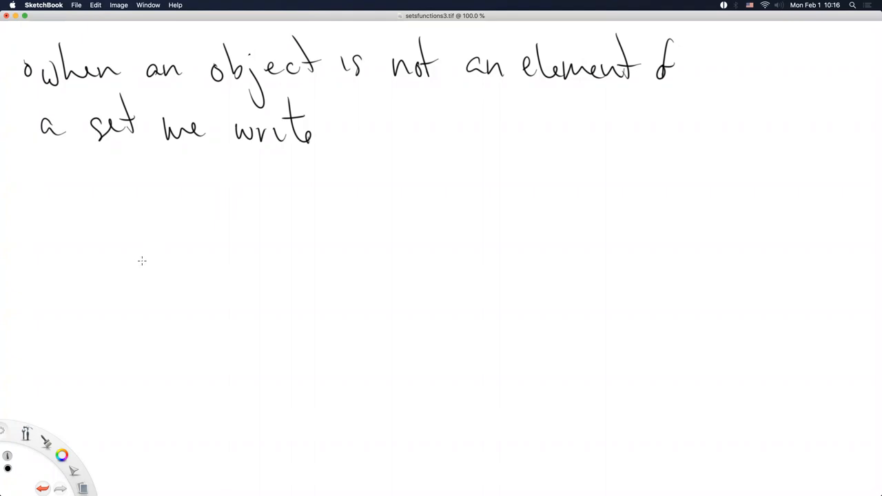
mouse_move(138, 268)
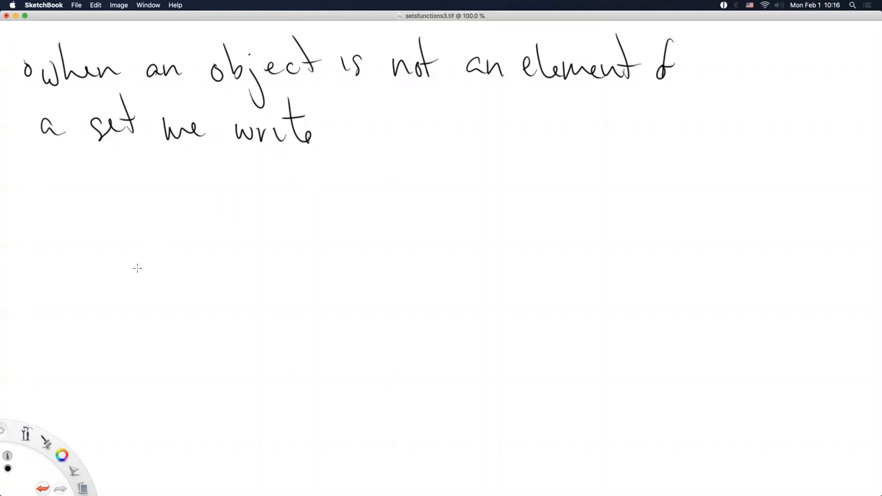
mouse_move(129, 283)
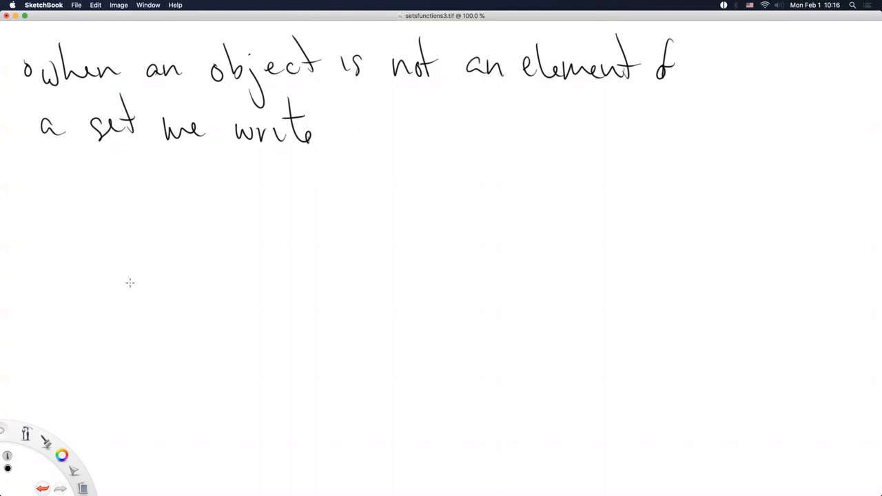
mouse_move(144, 282)
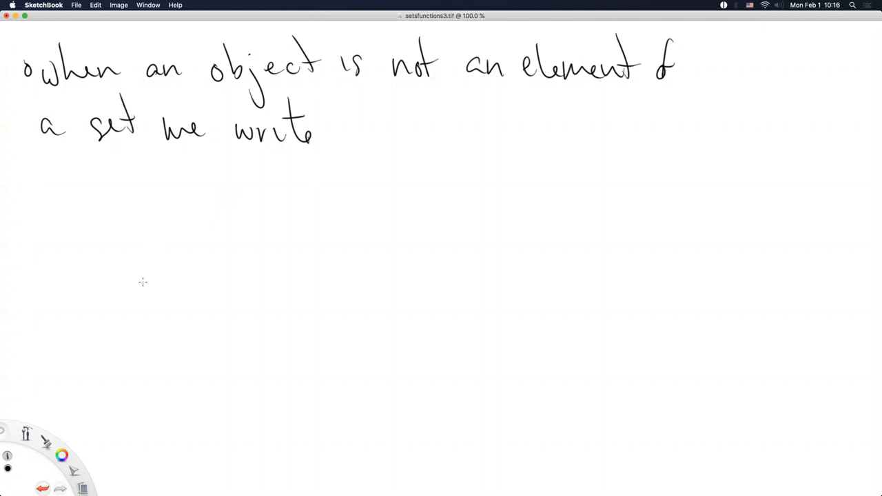
mouse_move(145, 298)
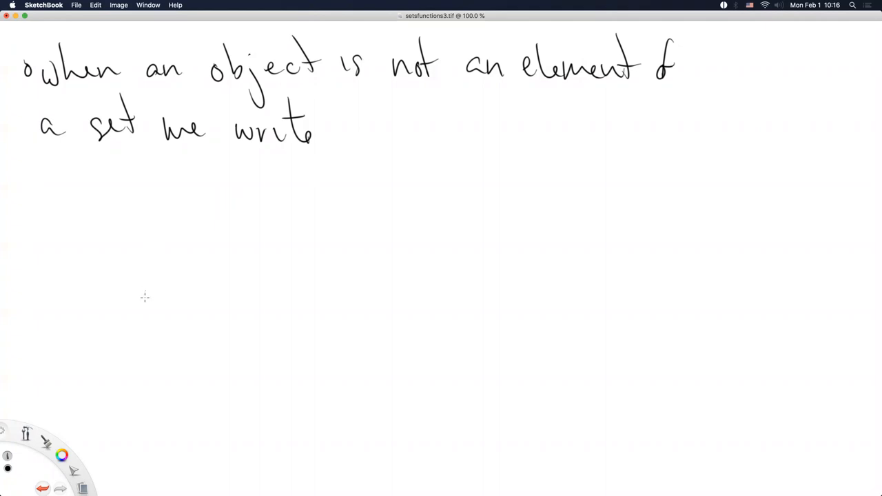
mouse_move(164, 272)
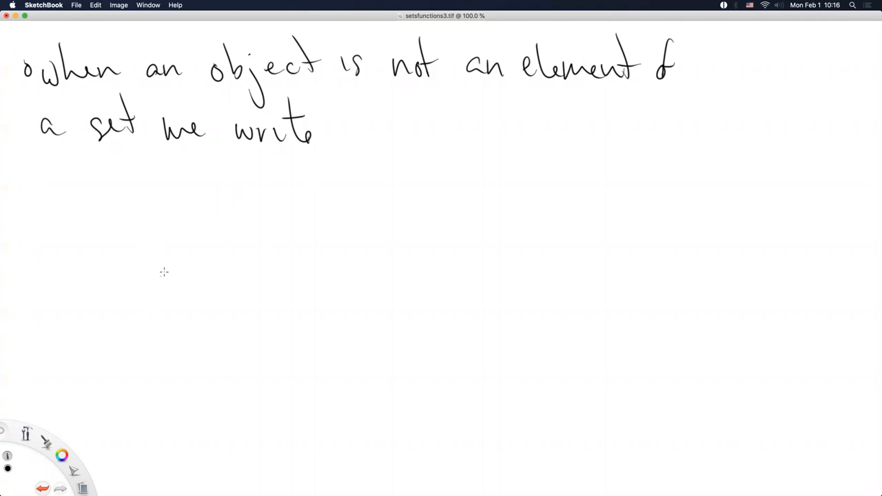
mouse_move(200, 217)
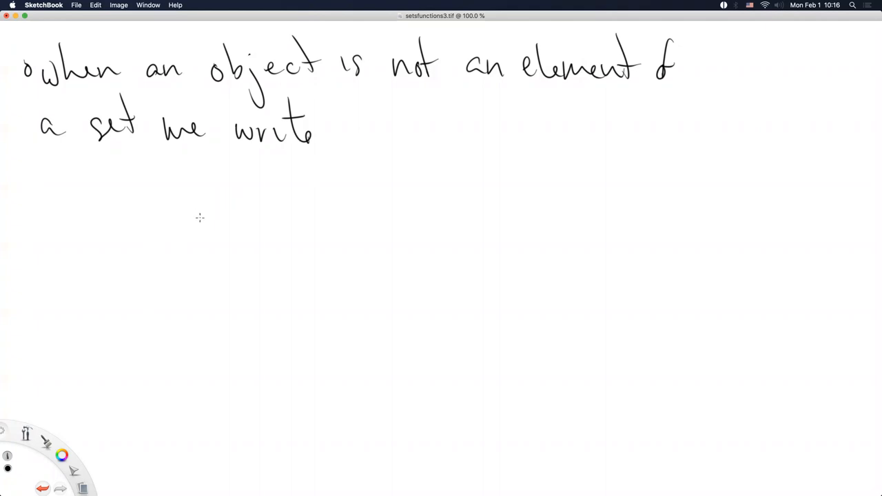
- Write the non-membership example 'x ∉ A' and begin 'pluto ∉ P' beneath it
drag(186, 228, 251, 207)
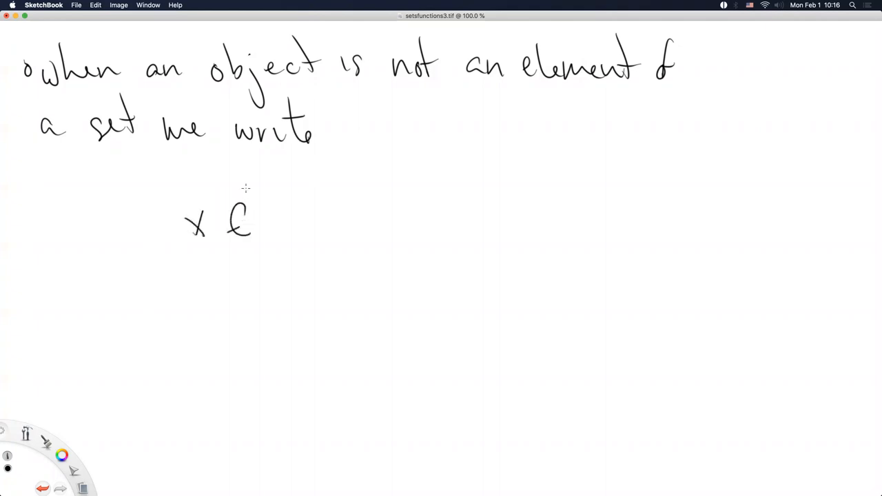
drag(242, 200, 296, 234)
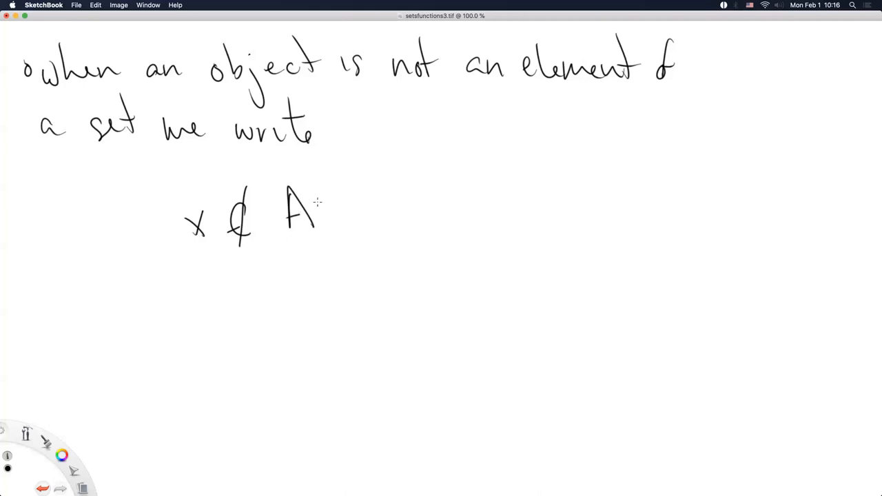
mouse_move(238, 358)
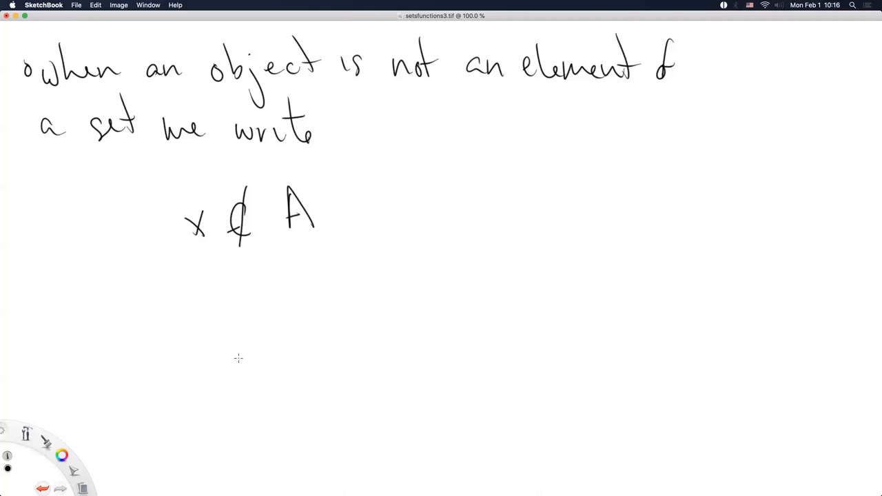
mouse_move(226, 366)
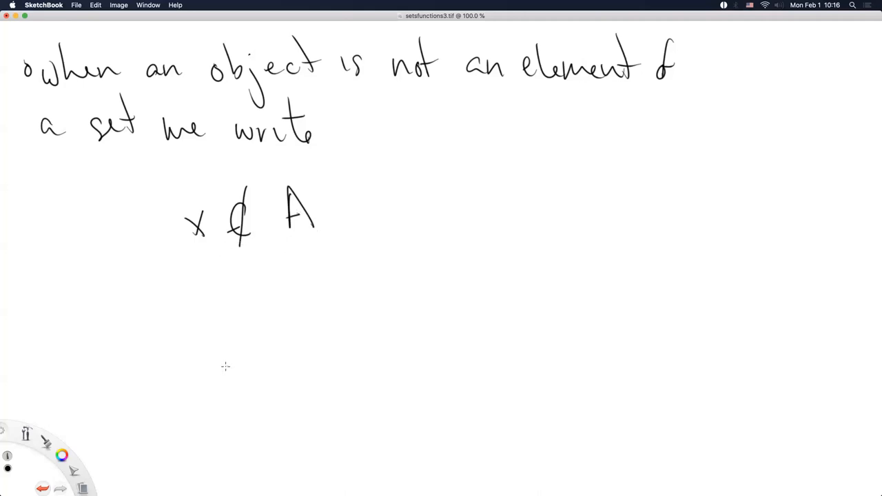
mouse_move(222, 369)
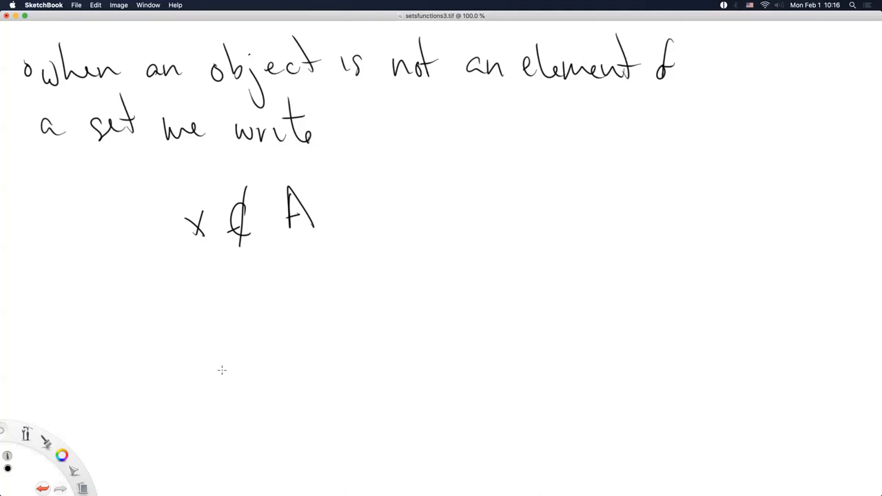
mouse_move(215, 374)
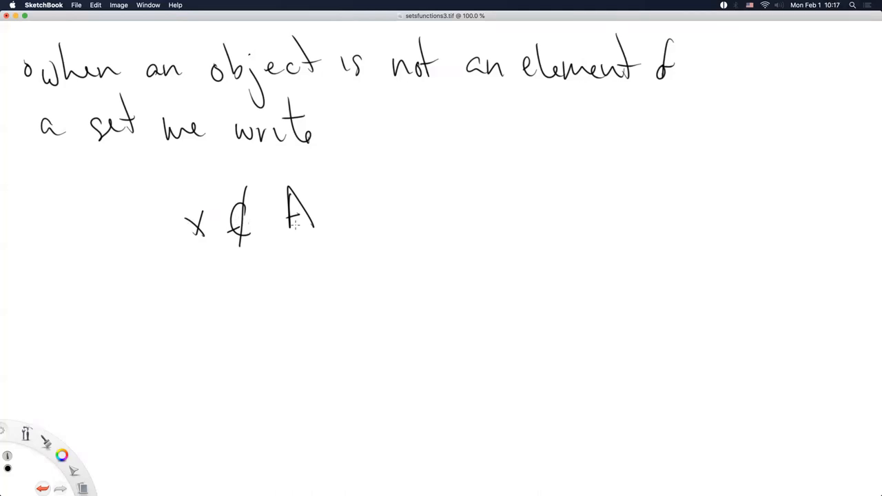
mouse_move(246, 371)
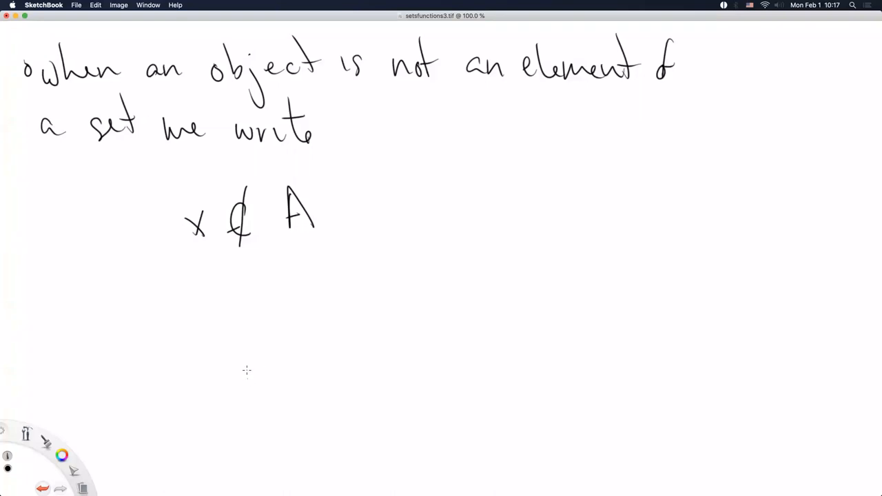
drag(180, 296, 196, 345)
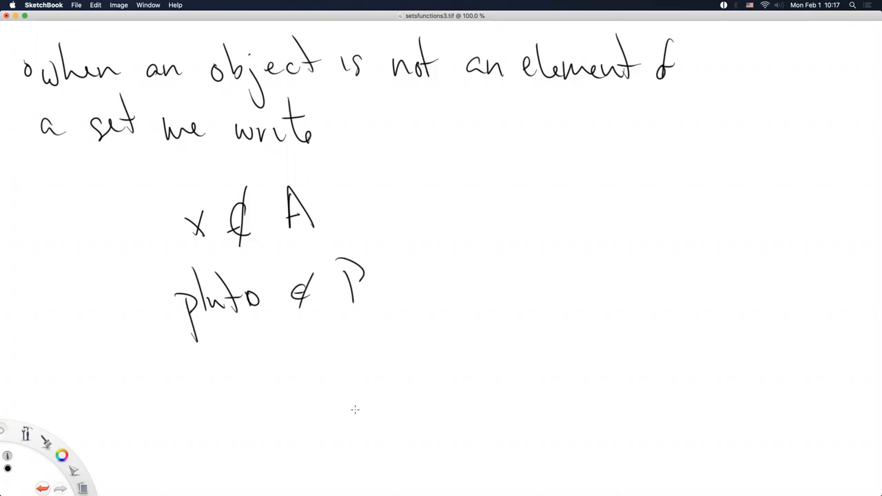
mouse_move(348, 415)
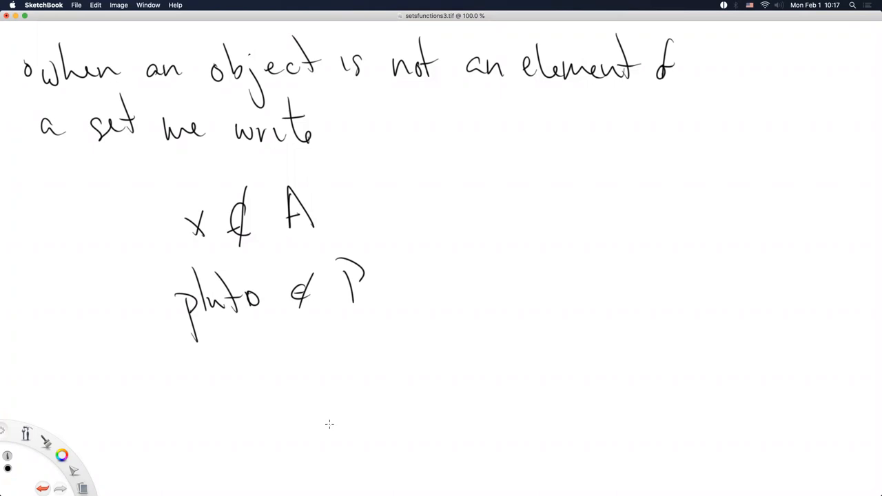
mouse_move(318, 421)
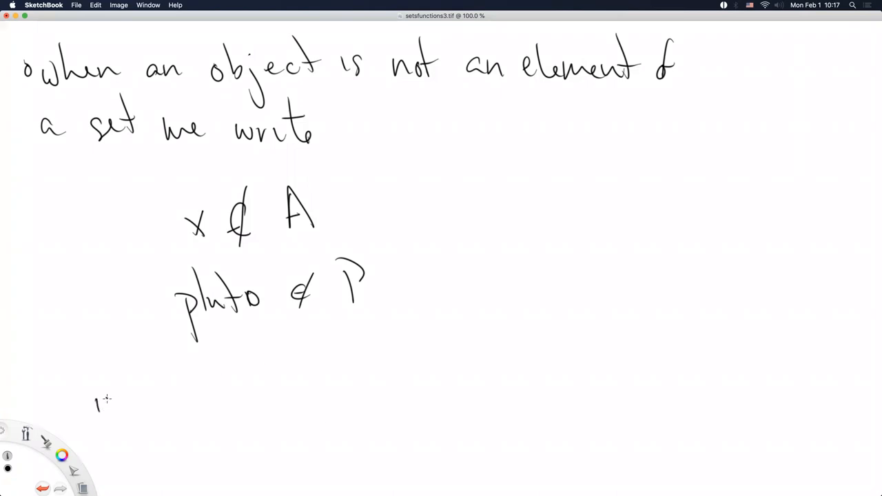
- Handwrite 'in LaTeX $\notin$' beneath the pluto ∉ P example
drag(96, 402, 221, 392)
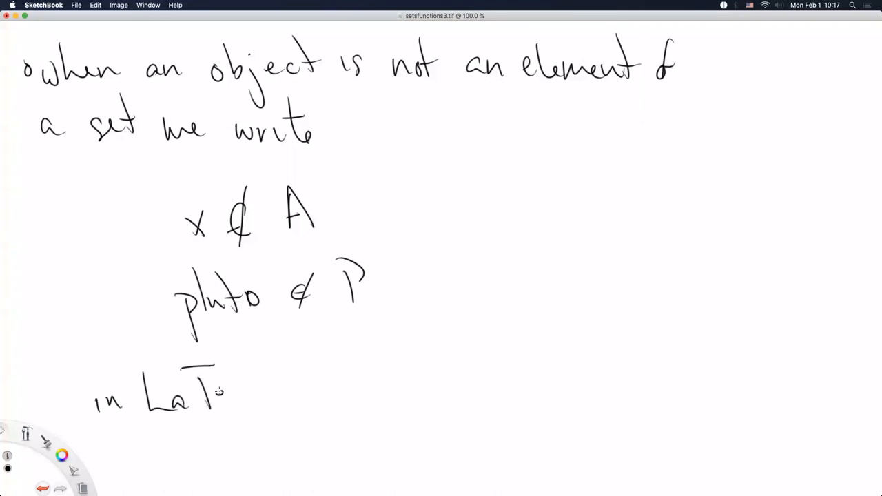
drag(235, 386, 324, 386)
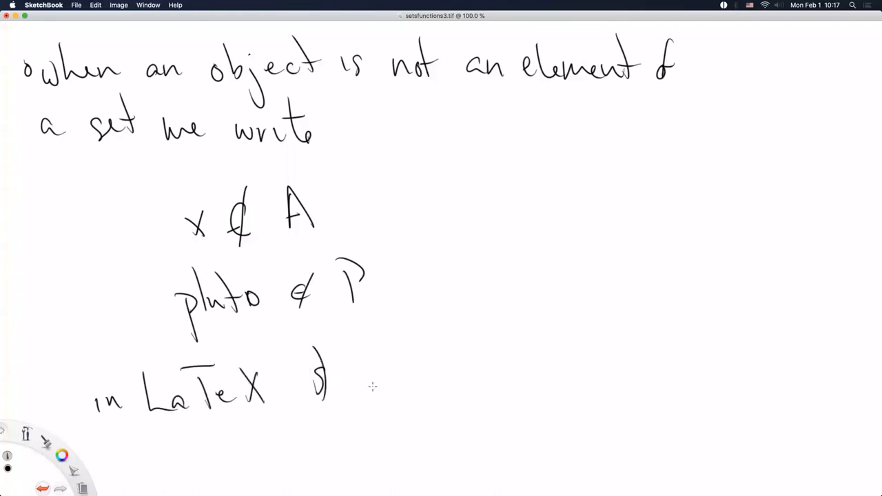
drag(359, 393, 414, 379)
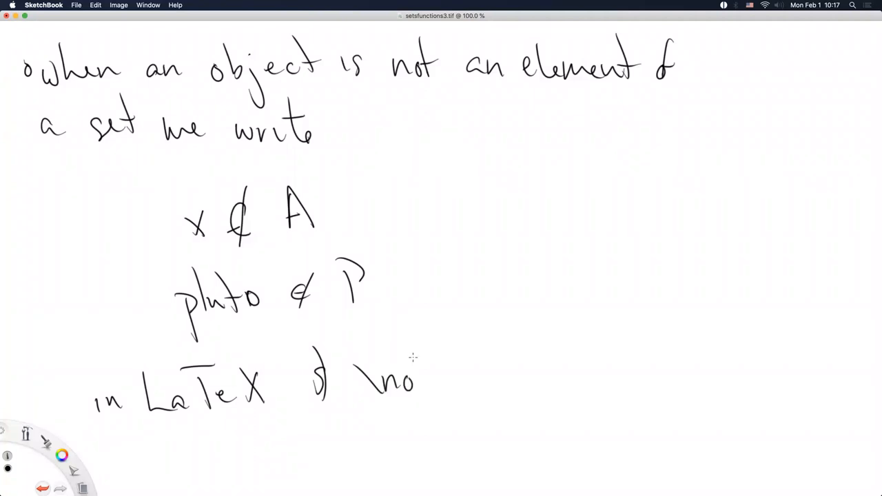
drag(420, 358, 475, 393)
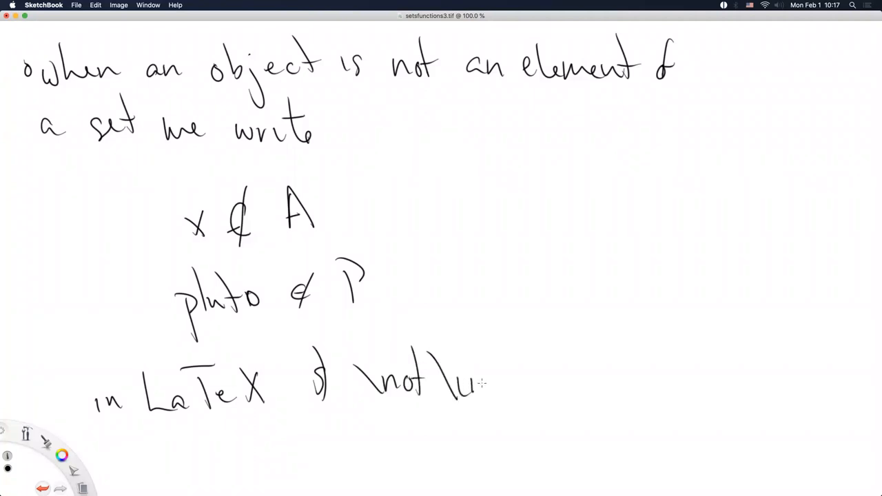
drag(483, 386, 513, 365)
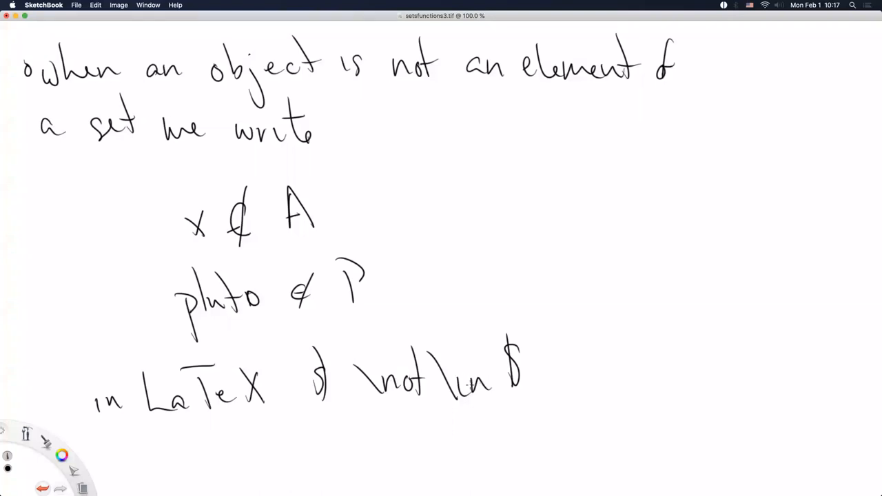
mouse_move(447, 441)
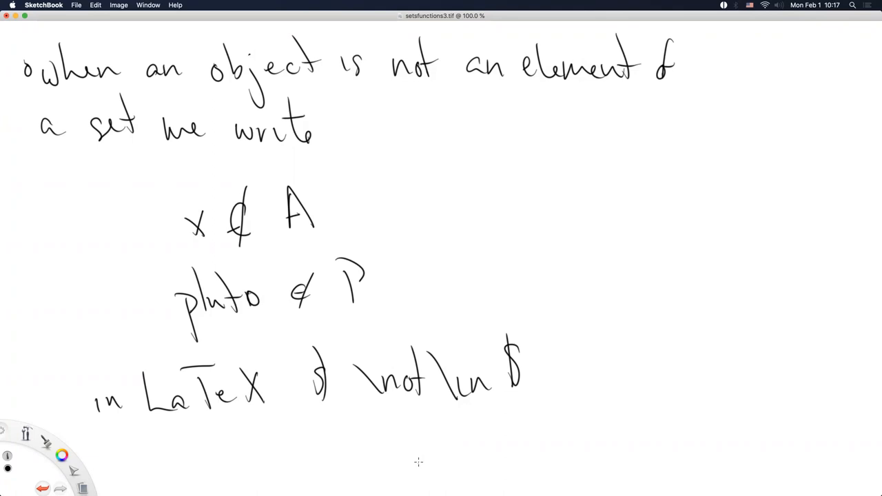
mouse_move(530, 389)
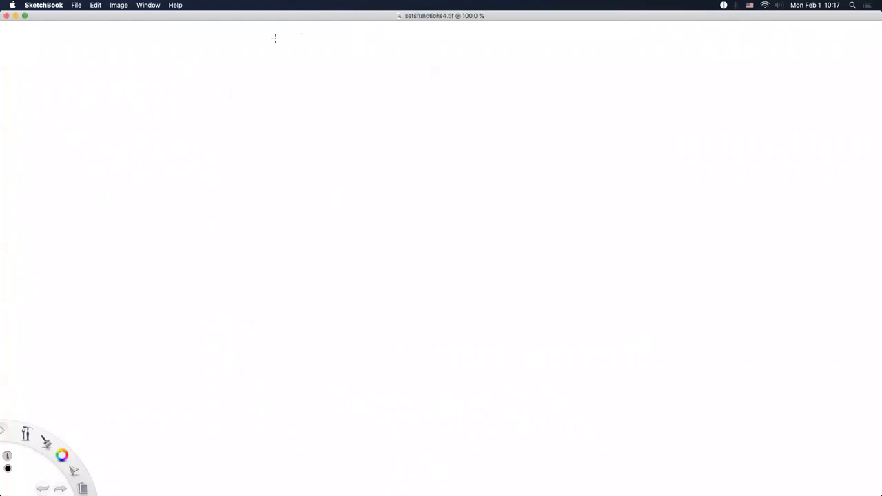
mouse_move(79, 157)
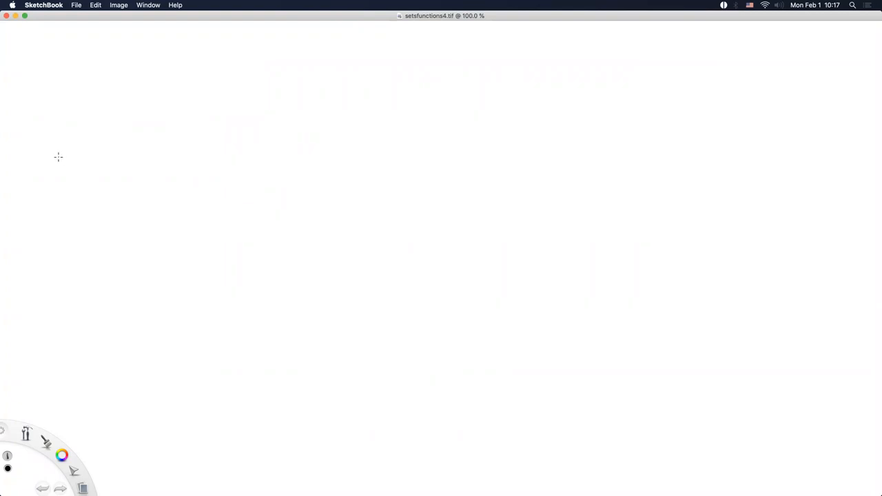
mouse_move(53, 162)
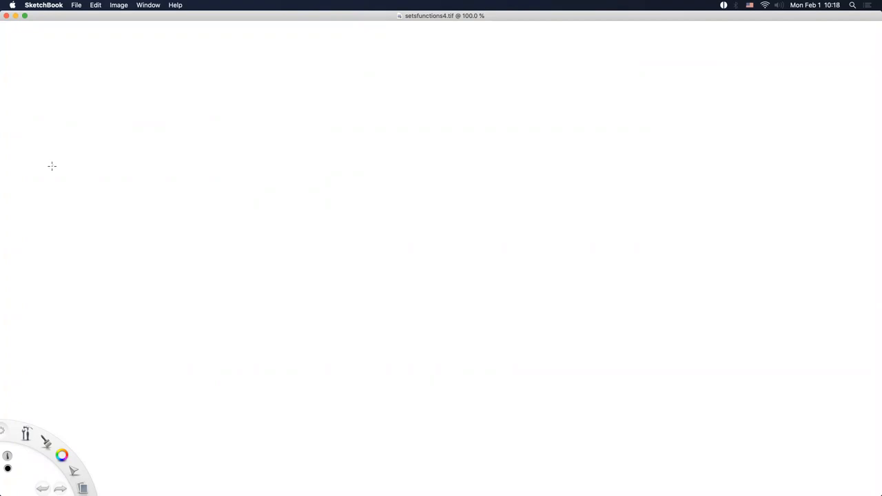
mouse_move(48, 171)
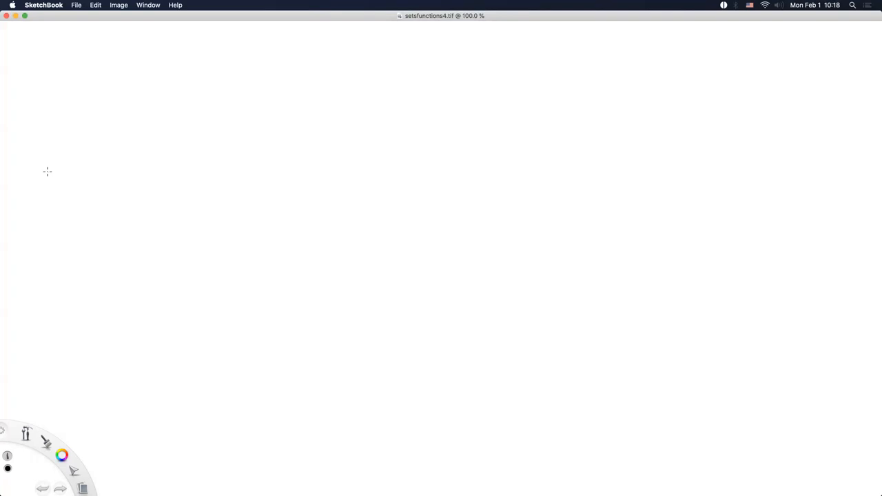
mouse_move(36, 77)
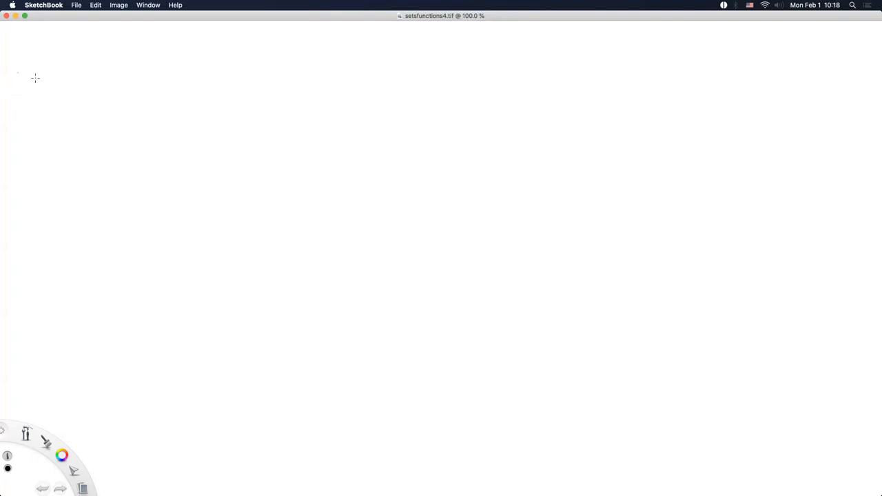
- Handwrite 'Subsets: A is a subset B if x ∈ A ⇒ x ∈ B.' at the top of the page
drag(21, 67, 56, 72)
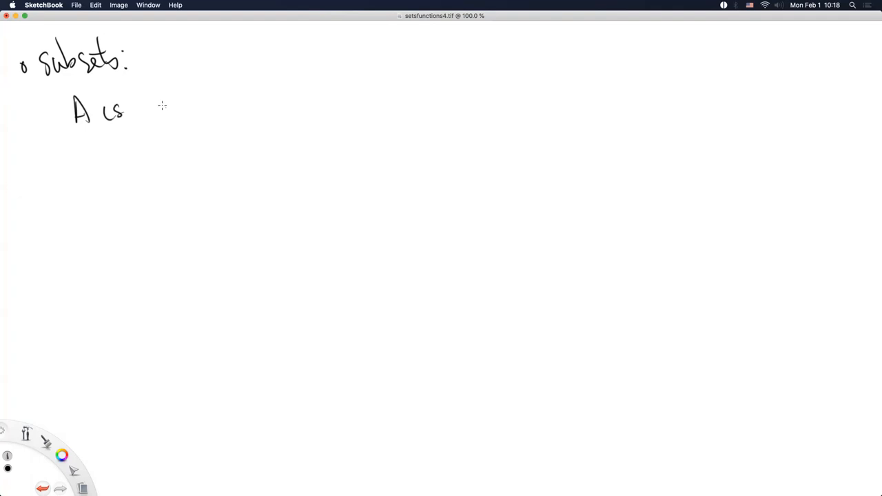
drag(150, 110, 232, 111)
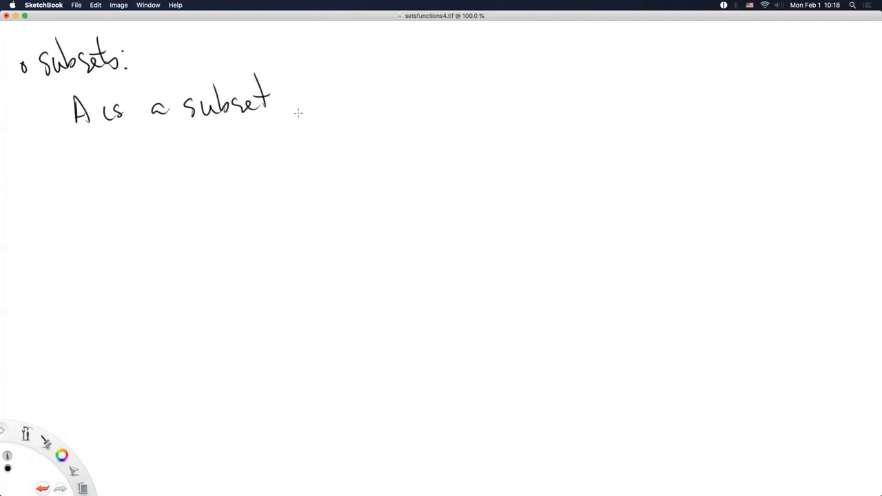
drag(289, 90, 317, 117)
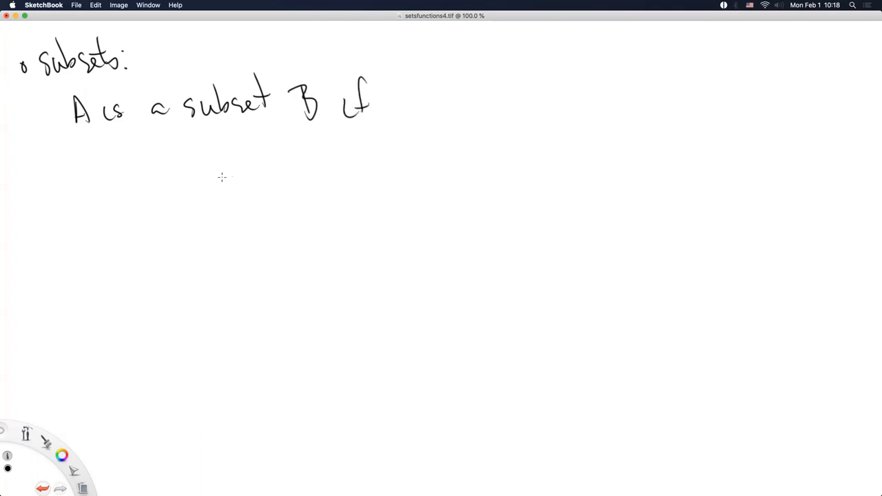
mouse_move(168, 173)
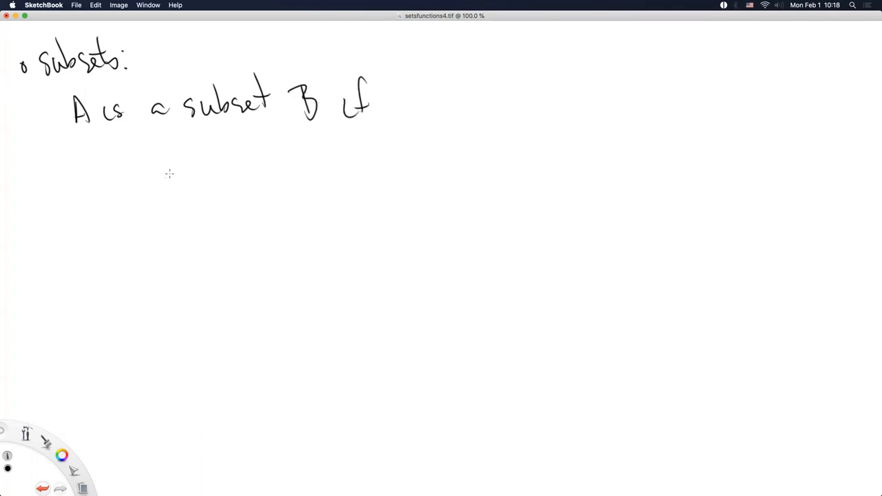
drag(164, 186, 198, 172)
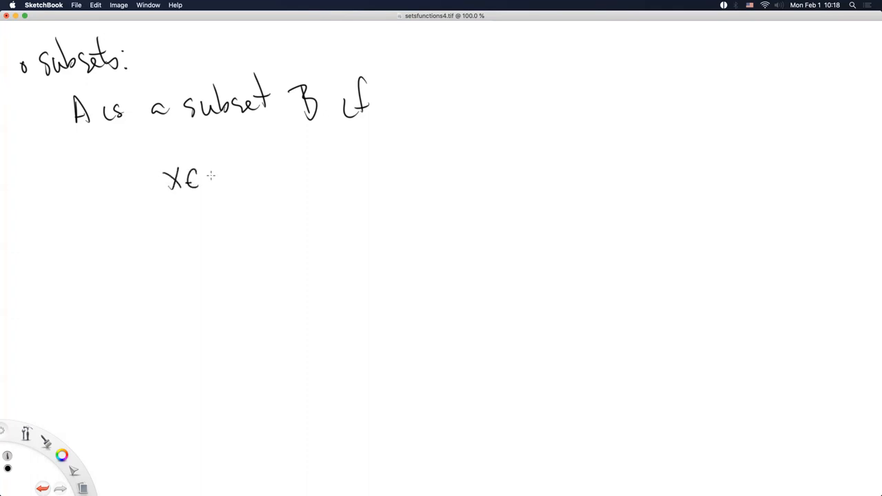
drag(207, 172, 268, 177)
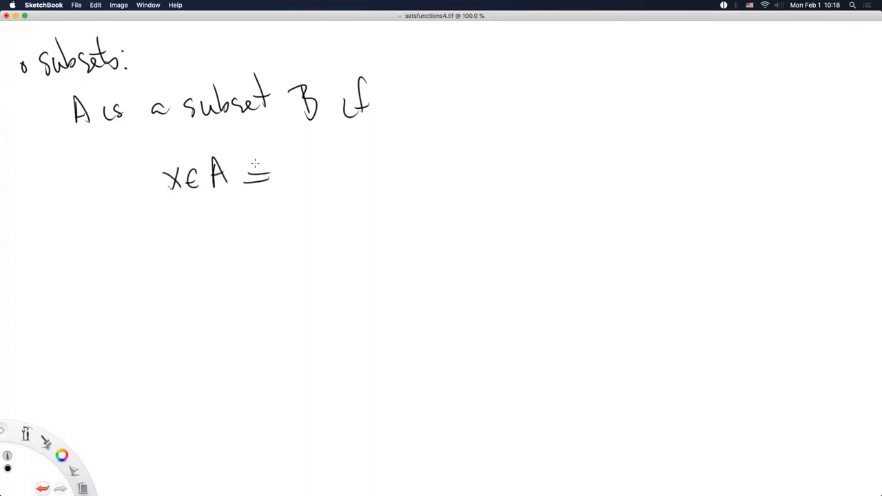
drag(245, 176, 351, 179)
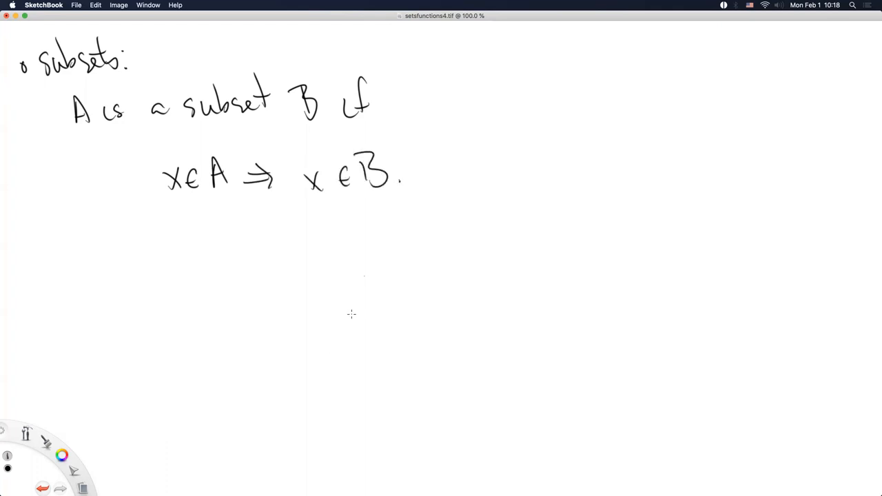
mouse_move(77, 220)
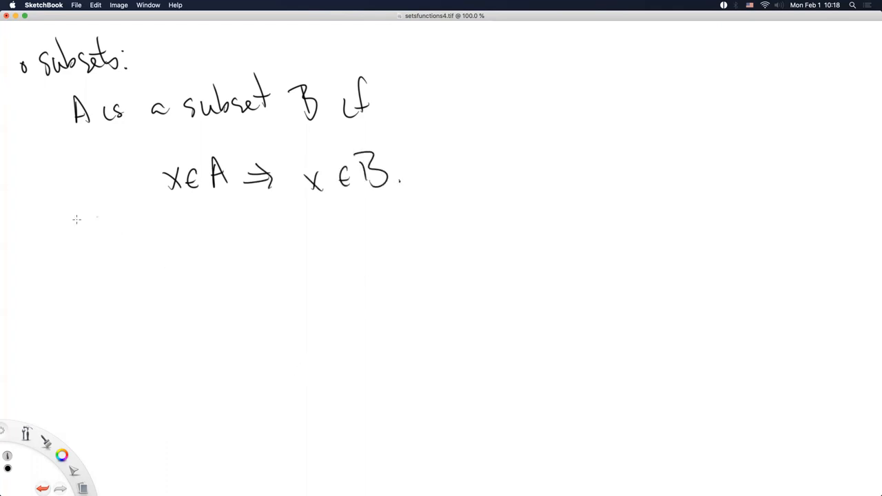
- Write 'We write A ⊆ B.' and begin the example set with '{earth'
drag(66, 248, 149, 255)
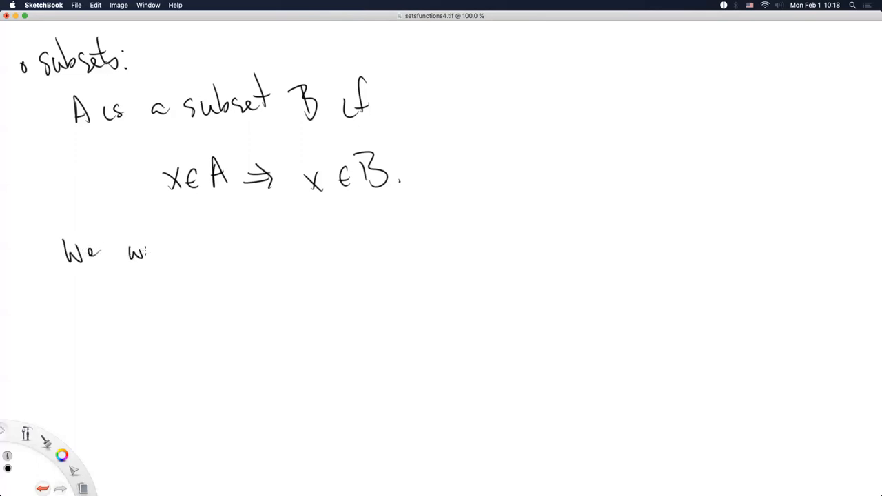
drag(138, 250, 235, 248)
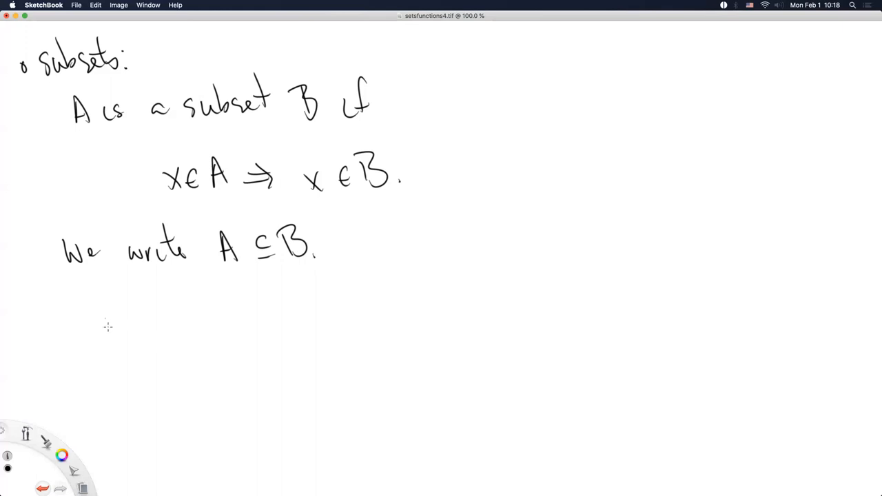
drag(99, 310, 99, 383)
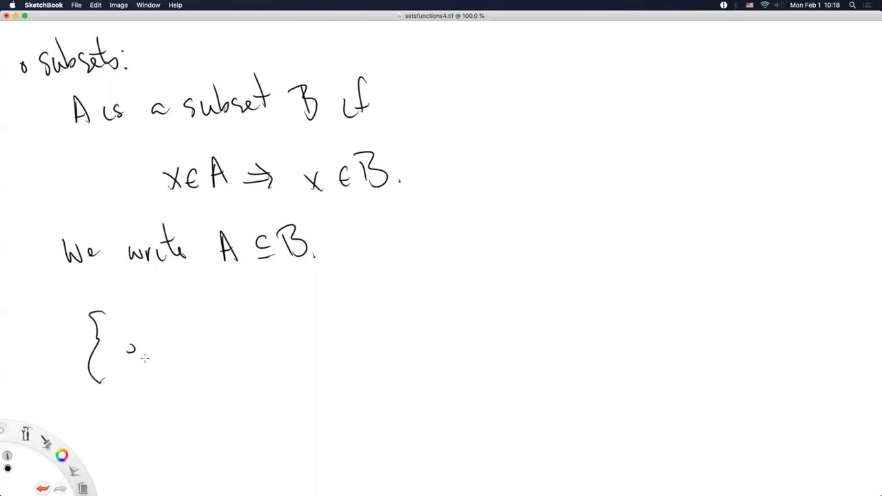
drag(124, 344, 234, 352)
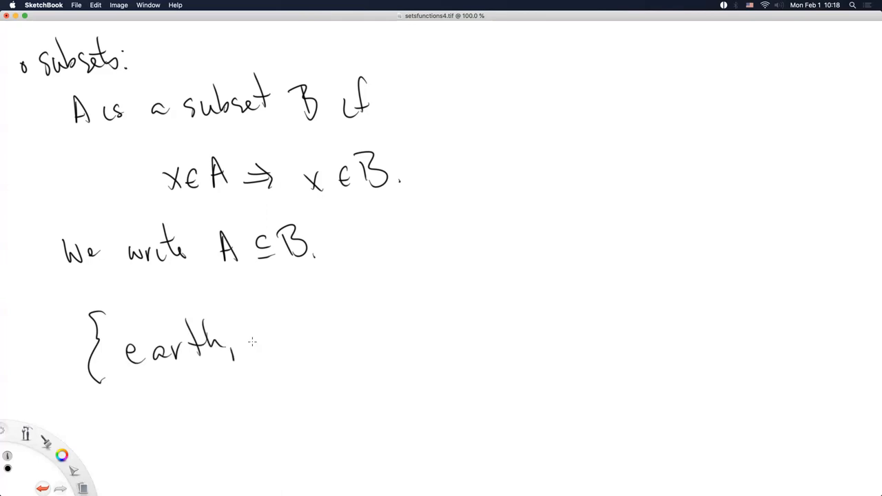
- Finish '{earth, mars} ⊆ P.' and continue the 'in LaTeX $\subset$' line below
drag(248, 338, 269, 351)
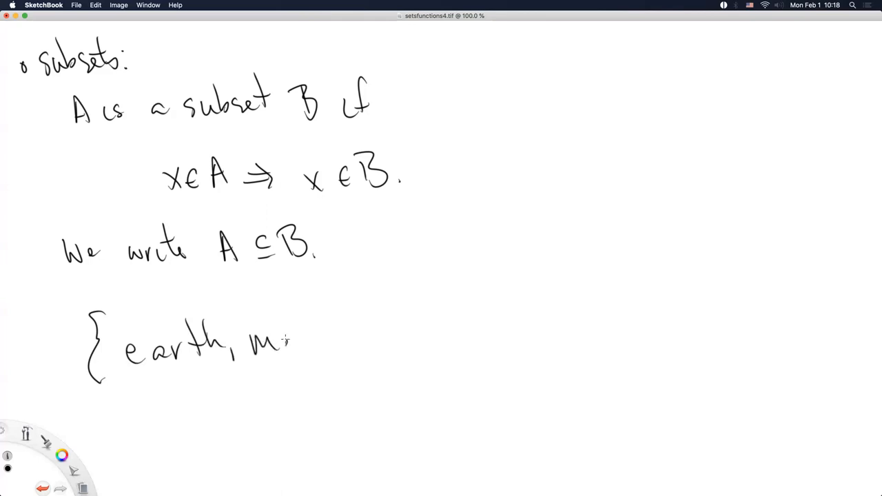
drag(275, 345, 352, 338)
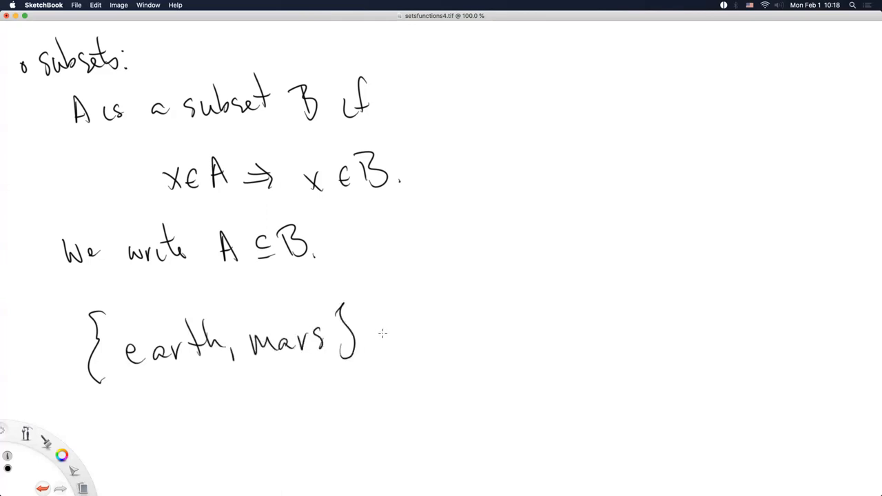
drag(375, 335, 428, 337)
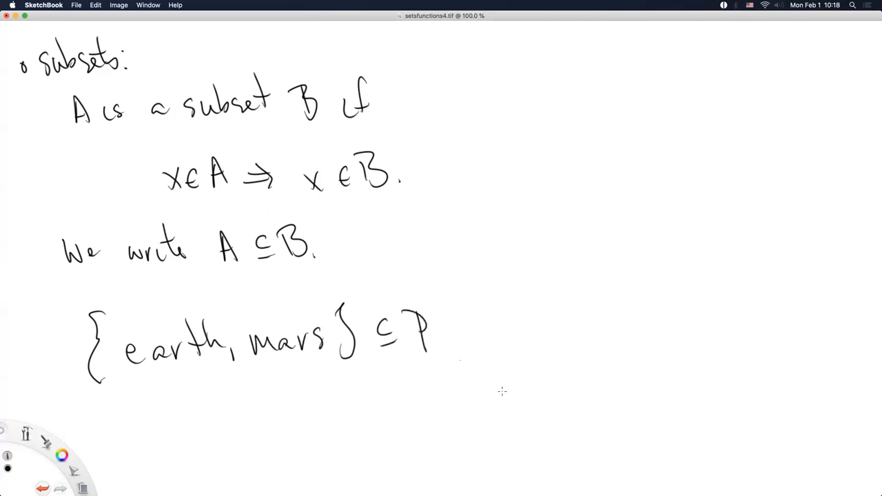
mouse_move(493, 427)
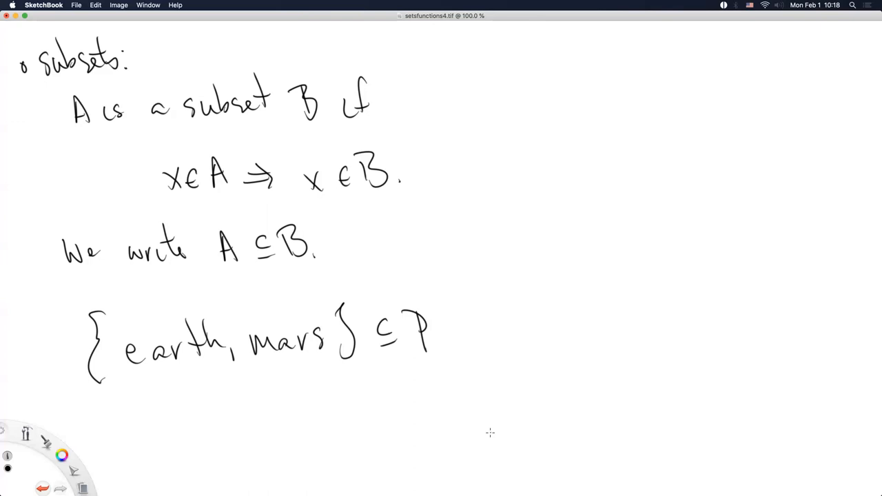
mouse_move(441, 347)
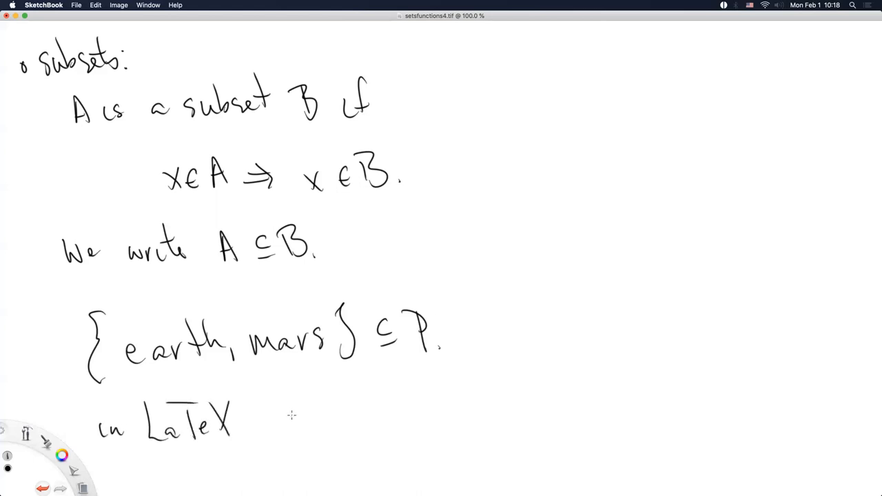
drag(283, 411, 333, 421)
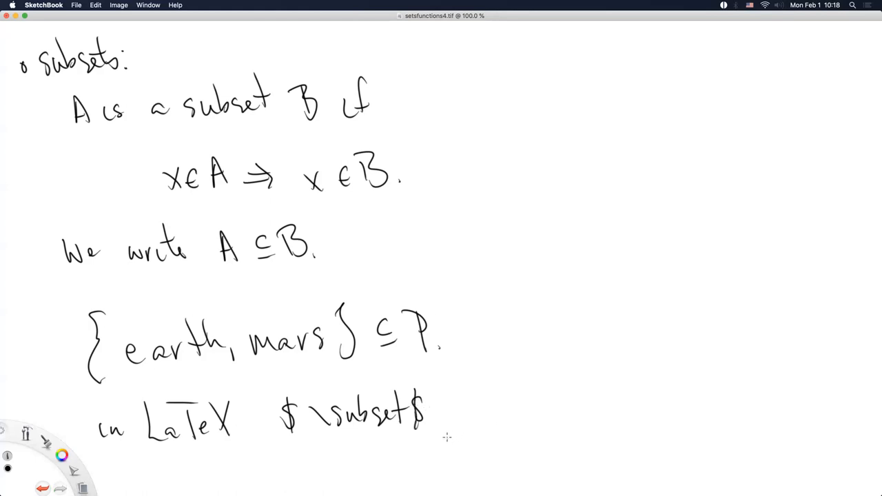
mouse_move(429, 448)
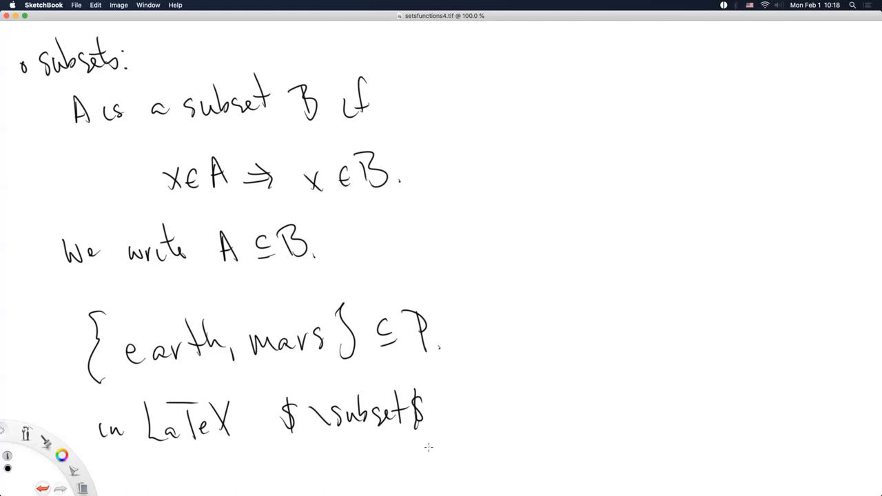
mouse_move(411, 387)
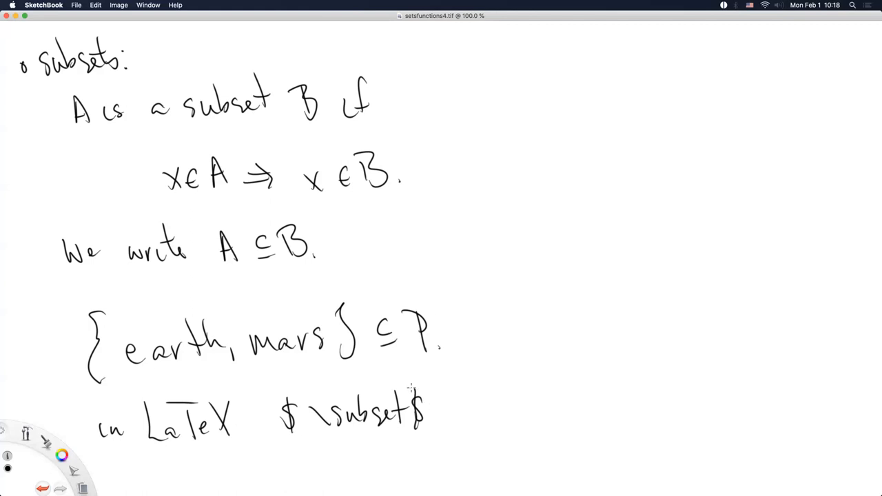
mouse_move(295, 436)
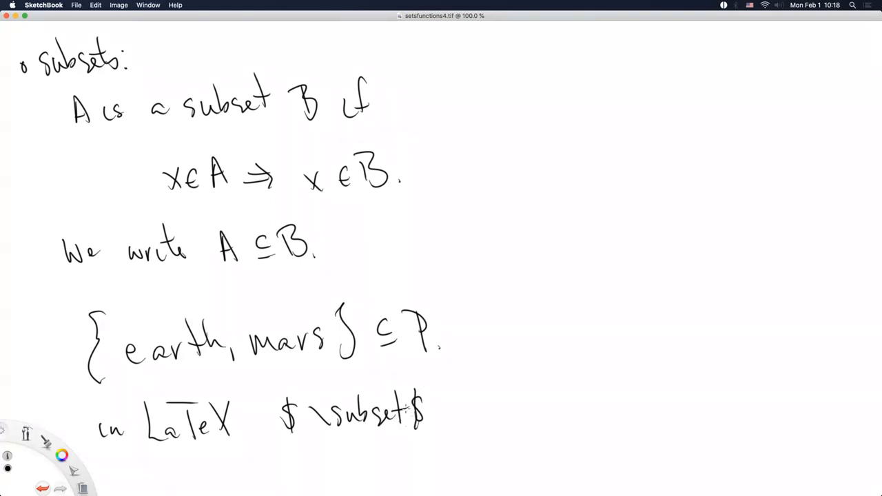
mouse_move(375, 450)
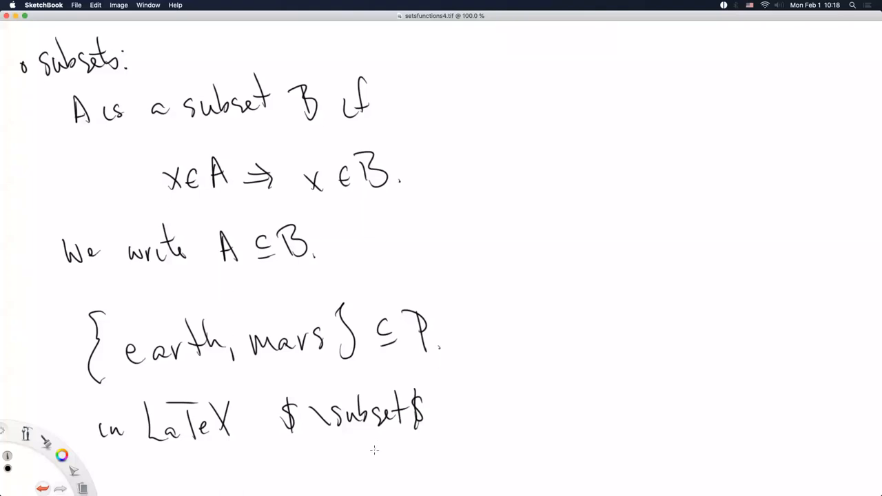
mouse_move(372, 452)
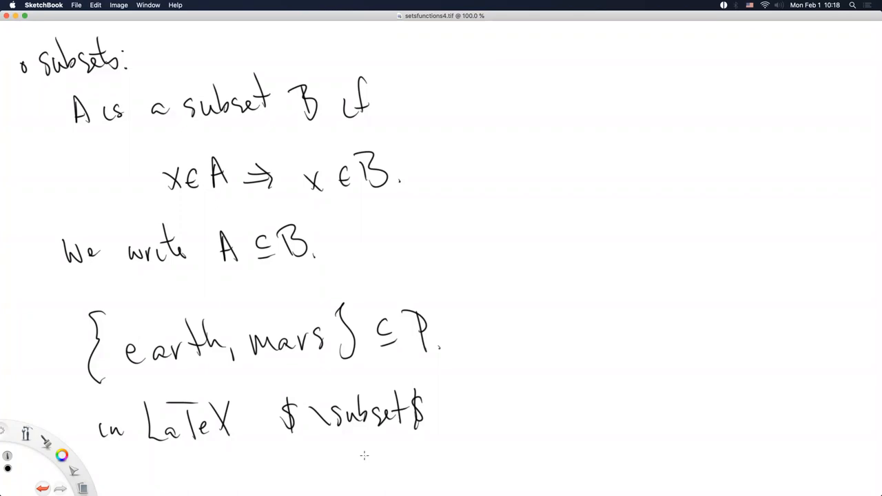
mouse_move(355, 460)
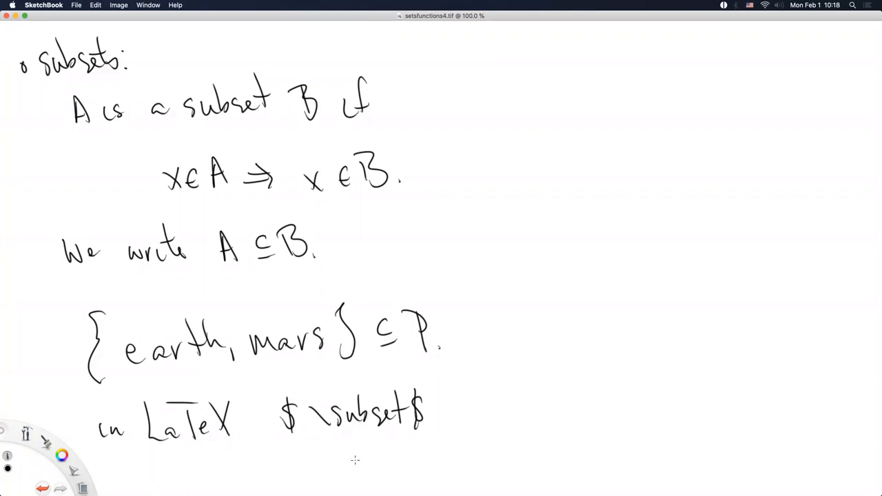
mouse_move(343, 472)
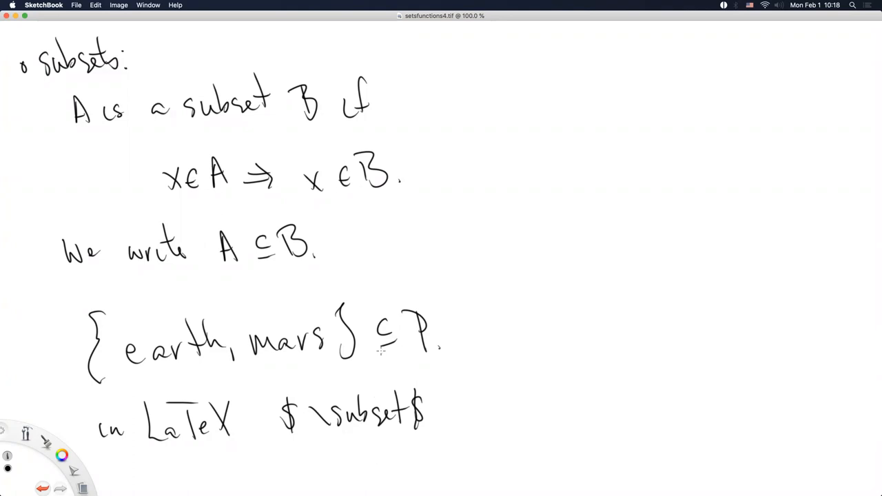
mouse_move(379, 455)
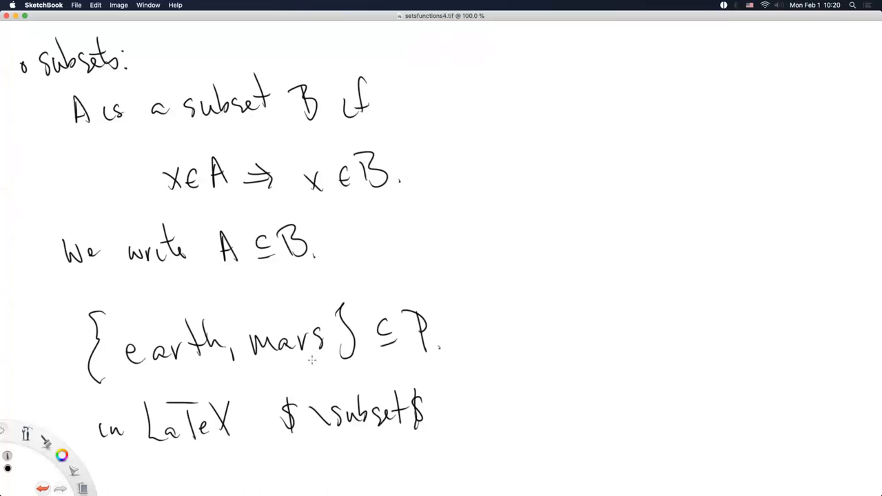
mouse_move(301, 369)
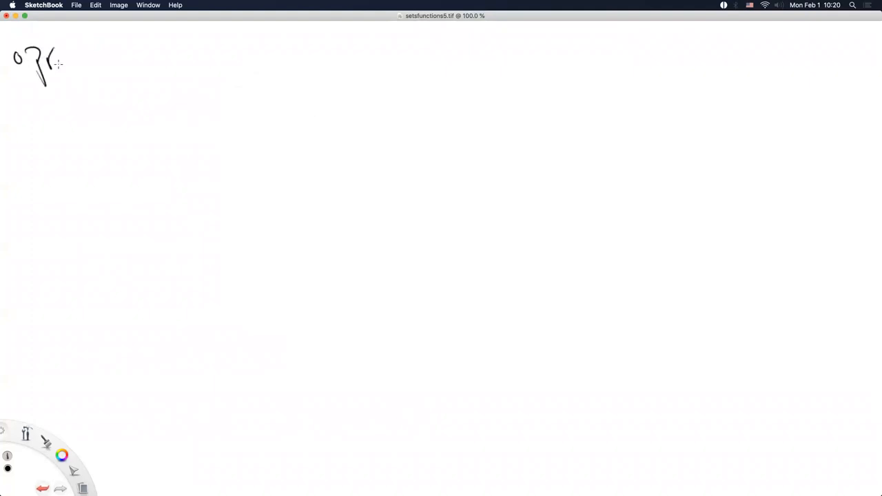
- Handwrite the 'Proper subsets' heading and 'if A ⊂ B but A ≠ B.' beneath it
drag(52, 62, 135, 62)
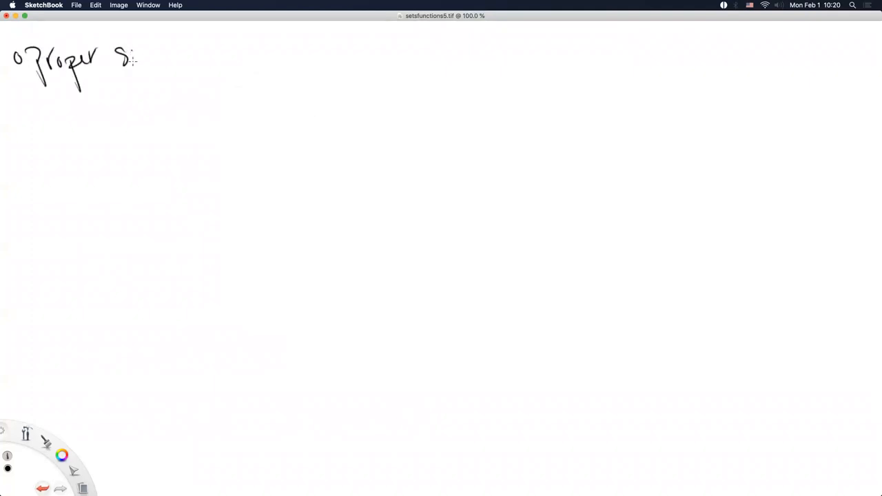
drag(121, 55, 200, 58)
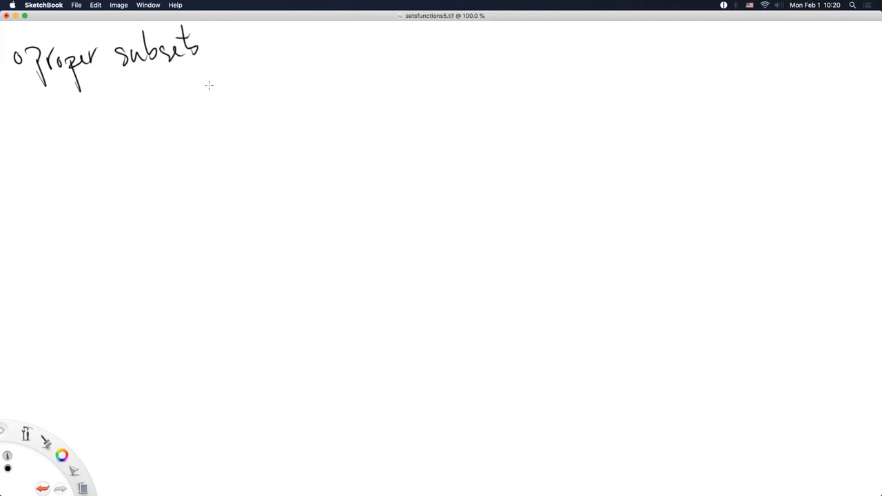
mouse_move(88, 127)
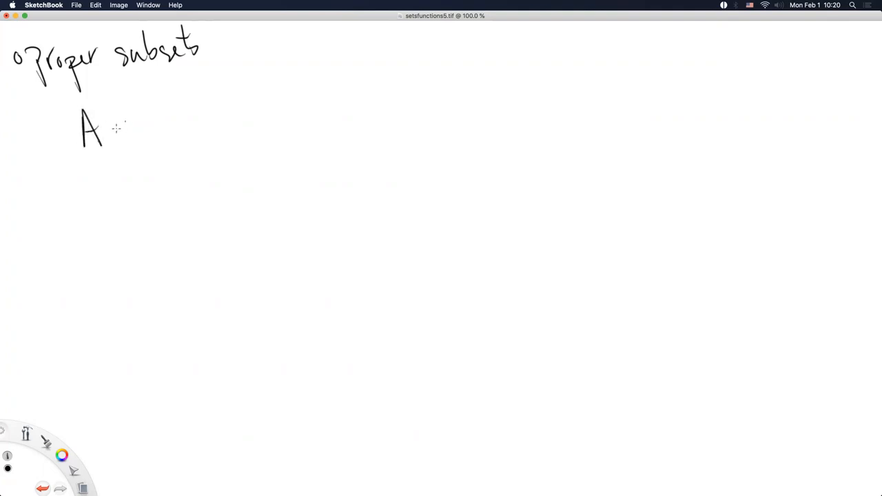
drag(121, 127, 177, 126)
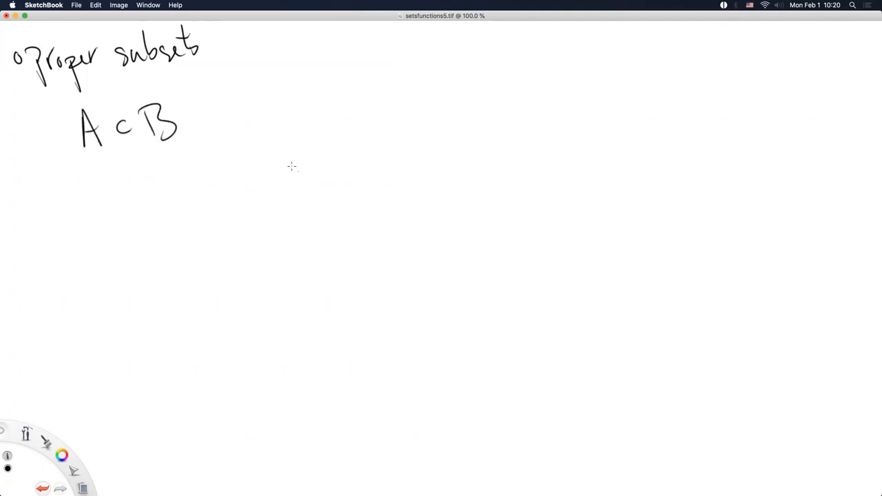
mouse_move(276, 146)
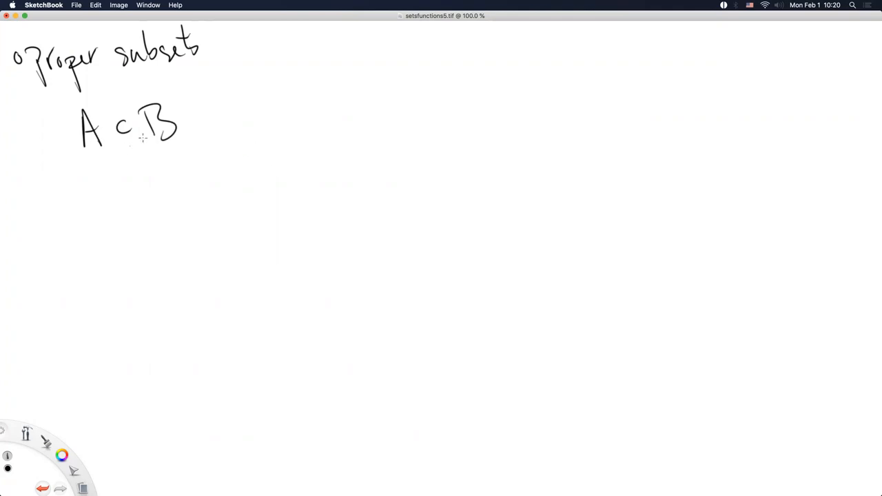
mouse_move(209, 121)
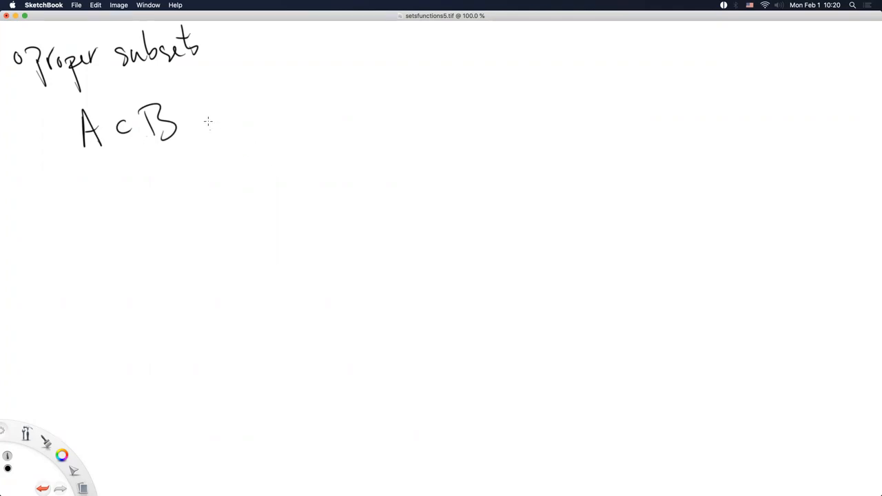
drag(200, 127, 303, 117)
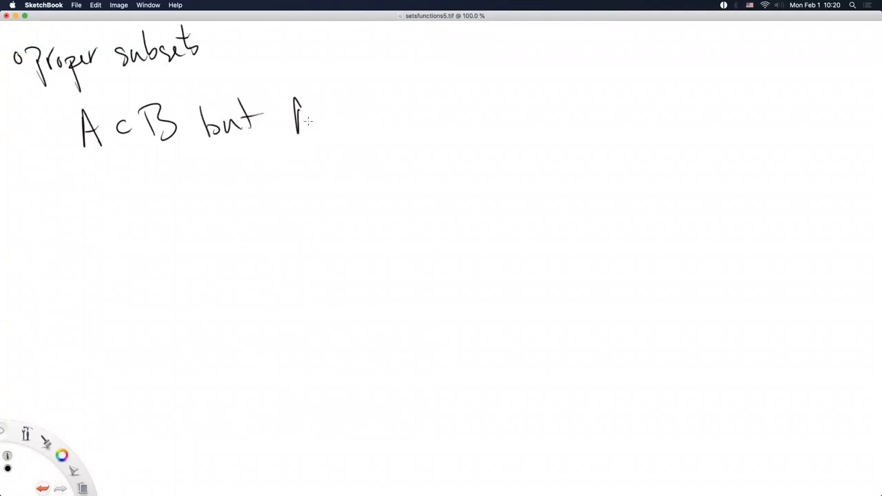
drag(296, 110, 337, 131)
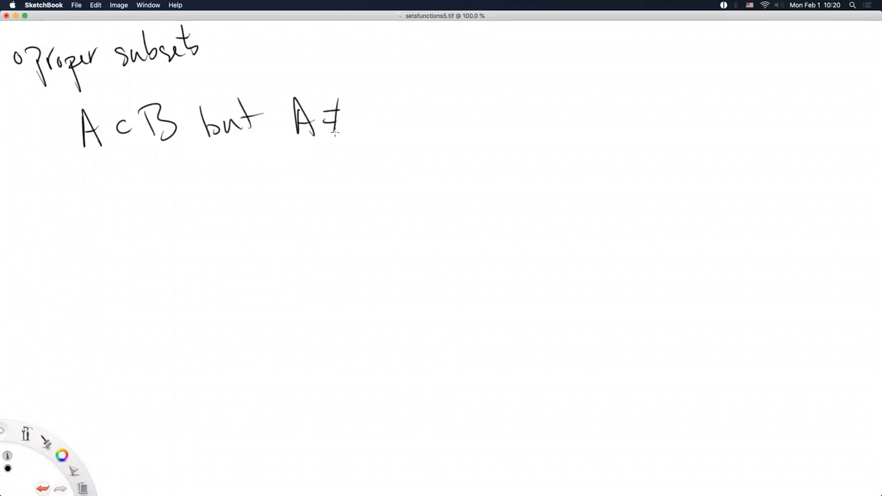
drag(352, 110, 386, 138)
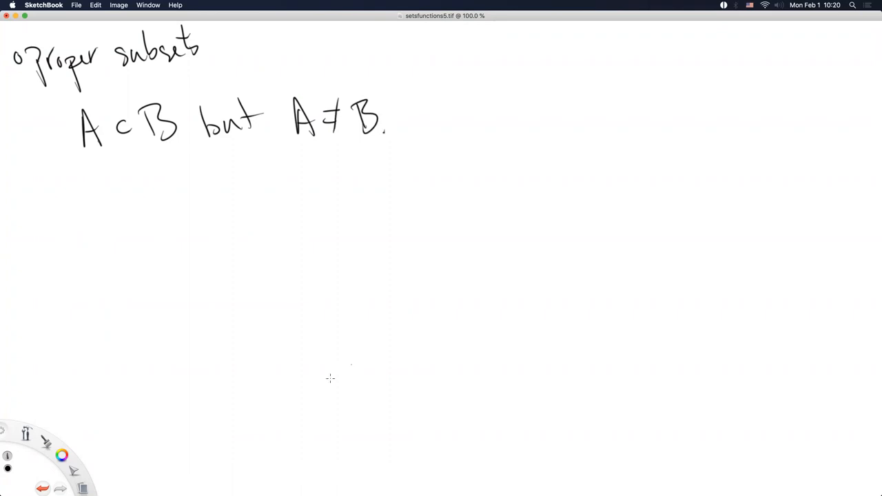
mouse_move(113, 190)
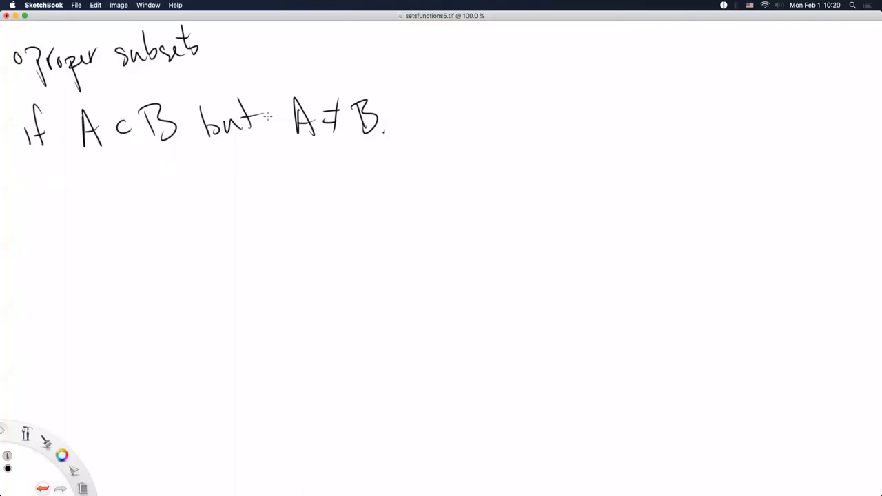
mouse_move(319, 241)
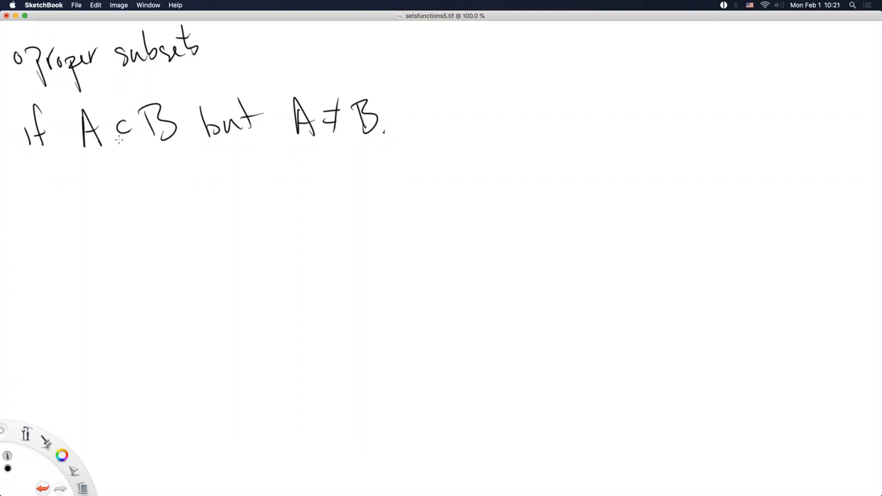
mouse_move(188, 260)
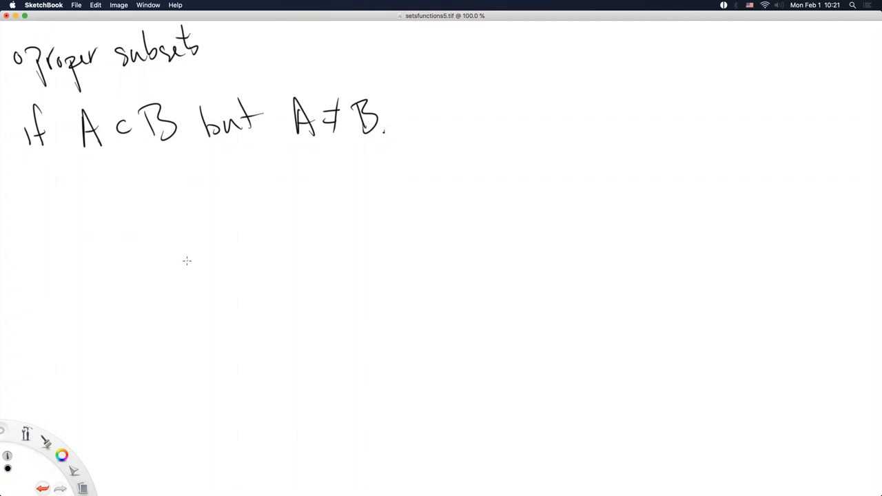
mouse_move(185, 264)
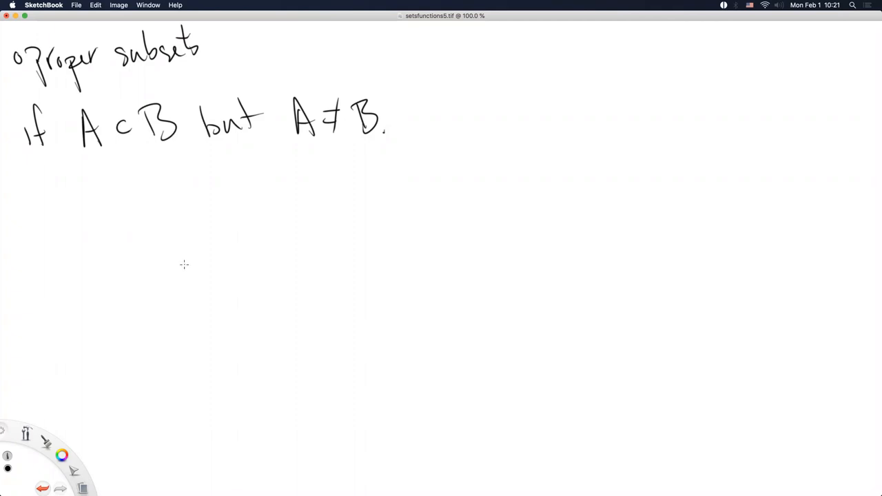
mouse_move(163, 240)
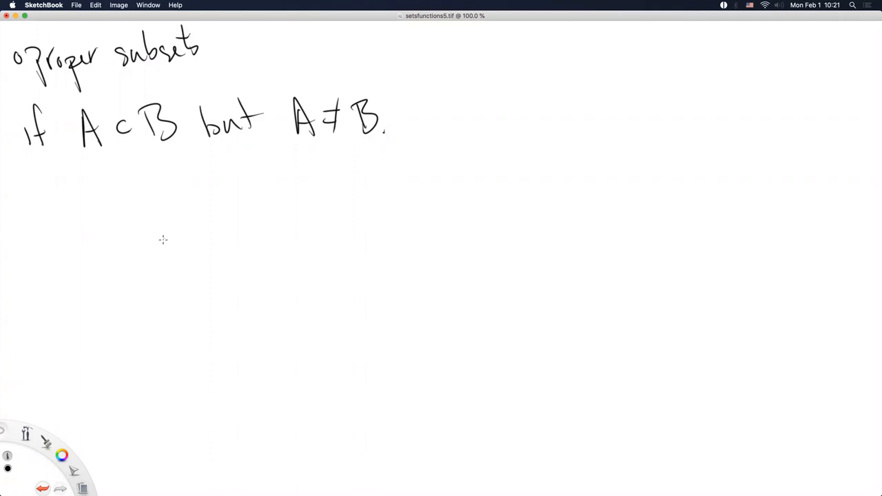
mouse_move(159, 245)
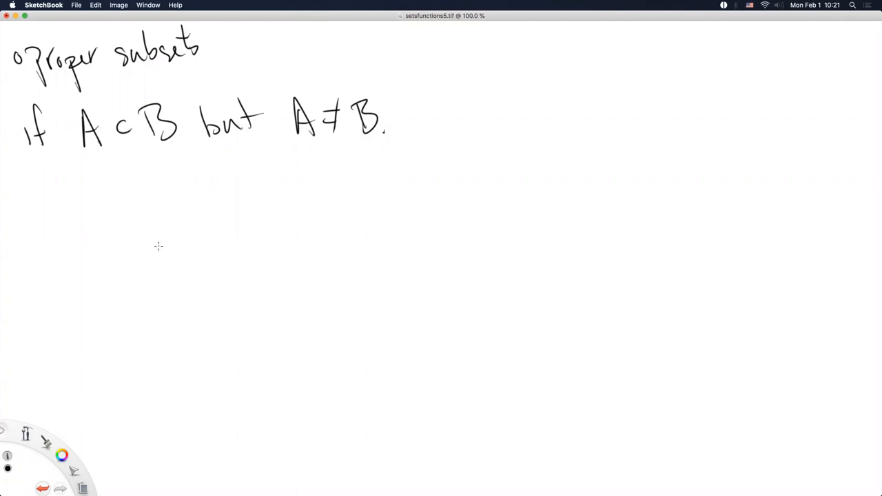
mouse_move(156, 251)
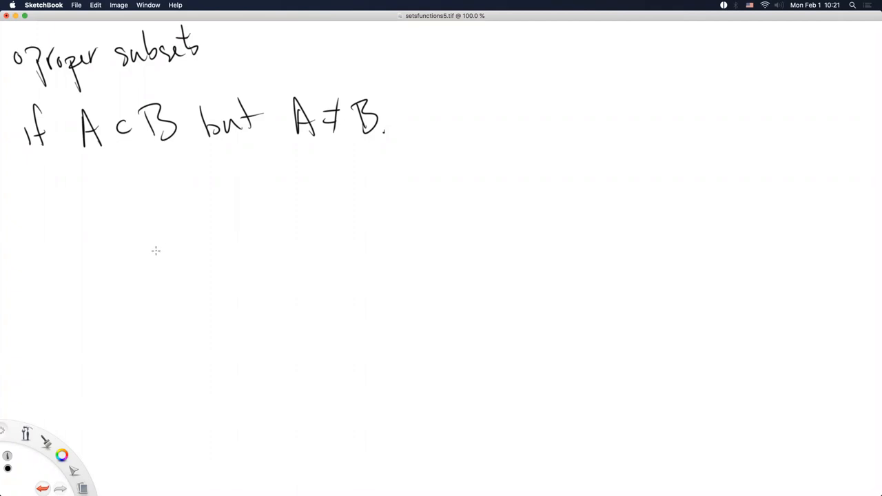
mouse_move(19, 193)
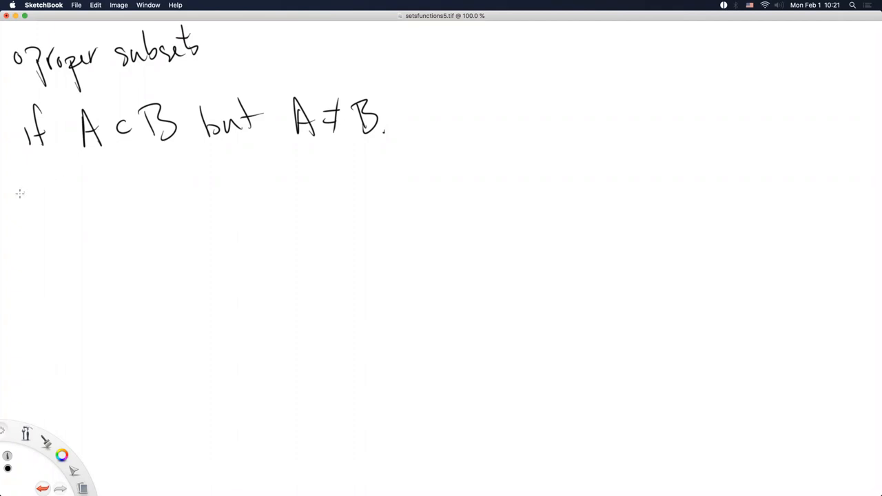
- Draw a new bullet beneath the line 'if A ⊂ B but A ≠ B.'
drag(20, 190, 21, 199)
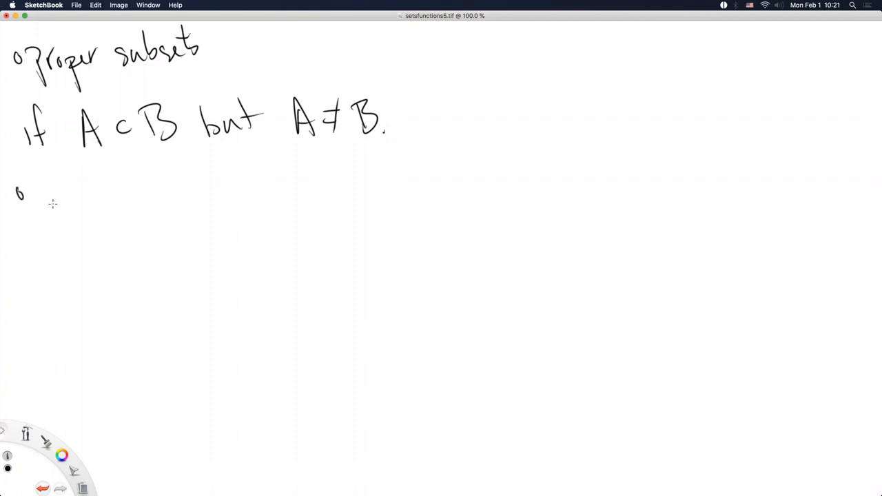
mouse_move(48, 216)
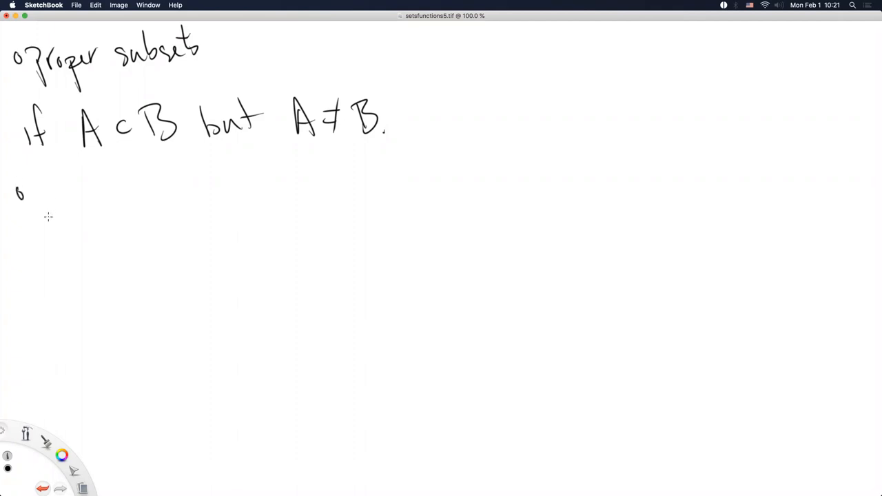
mouse_move(50, 224)
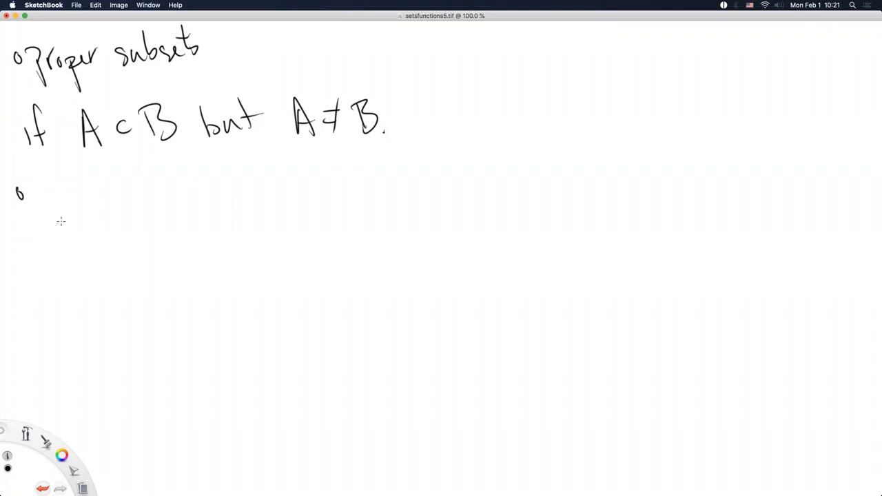
mouse_move(73, 245)
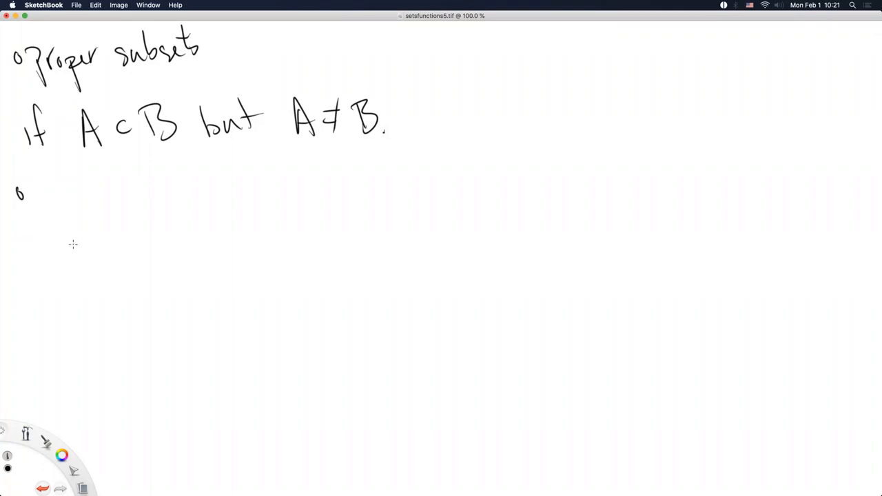
mouse_move(63, 255)
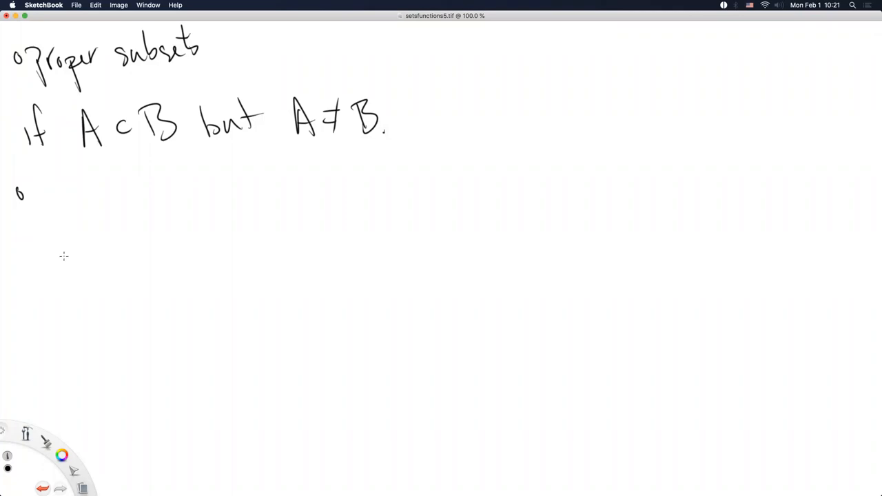
mouse_move(58, 272)
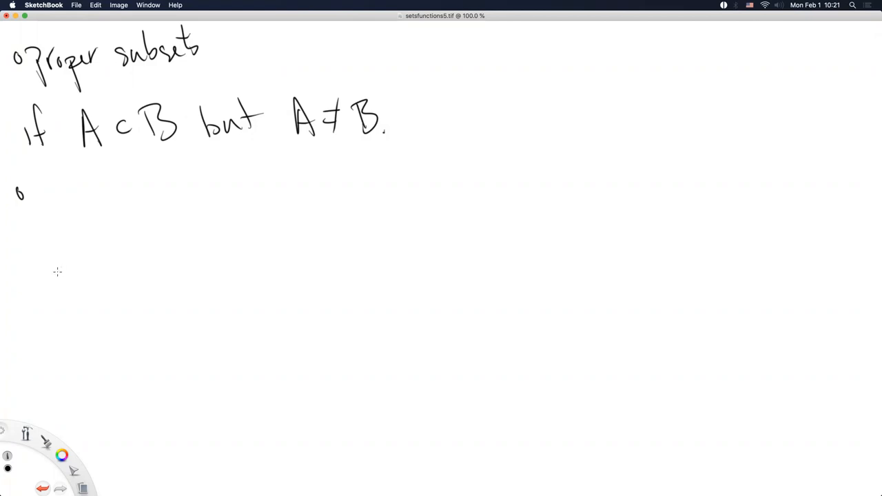
mouse_move(58, 279)
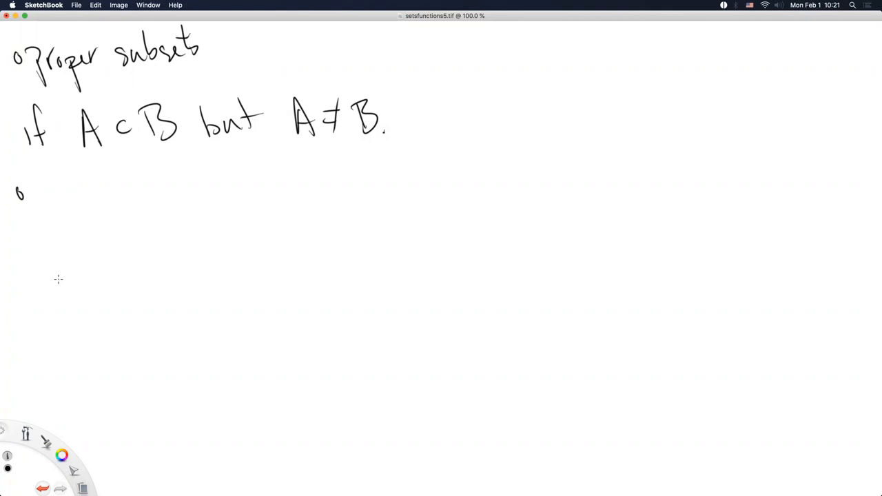
mouse_move(58, 284)
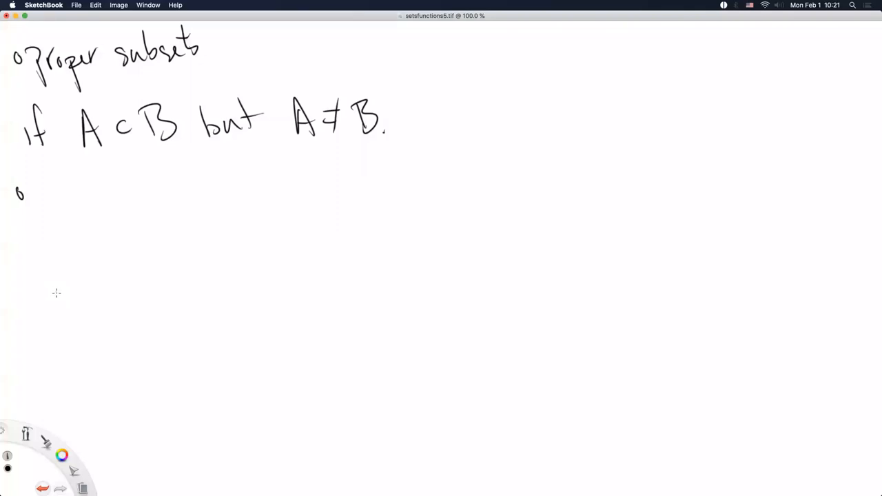
mouse_move(58, 289)
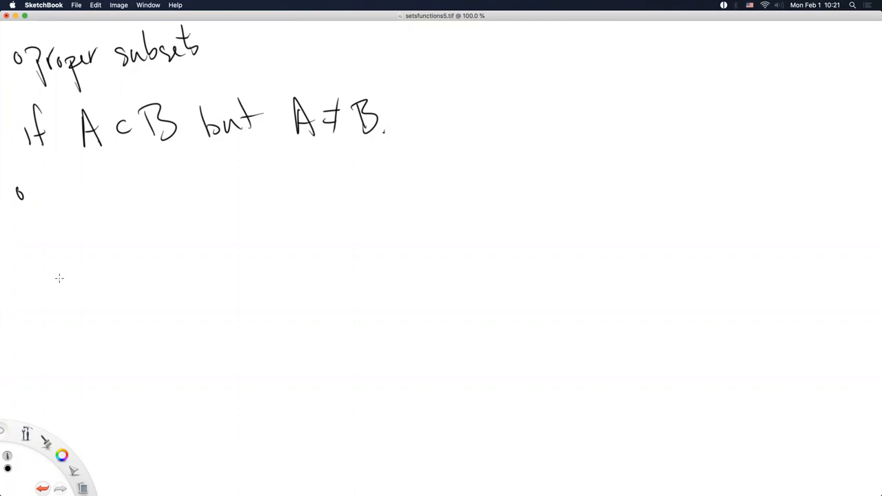
mouse_move(55, 274)
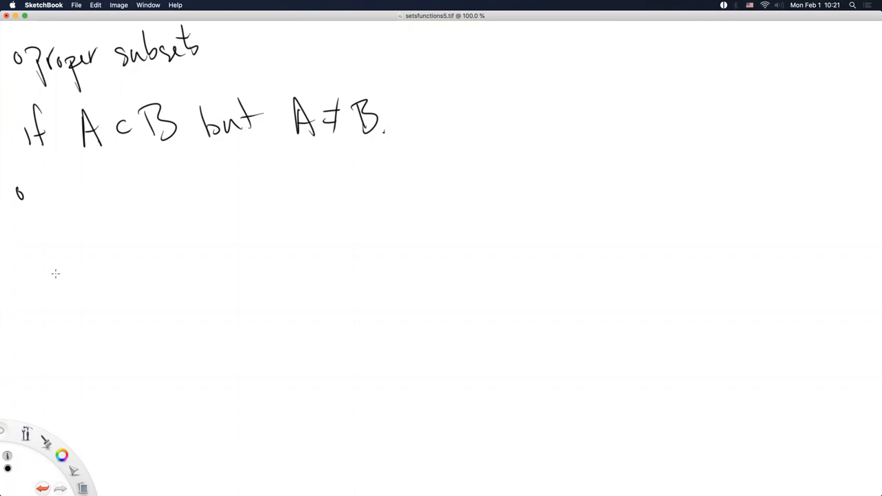
mouse_move(58, 275)
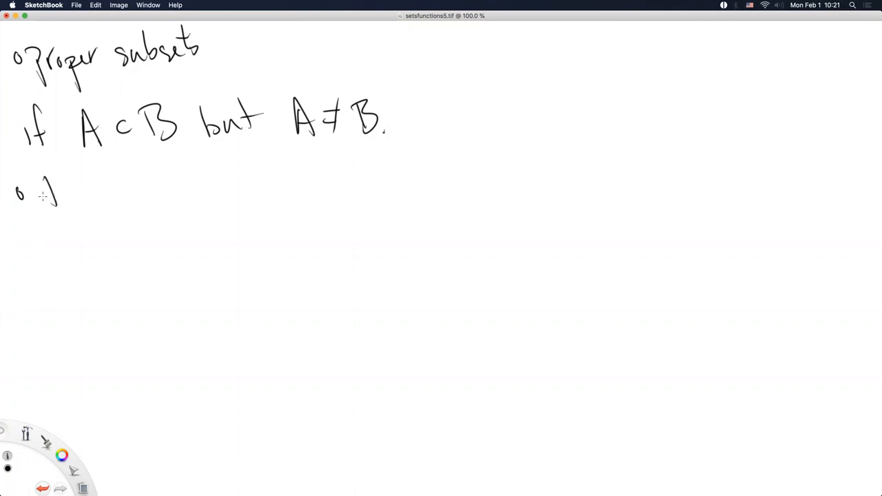
- Write 'The empty set is denoted ∅.' after the bullet
drag(43, 166, 77, 193)
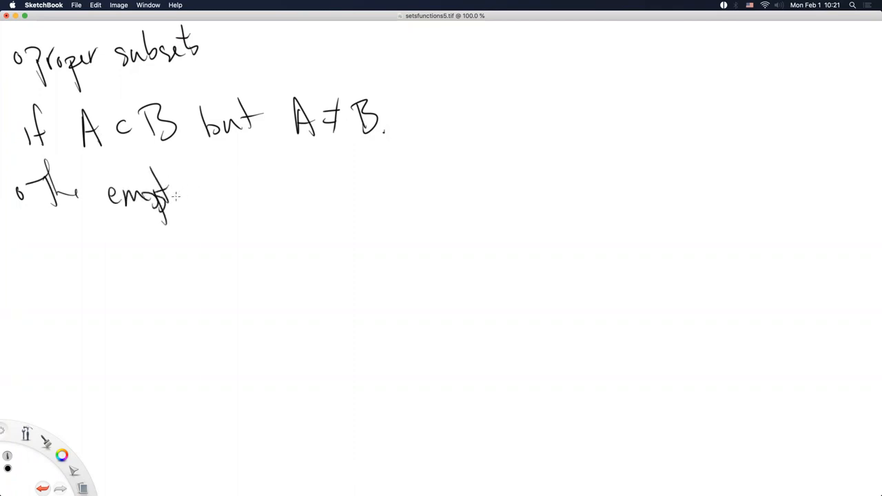
drag(218, 176, 255, 191)
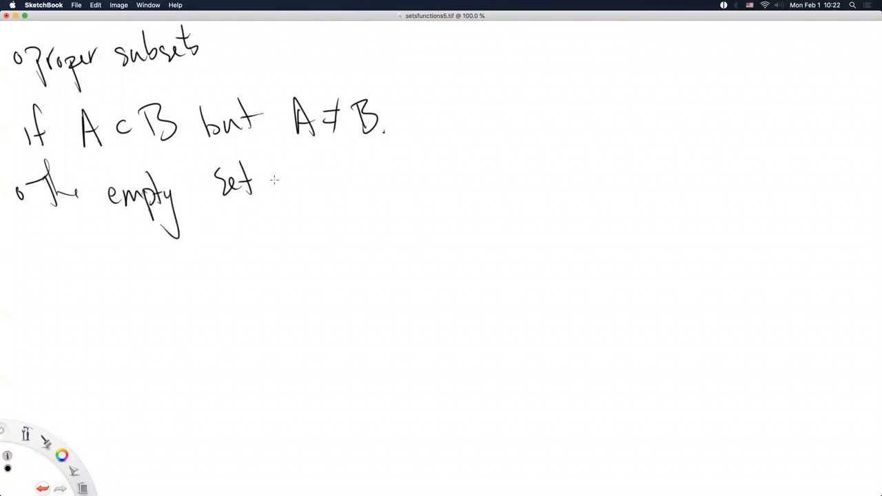
drag(283, 182, 338, 182)
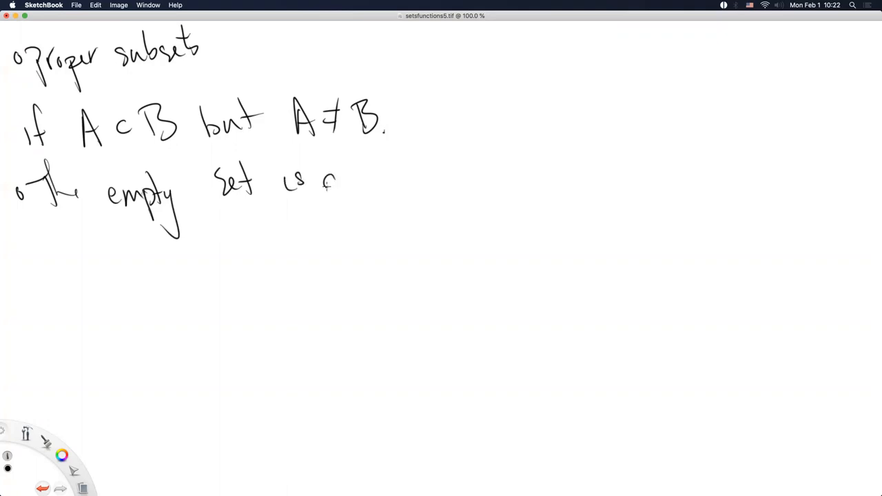
drag(324, 182, 397, 179)
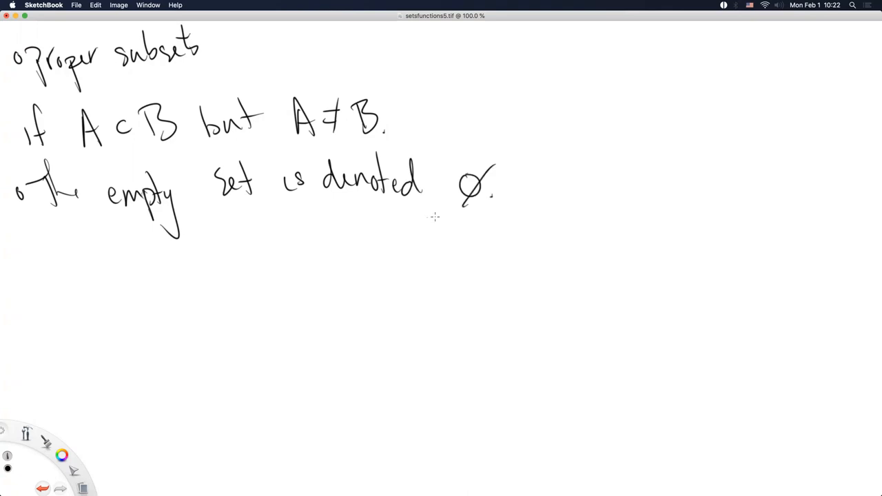
- Write 'This is the set with no elements.' and redraw the ∅ symbol after denoted
drag(48, 234, 83, 273)
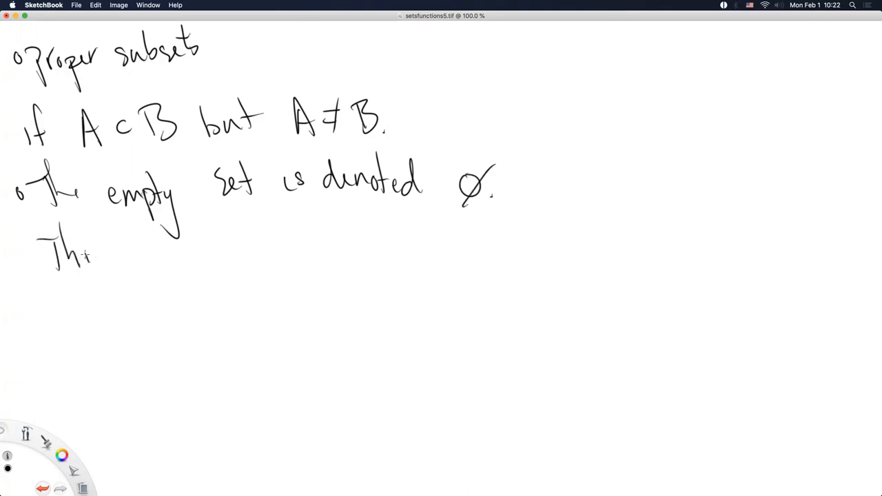
drag(83, 255, 186, 255)
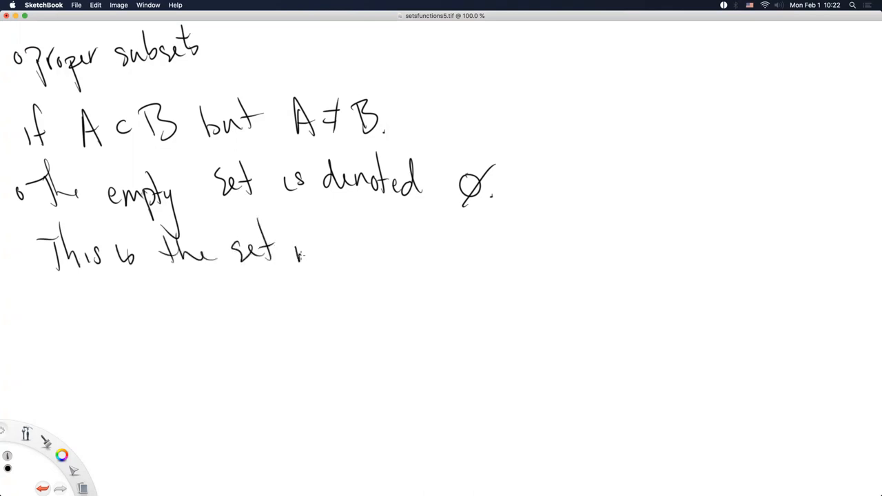
drag(292, 248, 392, 248)
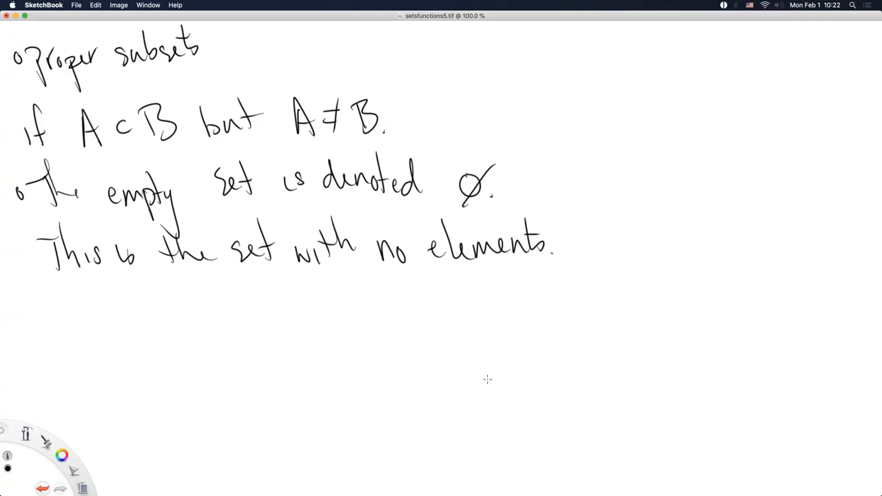
mouse_move(467, 392)
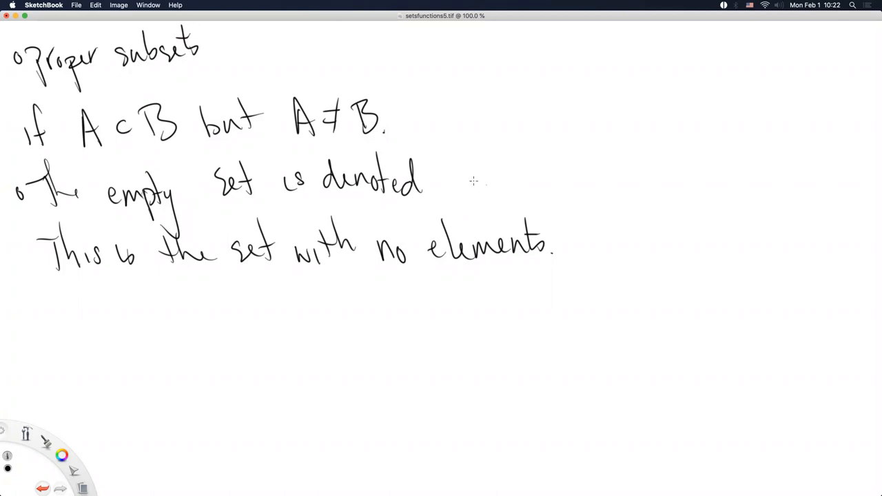
drag(463, 171, 489, 196)
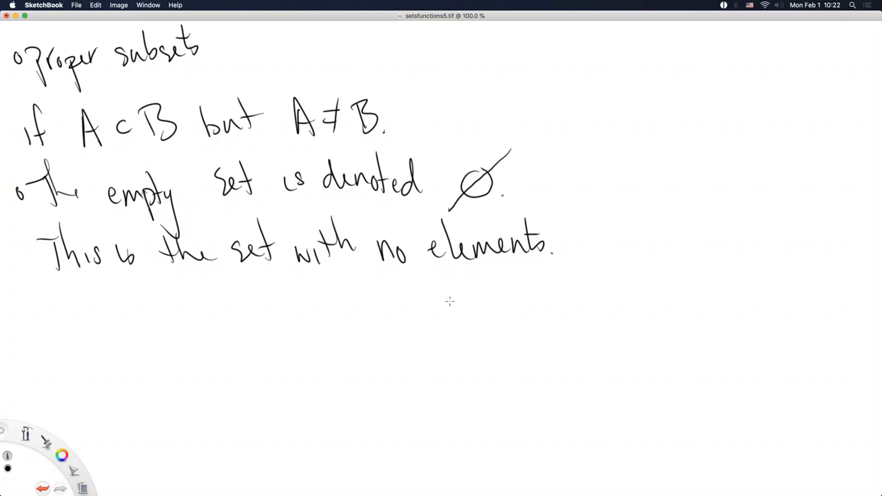
mouse_move(140, 319)
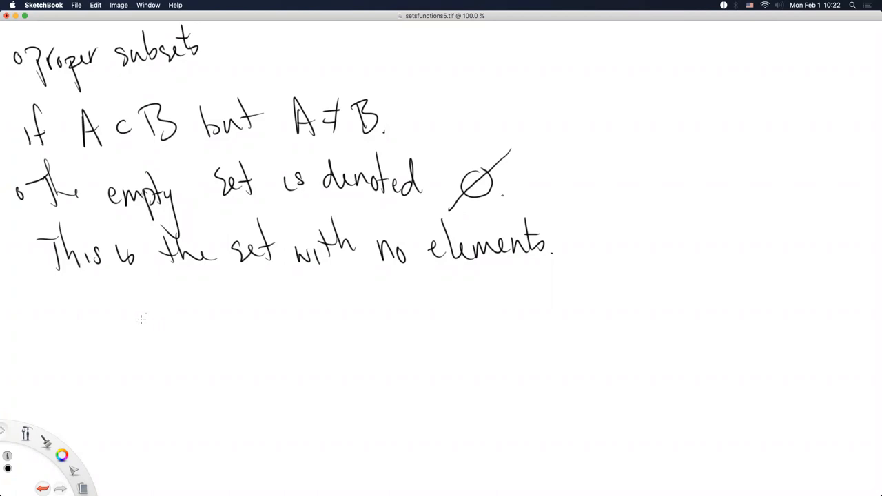
- Write '∅ = { }.' and start a second outer brace to the right
drag(127, 283, 110, 331)
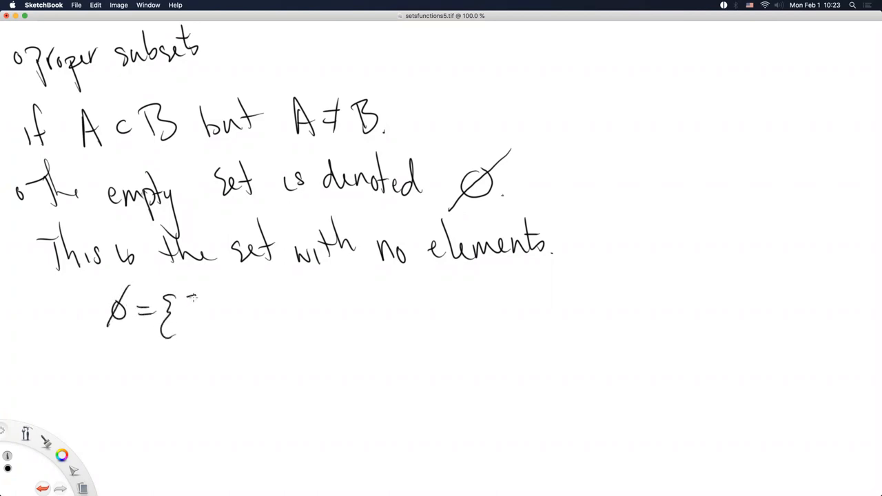
drag(195, 292, 195, 345)
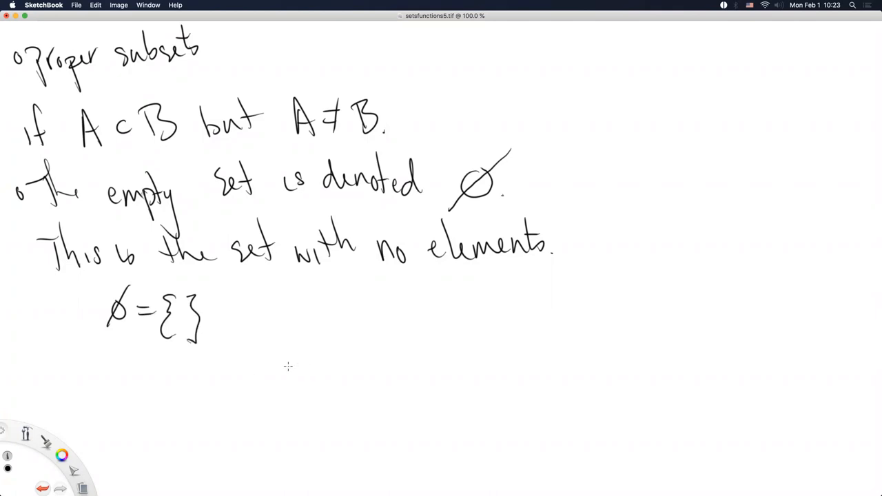
mouse_move(210, 339)
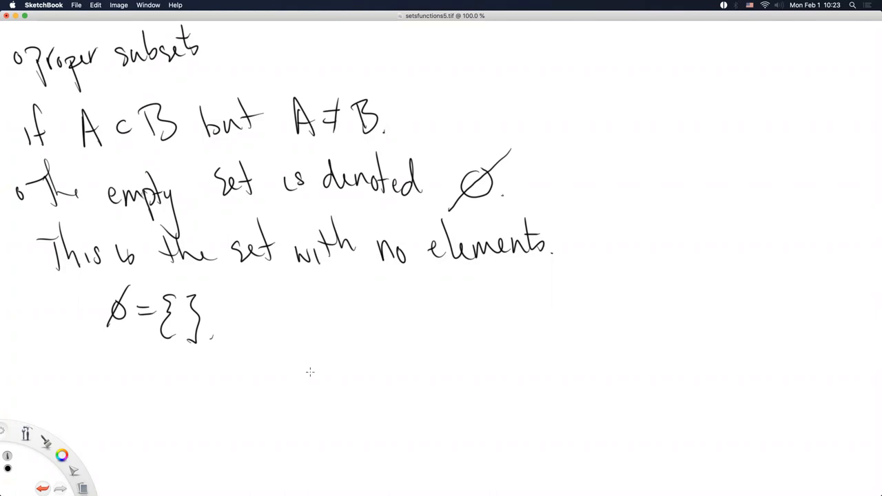
mouse_move(265, 314)
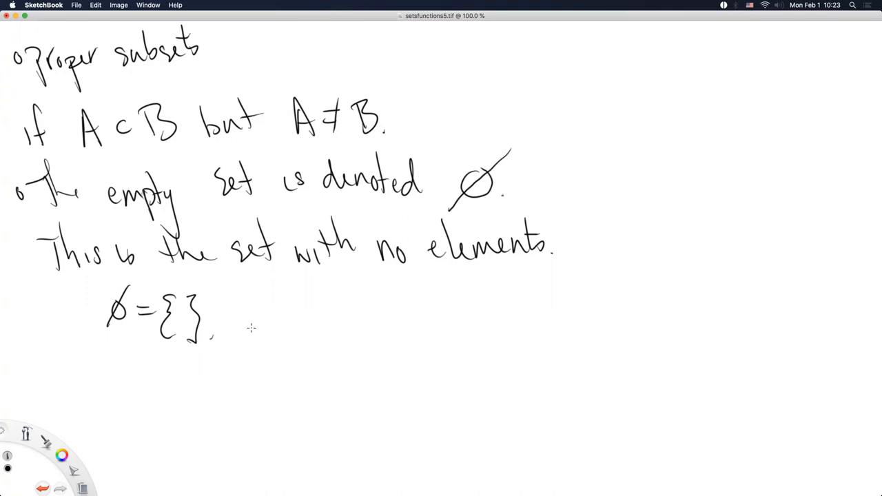
mouse_move(280, 308)
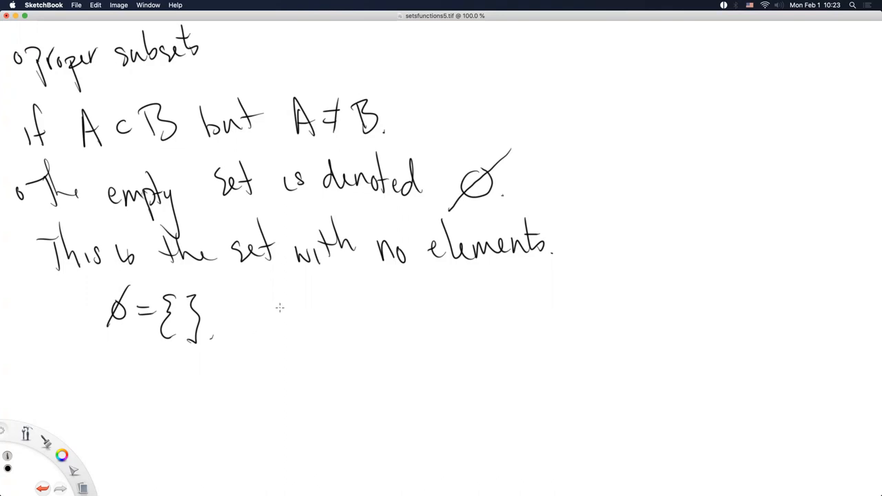
drag(293, 296, 289, 352)
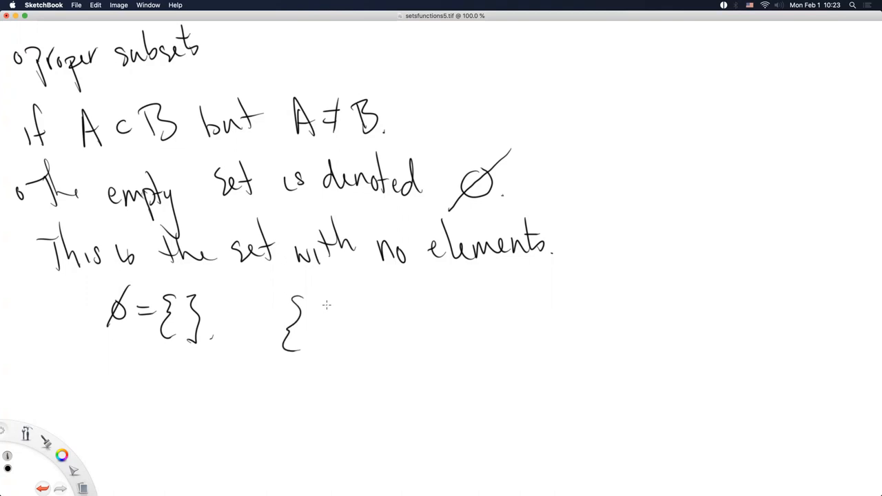
- Complete '{{ }} ≠ ∅' by nesting empty braces and crossing the equals sign
drag(320, 310, 347, 344)
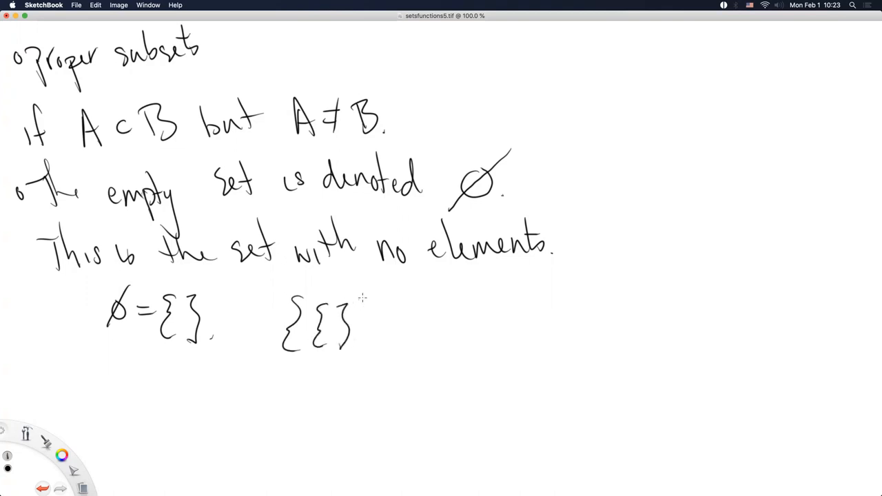
drag(366, 303, 411, 320)
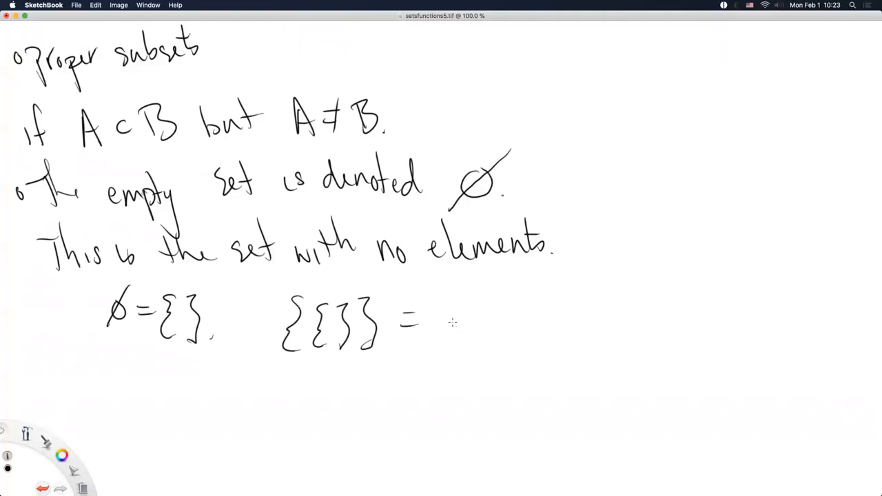
drag(461, 304, 441, 335)
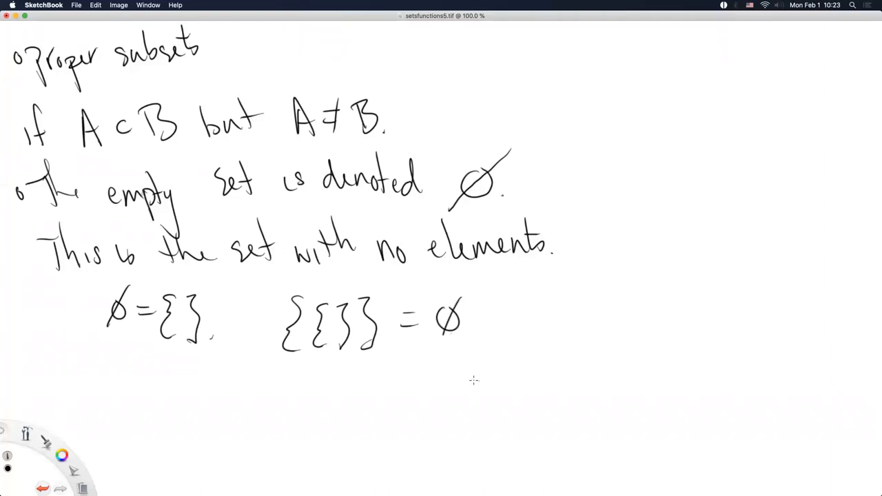
drag(414, 301, 386, 355)
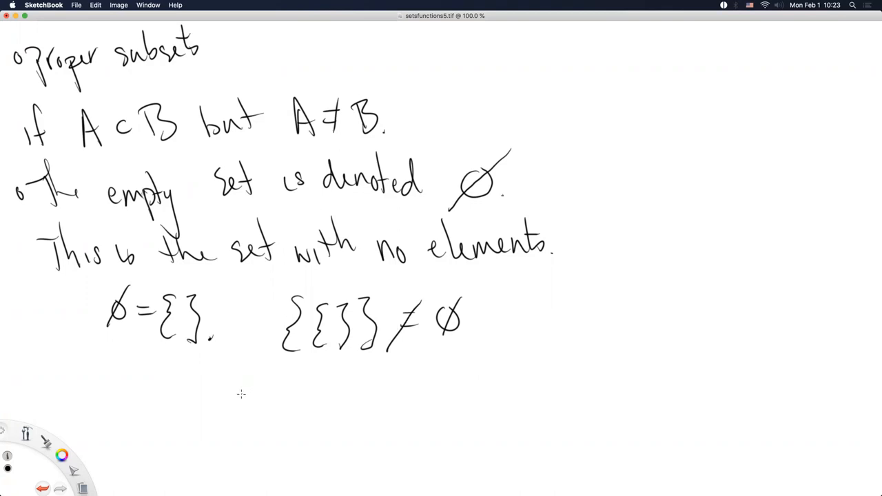
mouse_move(226, 402)
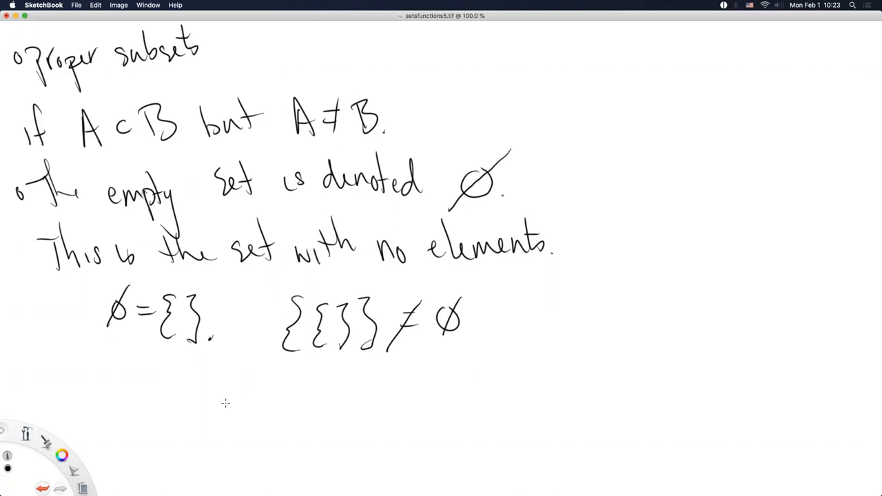
mouse_move(222, 408)
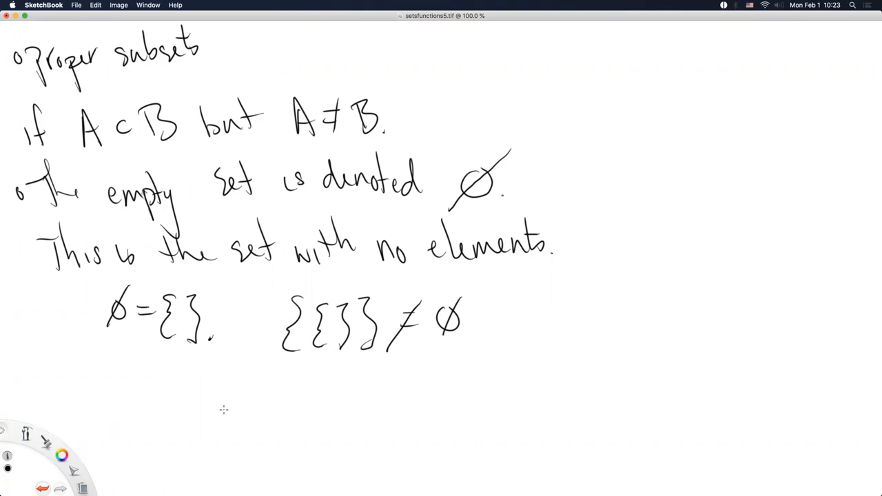
mouse_move(224, 412)
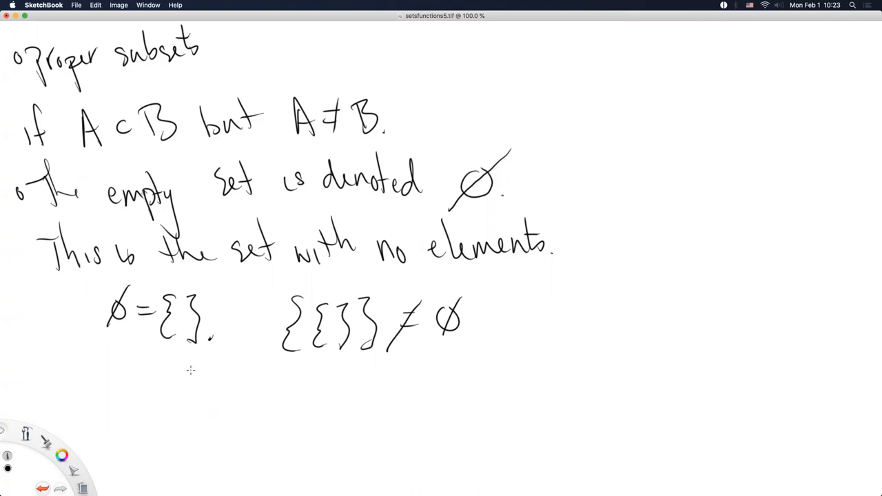
mouse_move(187, 372)
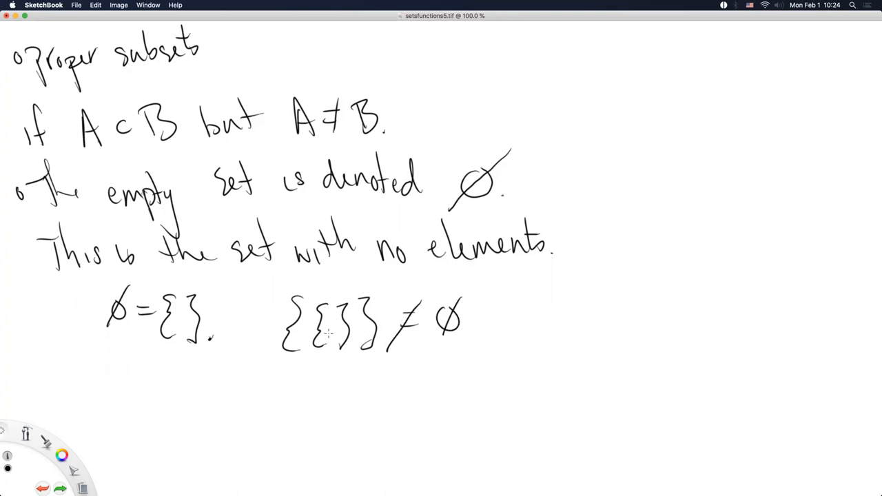
mouse_move(328, 408)
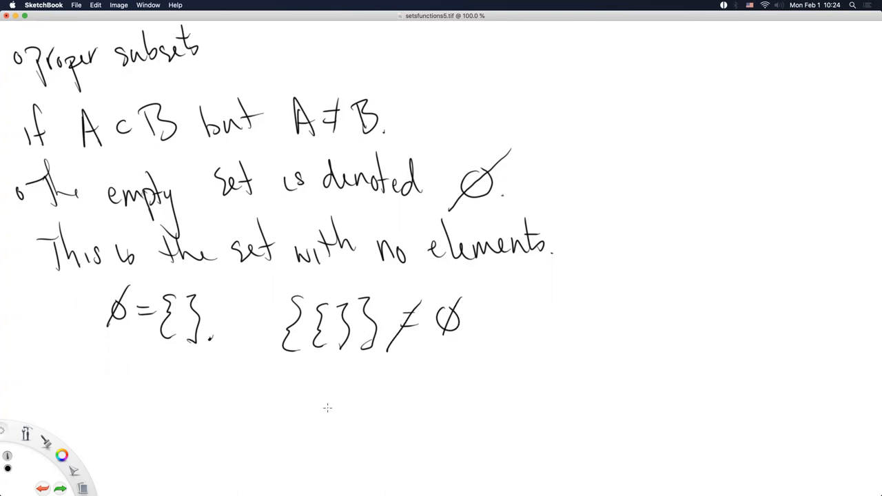
mouse_move(453, 317)
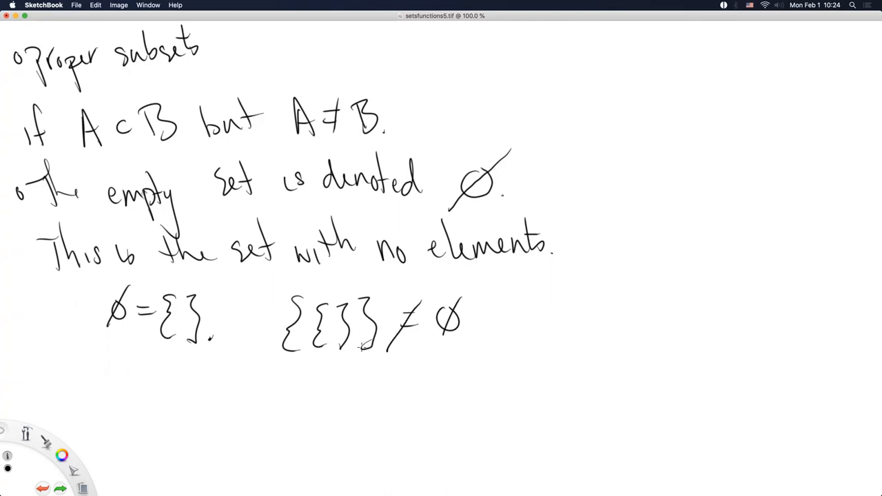
mouse_move(360, 345)
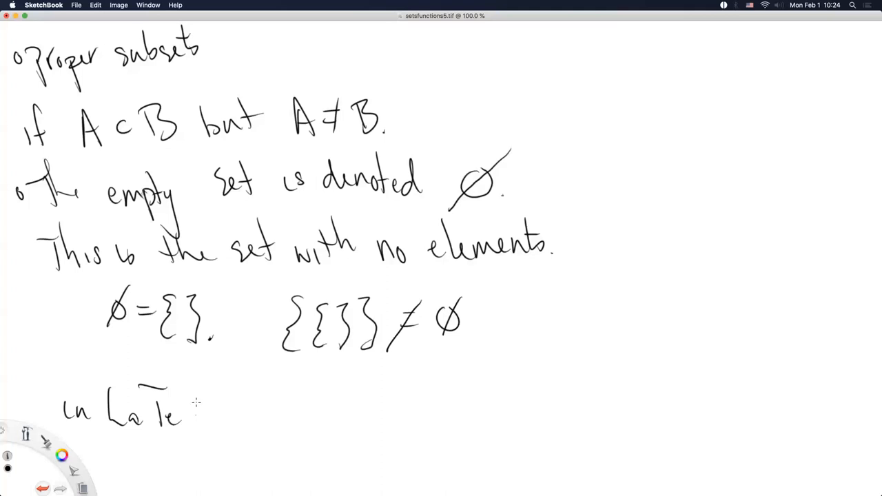
- Finish handwriting 'in LaTeX $\emptyset$.' under the empty set examples
drag(190, 400, 204, 427)
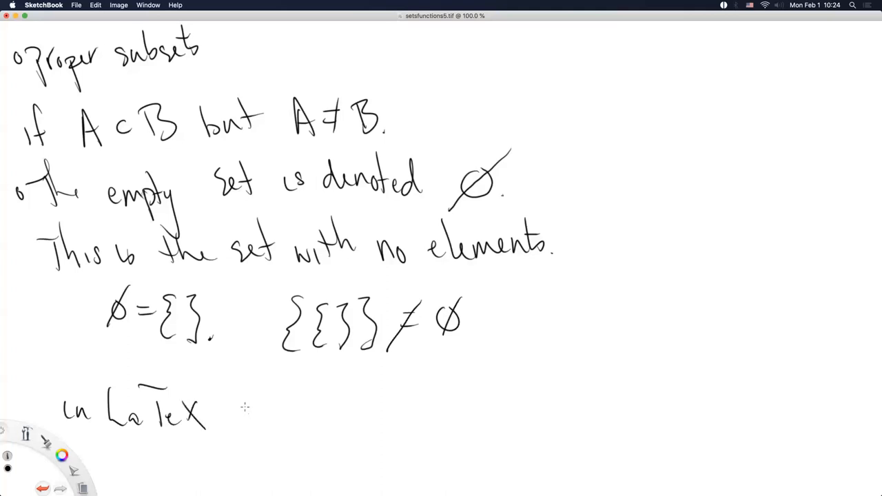
drag(223, 407, 259, 425)
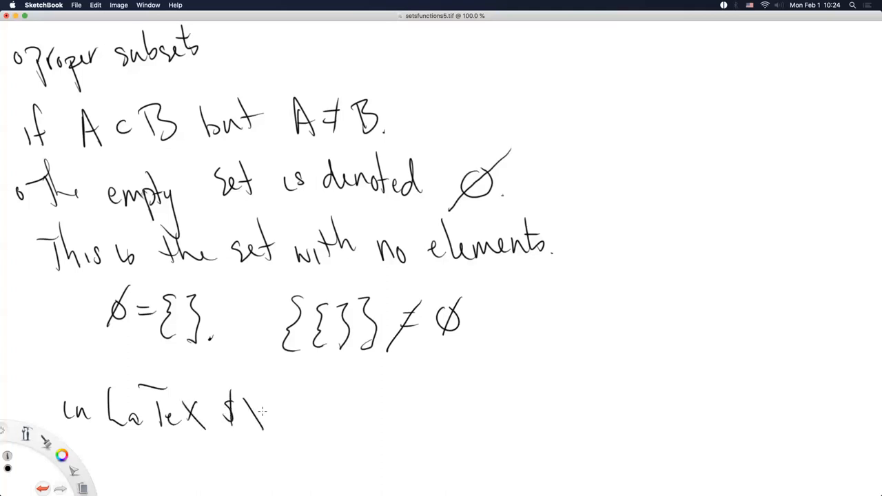
drag(255, 413, 310, 421)
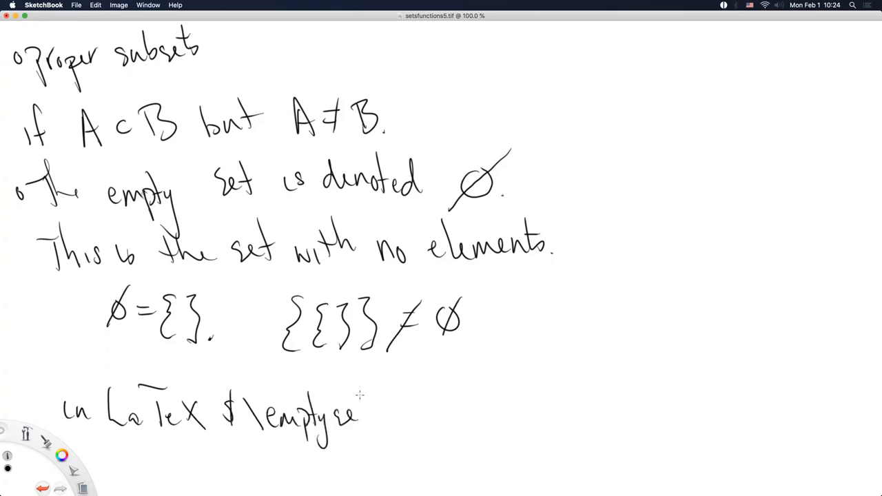
drag(344, 414, 385, 414)
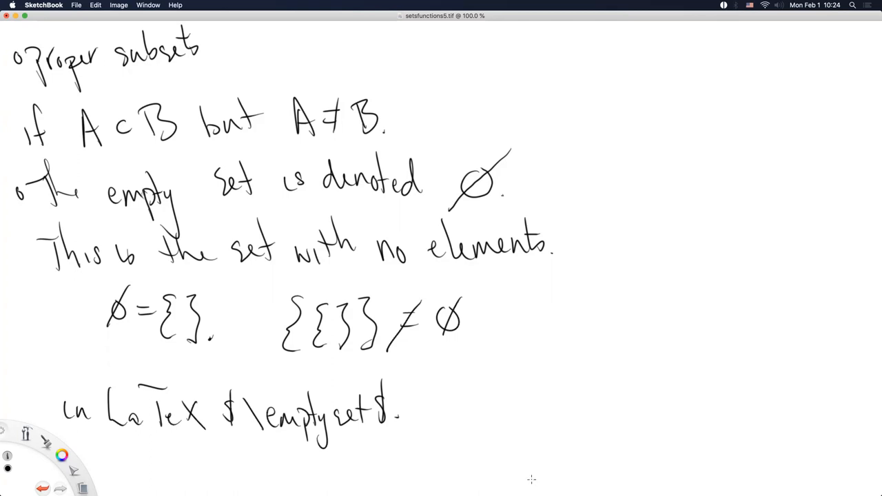
mouse_move(410, 458)
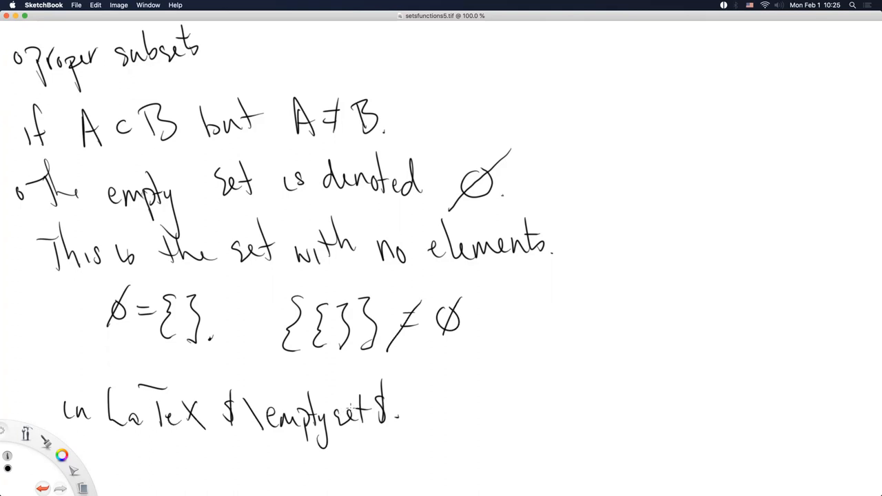
mouse_move(160, 322)
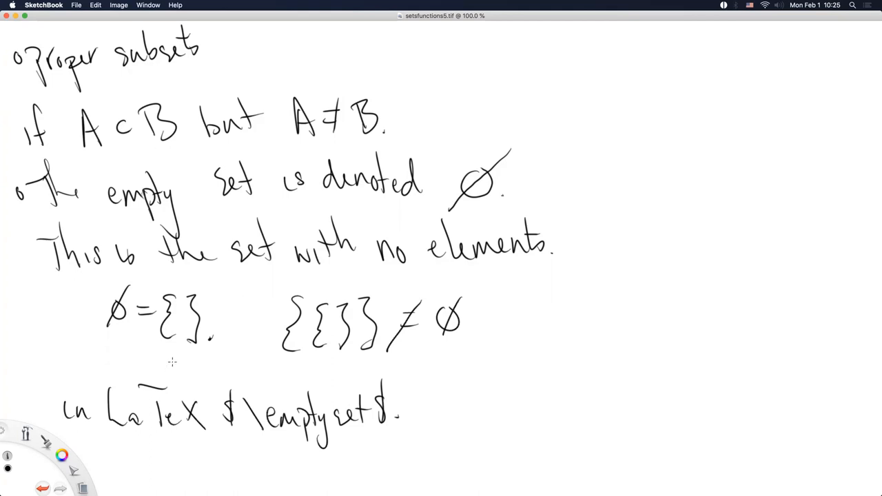
mouse_move(168, 351)
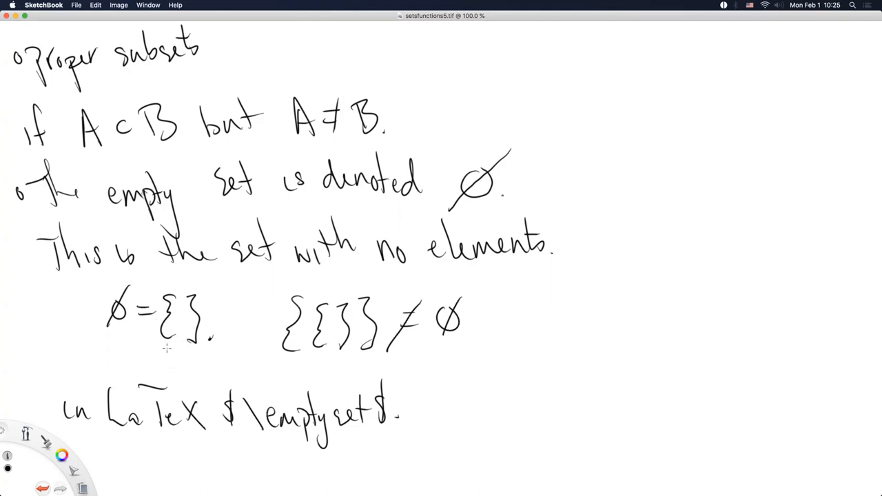
mouse_move(218, 397)
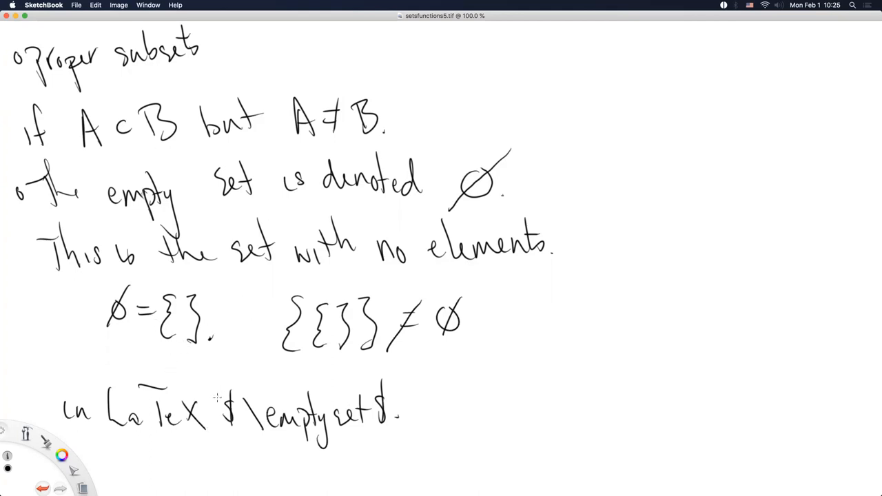
mouse_move(256, 367)
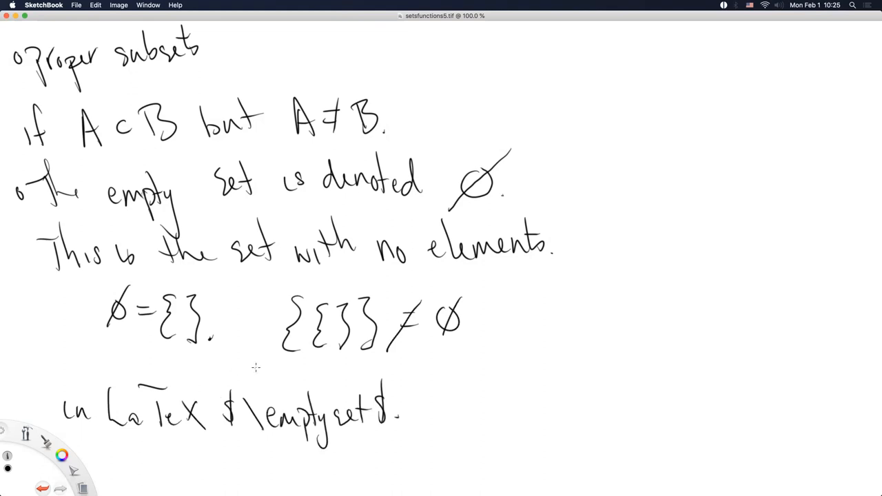
mouse_move(317, 367)
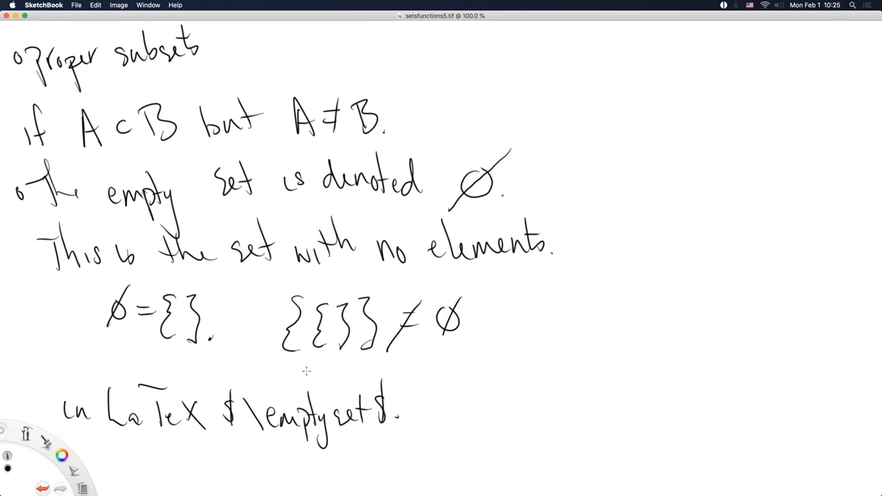
mouse_move(224, 361)
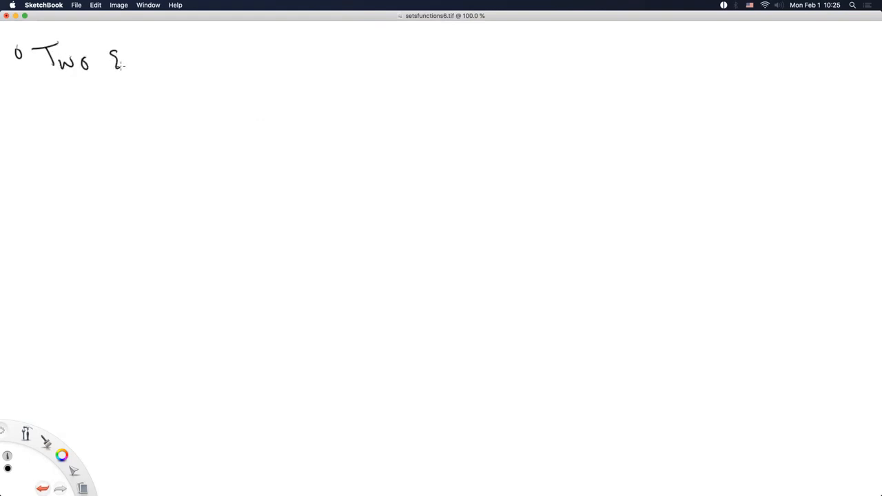
drag(138, 62, 200, 67)
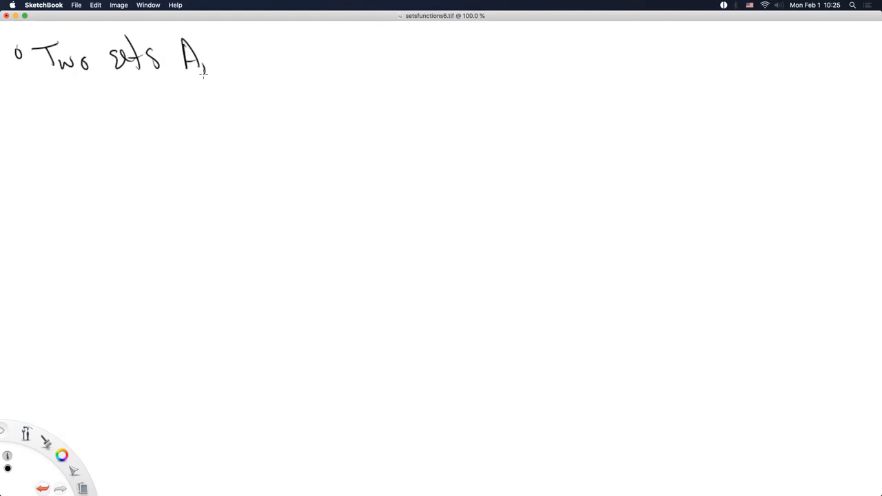
drag(207, 67, 275, 62)
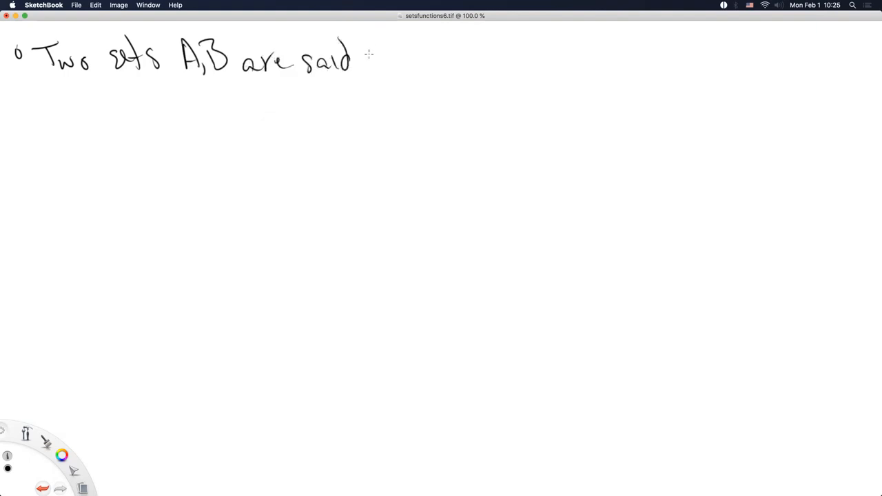
drag(365, 62, 444, 66)
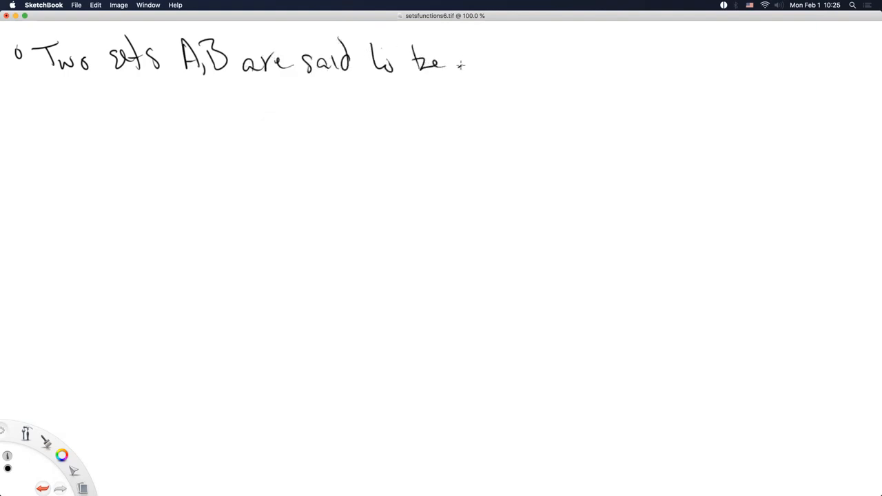
drag(455, 62, 535, 62)
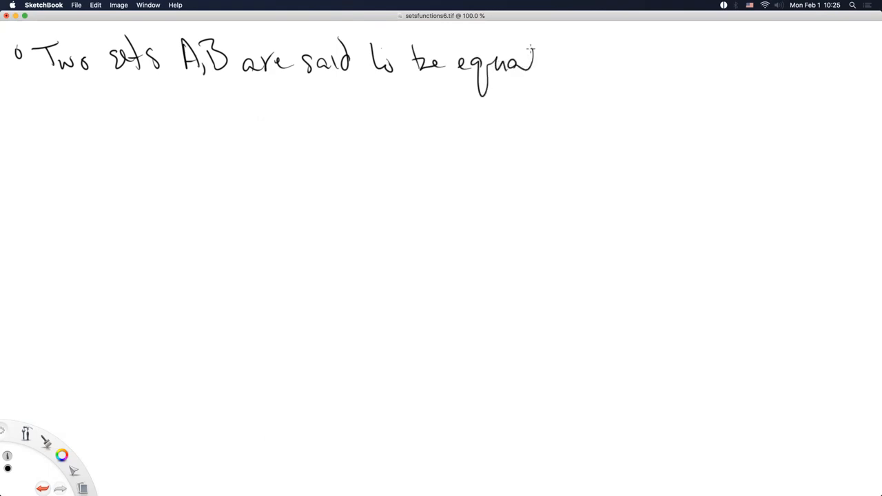
drag(551, 62, 623, 62)
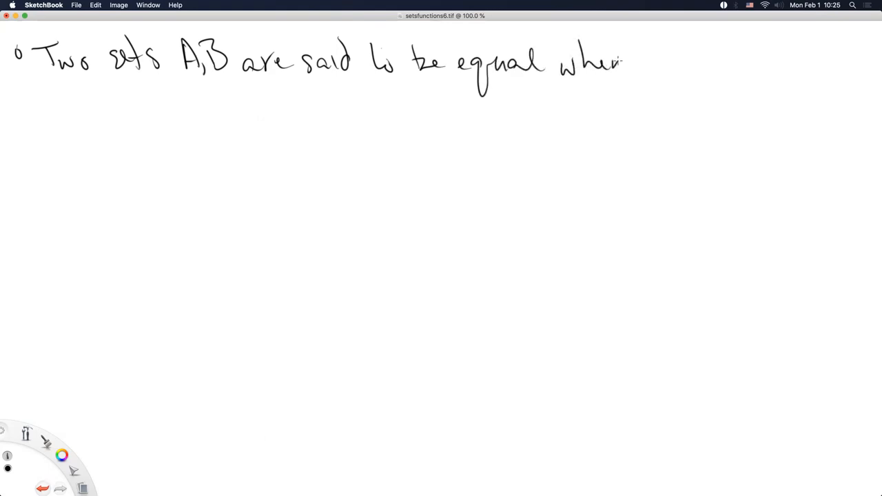
drag(44, 113, 83, 103)
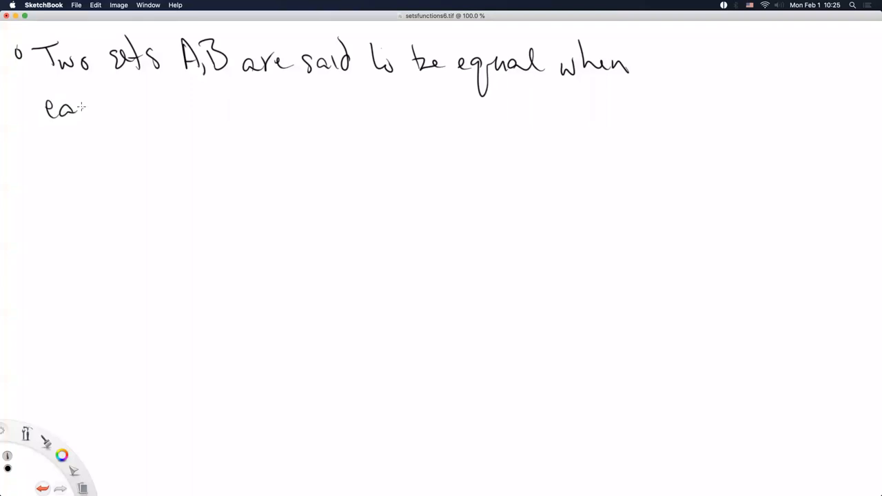
drag(83, 111, 206, 110)
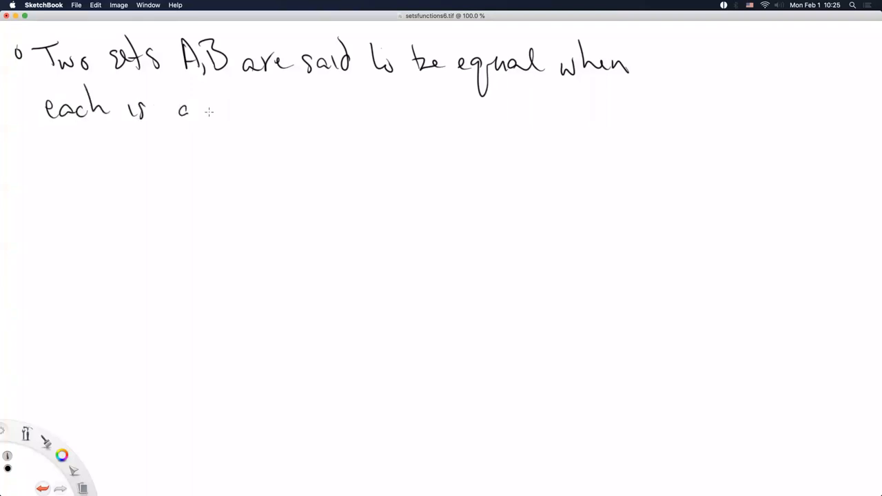
drag(213, 110, 278, 108)
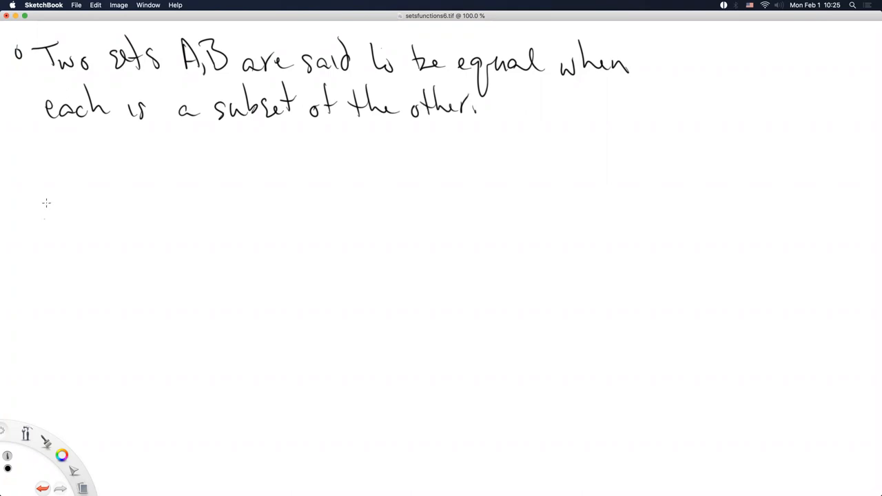
mouse_move(41, 235)
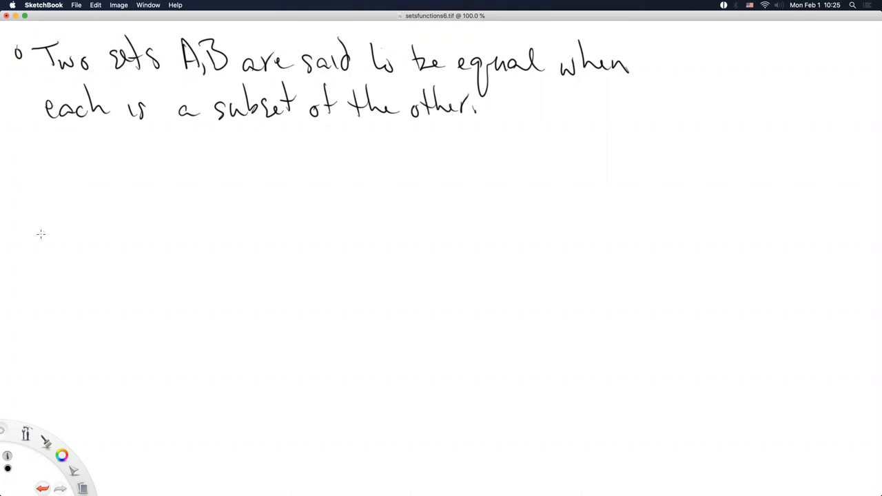
mouse_move(48, 221)
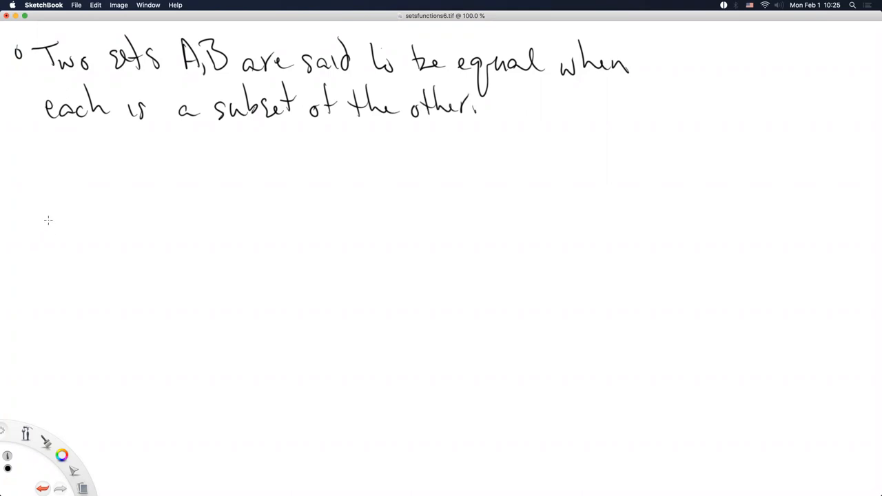
drag(65, 178, 65, 214)
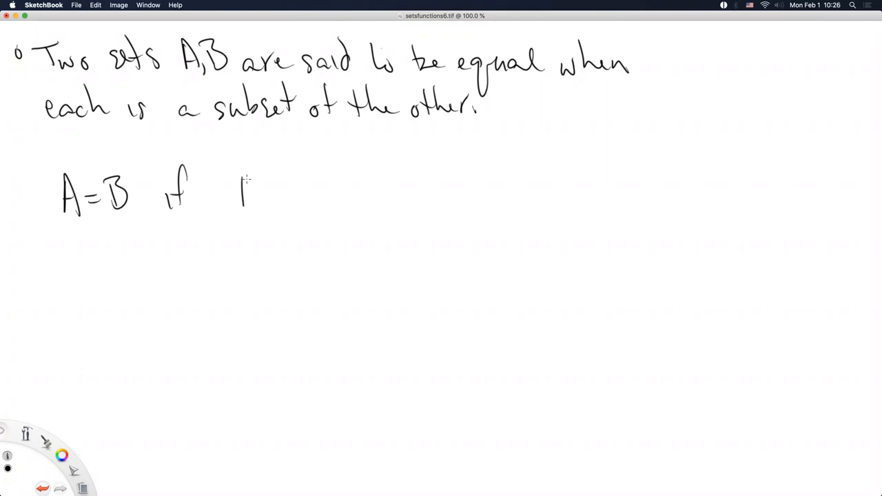
drag(242, 193, 310, 200)
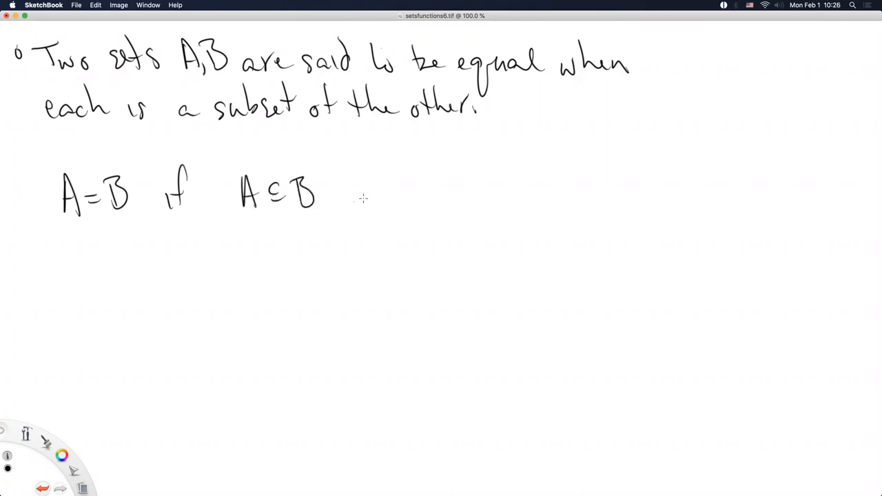
drag(361, 200, 416, 190)
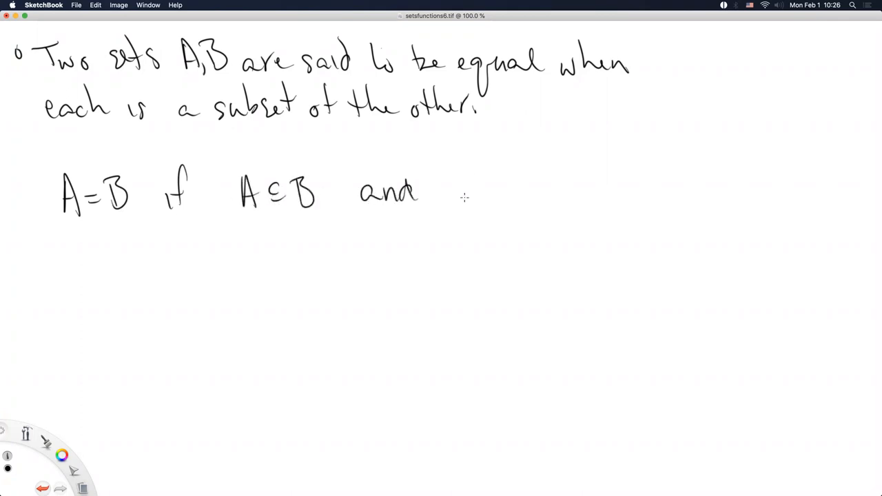
drag(448, 190, 531, 200)
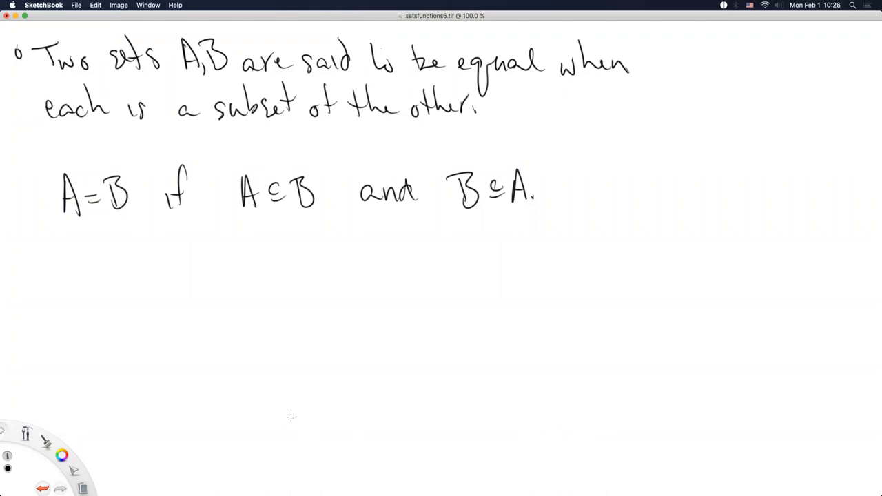
mouse_move(190, 273)
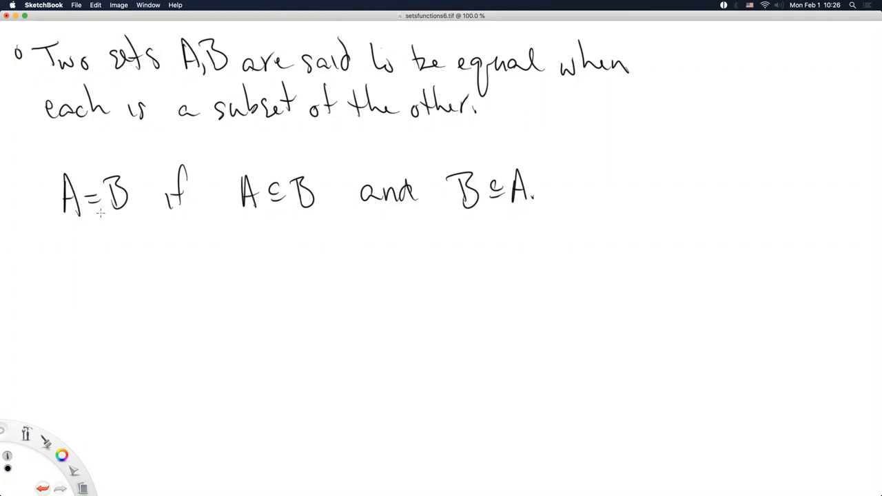
mouse_move(241, 196)
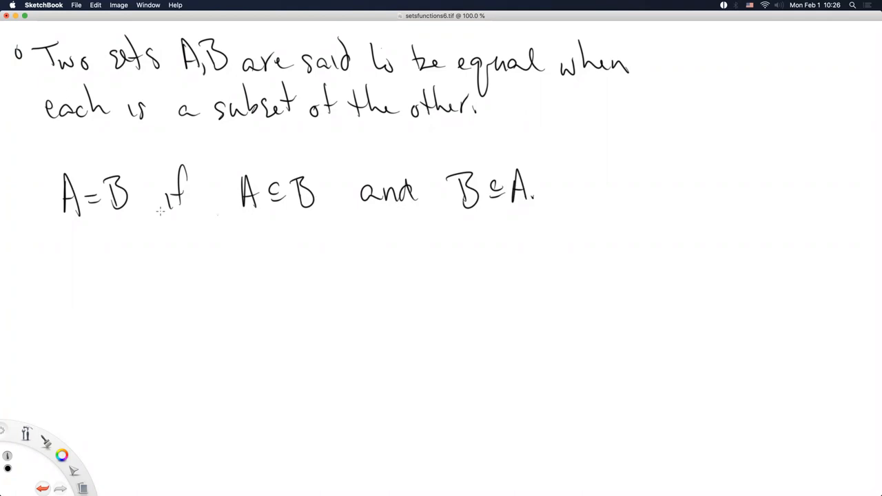
mouse_move(110, 272)
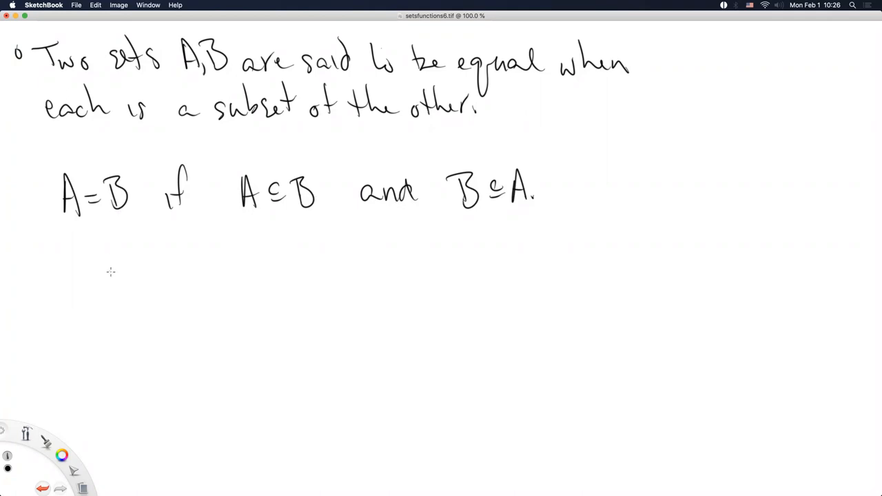
mouse_move(91, 298)
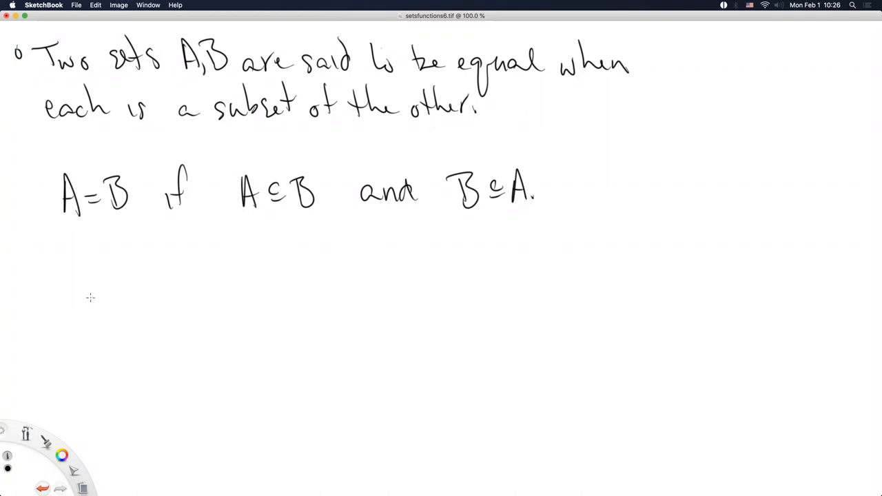
mouse_move(88, 301)
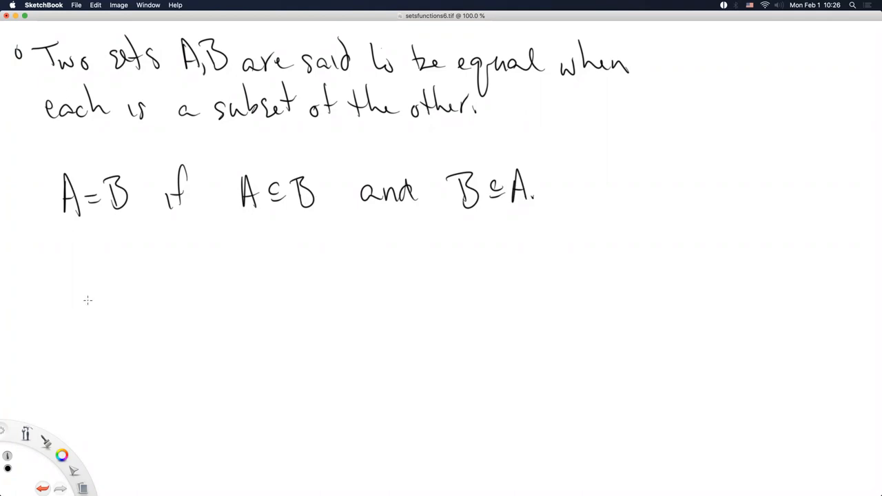
mouse_move(85, 300)
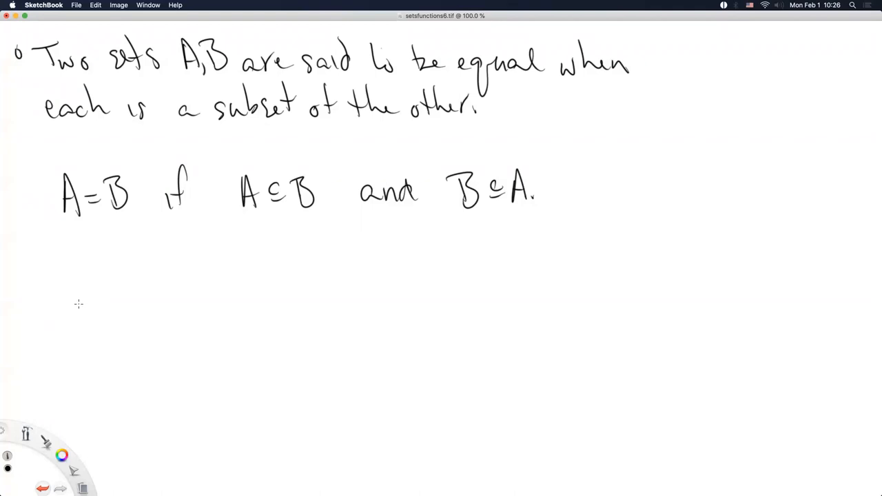
mouse_move(58, 250)
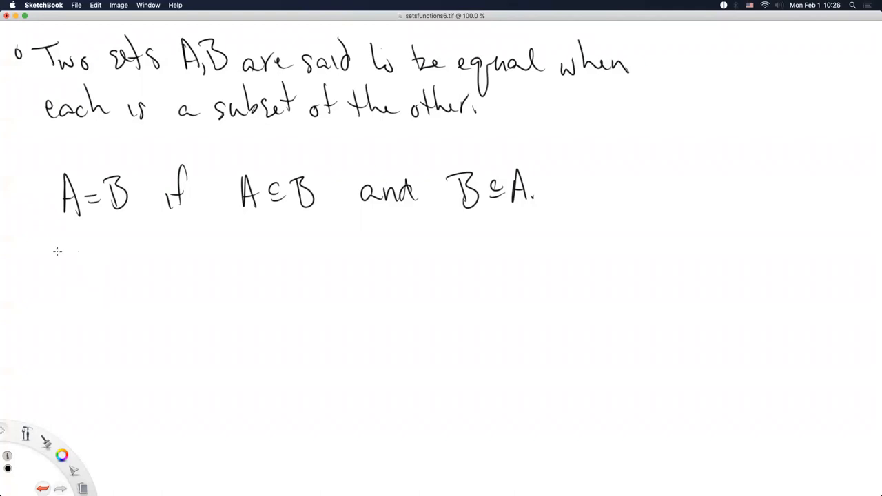
mouse_move(17, 271)
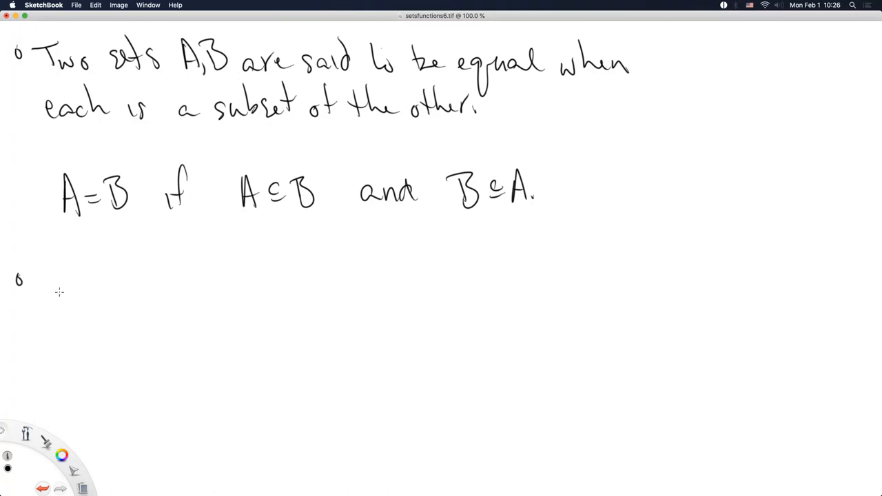
mouse_move(49, 275)
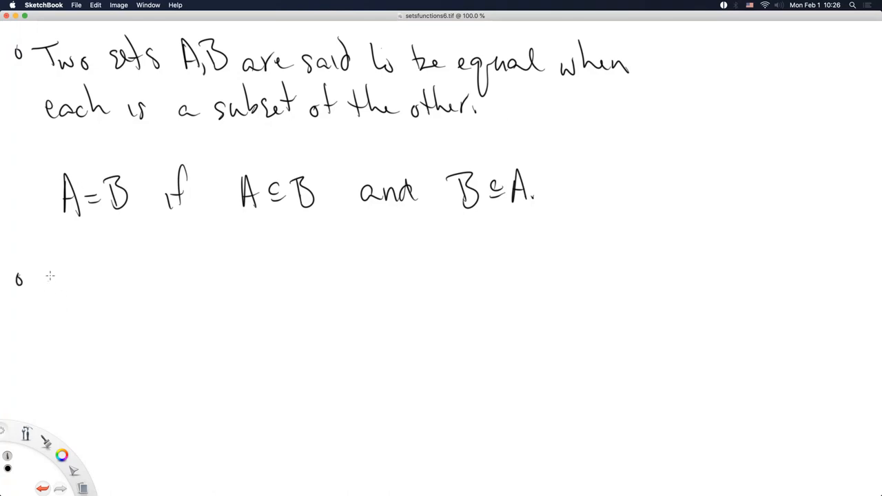
mouse_move(64, 289)
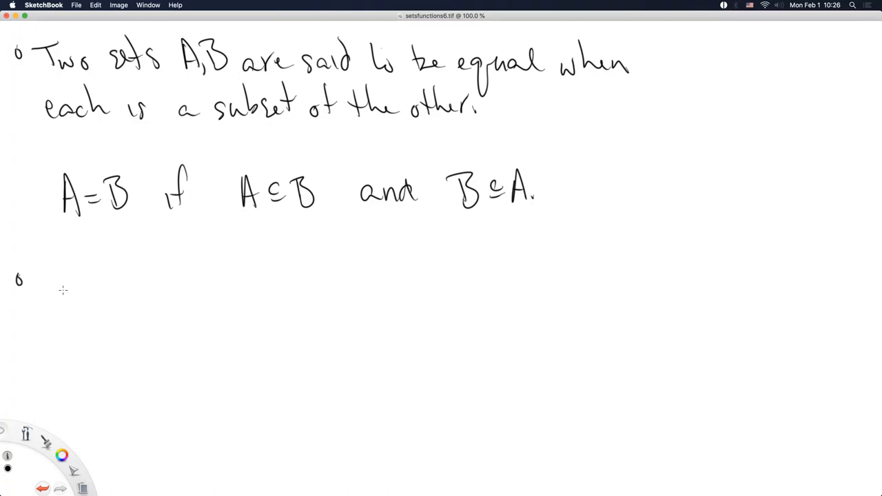
mouse_move(58, 281)
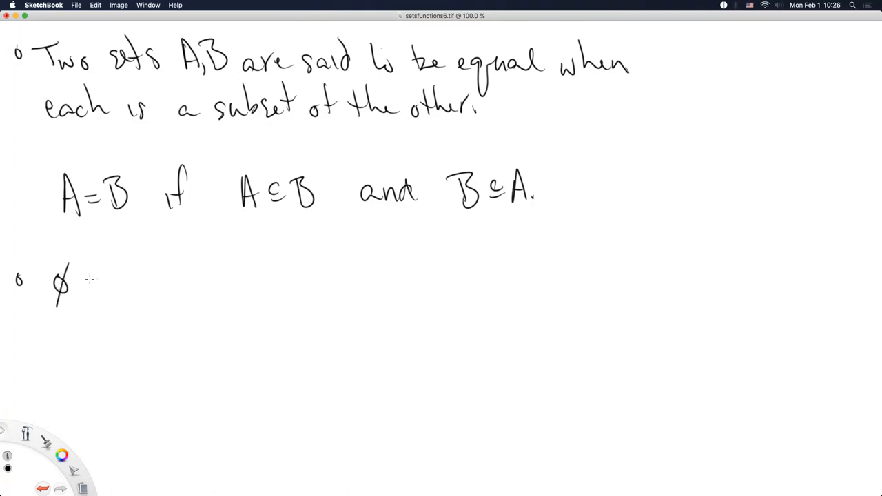
- Write '⊆ P' beside the empty set symbol to form '∅ ⊆ P'
drag(89, 289, 130, 275)
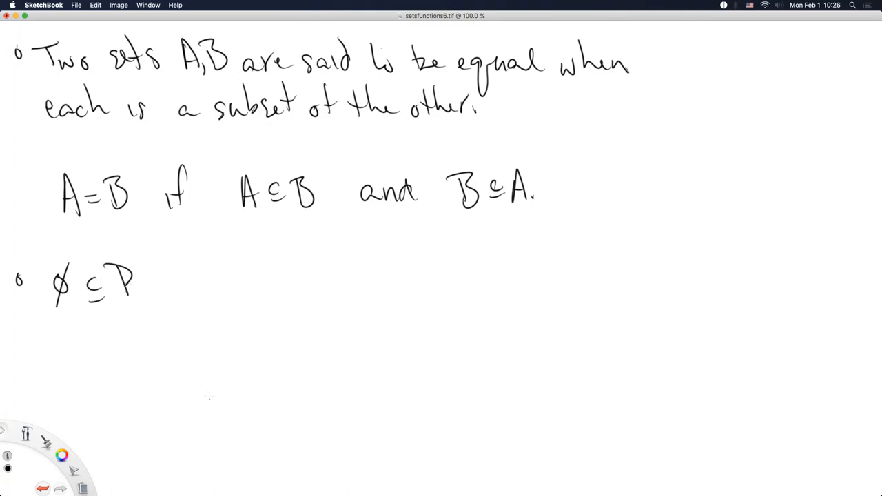
mouse_move(206, 356)
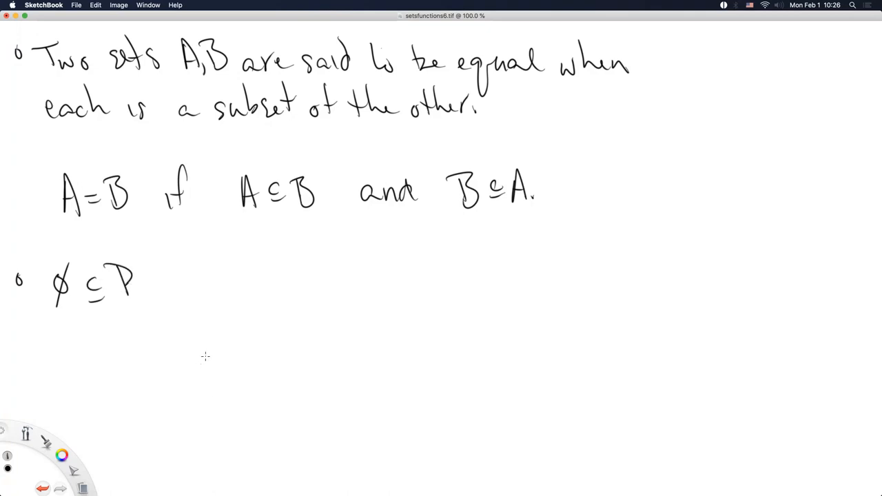
mouse_move(168, 359)
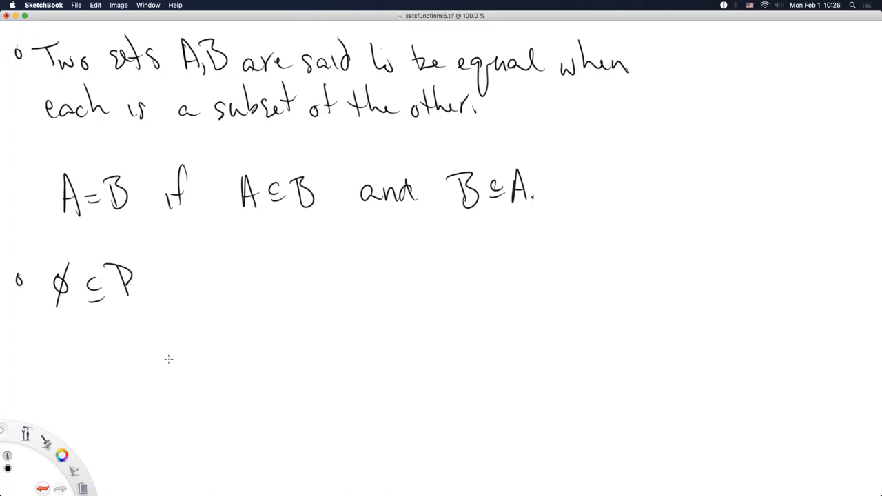
mouse_move(166, 364)
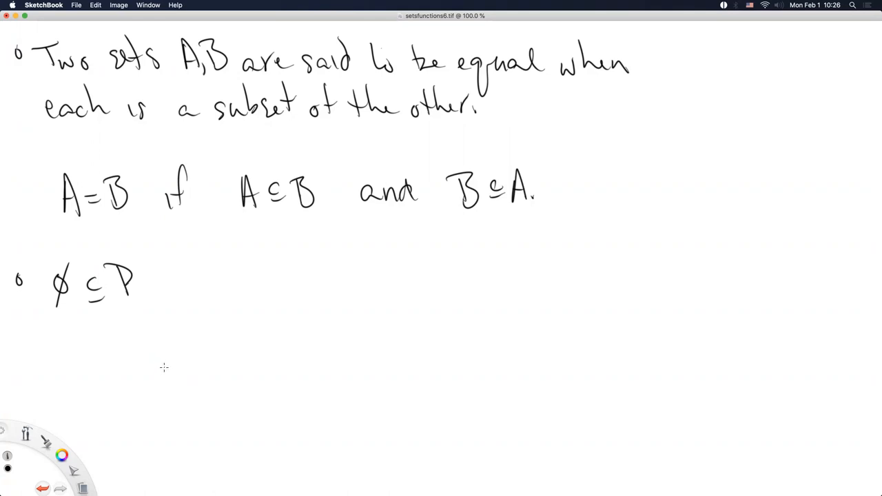
mouse_move(162, 370)
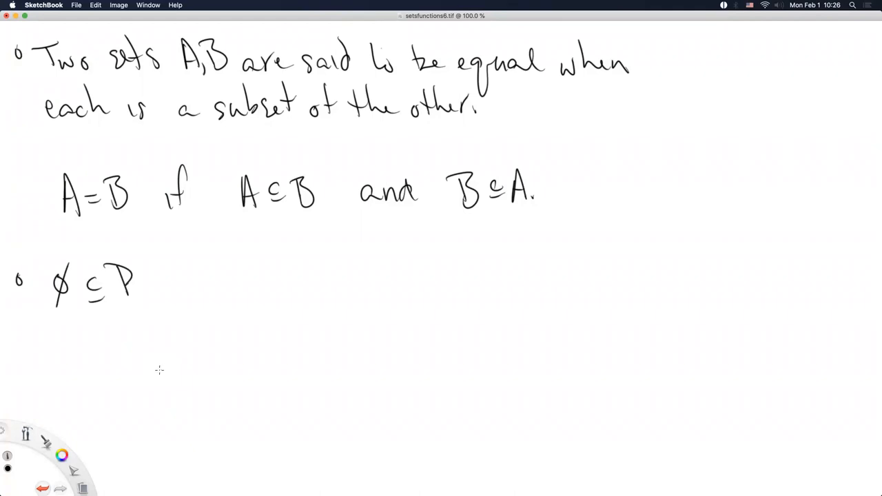
mouse_move(157, 369)
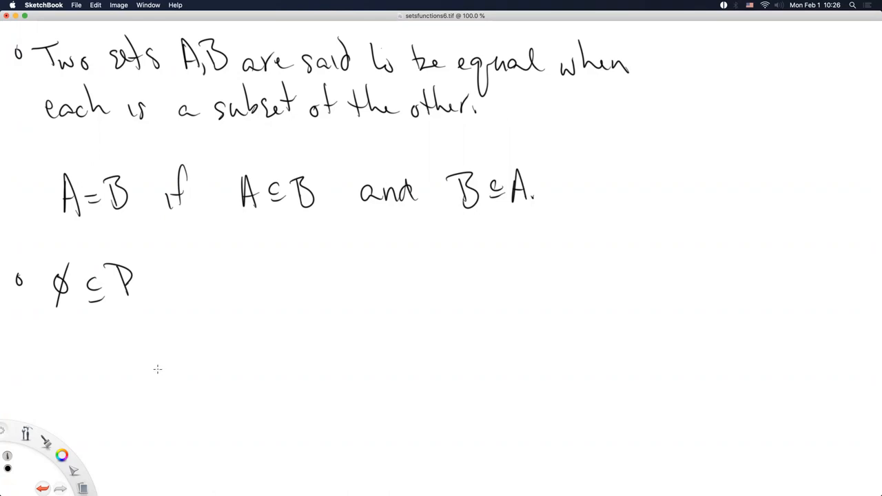
mouse_move(143, 372)
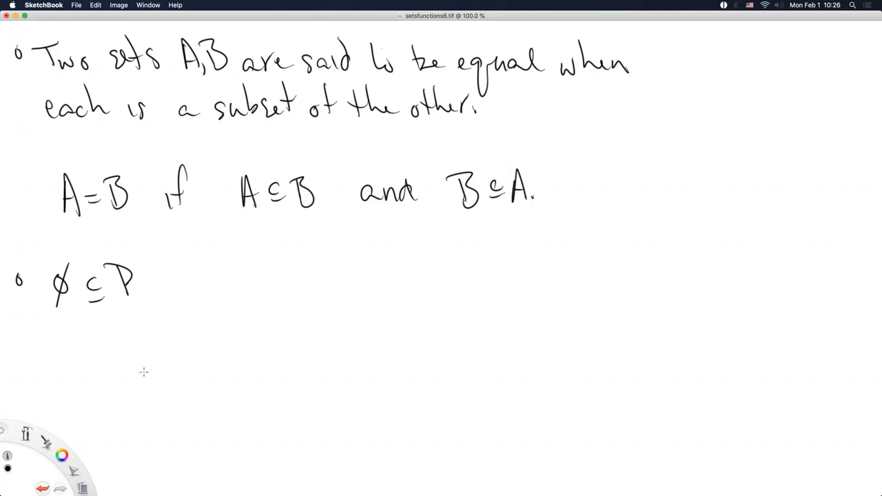
mouse_move(132, 381)
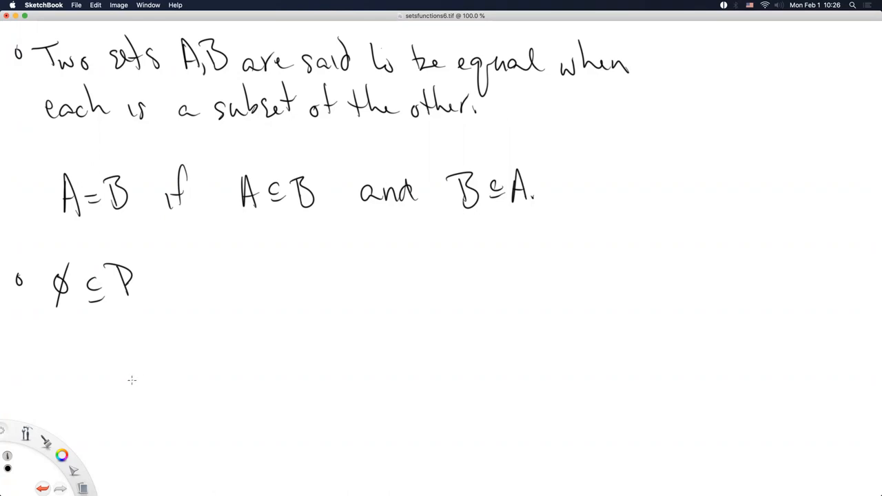
mouse_move(127, 383)
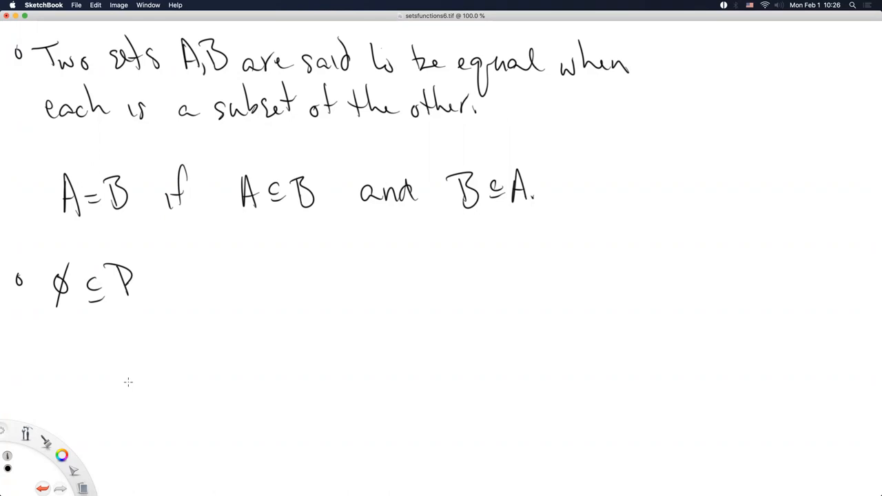
mouse_move(127, 380)
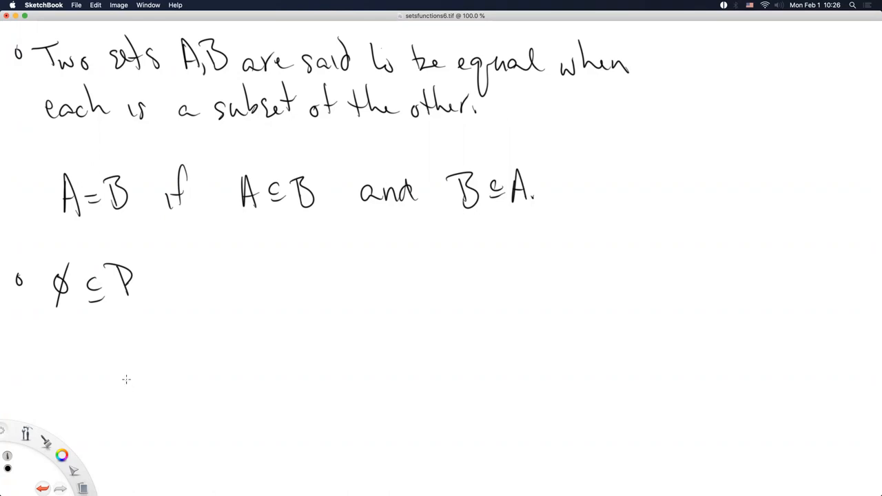
mouse_move(132, 378)
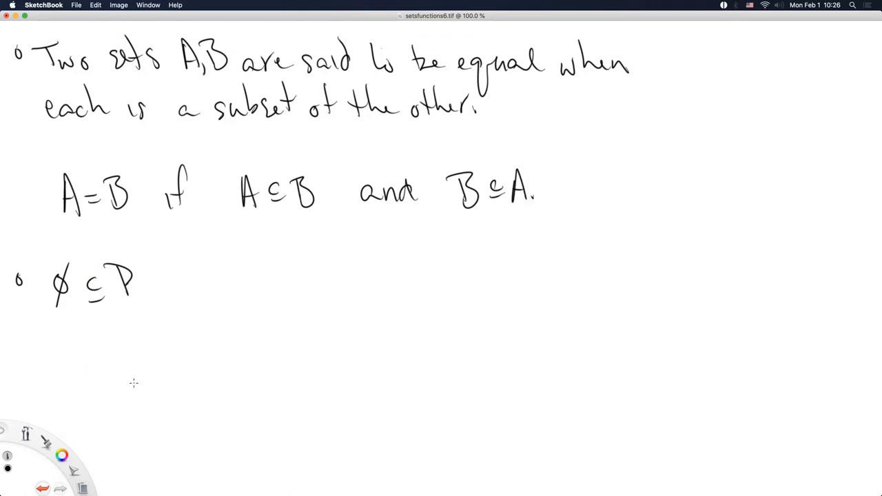
mouse_move(135, 383)
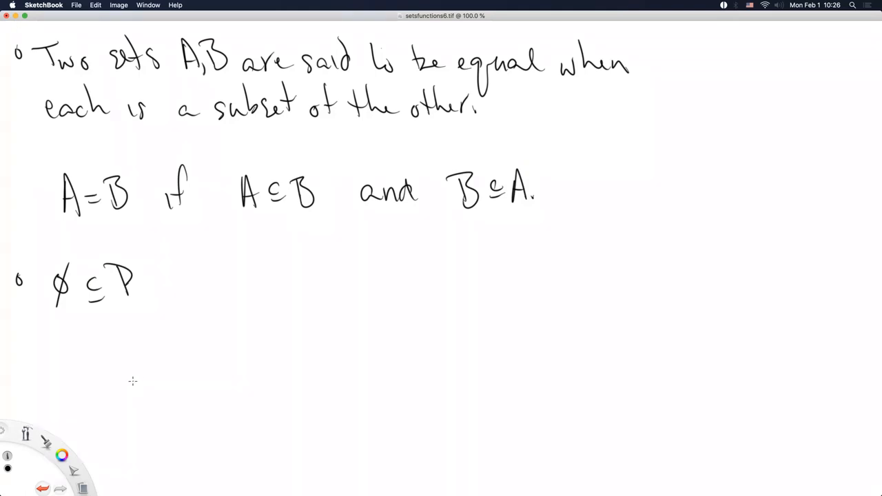
mouse_move(145, 381)
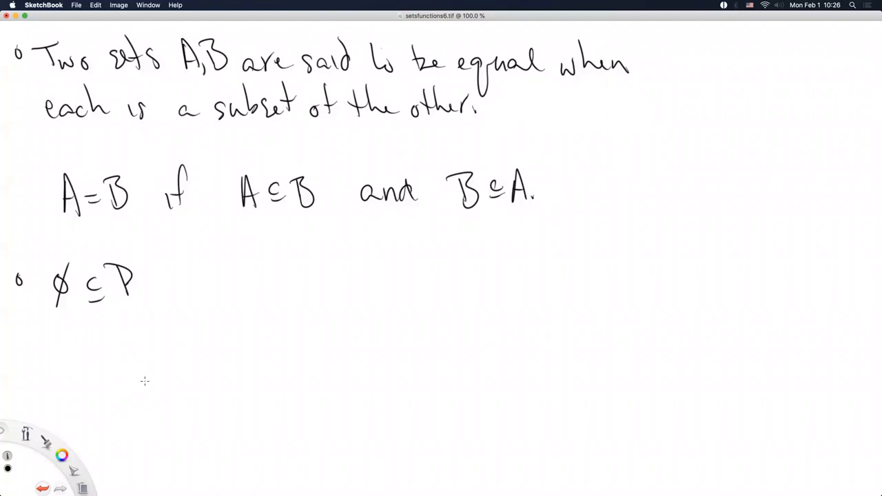
mouse_move(131, 384)
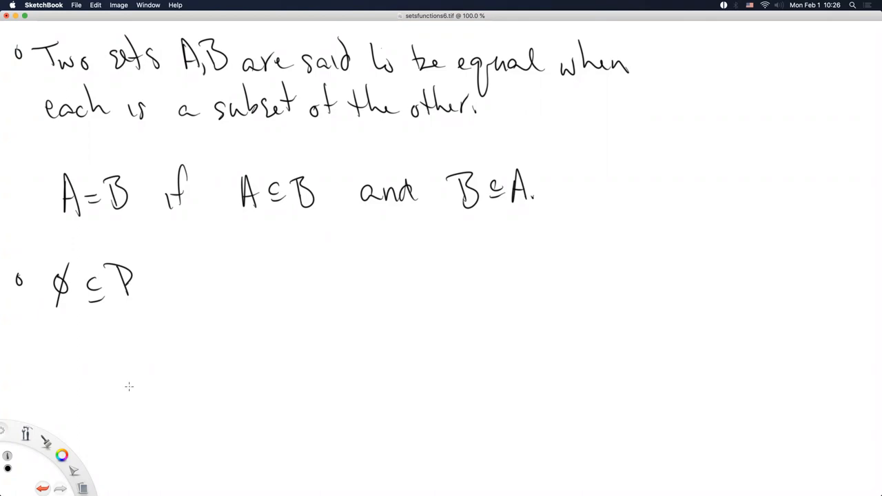
mouse_move(123, 386)
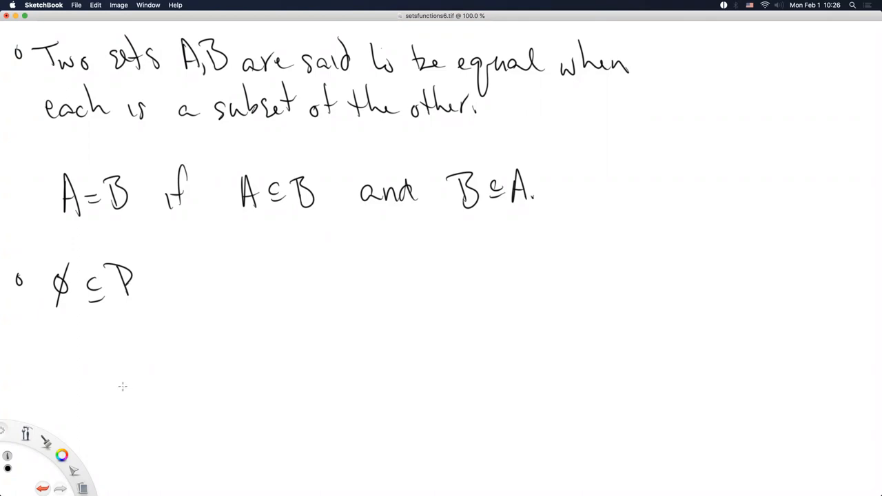
mouse_move(128, 381)
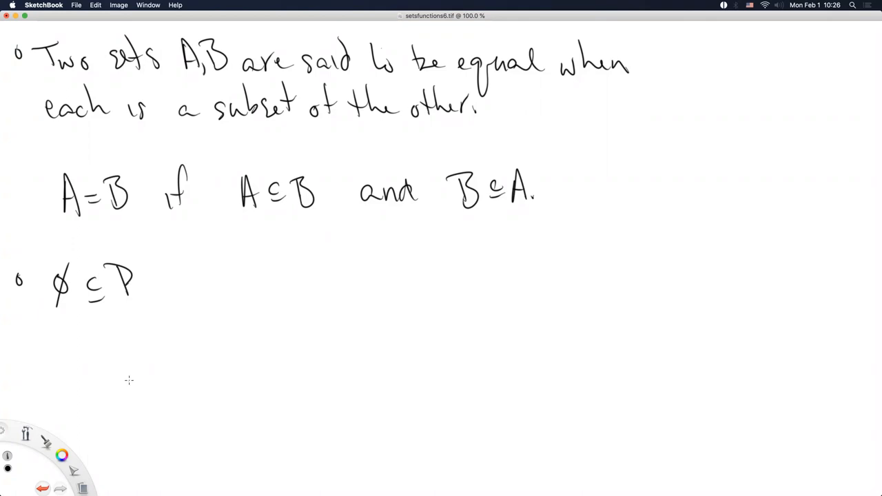
mouse_move(122, 383)
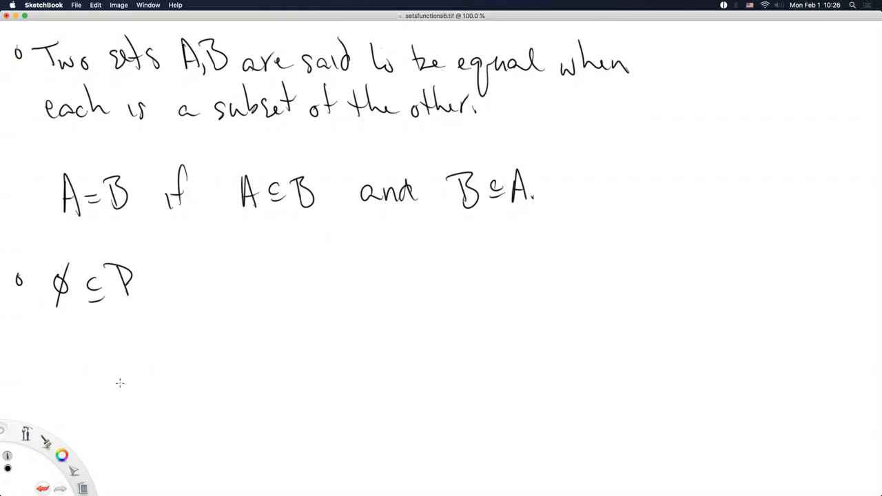
mouse_move(116, 386)
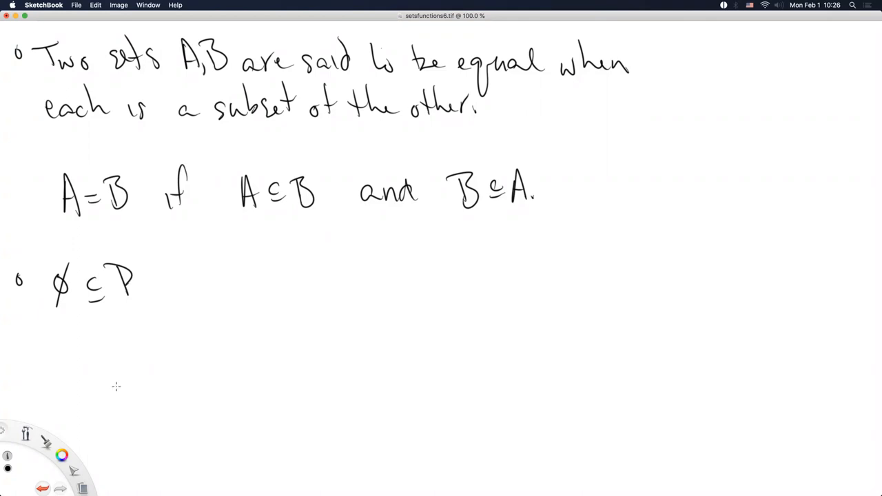
mouse_move(108, 391)
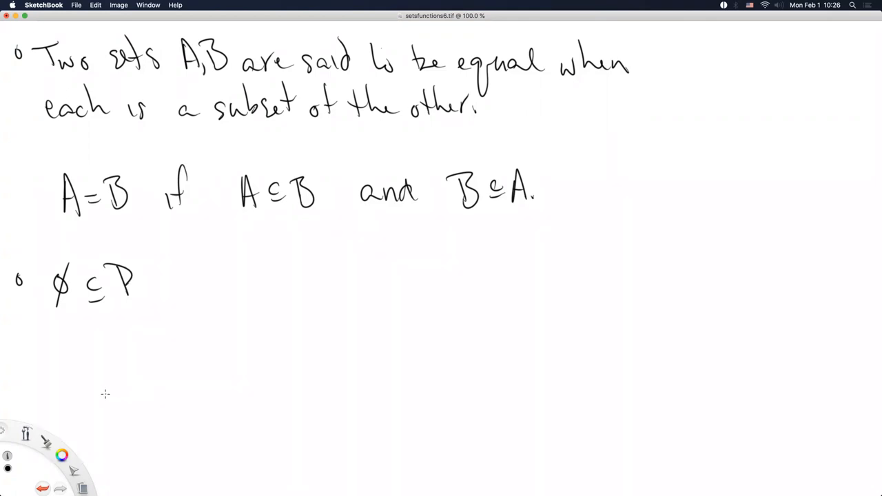
mouse_move(103, 397)
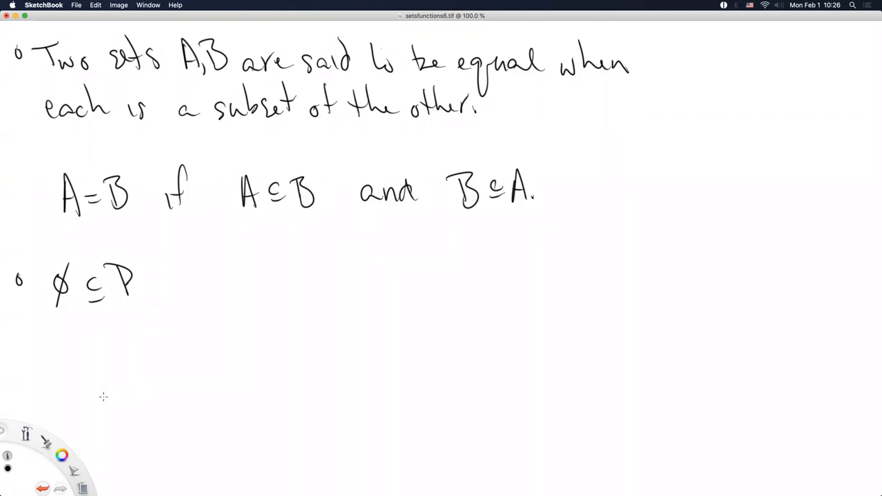
mouse_move(99, 400)
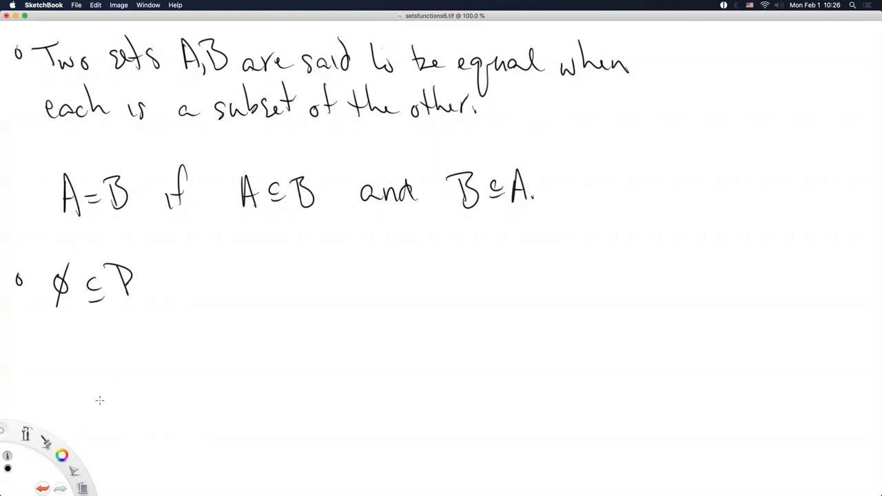
mouse_move(97, 403)
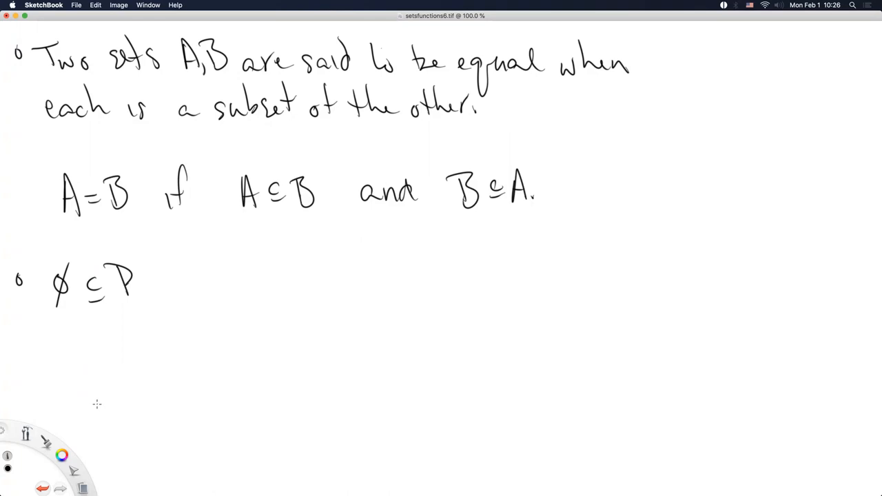
mouse_move(89, 407)
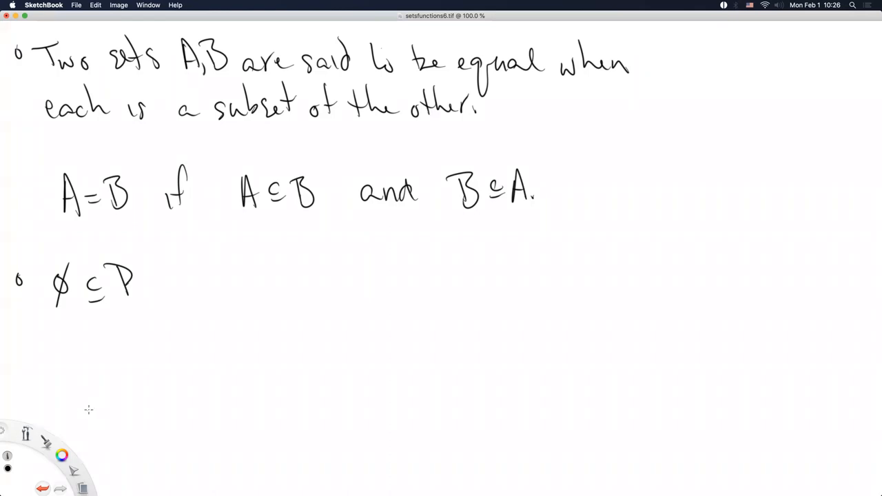
mouse_move(103, 398)
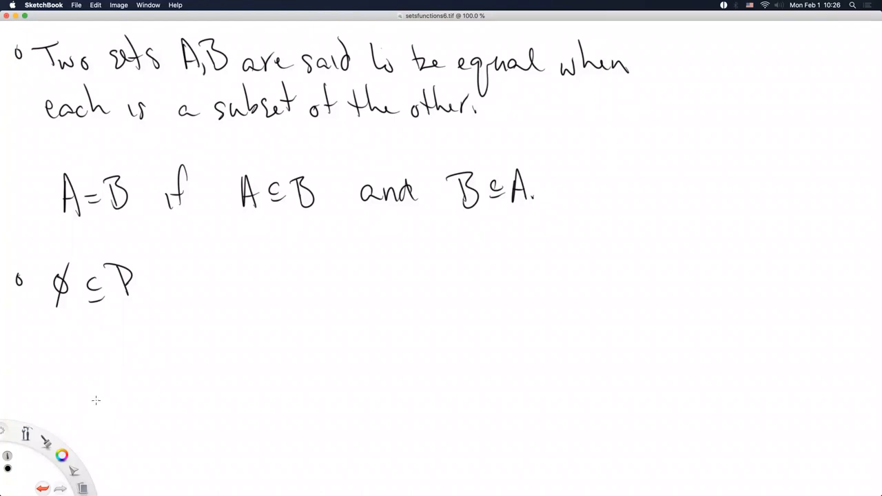
mouse_move(94, 402)
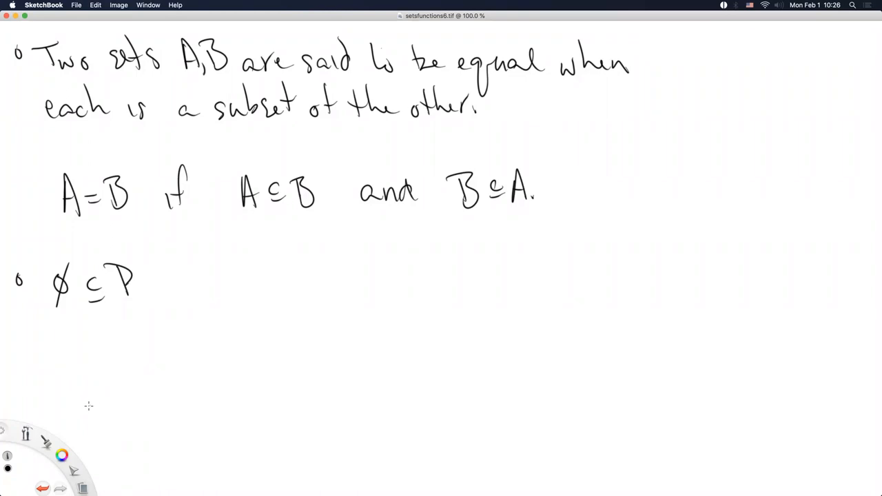
mouse_move(237, 231)
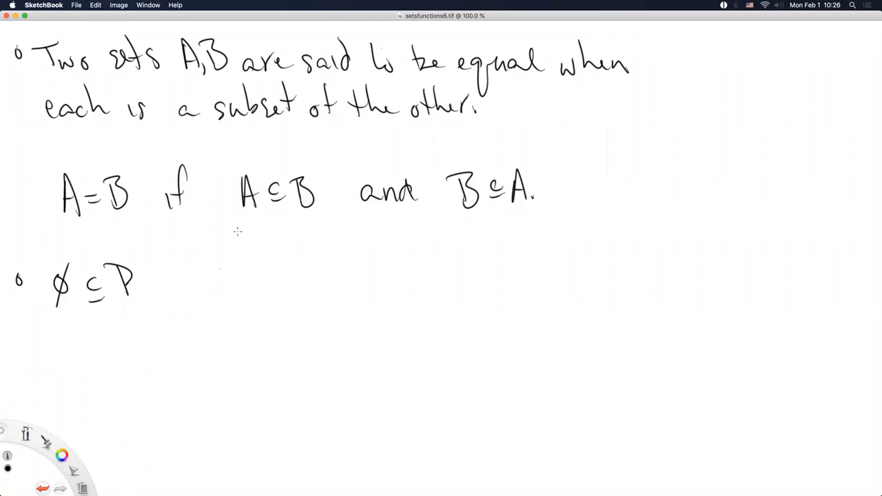
mouse_move(468, 200)
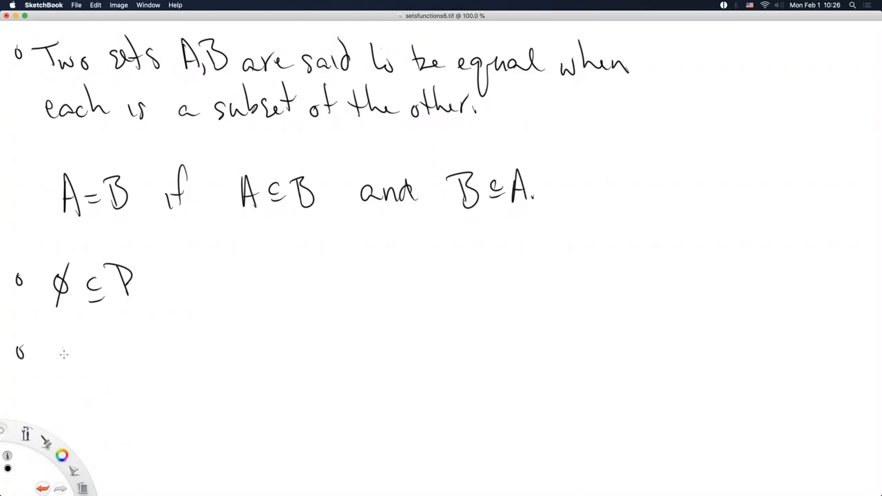
- Write 'A ⊆ A', then 'A ⊆ B and B ⊆ C, then A ⊆ C', and begin 'Transitive' below
drag(44, 342, 93, 366)
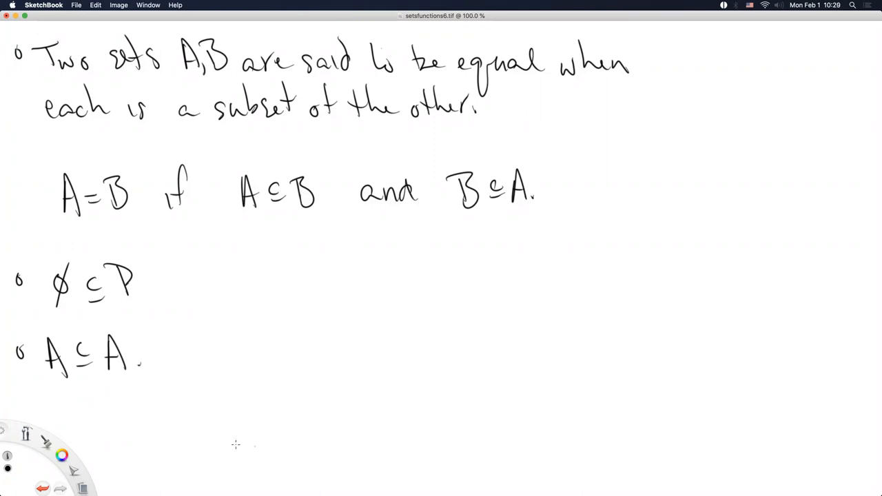
mouse_move(221, 441)
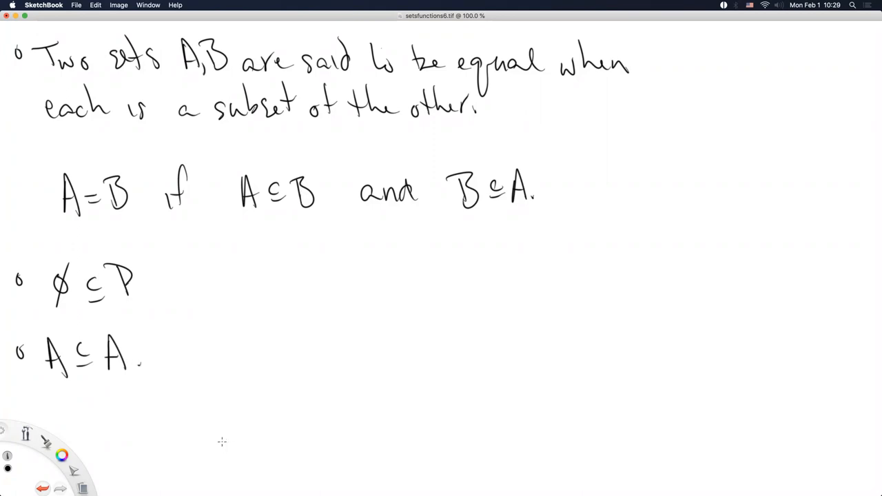
mouse_move(214, 448)
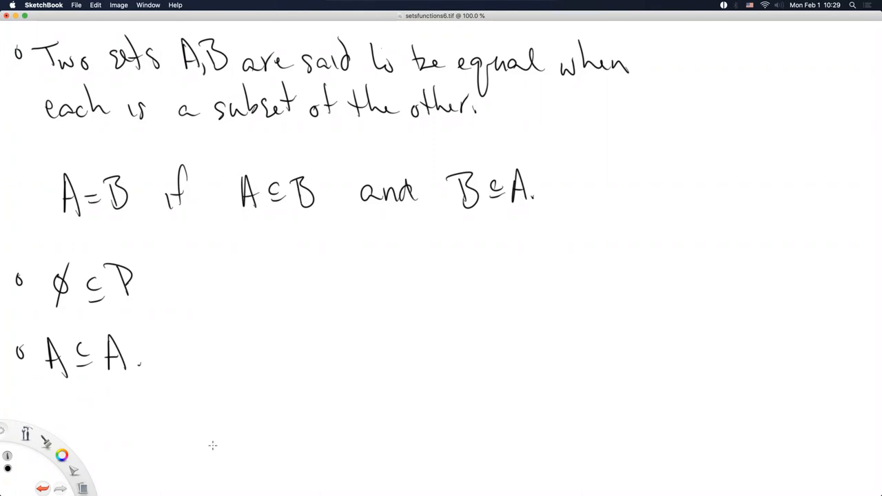
mouse_move(204, 454)
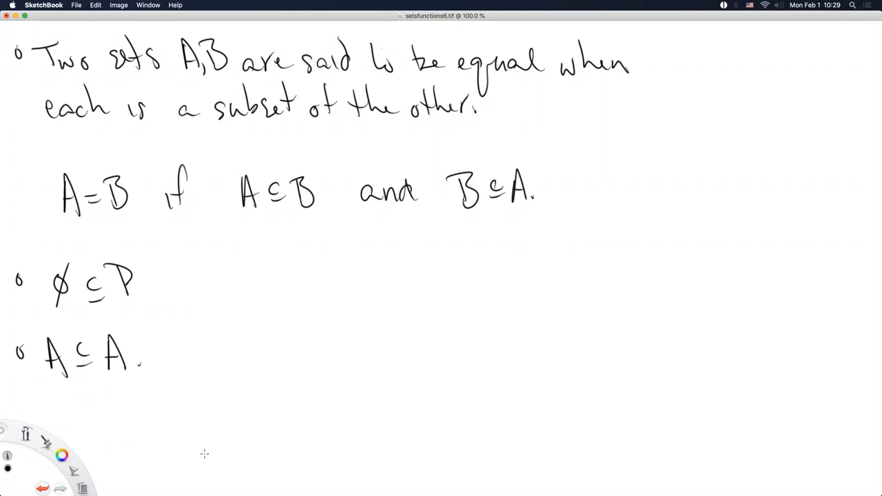
mouse_move(172, 399)
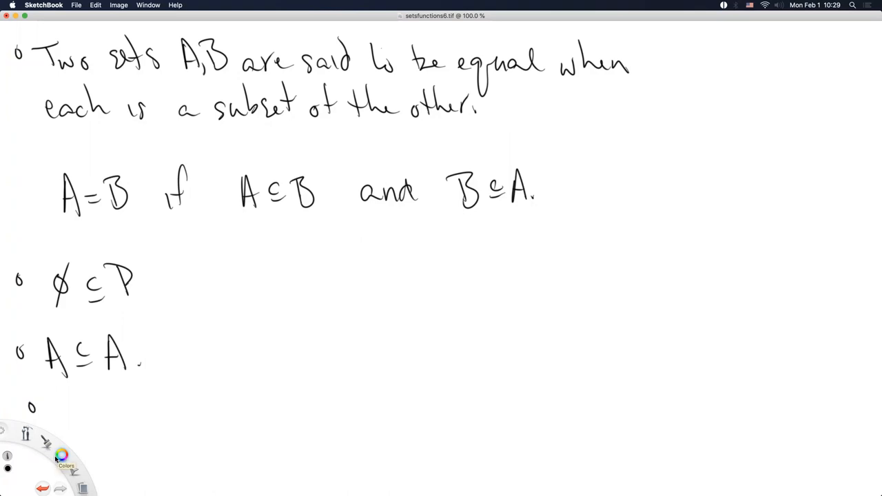
mouse_move(75, 425)
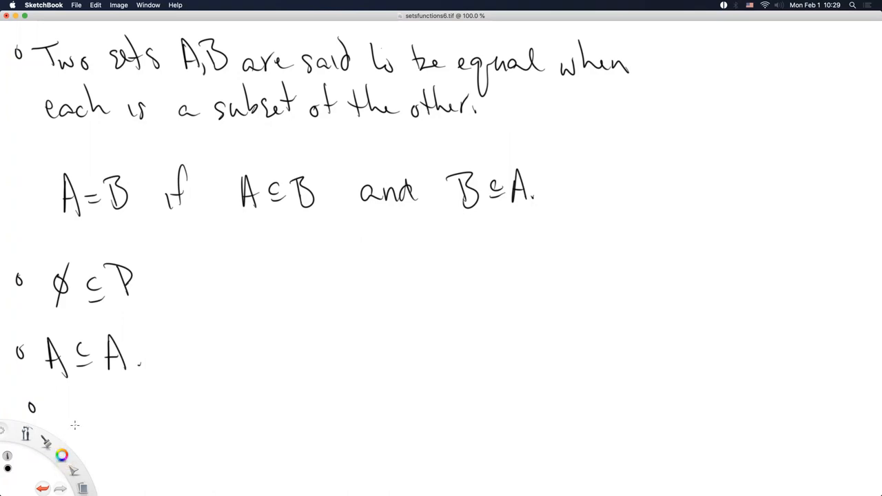
mouse_move(66, 422)
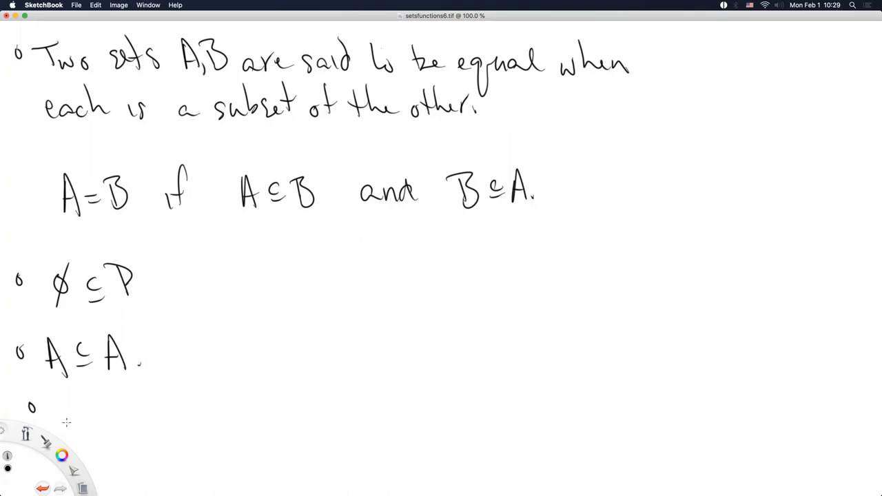
mouse_move(55, 428)
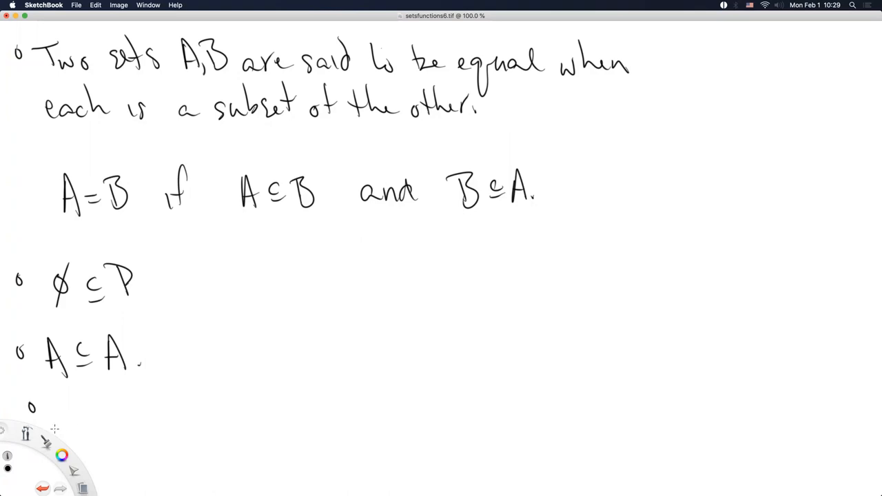
mouse_move(67, 411)
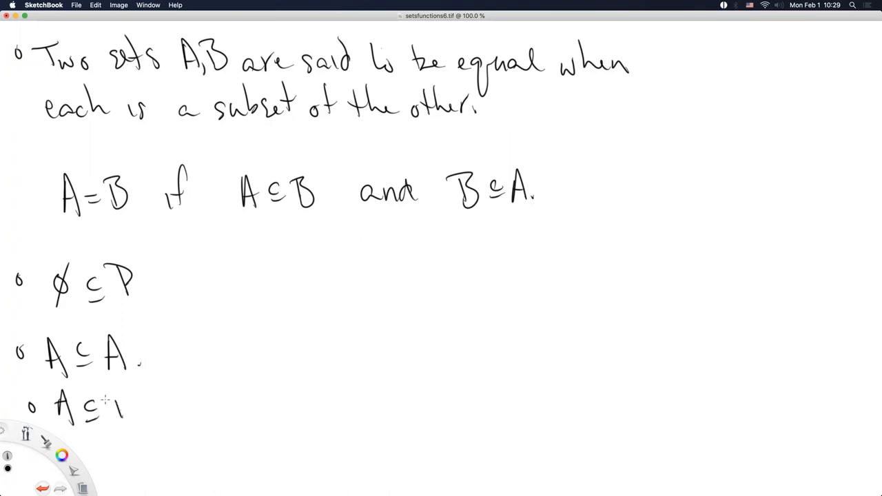
drag(111, 407, 214, 411)
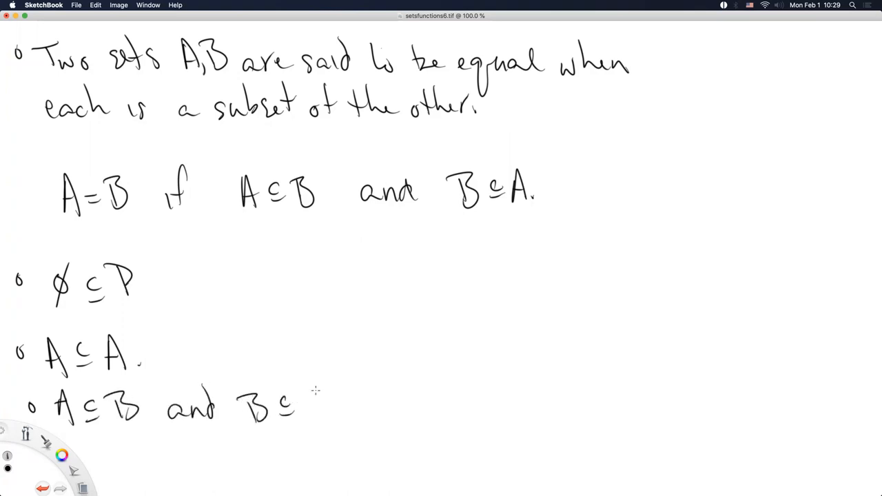
drag(297, 407, 393, 407)
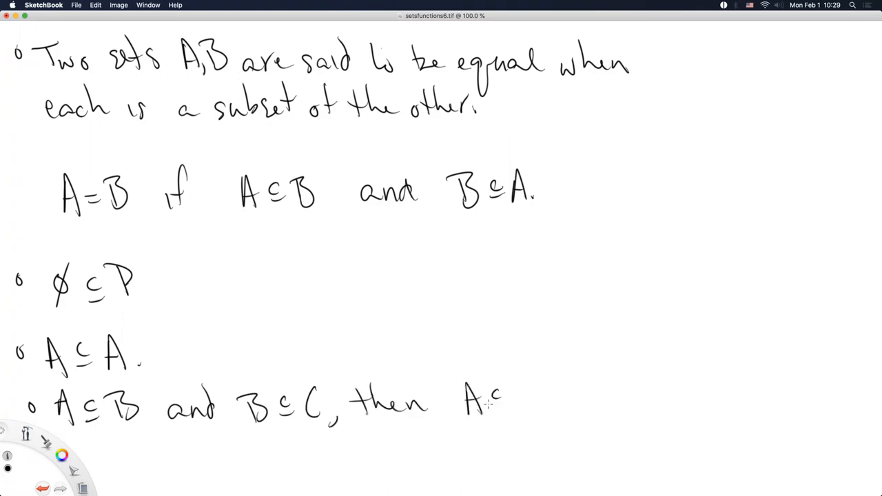
drag(496, 402, 537, 410)
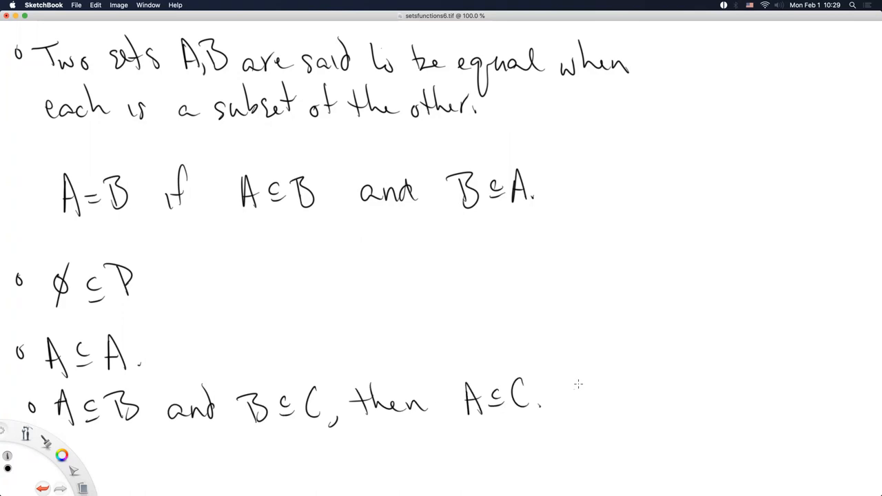
mouse_move(207, 457)
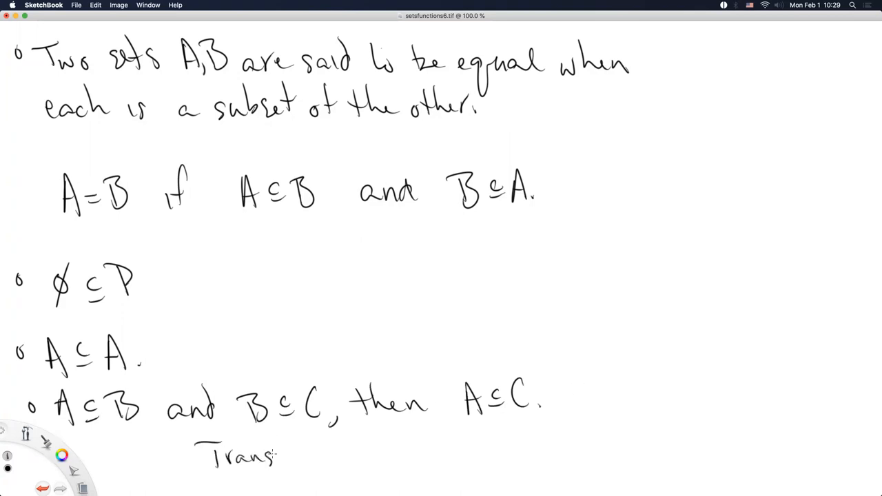
drag(275, 458, 315, 455)
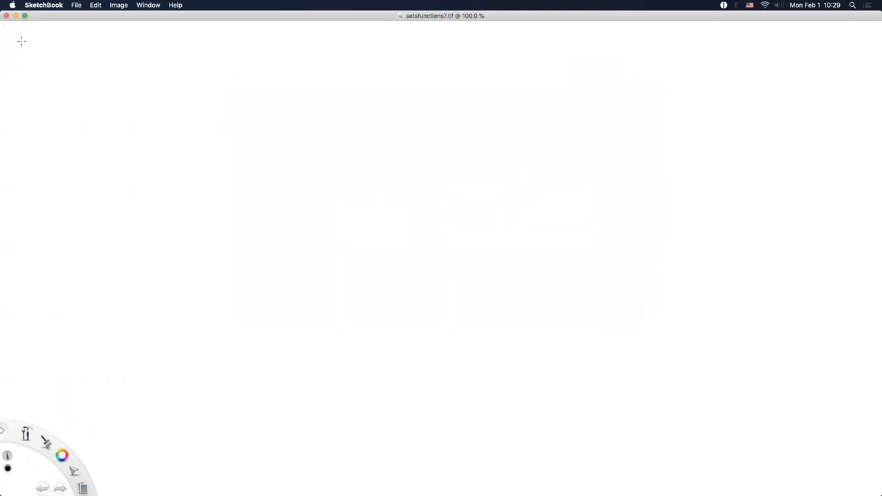
- Handwrite the heading 'Examples of sets of numbers' and start a dash item with ℕ
drag(20, 47, 69, 47)
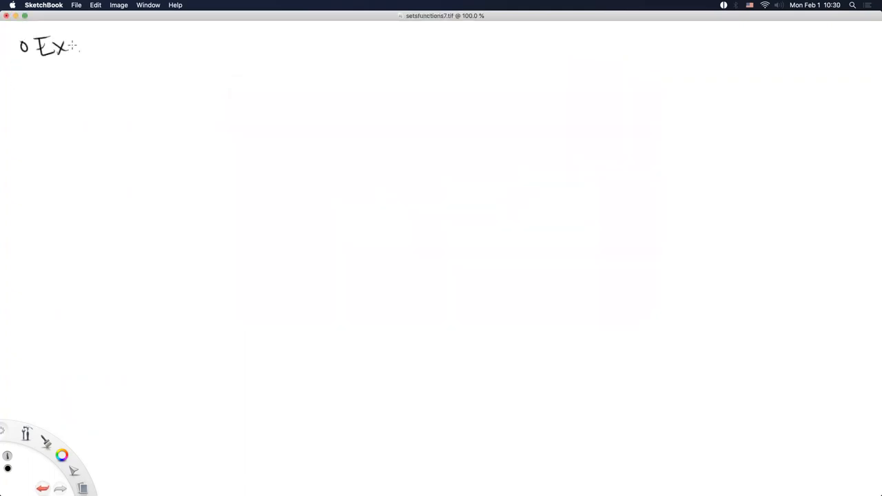
drag(76, 52, 141, 52)
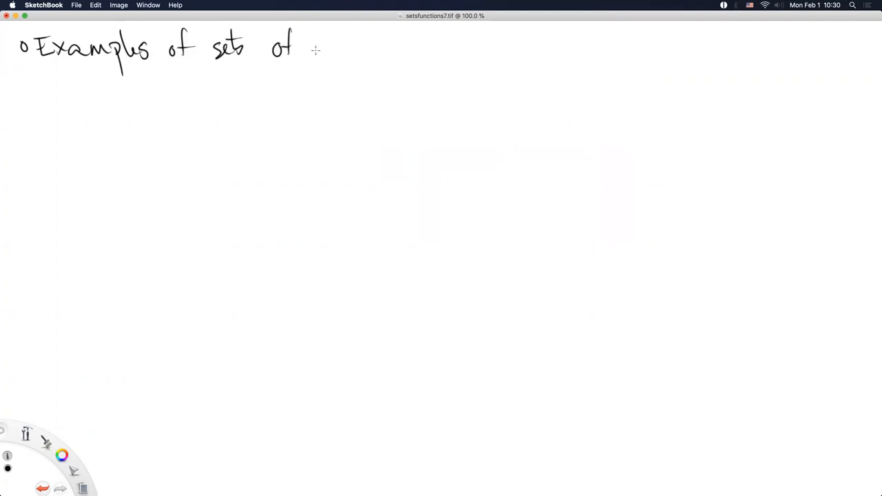
drag(315, 53, 386, 55)
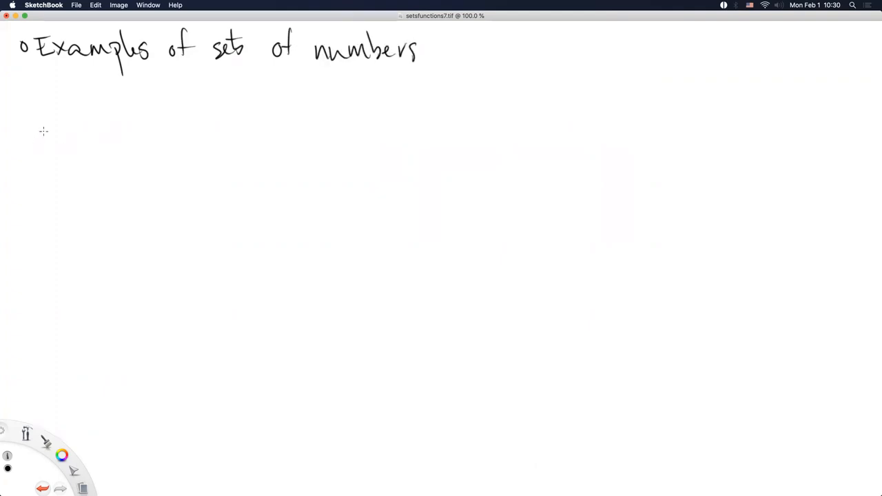
drag(22, 124, 40, 122)
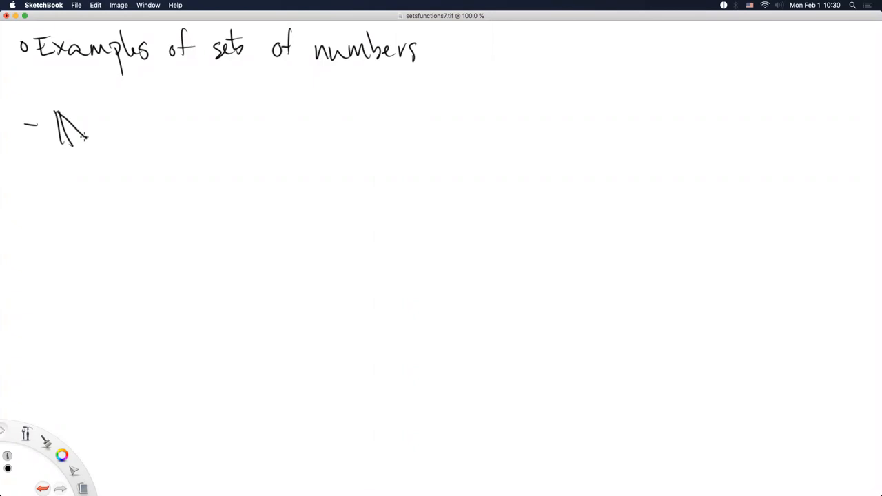
- Finish the double-struck ℕ, write \mathbb{N} beneath it, and add an equals sign
drag(78, 110, 87, 140)
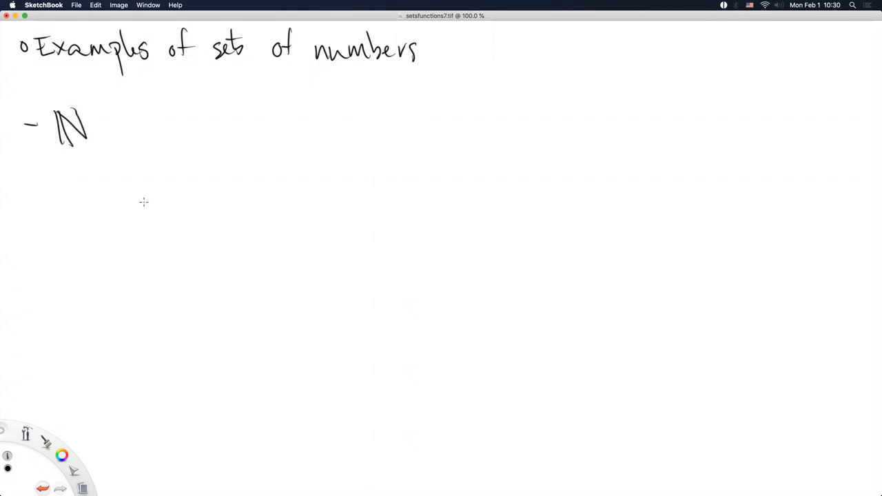
mouse_move(129, 215)
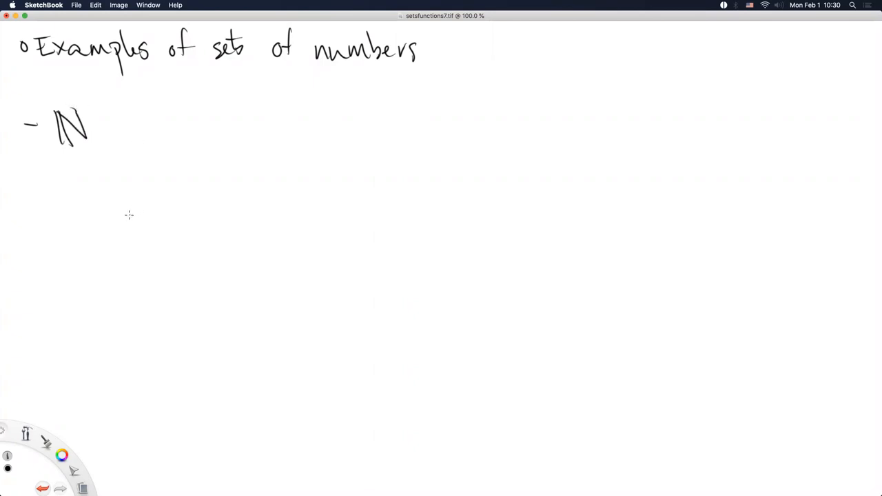
drag(33, 185, 27, 207)
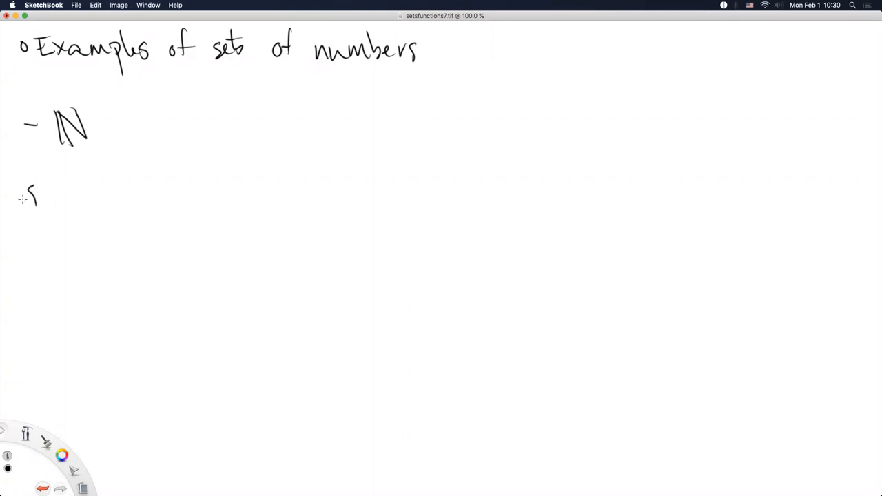
drag(34, 182, 62, 209)
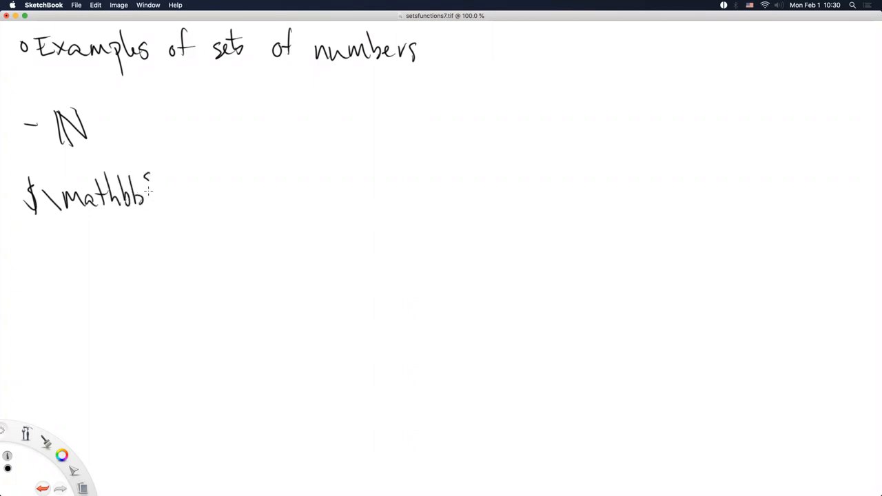
drag(149, 179, 179, 207)
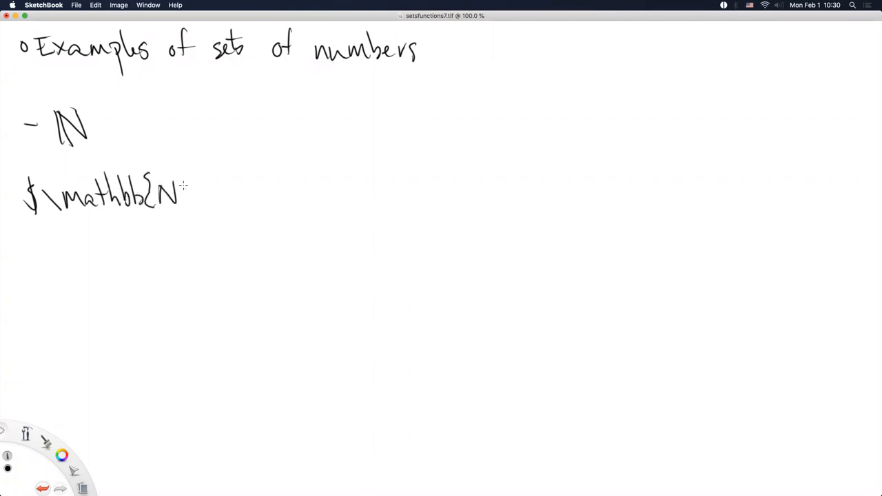
drag(186, 193, 213, 191)
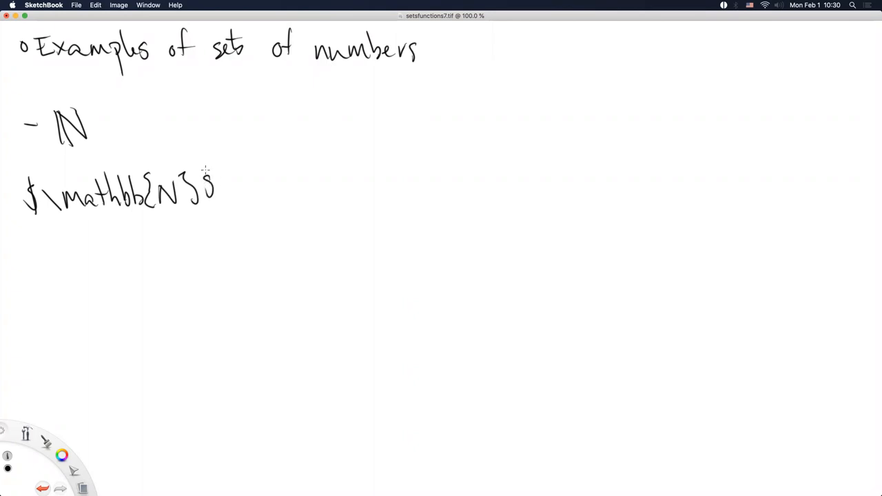
drag(207, 171, 212, 207)
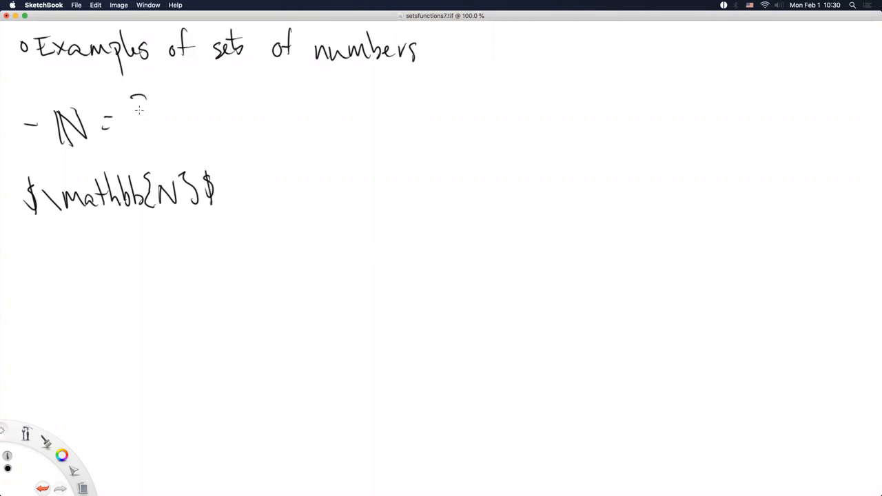
- Write the set {0, 1, 2, 3, 4, 5, 6, 7, ...} after ℕ = with a closing brace
drag(127, 113, 191, 135)
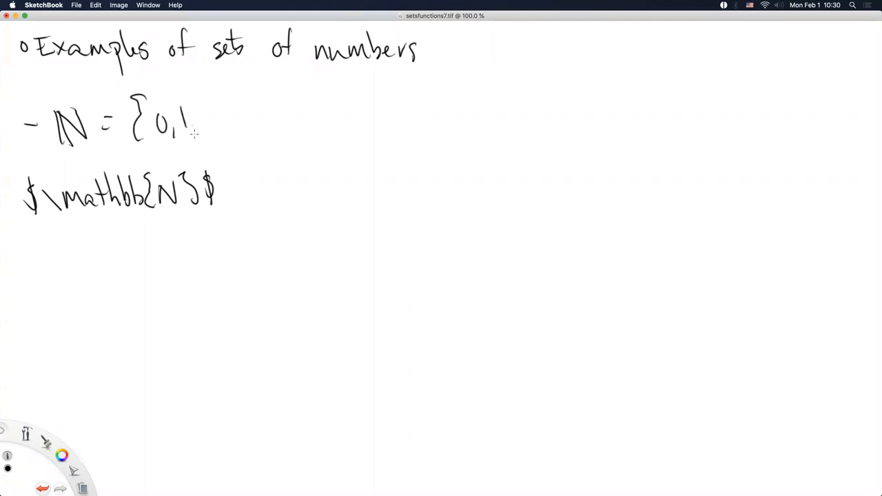
drag(200, 124, 248, 127)
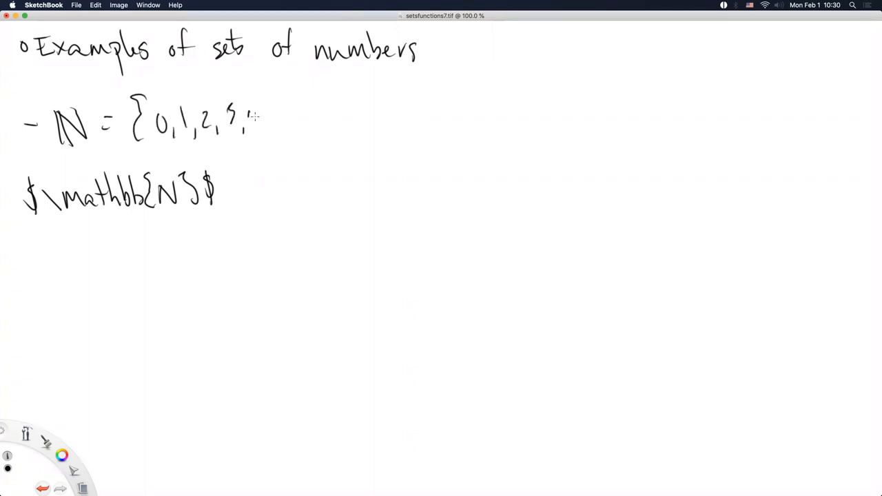
drag(262, 121, 310, 124)
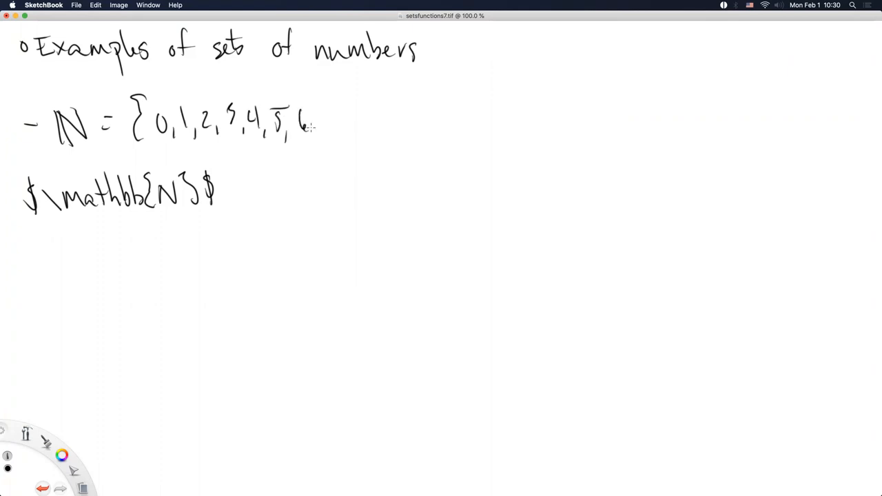
drag(319, 113, 337, 131)
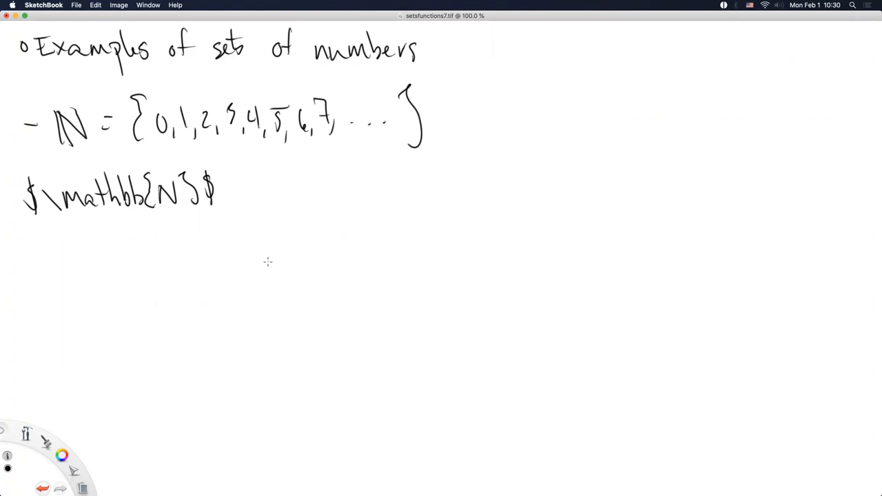
mouse_move(267, 289)
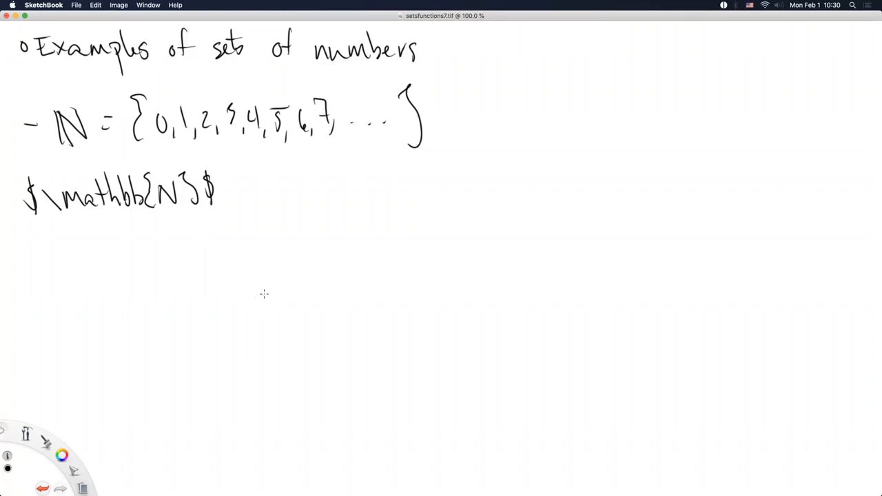
mouse_move(251, 301)
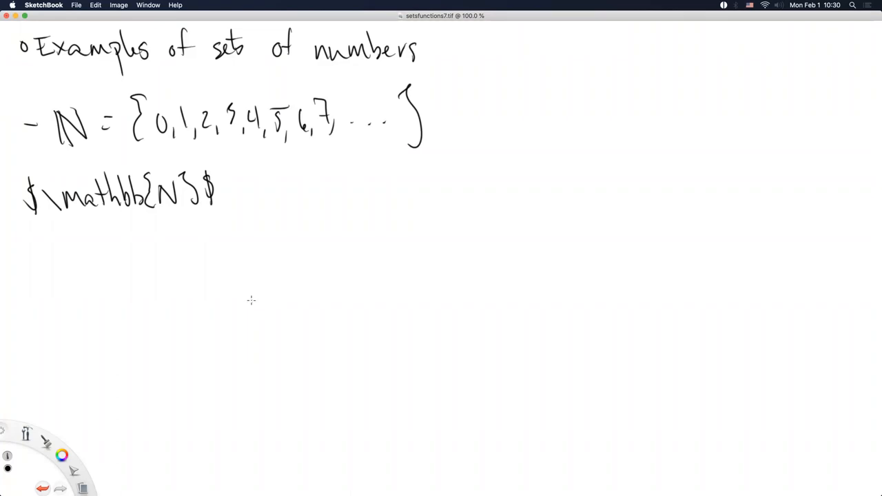
mouse_move(63, 281)
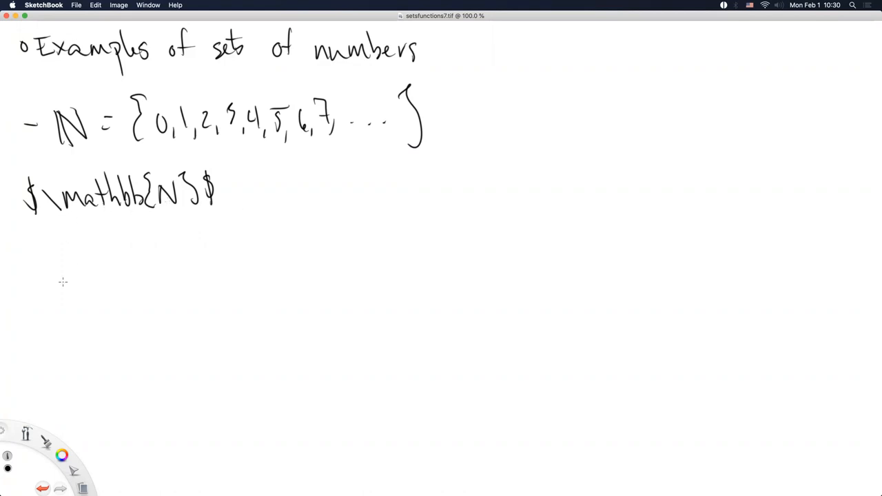
- Handwrite the bullet 'ℤ = {…, -7, -6, -5, …, 0, …, 5, 6, 7, …}' below the ℕ lines
drag(25, 273, 39, 271)
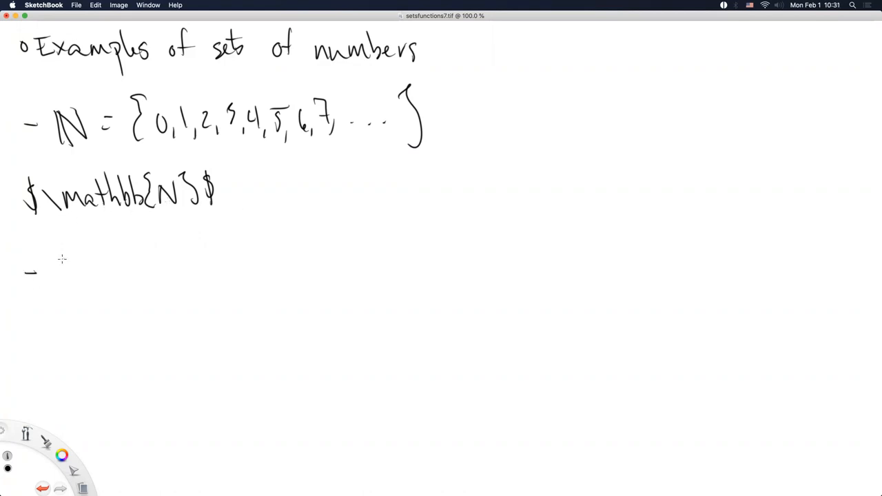
drag(66, 262, 94, 290)
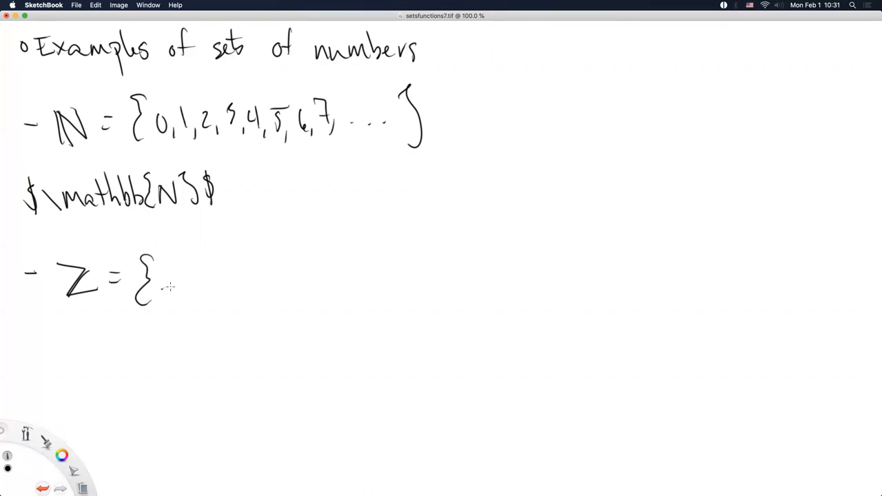
drag(165, 289, 193, 303)
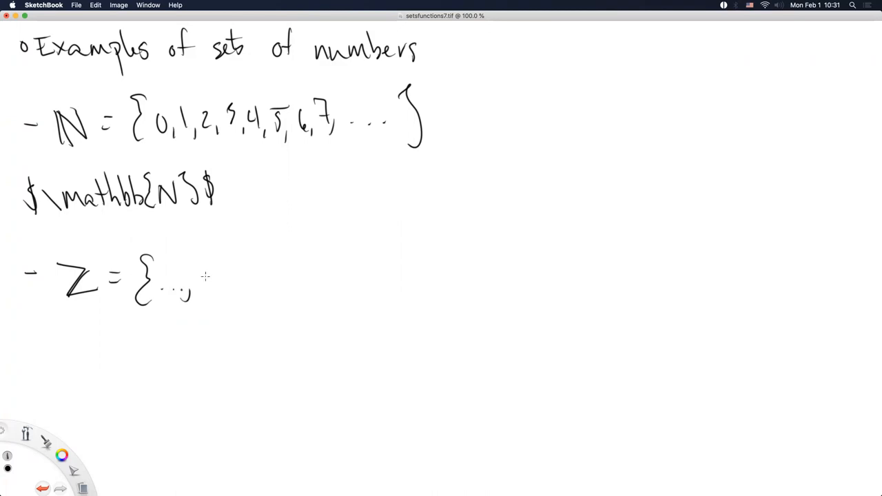
mouse_move(203, 276)
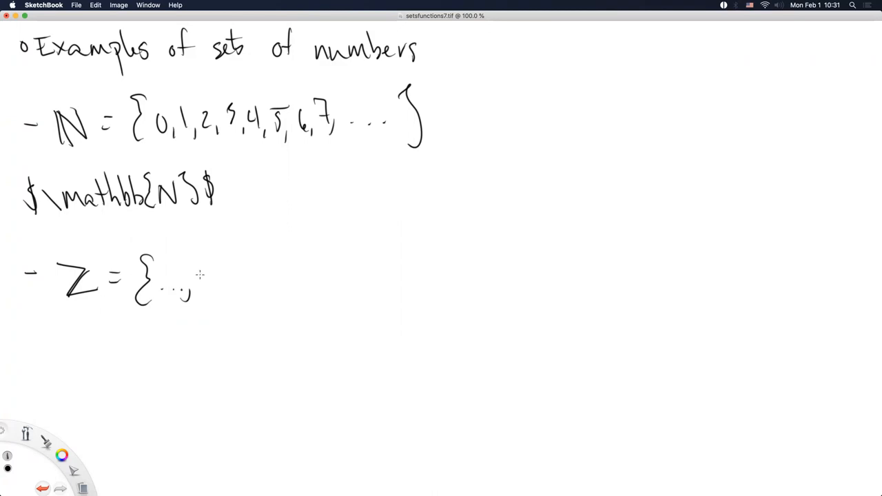
mouse_move(202, 273)
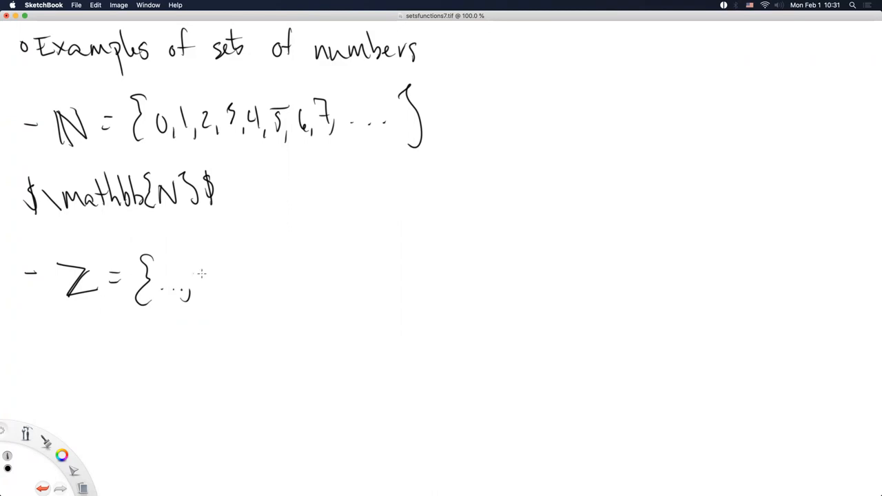
drag(196, 276, 268, 276)
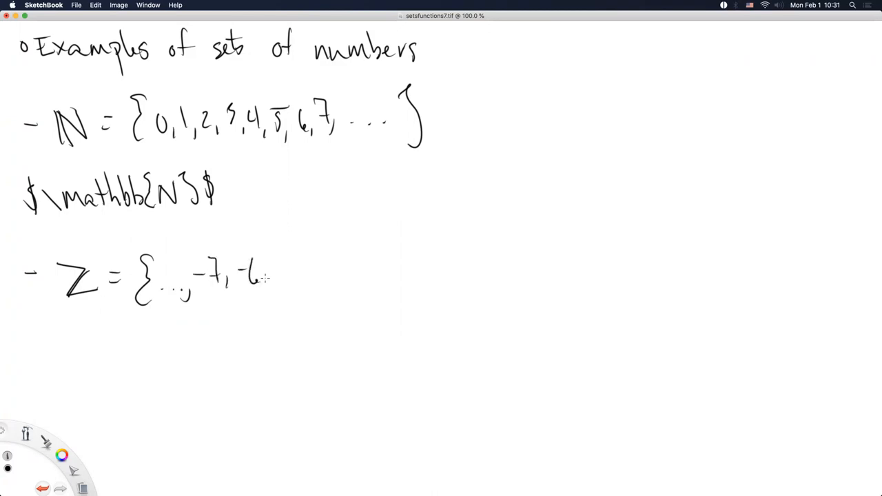
drag(269, 276, 292, 282)
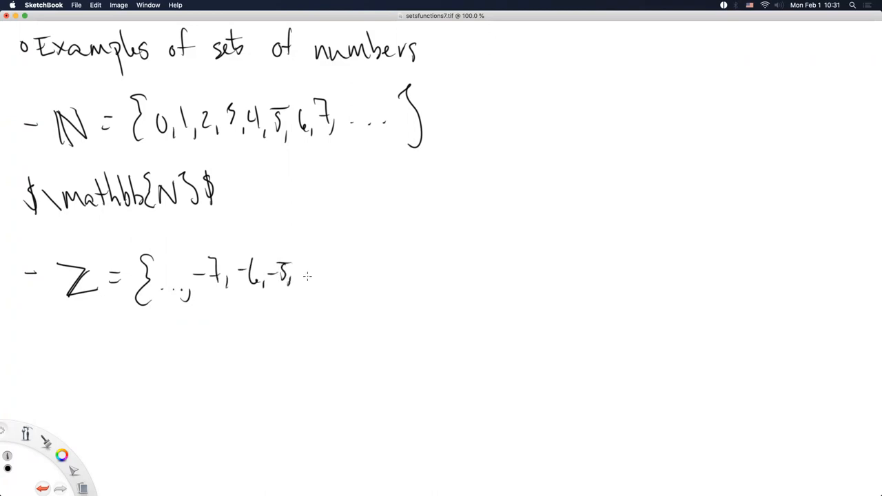
drag(306, 278, 328, 279)
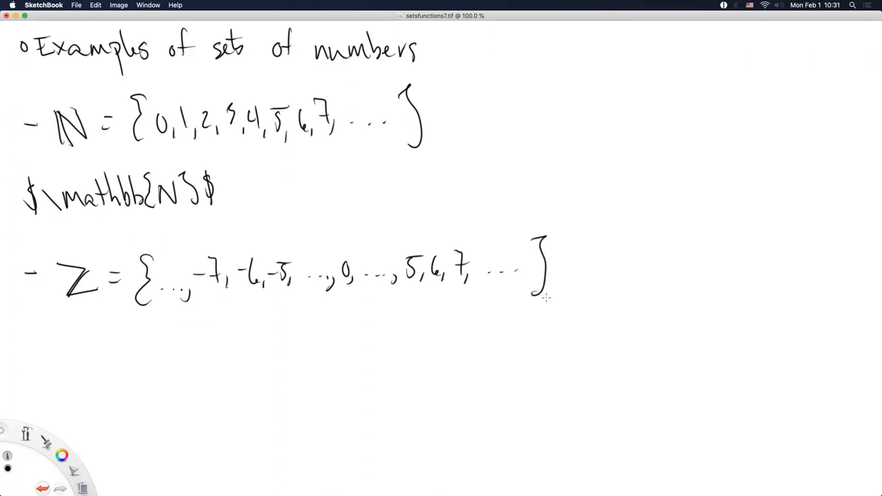
mouse_move(373, 365)
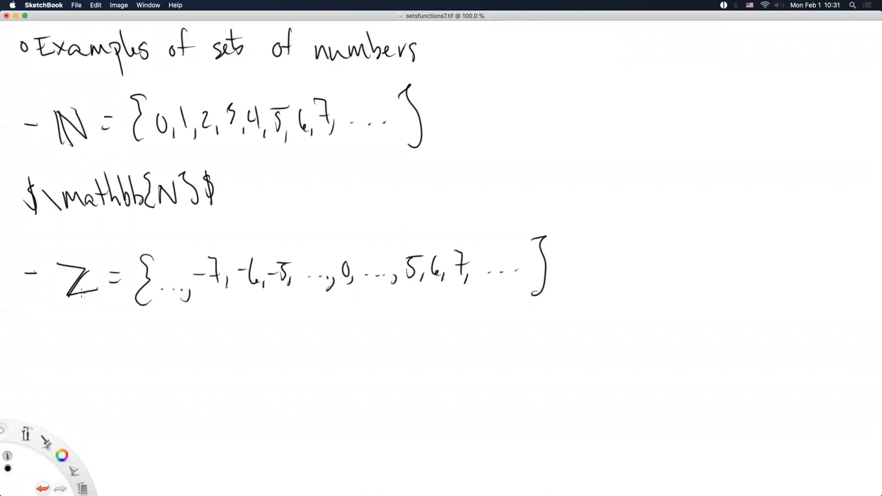
mouse_move(135, 281)
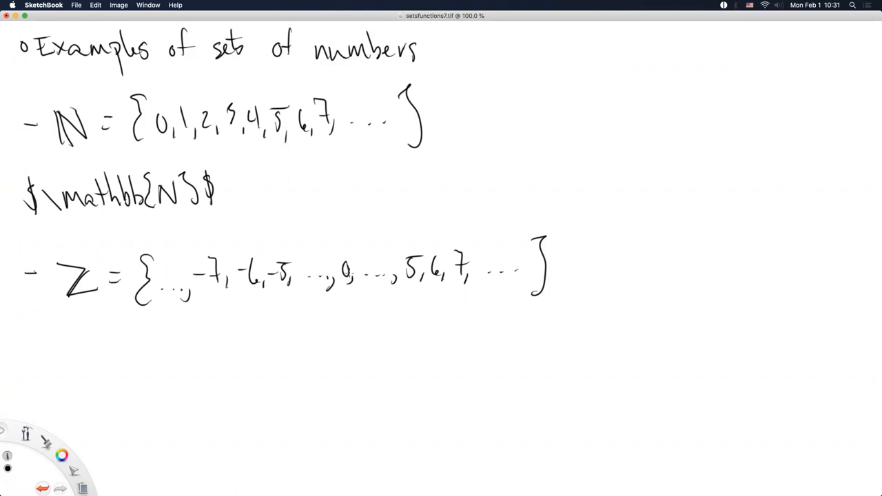
mouse_move(427, 288)
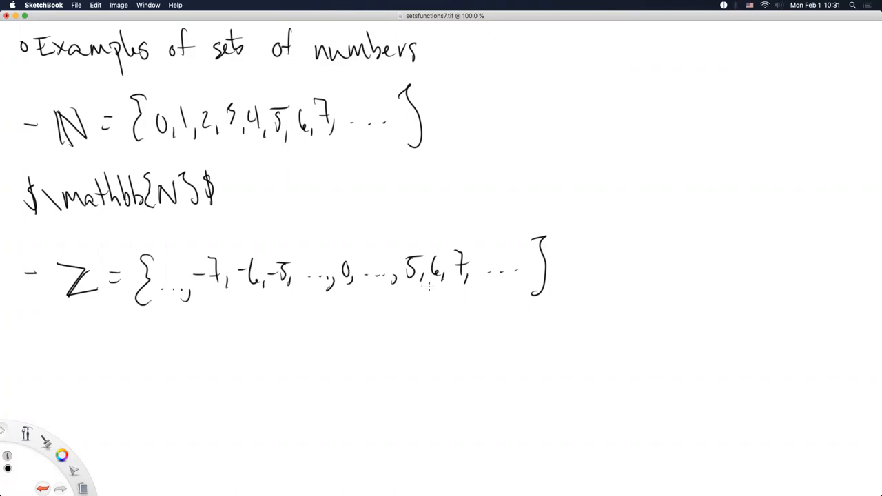
mouse_move(724, 308)
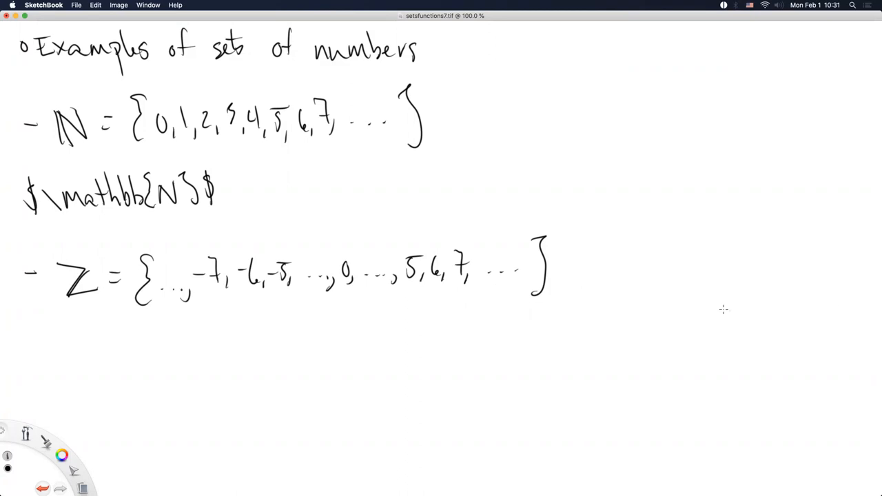
mouse_move(474, 366)
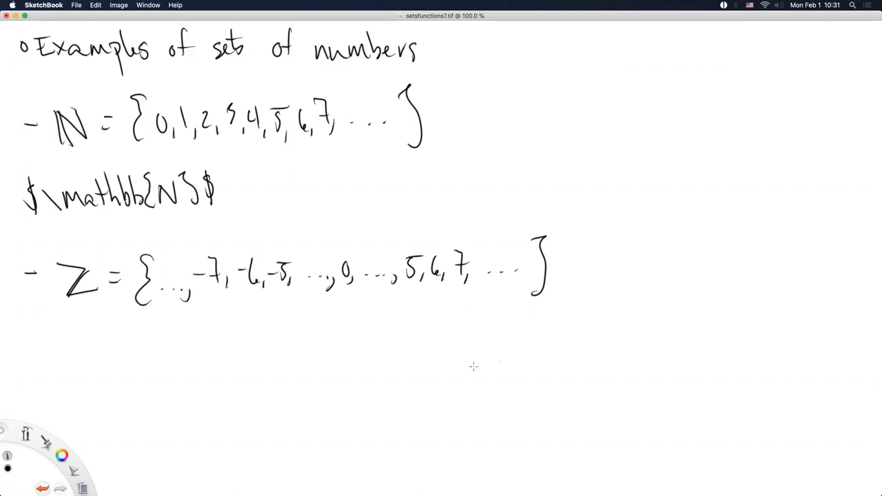
mouse_move(432, 389)
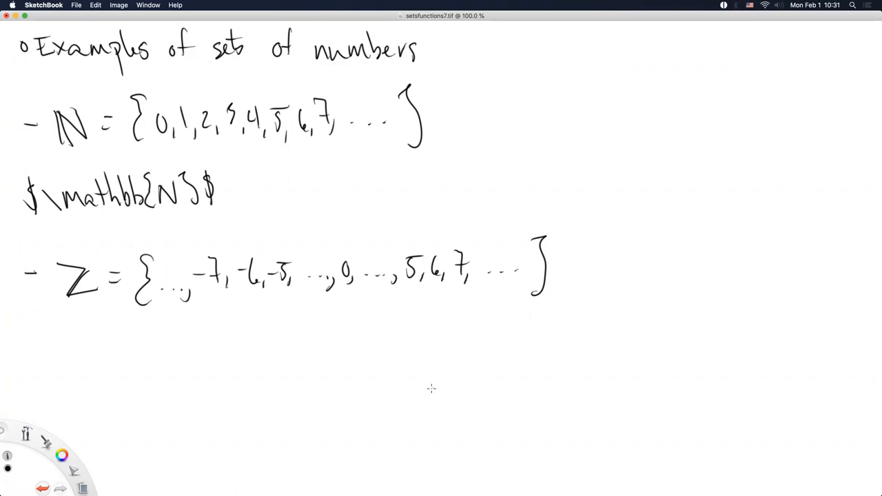
mouse_move(276, 389)
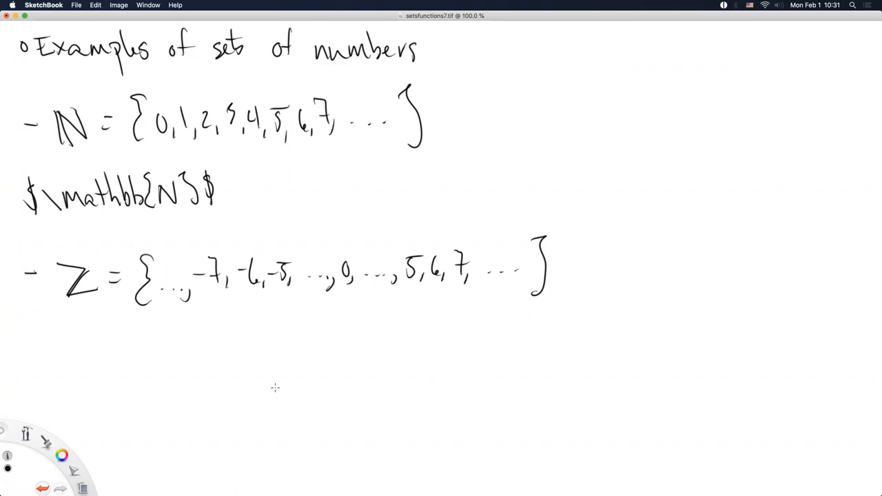
mouse_move(193, 358)
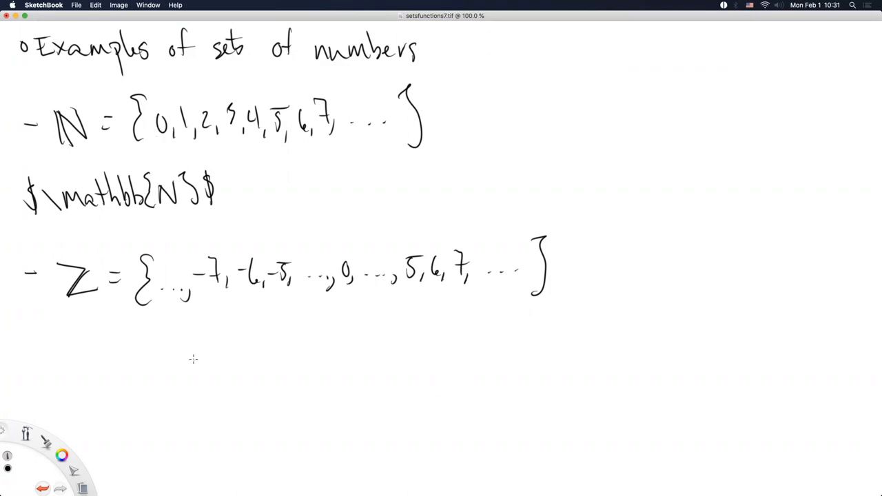
mouse_move(177, 355)
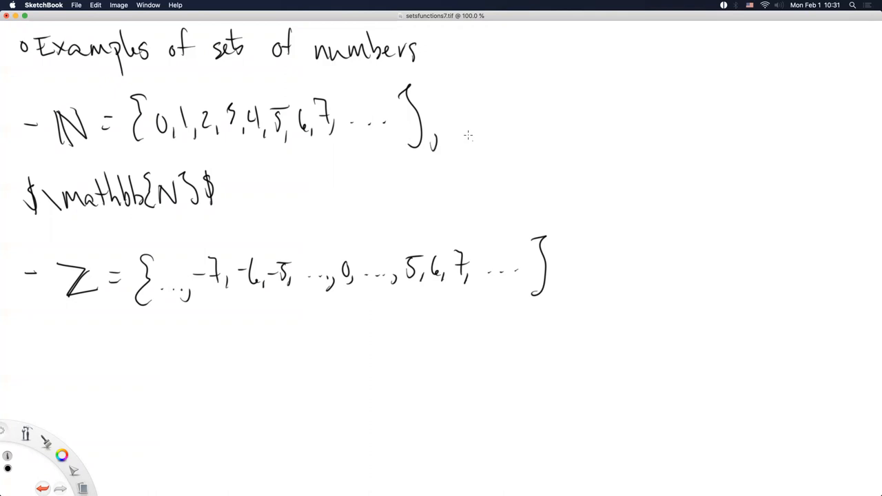
- Handwrite 'ℕ₊ = {1, 2, 3, 4, 5, …}' to the right of the ℕ set
drag(469, 99, 469, 131)
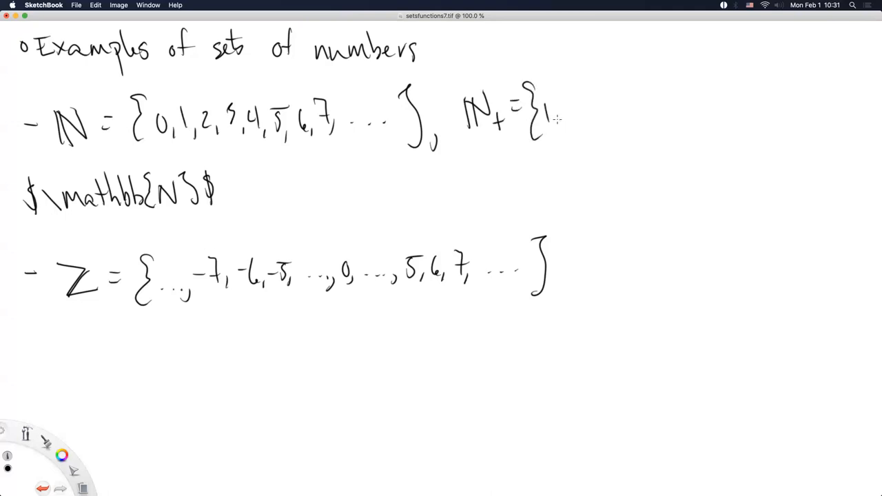
drag(559, 122, 590, 121)
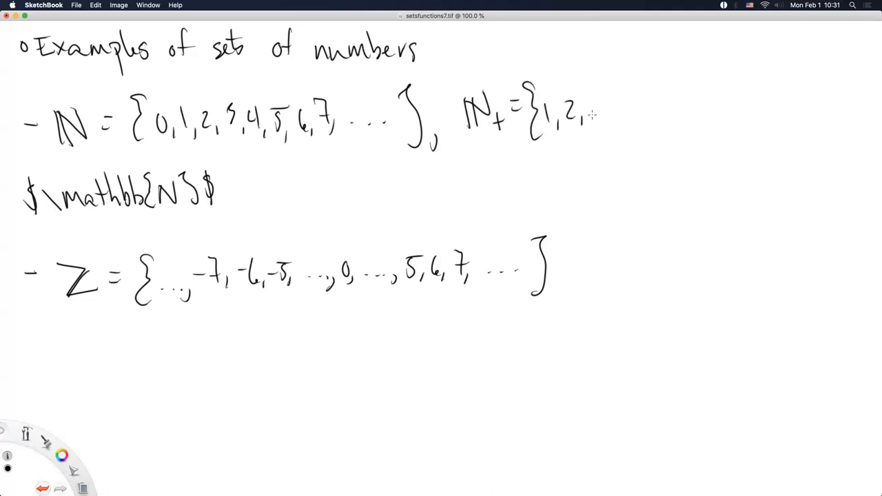
drag(595, 103, 609, 121)
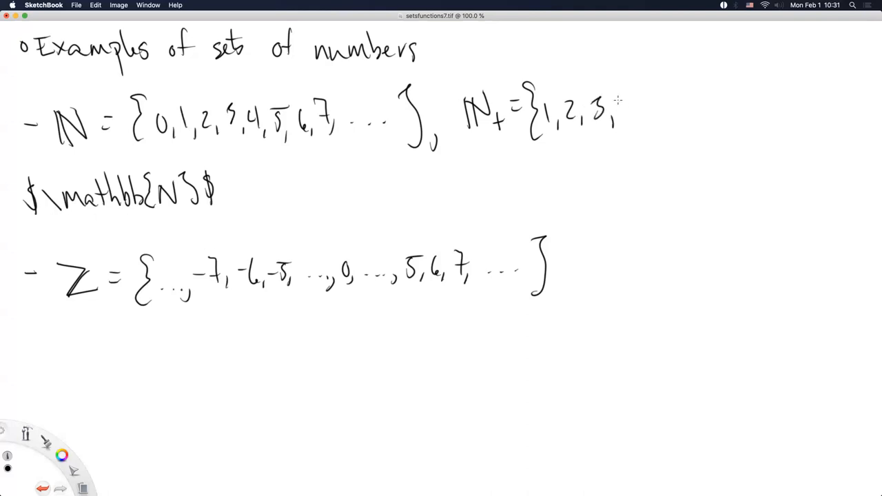
drag(617, 113, 662, 117)
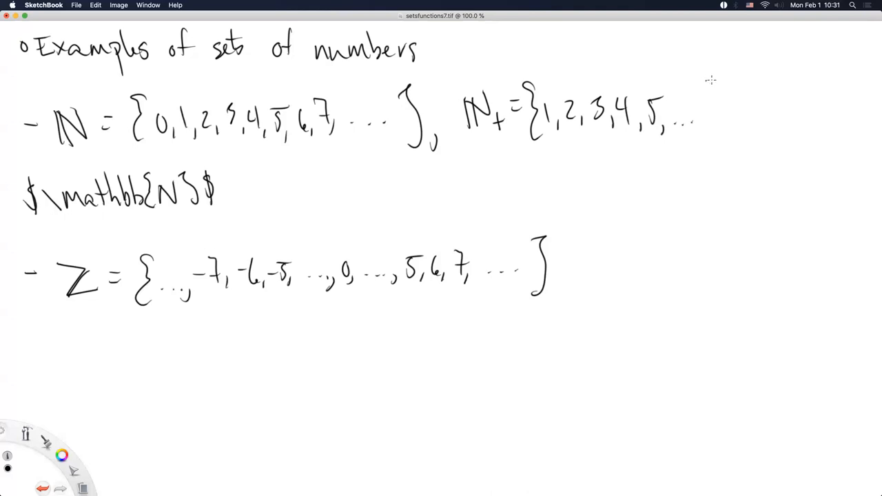
drag(714, 76, 706, 149)
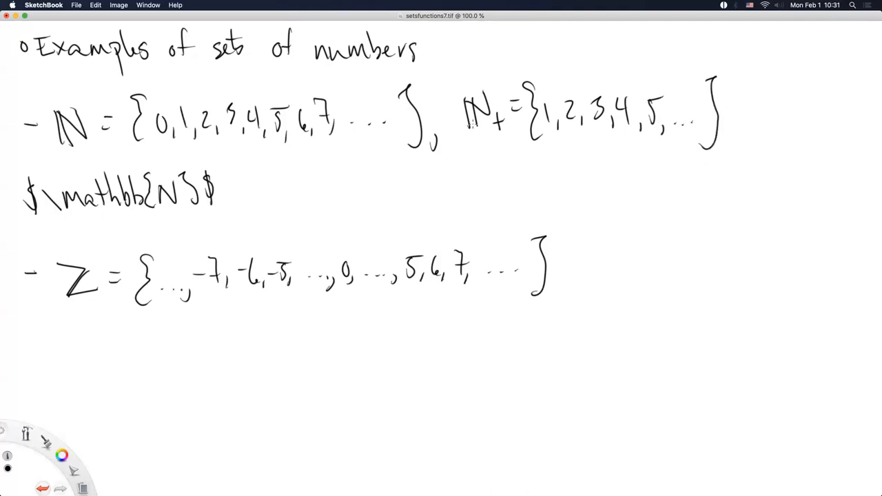
mouse_move(414, 328)
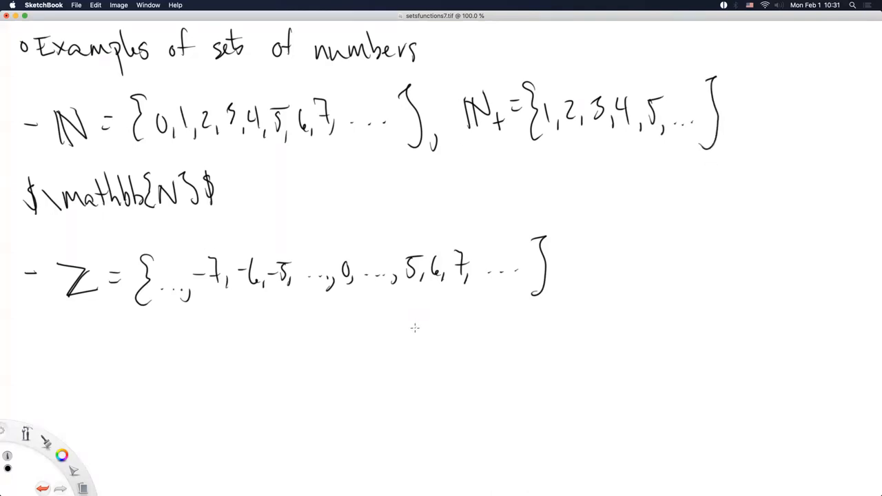
mouse_move(281, 350)
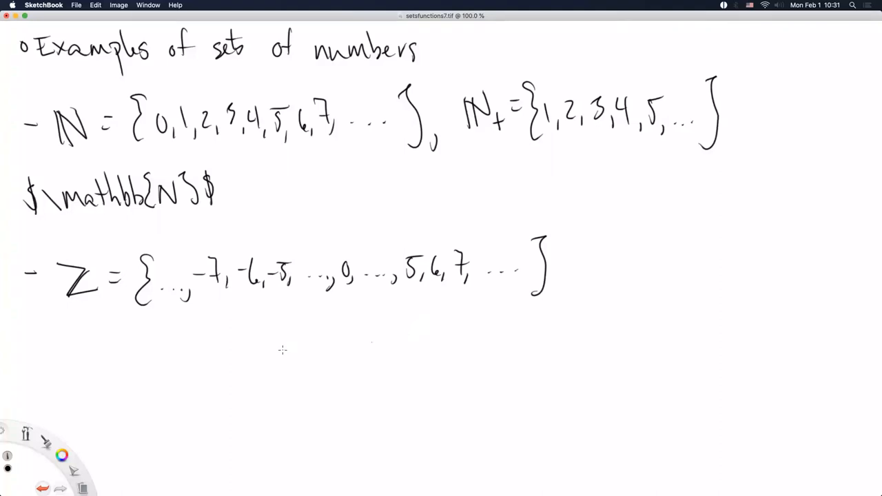
mouse_move(61, 367)
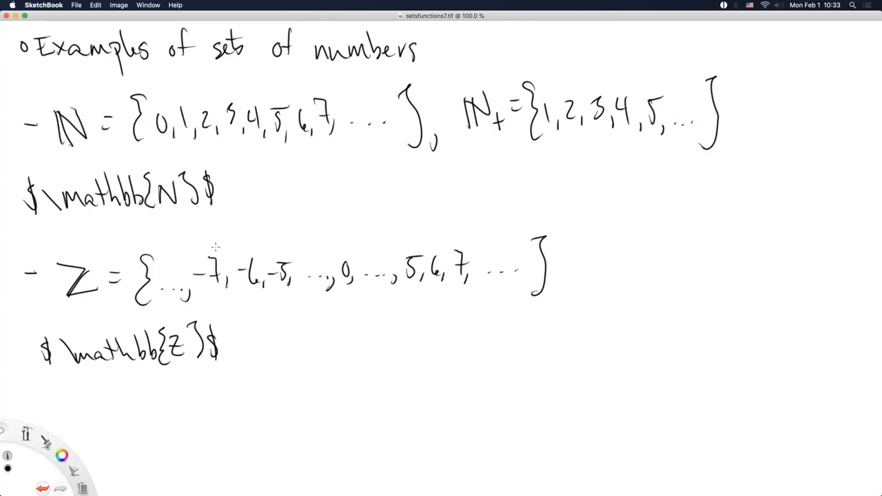
mouse_move(207, 273)
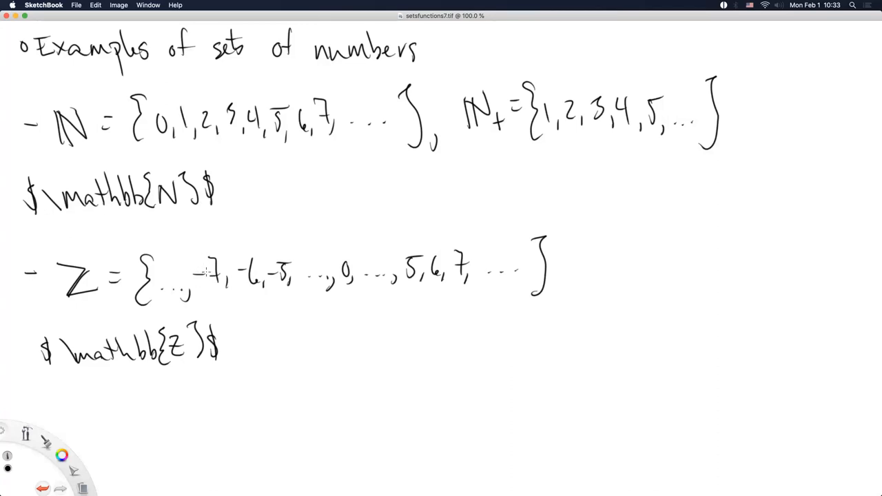
mouse_move(195, 284)
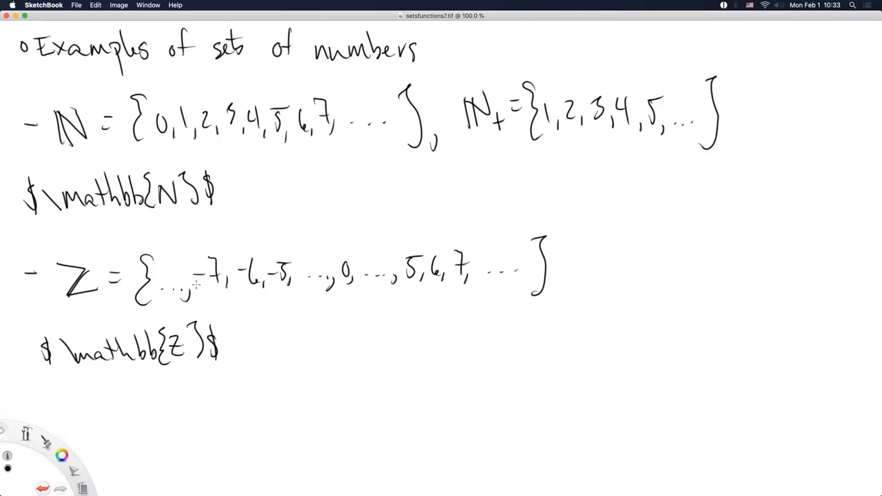
mouse_move(186, 296)
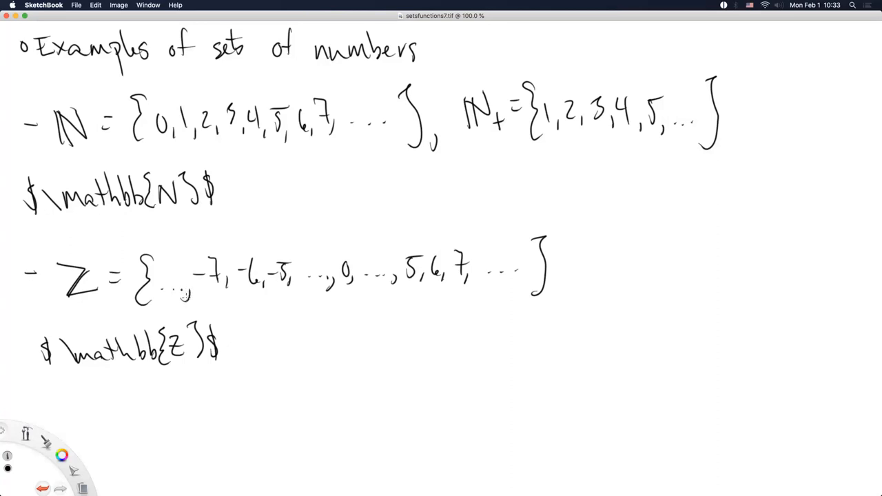
mouse_move(186, 298)
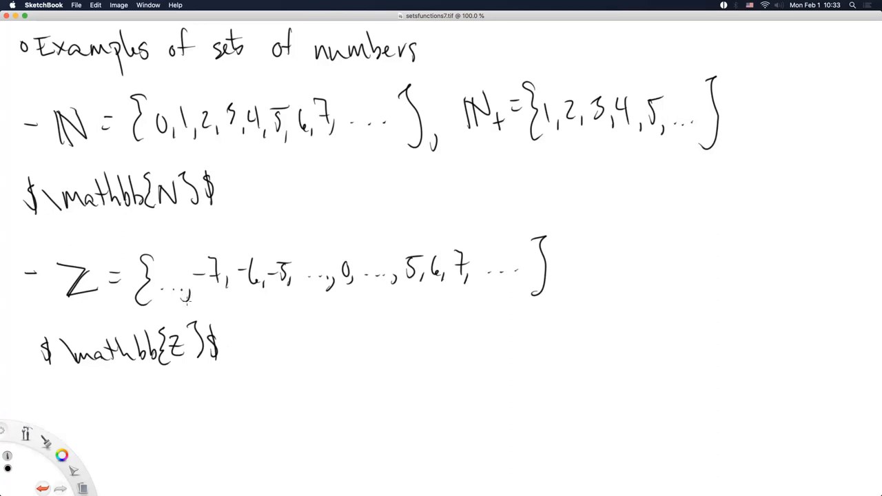
mouse_move(182, 305)
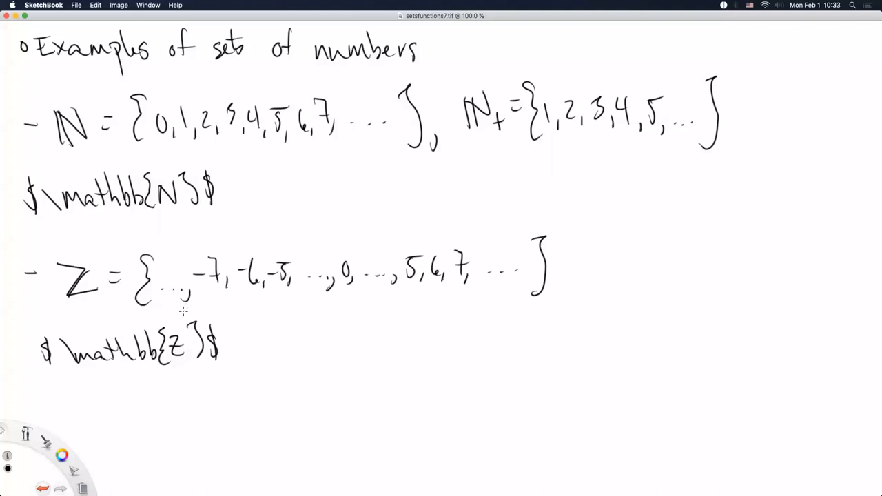
mouse_move(207, 425)
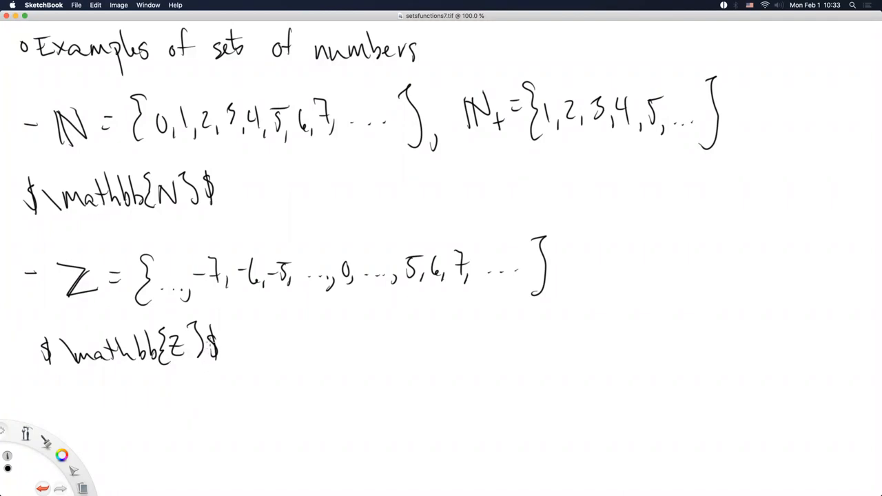
mouse_move(219, 415)
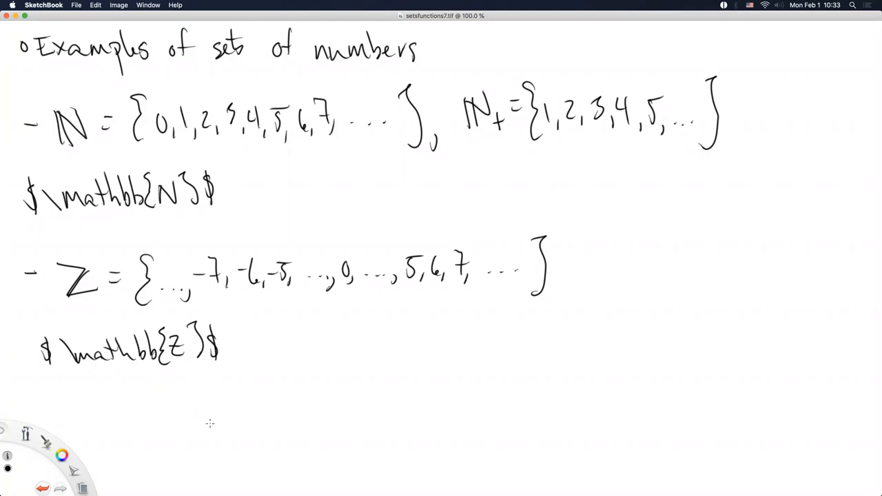
mouse_move(180, 402)
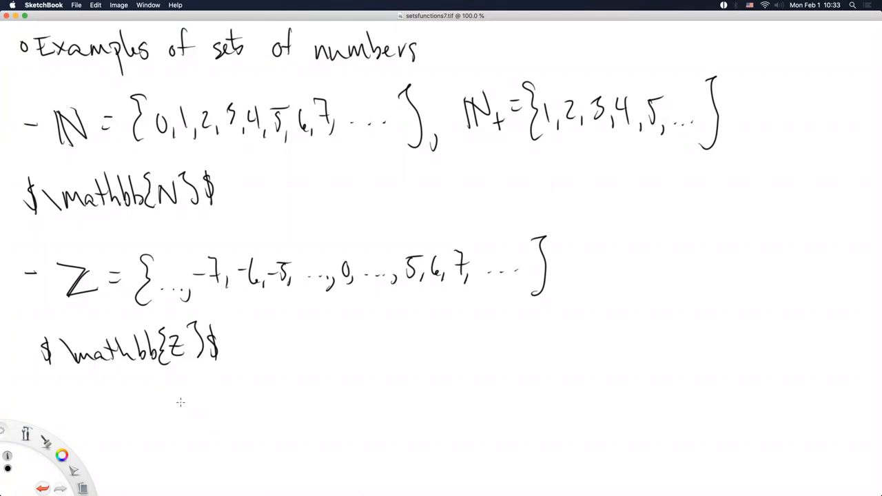
mouse_move(162, 407)
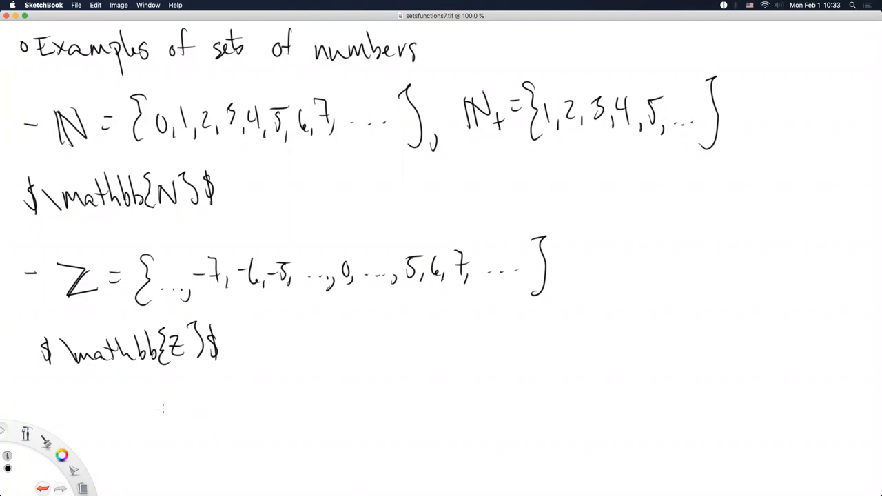
mouse_move(189, 366)
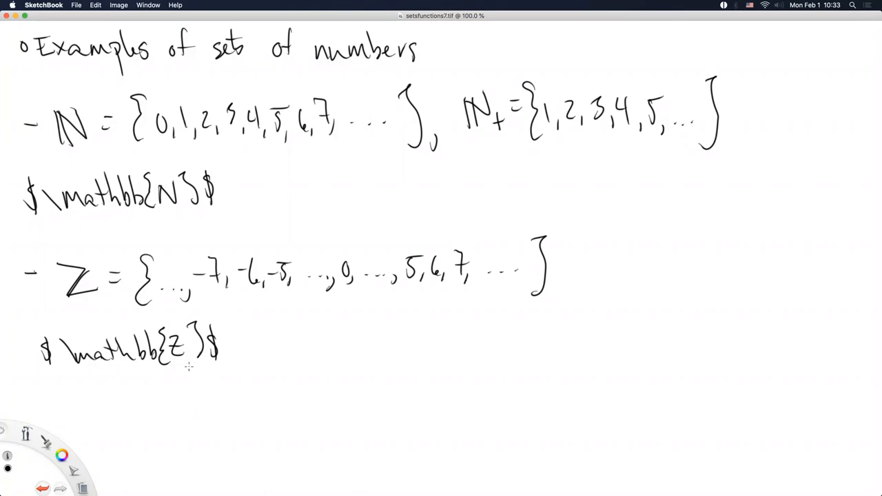
mouse_move(189, 411)
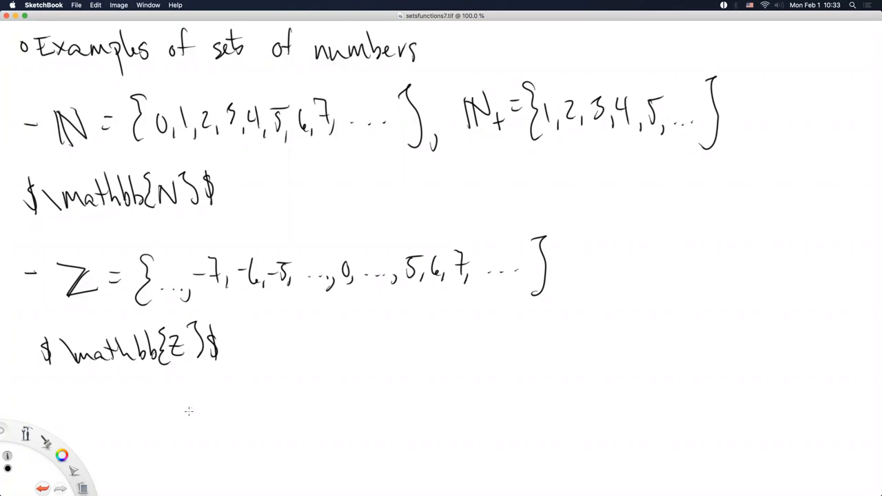
mouse_move(183, 413)
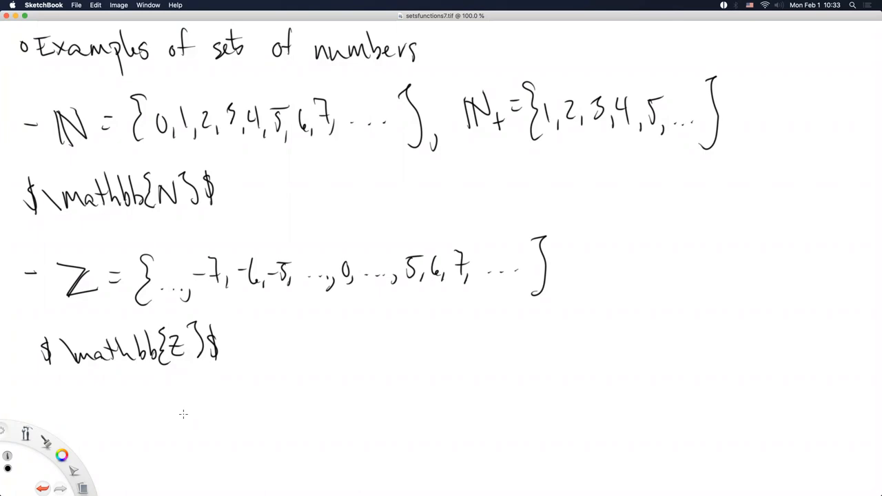
mouse_move(179, 418)
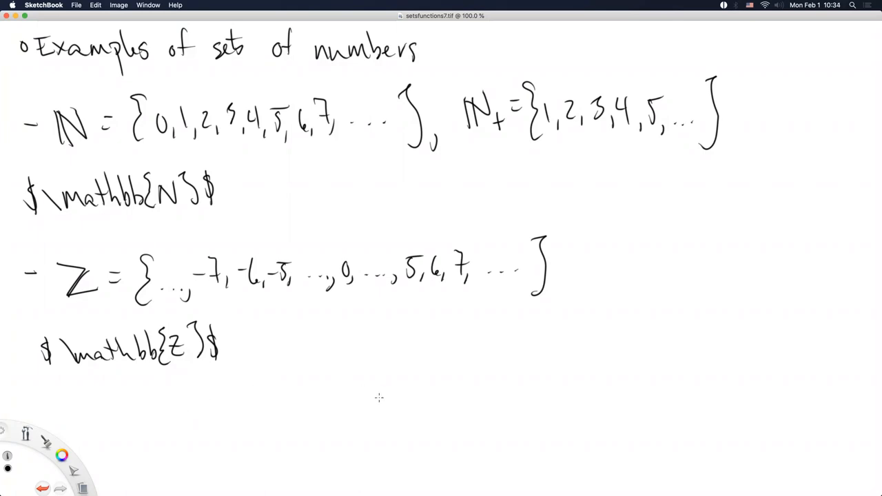
mouse_move(372, 399)
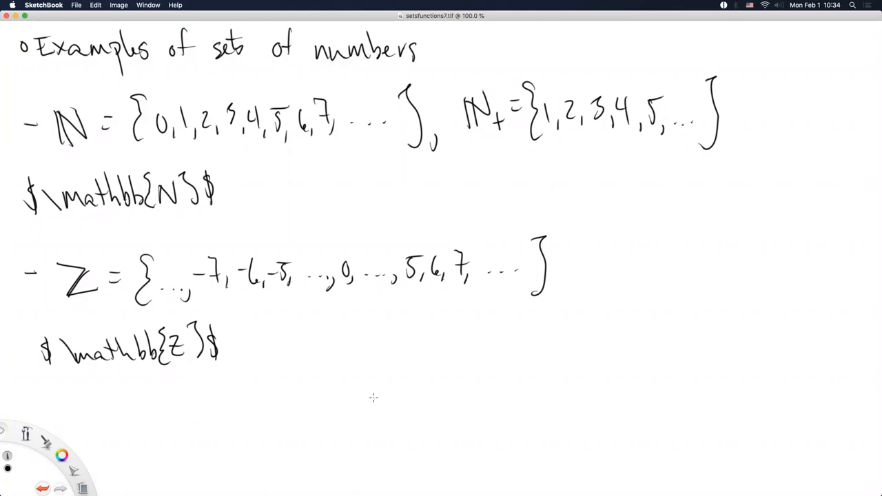
mouse_move(364, 398)
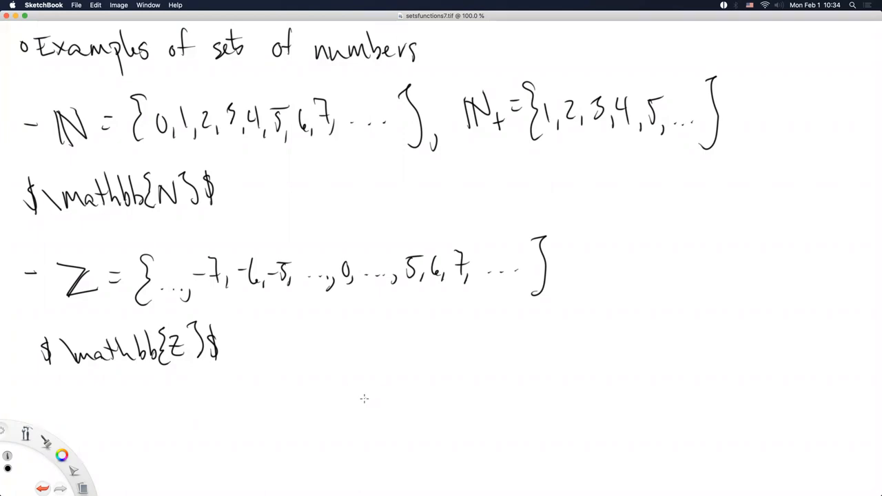
mouse_move(284, 393)
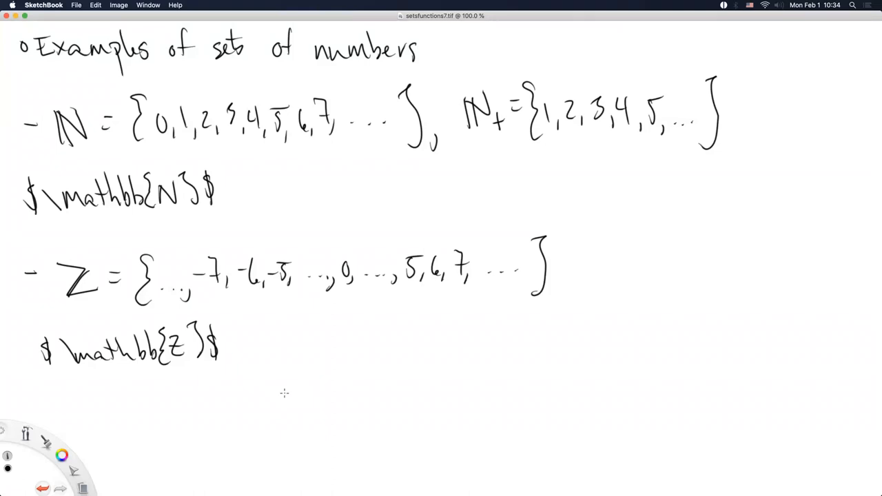
mouse_move(95, 387)
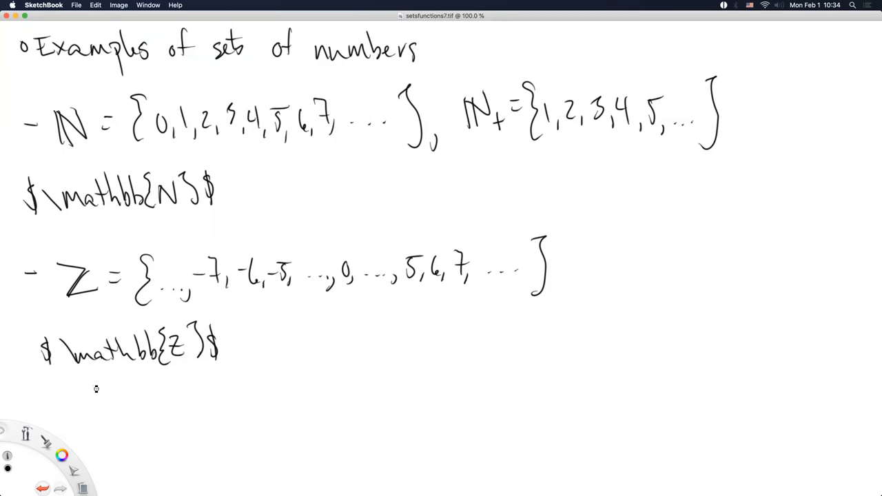
- Start a fresh page and save it under the name setsfunctions8
key(cmd+s)
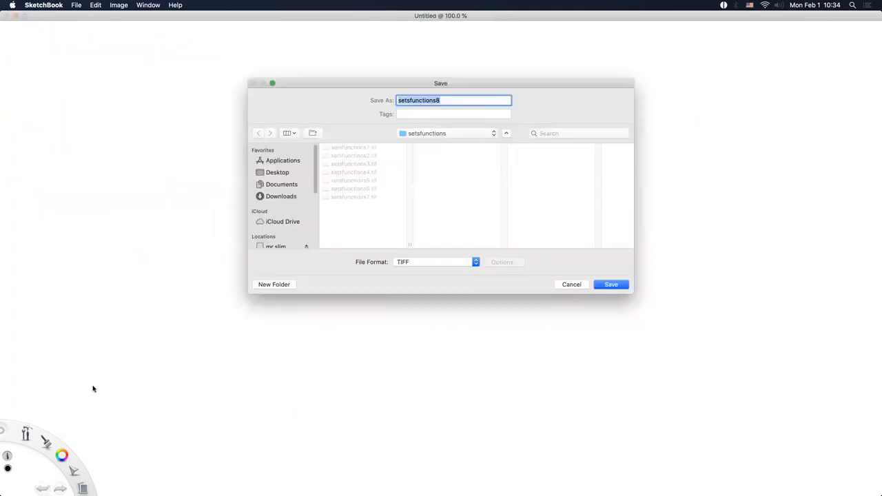
click(611, 284)
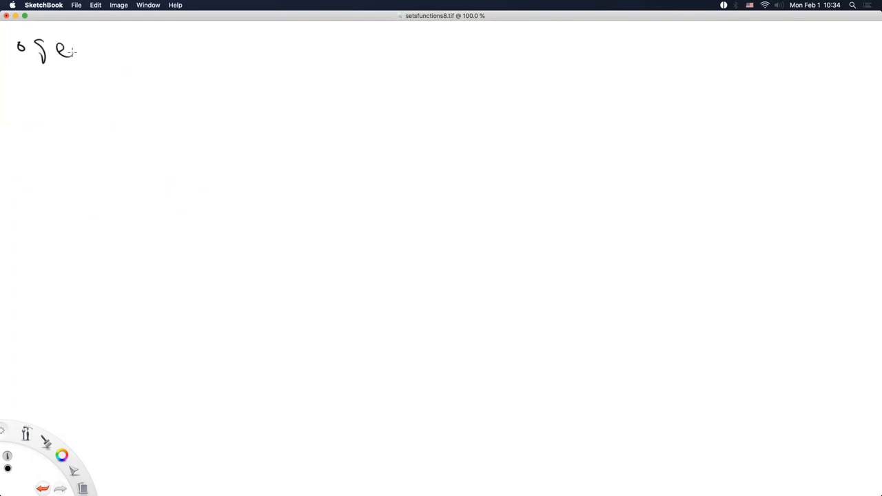
- Handwrite the bulleted heading 'set builder notation.' at the top left
drag(71, 53, 140, 57)
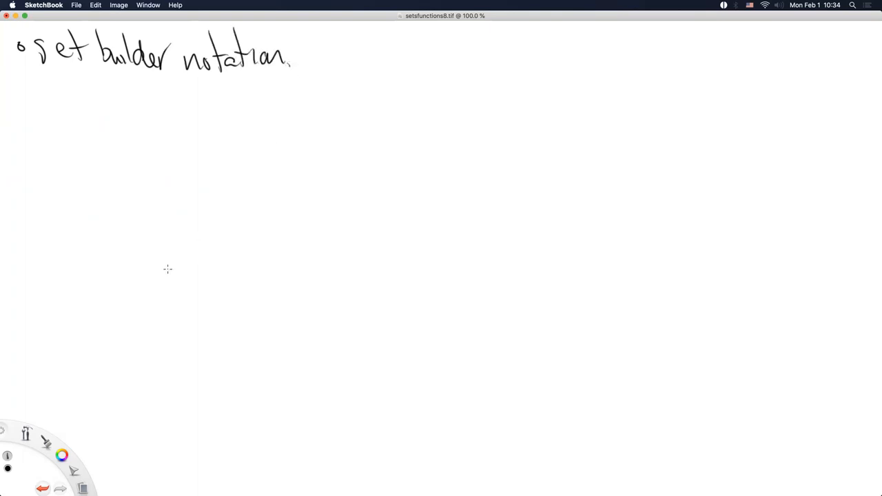
mouse_move(127, 285)
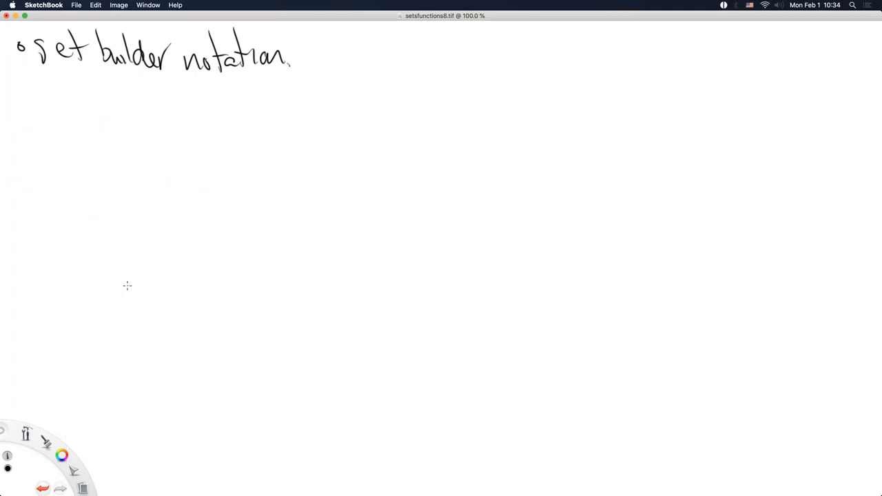
mouse_move(118, 290)
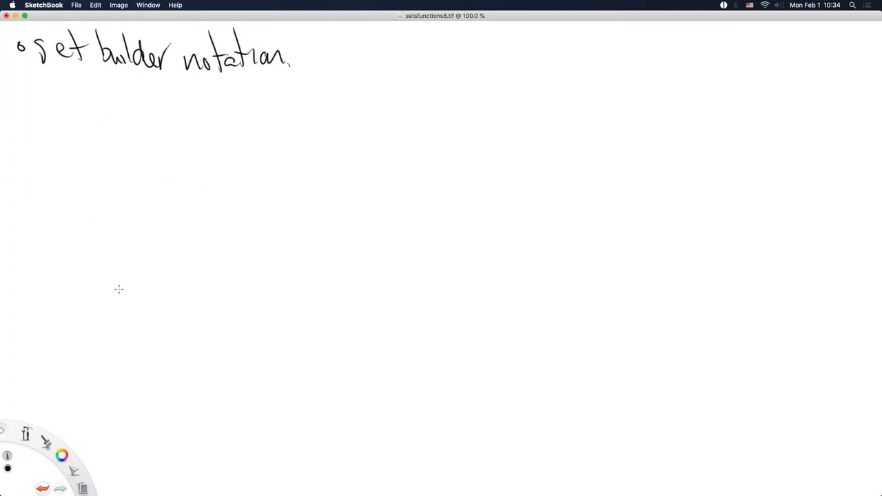
mouse_move(131, 279)
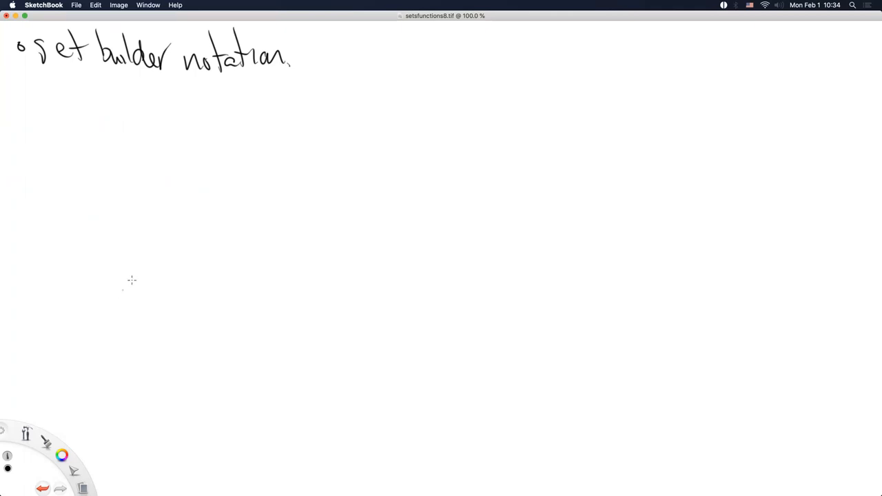
mouse_move(105, 275)
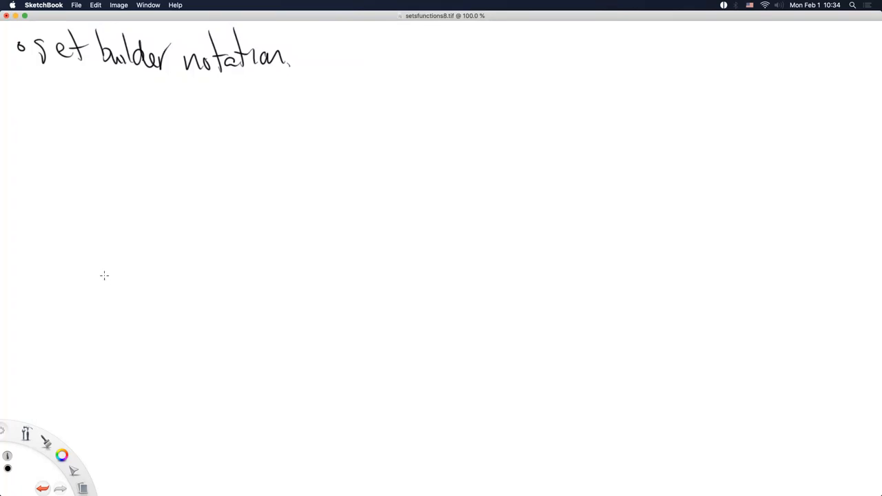
mouse_move(68, 113)
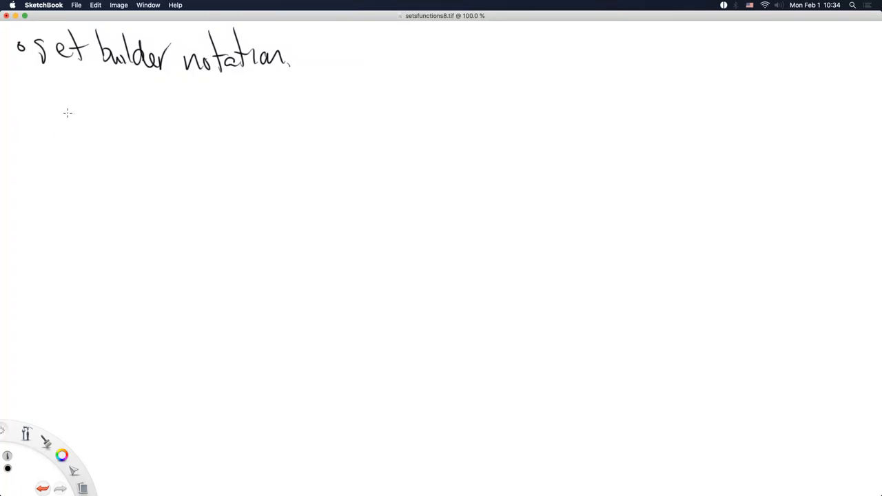
mouse_move(66, 121)
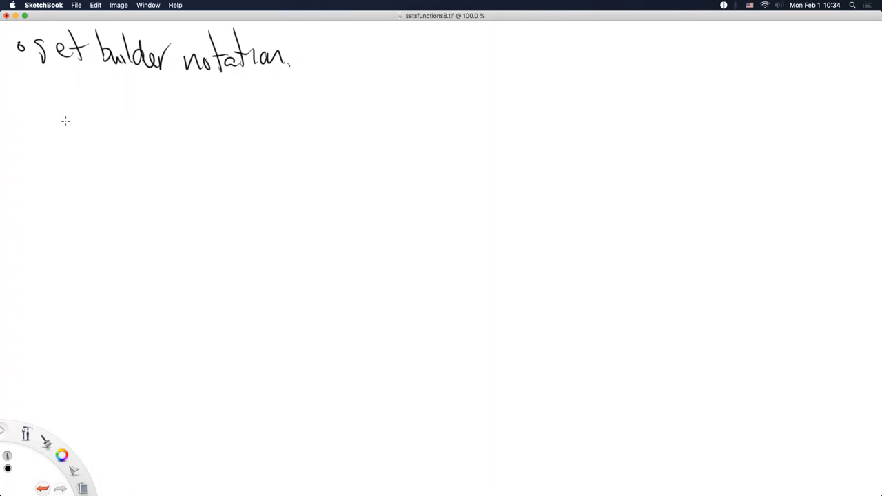
- Handwrite 'C = {x : x ∈ {2, 4, 6, 8, 10, …}}' below the heading
drag(83, 108, 71, 149)
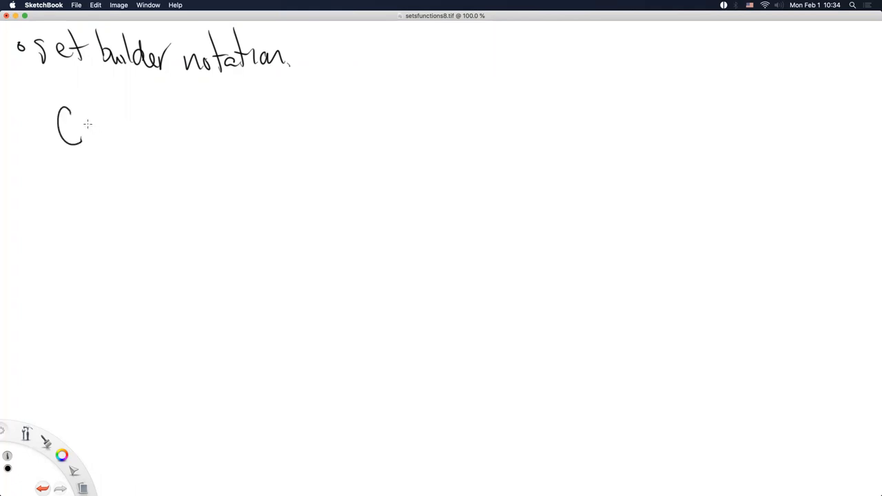
drag(89, 124, 121, 140)
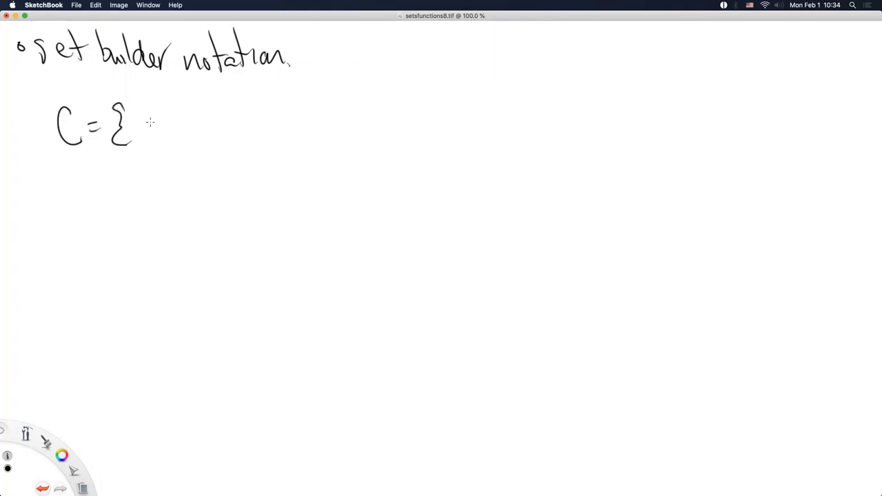
drag(138, 121, 165, 137)
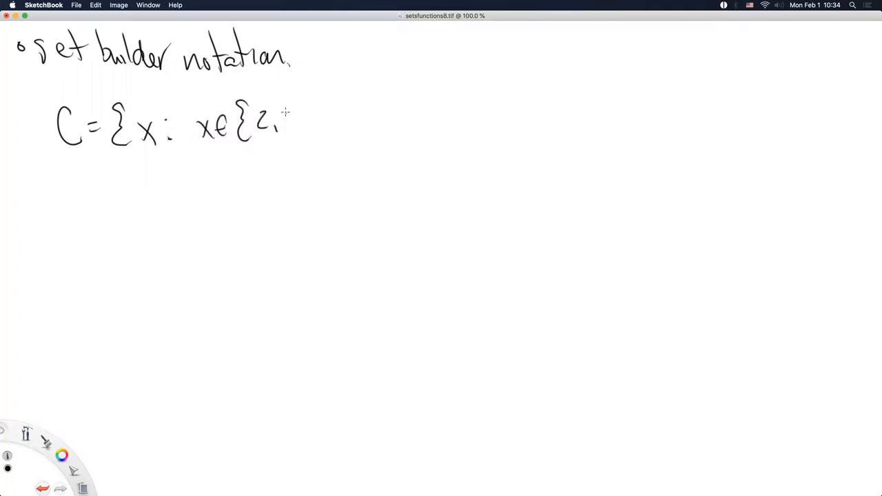
drag(278, 122, 331, 127)
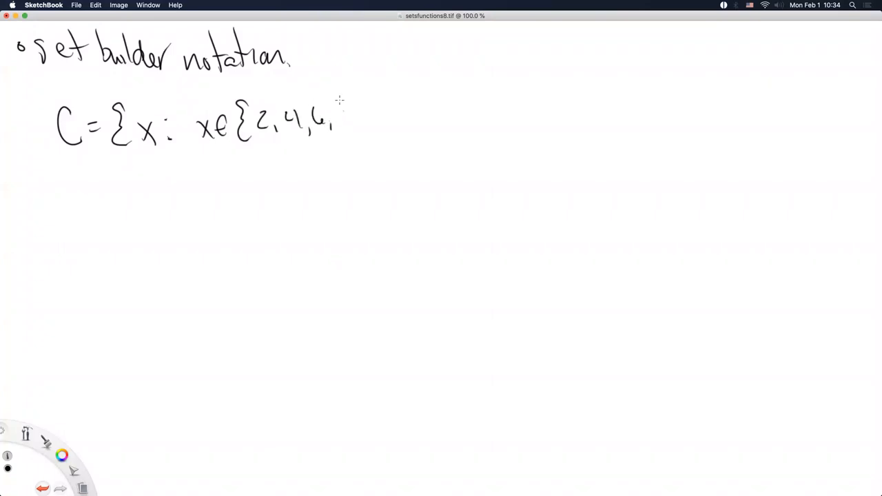
drag(338, 124, 375, 124)
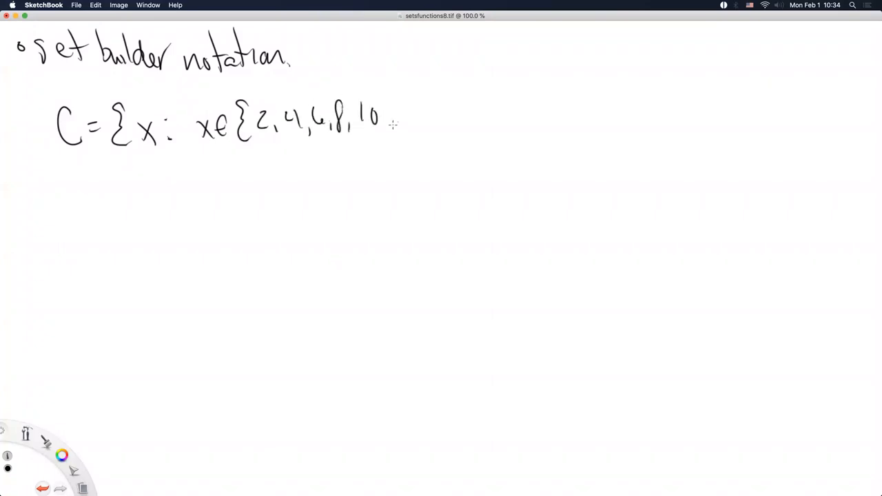
drag(386, 117, 448, 94)
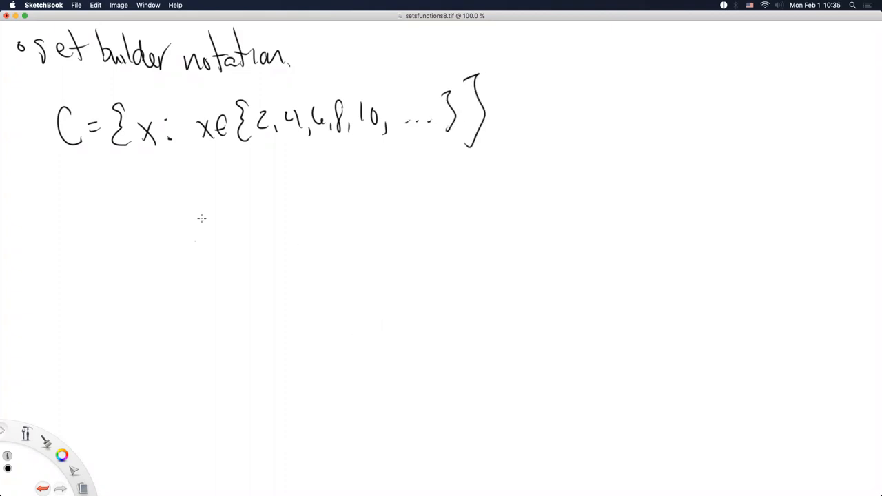
mouse_move(179, 171)
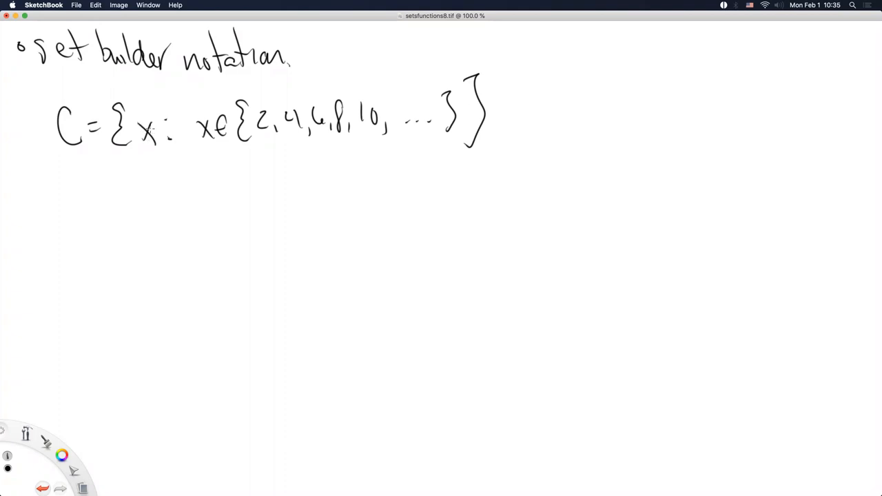
mouse_move(146, 129)
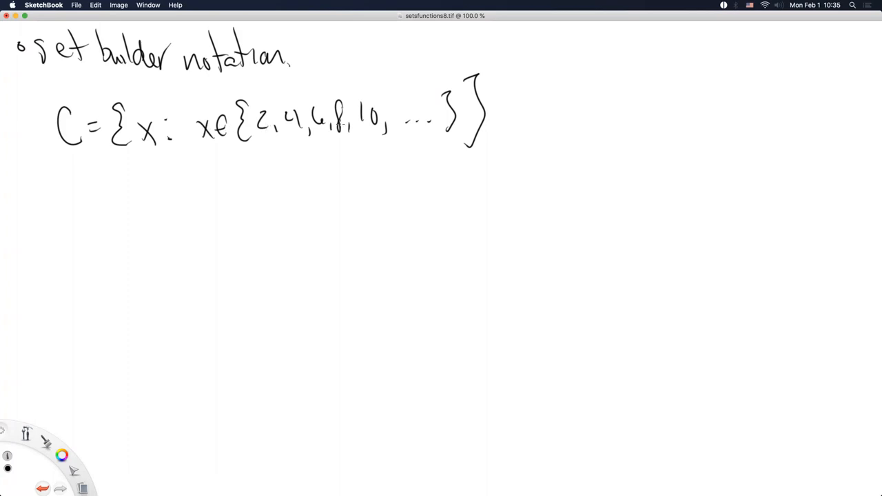
mouse_move(326, 190)
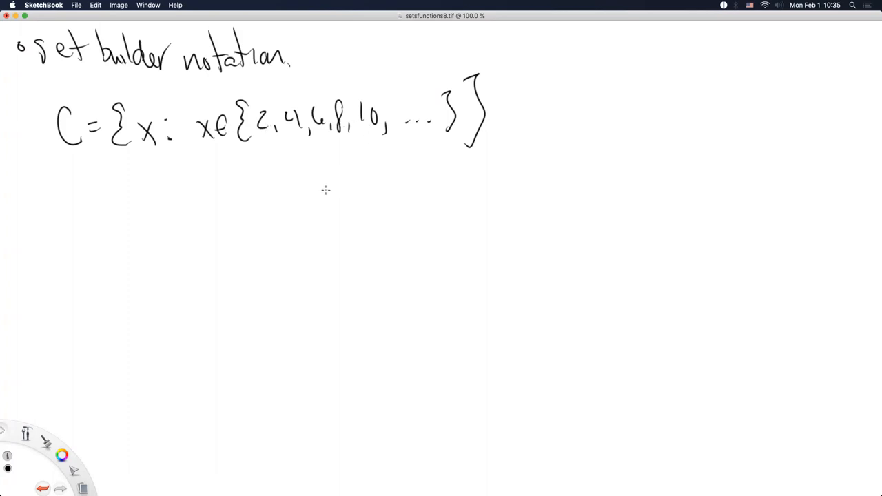
mouse_move(317, 205)
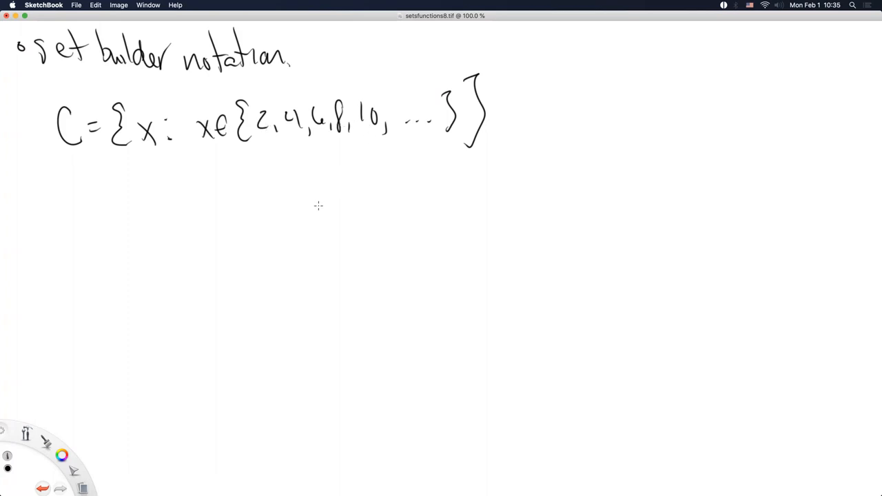
mouse_move(306, 221)
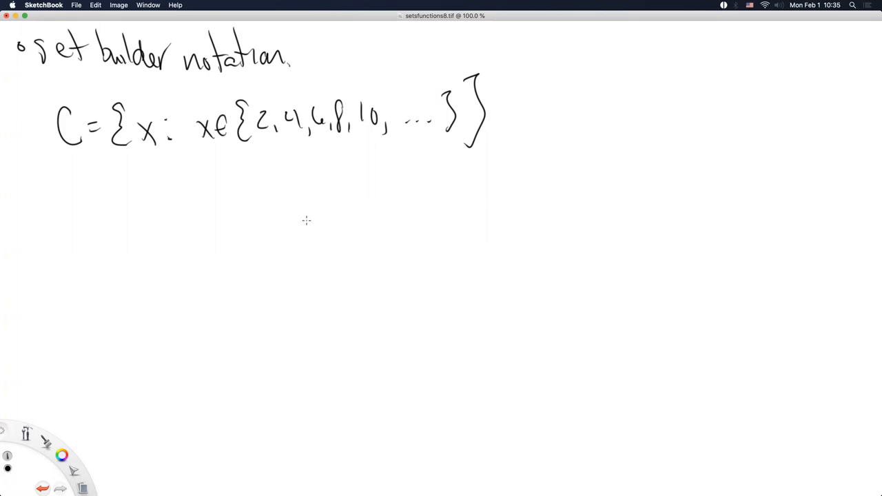
mouse_move(270, 240)
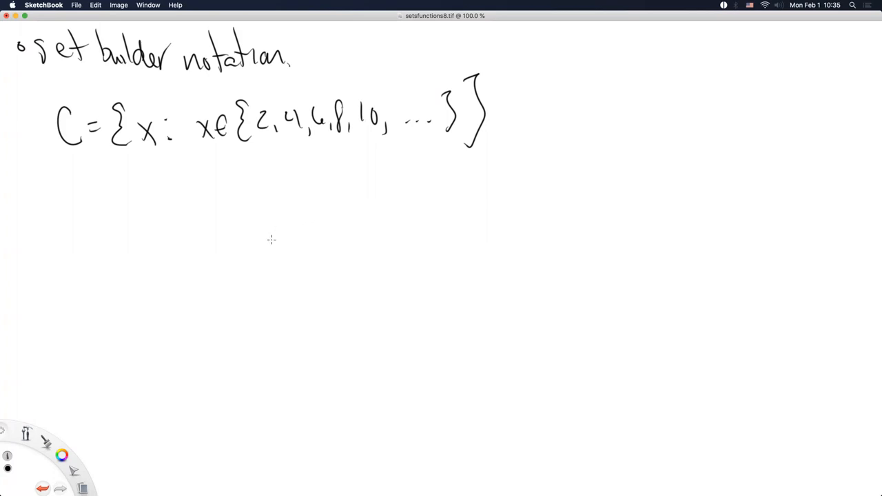
mouse_move(268, 243)
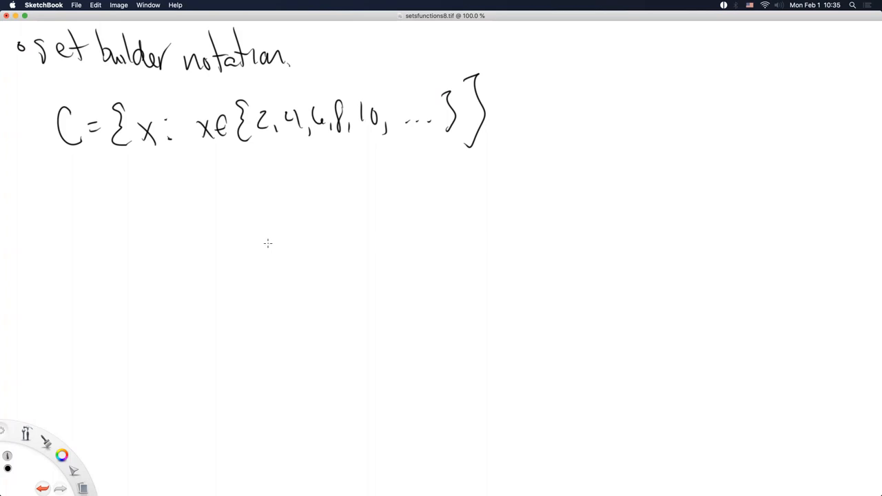
mouse_move(262, 247)
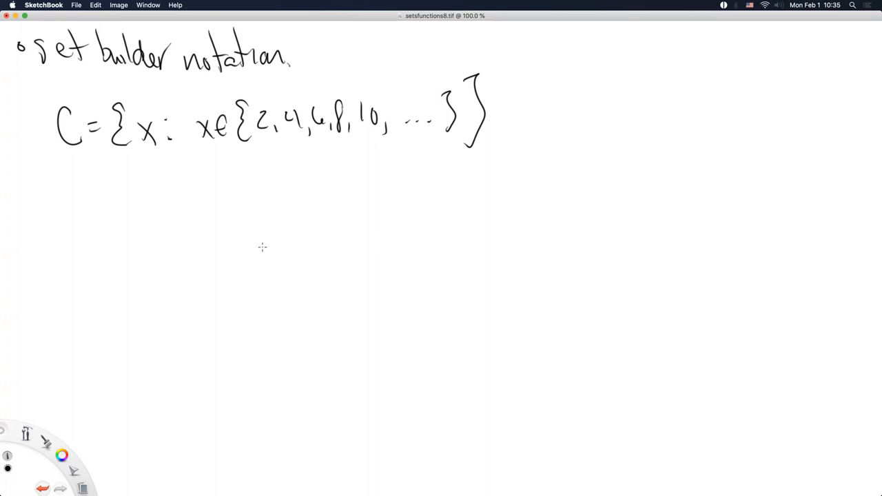
mouse_move(107, 289)
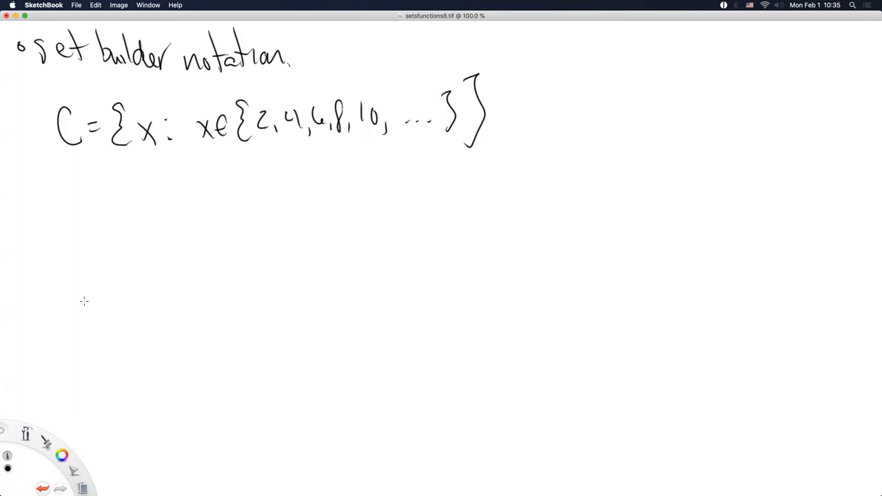
mouse_move(74, 301)
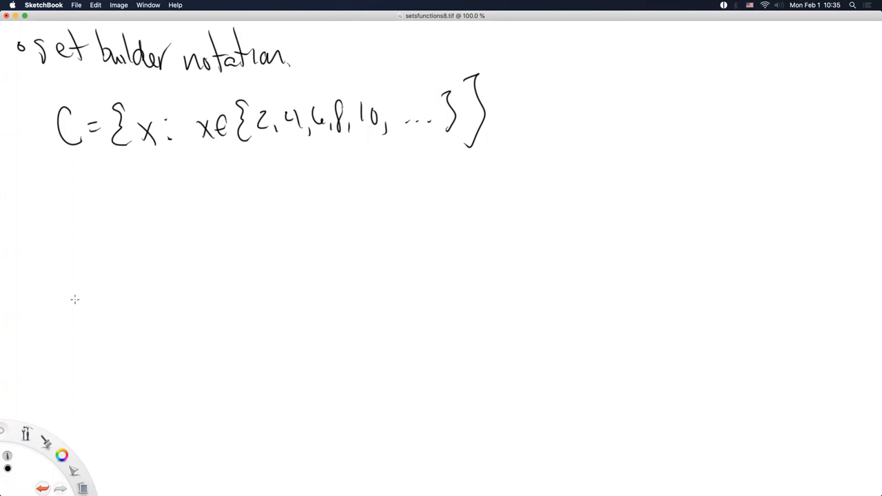
mouse_move(64, 196)
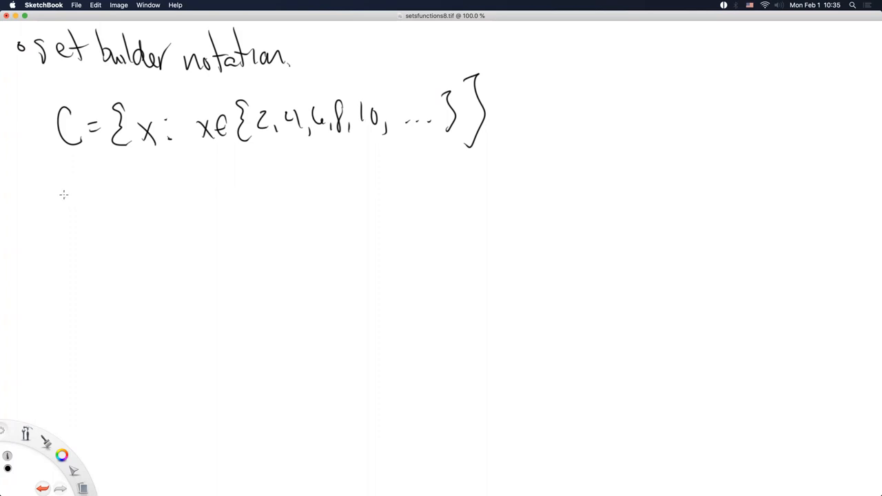
drag(66, 195, 71, 231)
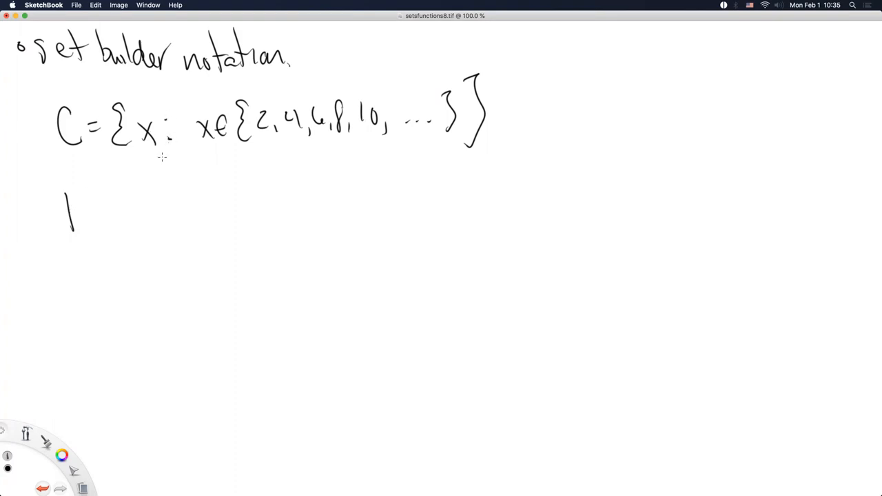
- Handwrite 'D = {x ∈ ℝ' with the opening brace below set C
drag(55, 195, 89, 196)
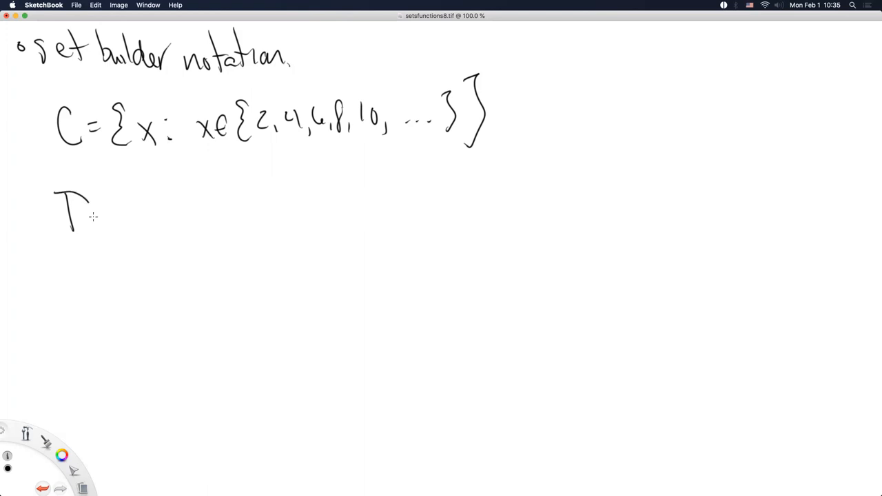
drag(69, 200, 113, 221)
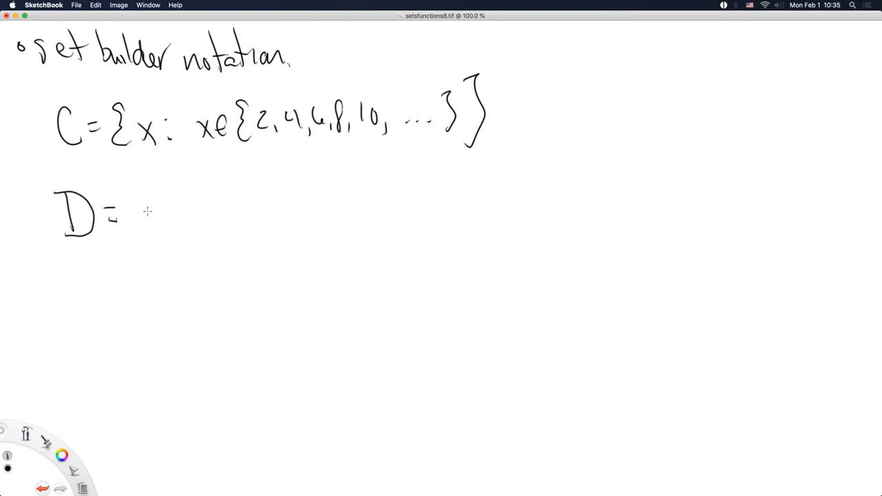
mouse_move(139, 201)
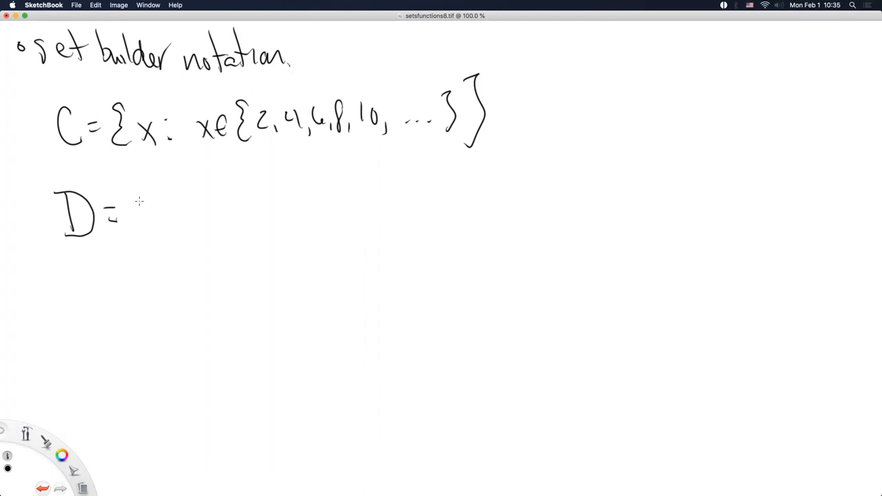
drag(135, 190, 145, 265)
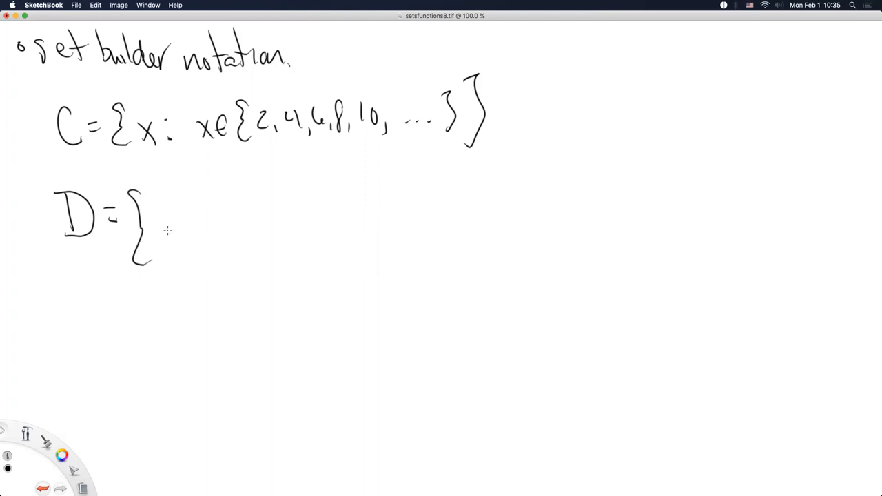
drag(163, 228, 192, 223)
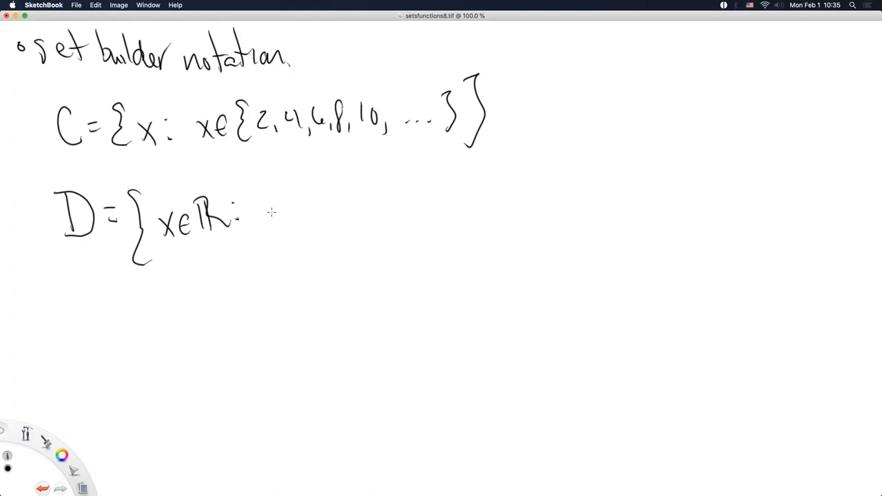
drag(273, 217, 287, 227)
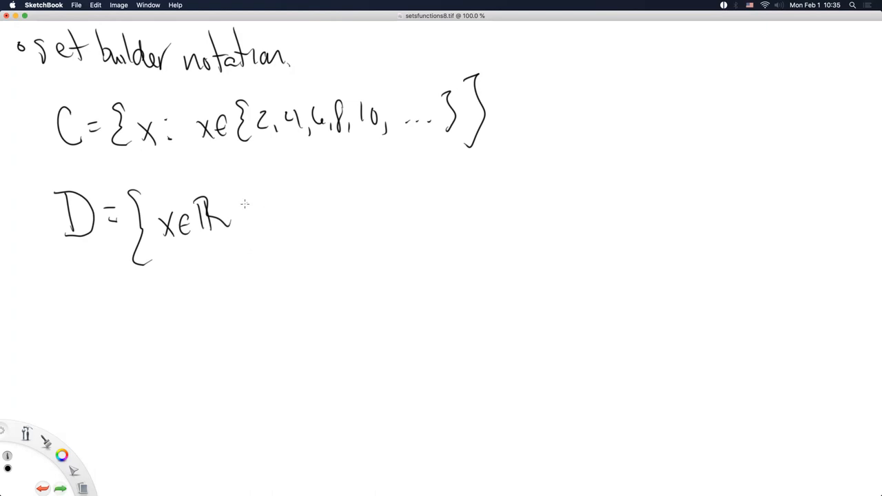
- Add the such-that bar, the condition a ≤ x ≤ b, and the closing brace of set D
drag(245, 200, 278, 220)
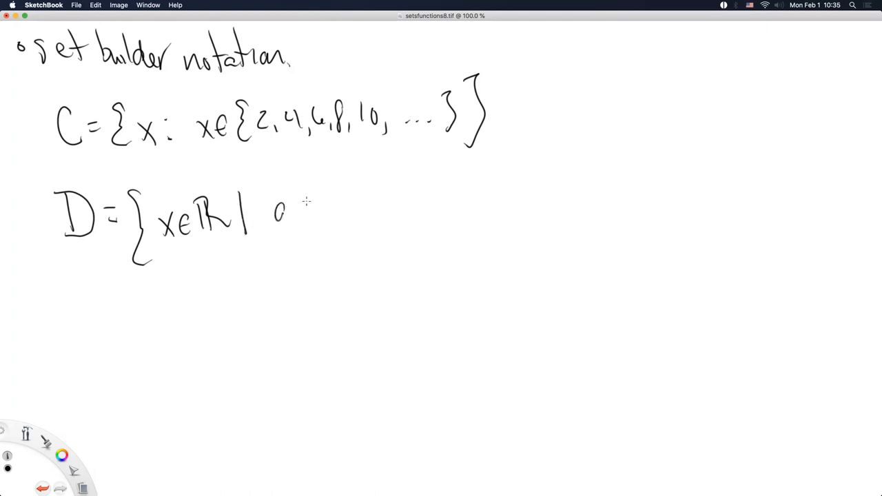
drag(269, 214, 338, 214)
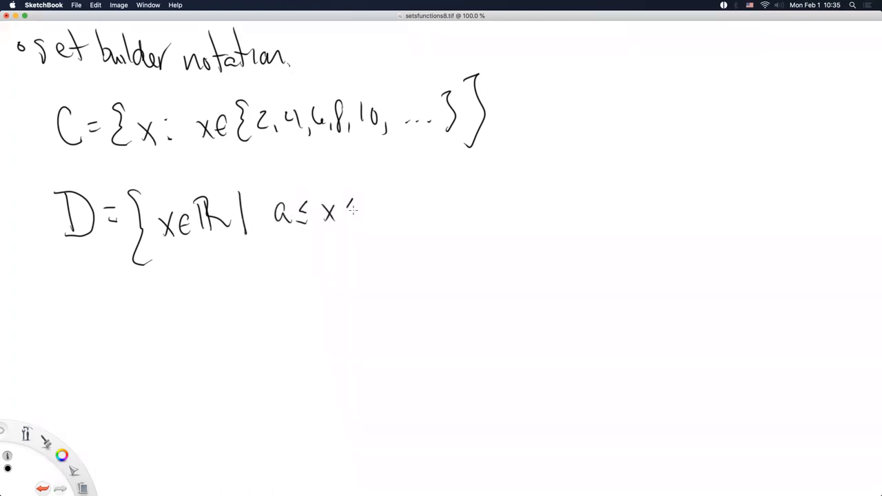
drag(344, 210, 379, 220)
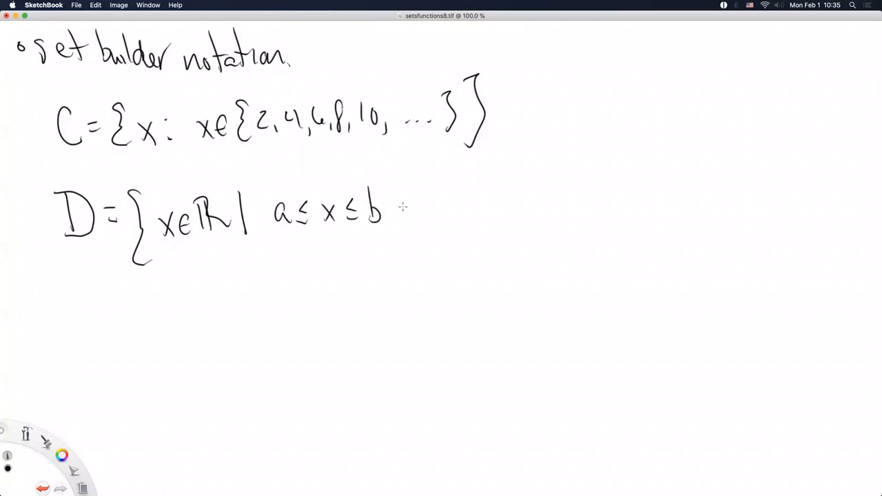
drag(399, 179, 407, 237)
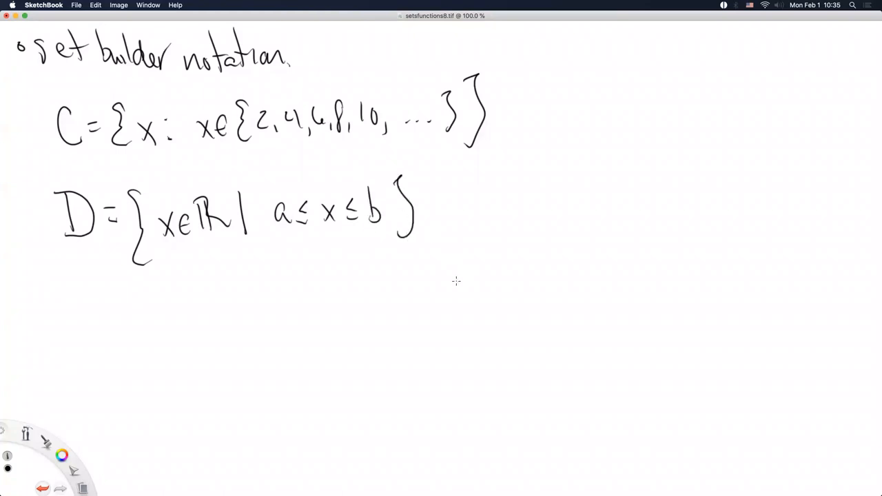
mouse_move(212, 159)
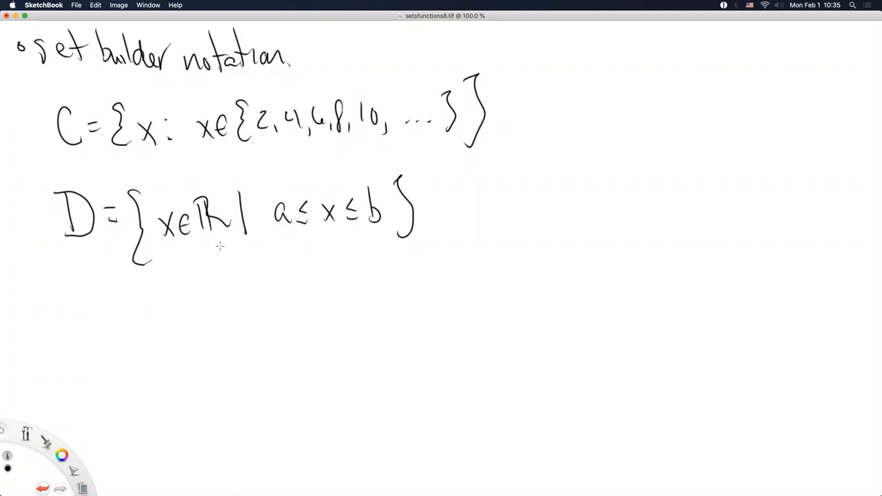
mouse_move(218, 273)
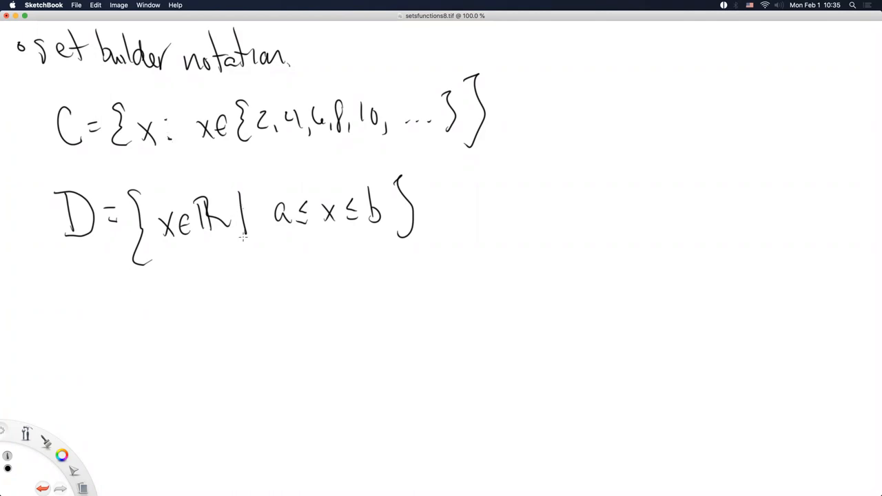
mouse_move(262, 331)
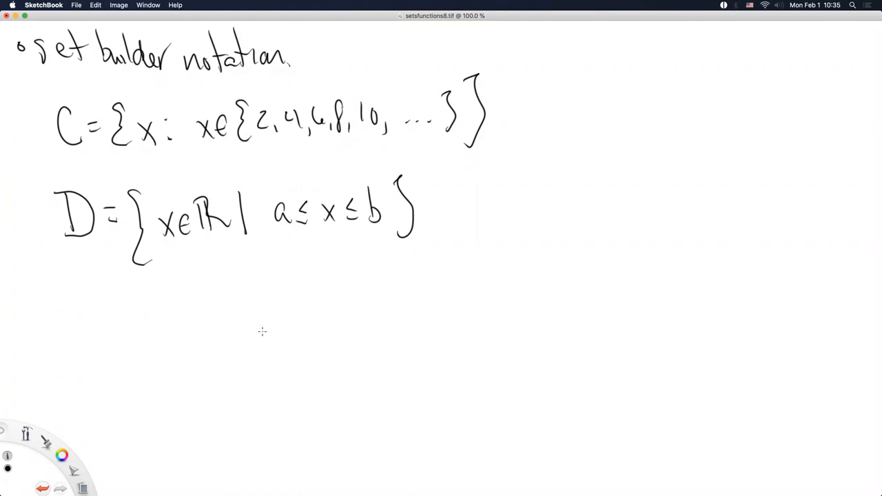
mouse_move(255, 351)
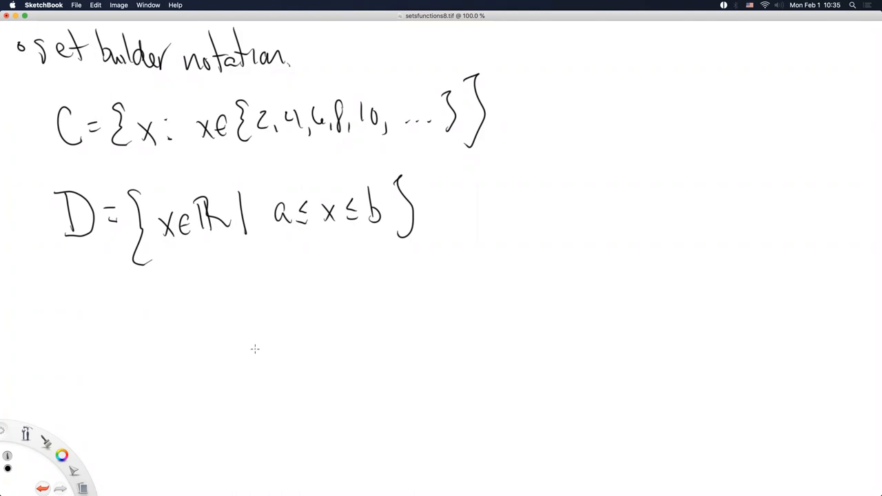
mouse_move(254, 339)
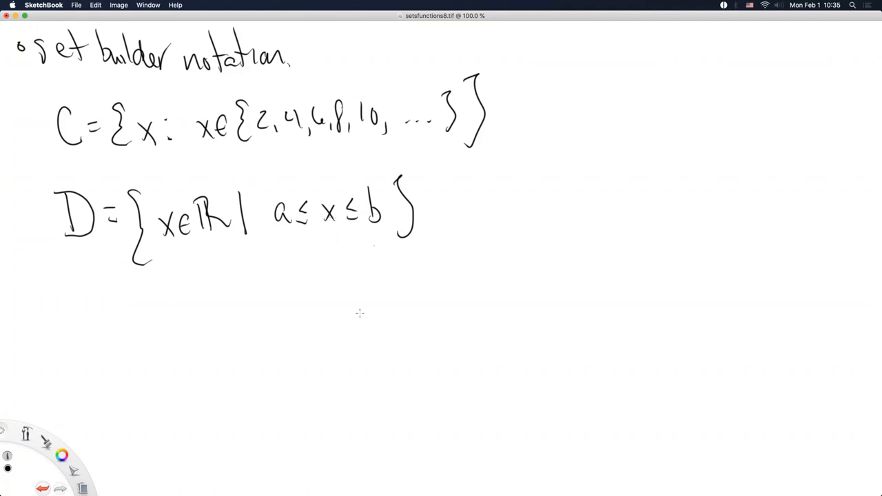
drag(425, 218, 444, 218)
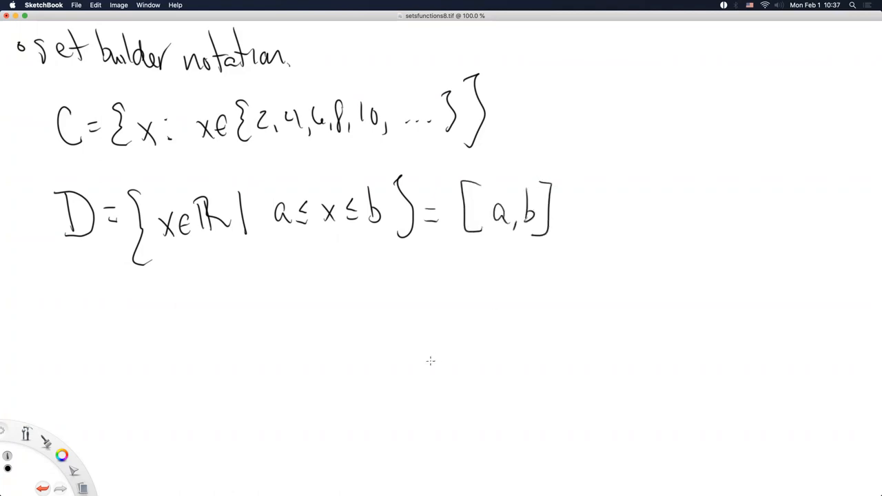
mouse_move(416, 367)
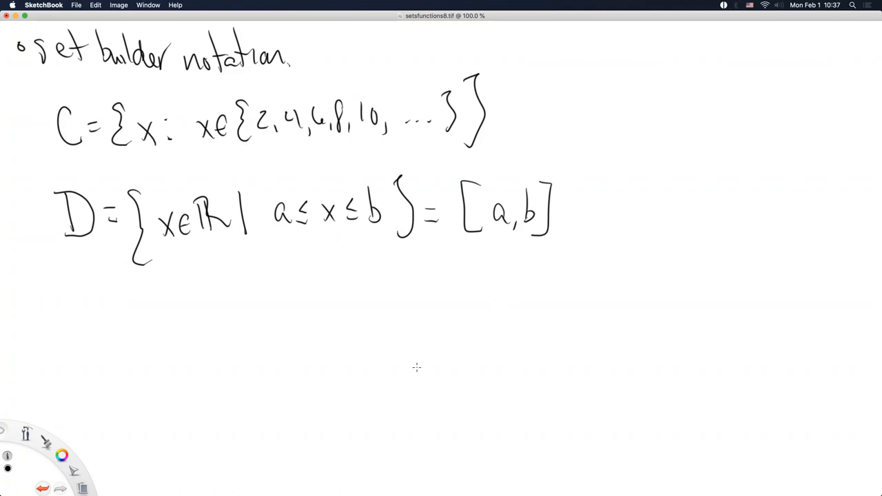
mouse_move(411, 372)
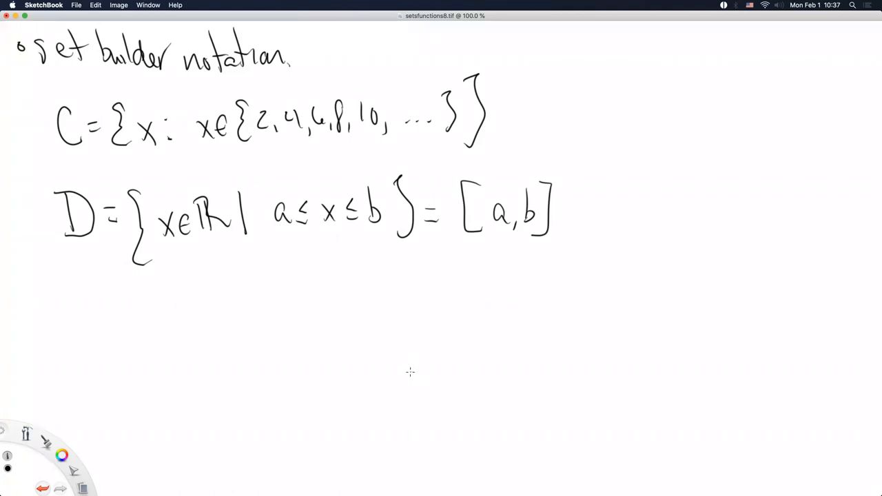
mouse_move(219, 232)
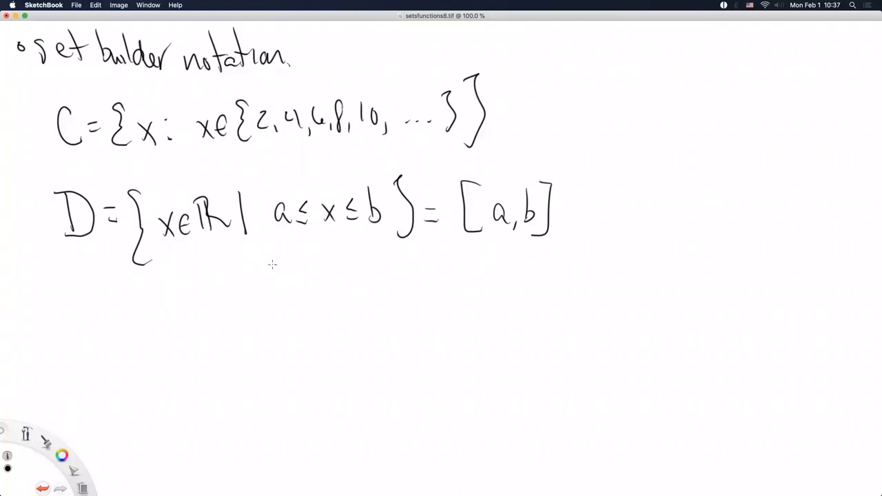
mouse_move(214, 260)
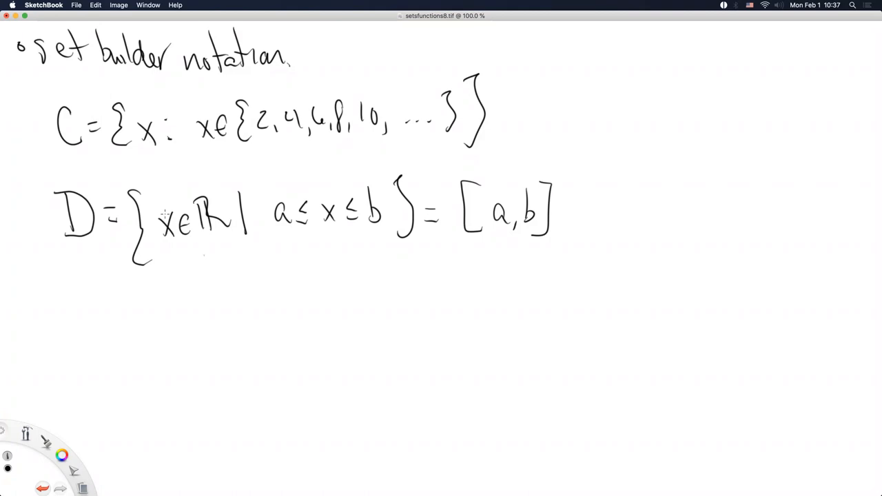
mouse_move(383, 179)
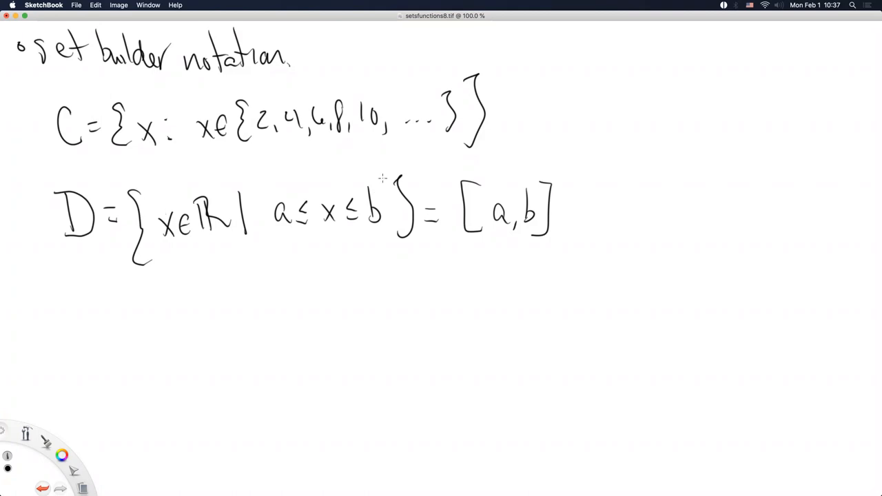
mouse_move(328, 320)
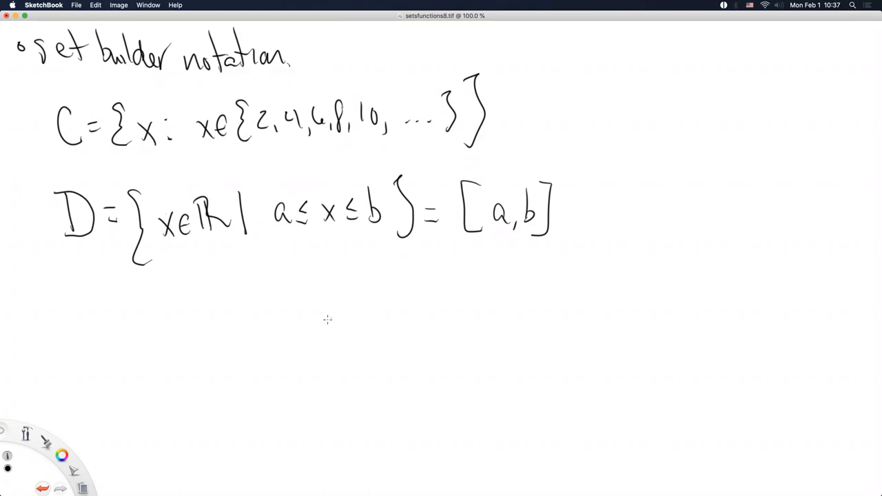
mouse_move(288, 267)
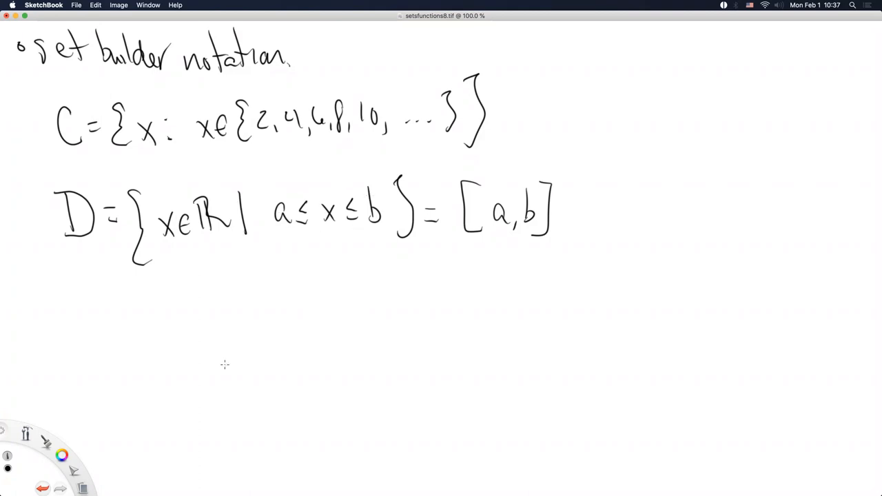
mouse_move(215, 369)
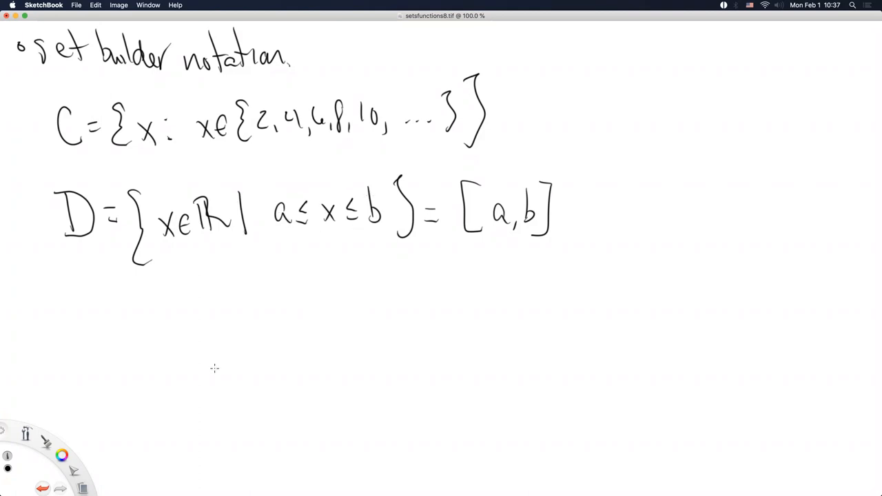
mouse_move(85, 295)
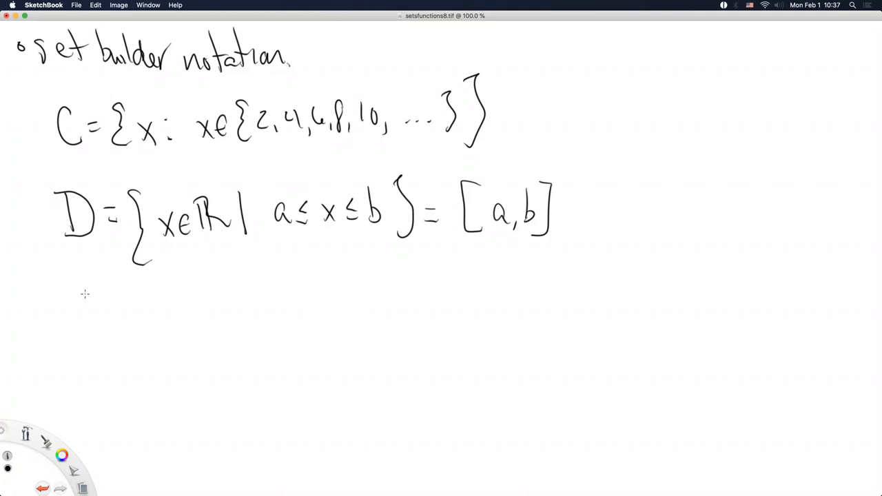
mouse_move(69, 314)
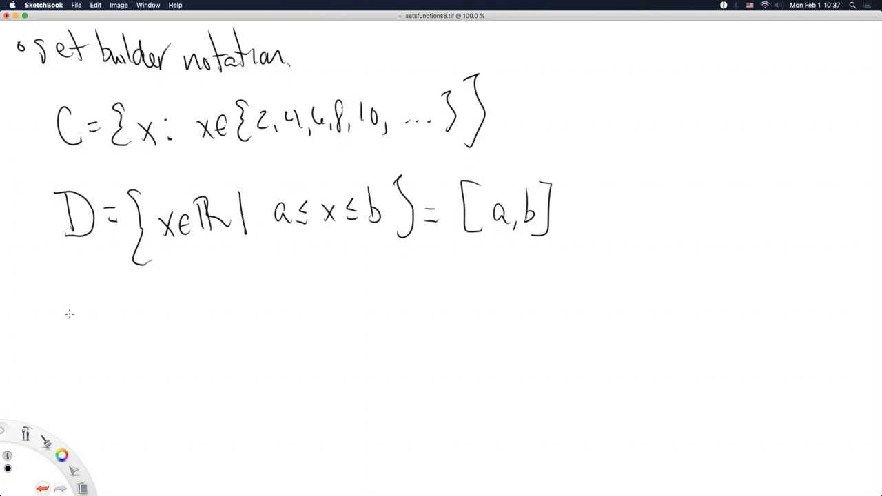
mouse_move(77, 300)
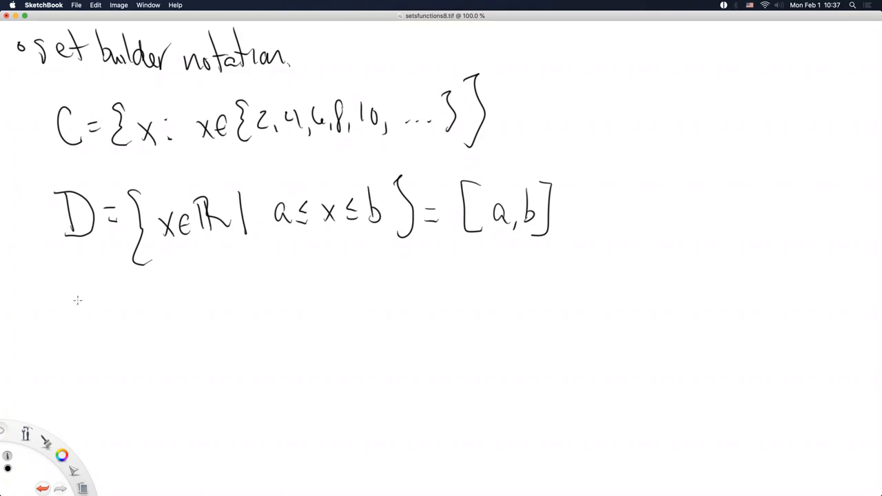
- Handwrite 'Q = {p/q : p ∈ ℤ and q ≠ 0}' on a new line under D
drag(80, 296, 80, 338)
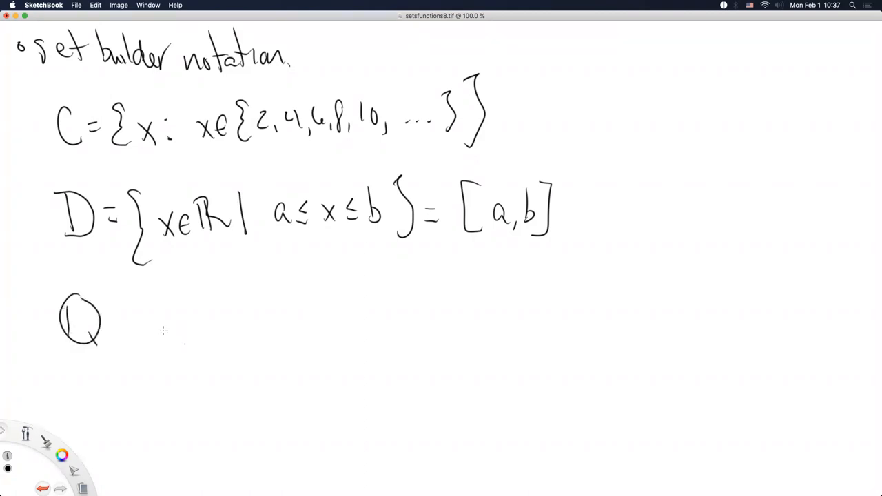
drag(124, 314, 165, 345)
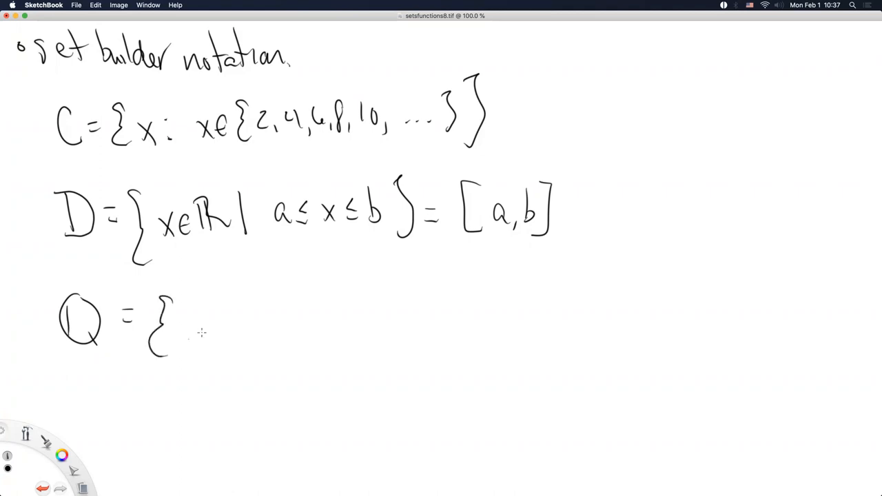
drag(207, 303, 218, 331)
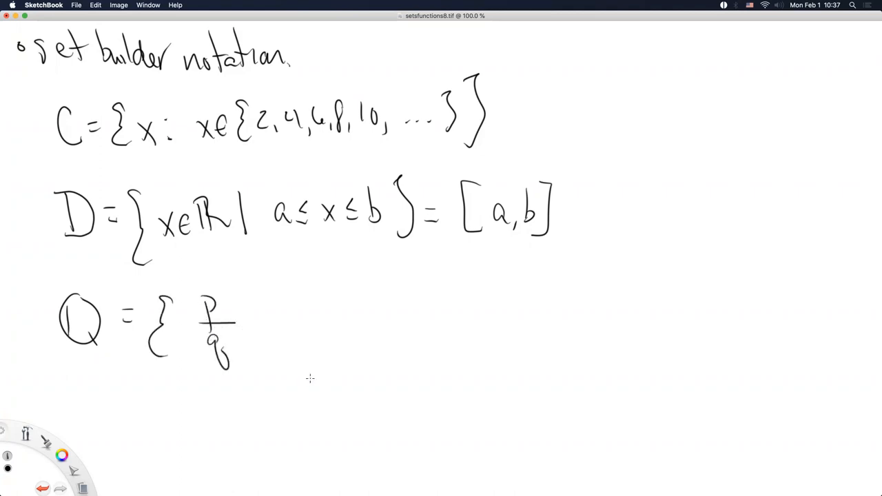
mouse_move(310, 372)
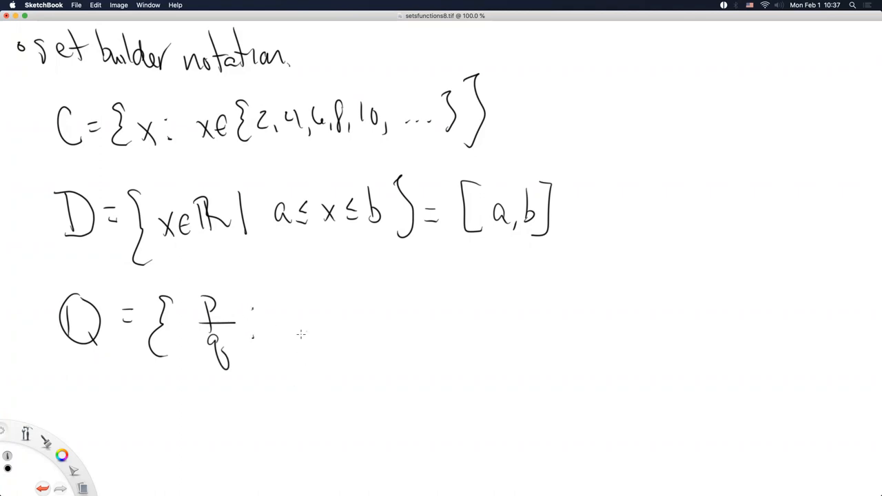
drag(289, 324, 304, 352)
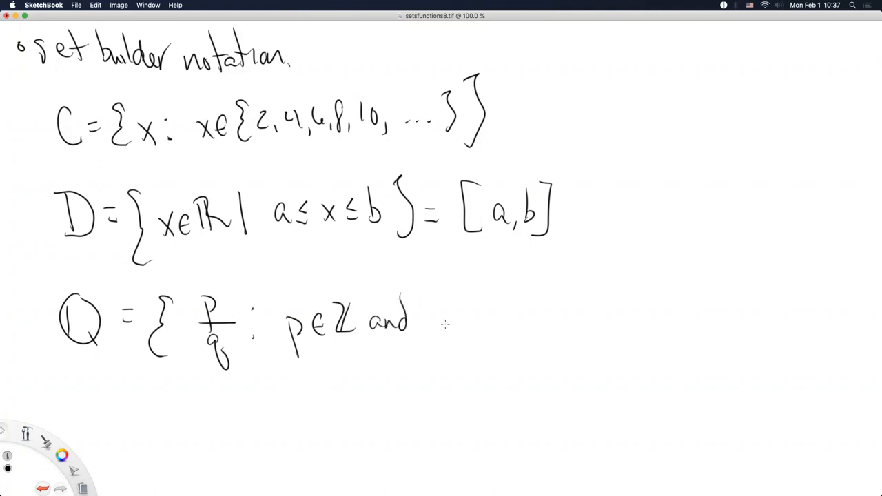
drag(441, 323, 455, 351)
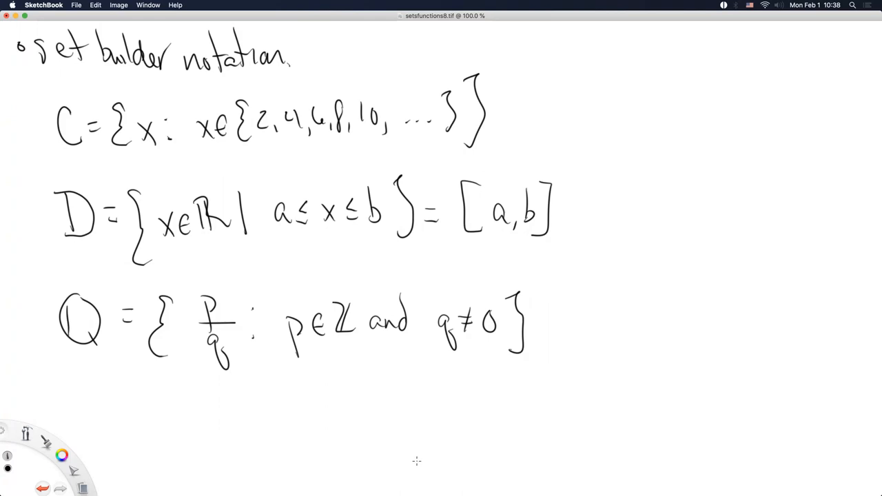
mouse_move(413, 467)
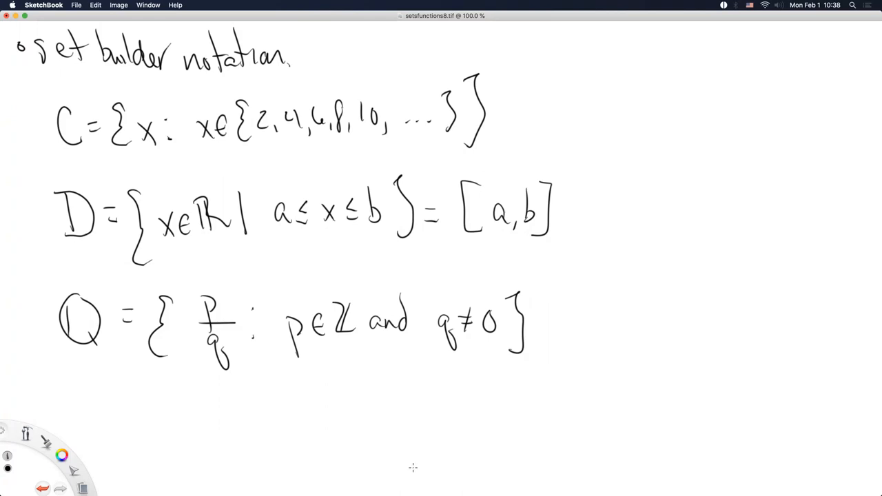
mouse_move(118, 275)
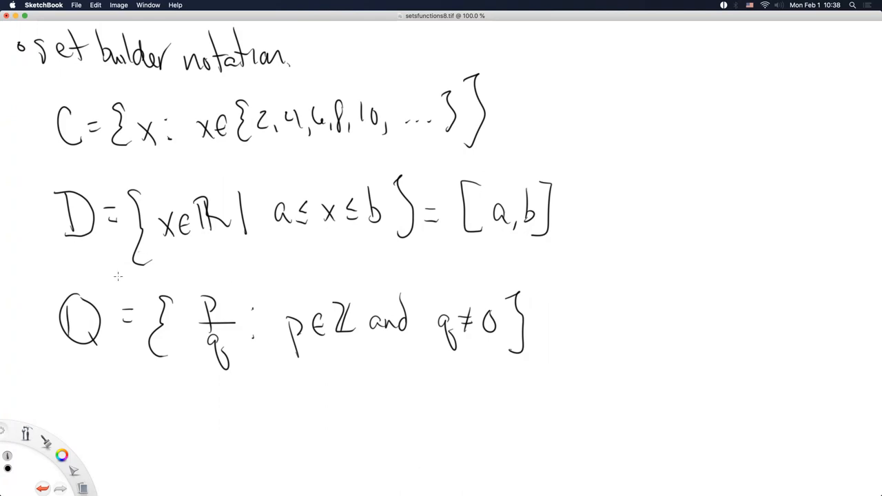
mouse_move(85, 419)
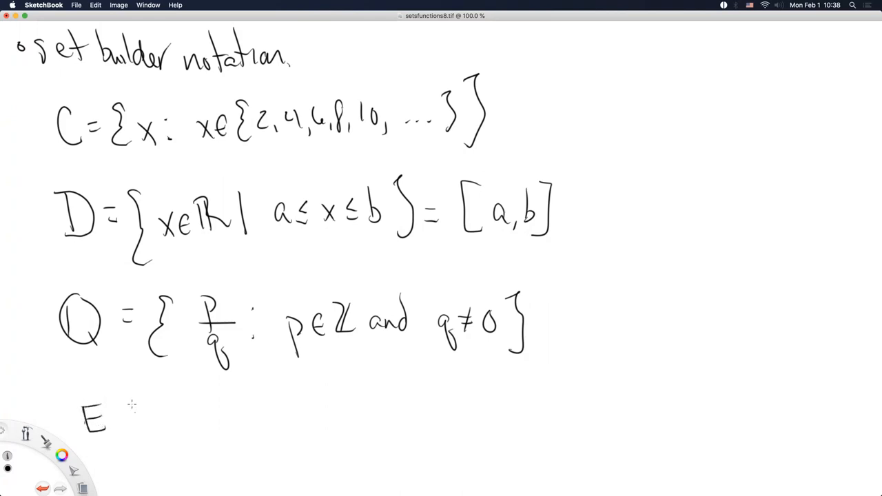
- Handwrite 'E = {x ∈ ℝ : c < x ≤ d} = (c, d]' beneath the Q set
drag(127, 411, 193, 420)
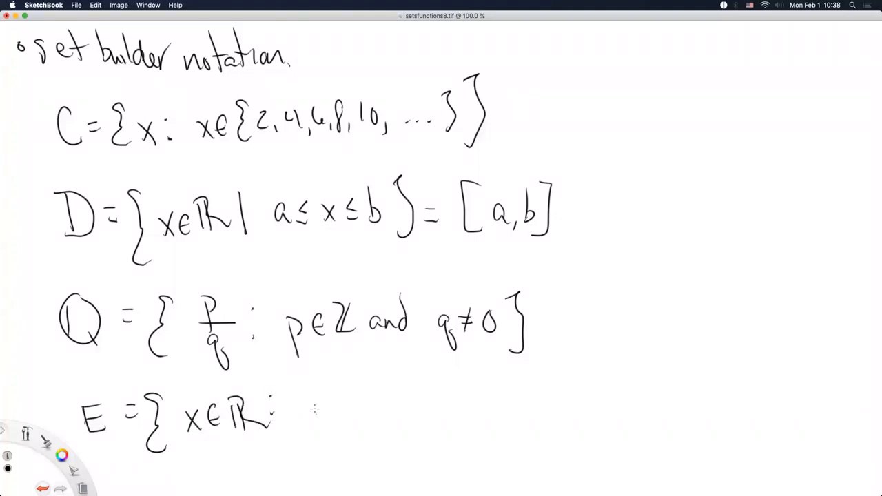
drag(306, 411, 358, 413)
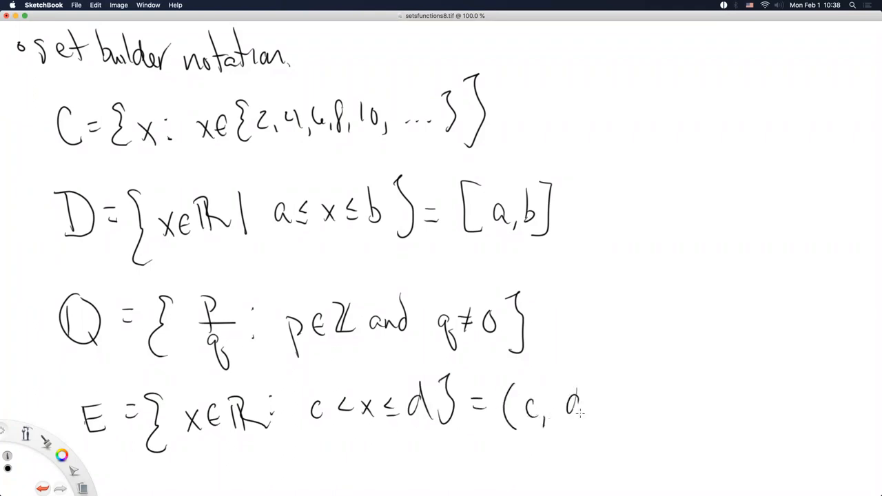
drag(578, 375, 592, 430)
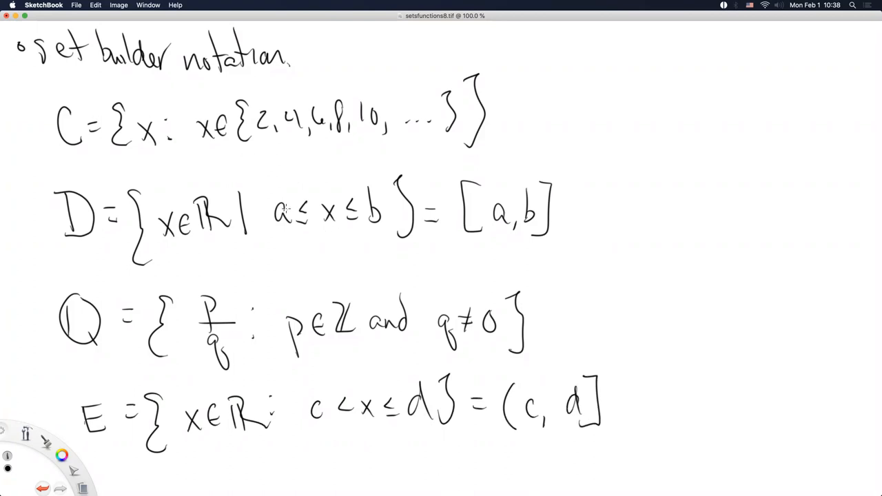
mouse_move(333, 419)
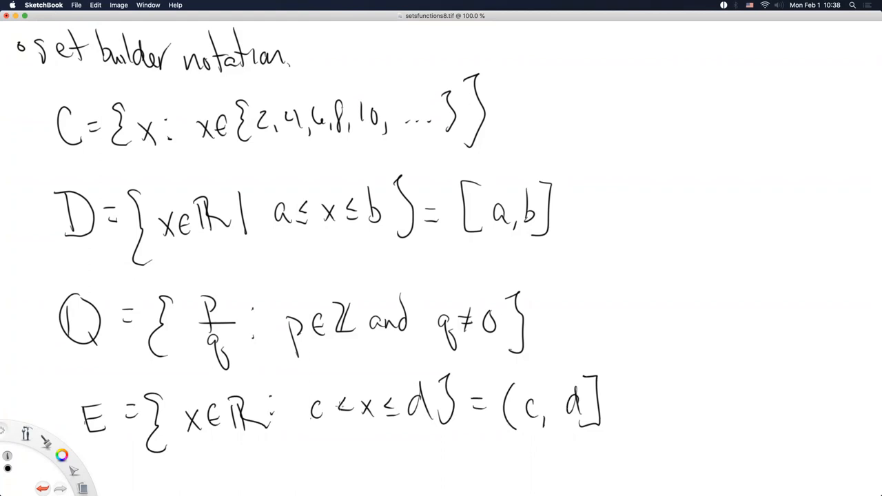
mouse_move(339, 411)
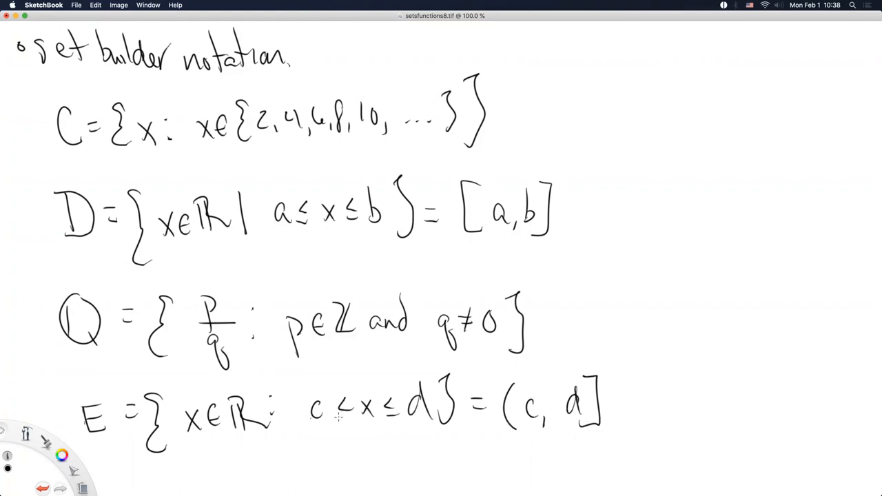
mouse_move(372, 411)
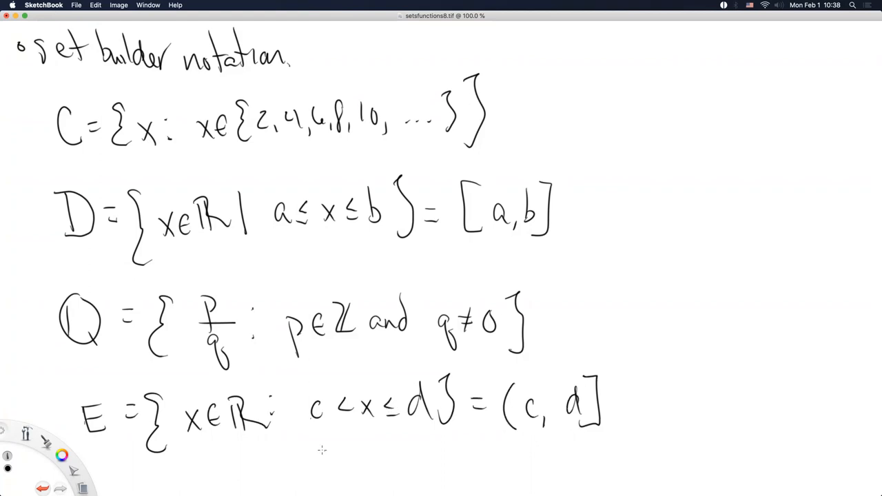
mouse_move(119, 485)
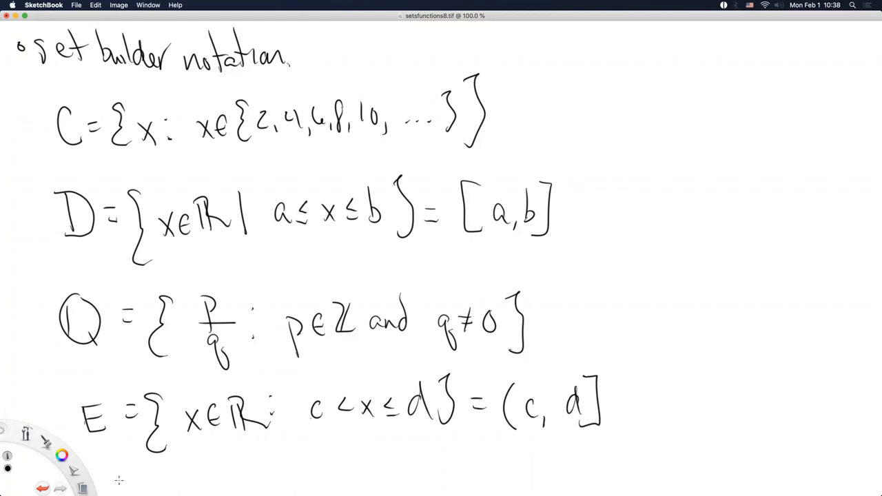
mouse_move(124, 476)
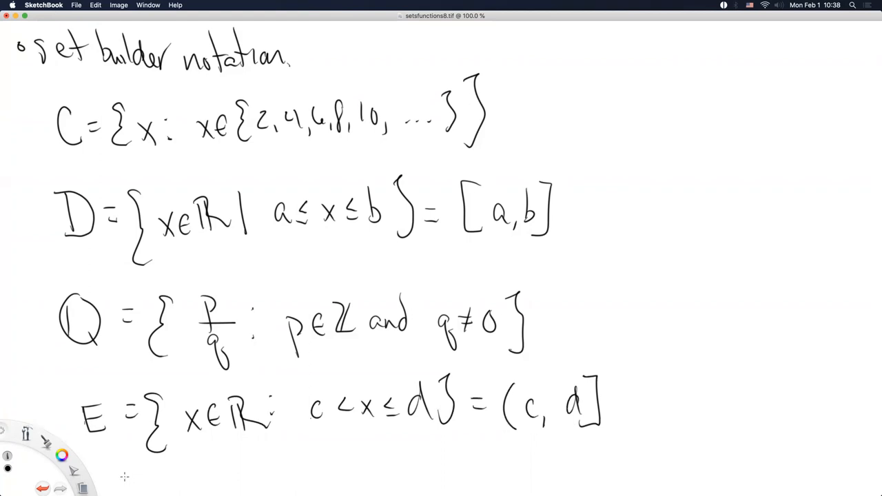
mouse_move(69, 367)
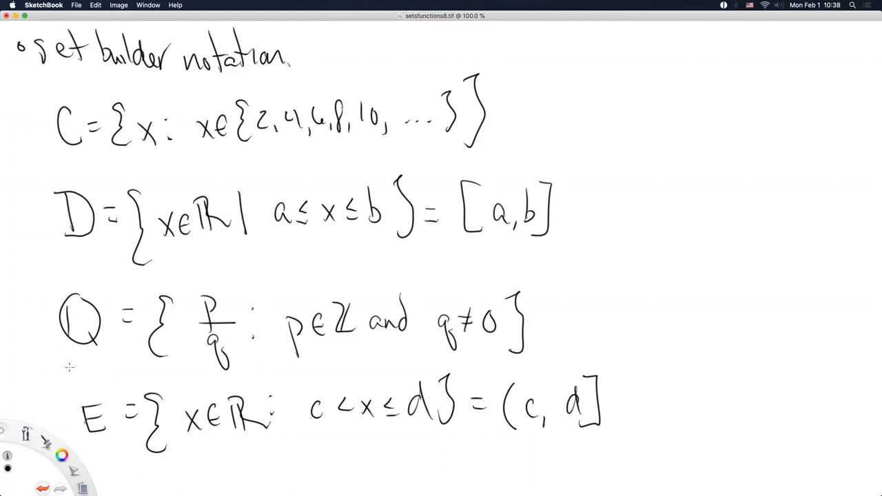
text(Ra)
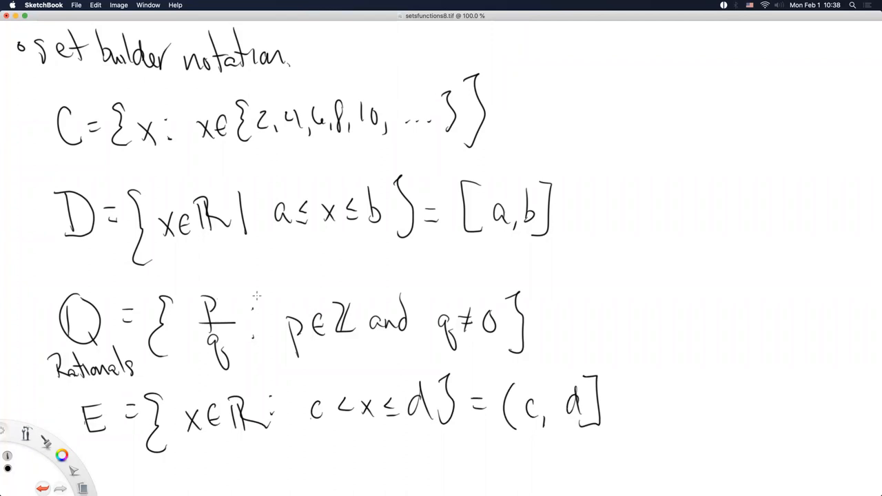
mouse_move(374, 293)
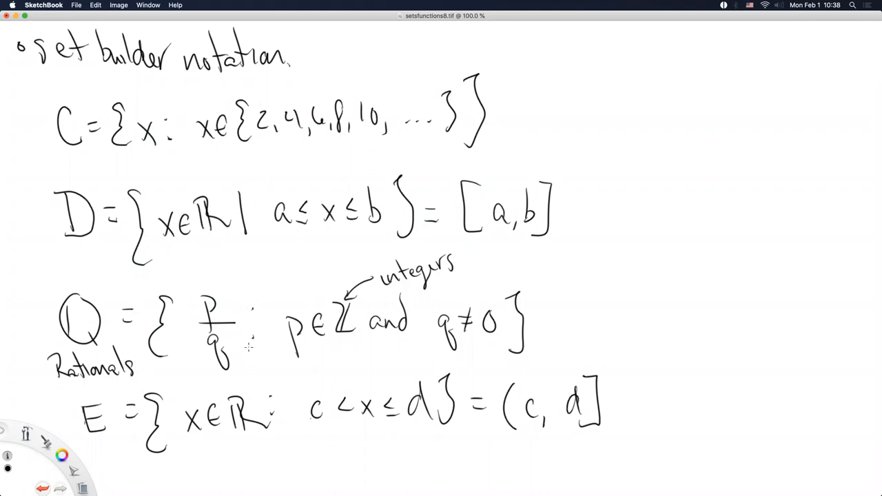
mouse_move(243, 352)
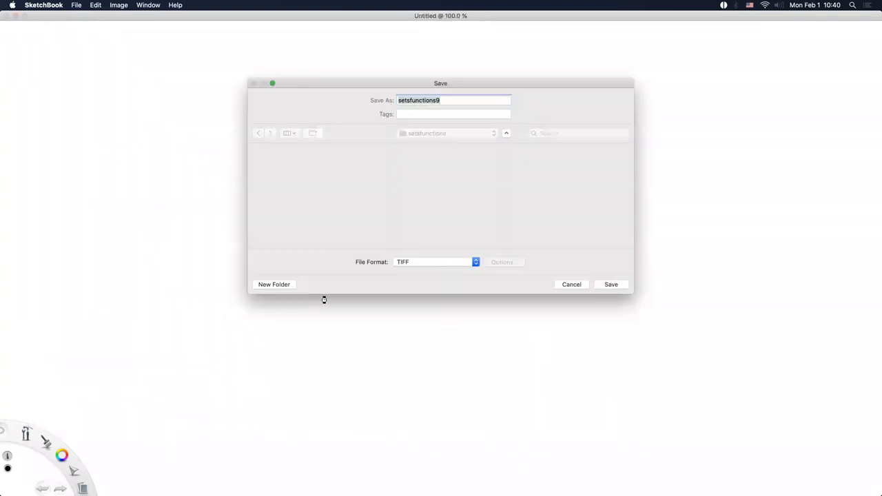
- Confirm saving the notes file as setsfunctions9
click(611, 284)
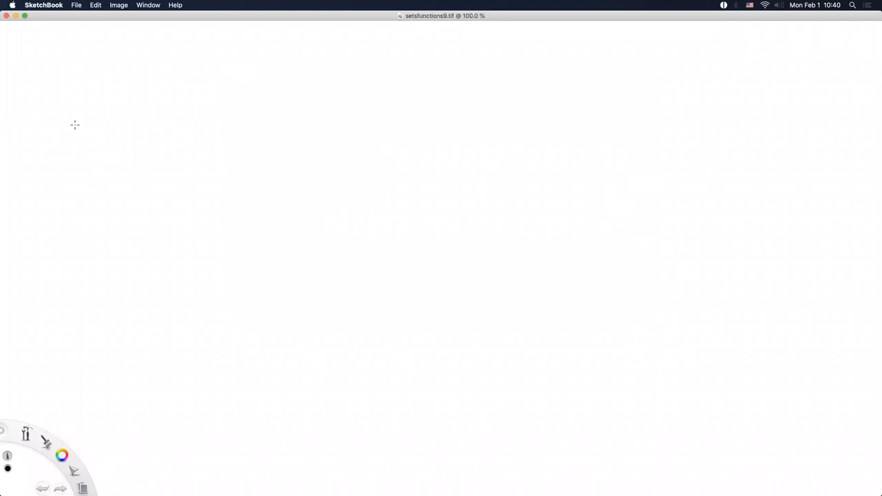
- Handwrite the chain N+ ⊆ N ⊆ Z ⊆ Q ⊆ R across the top of the page
drag(53, 127, 54, 144)
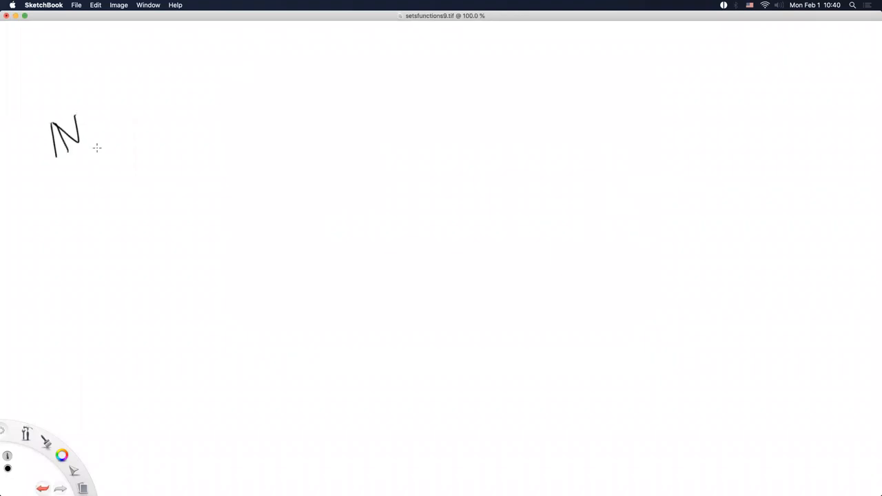
drag(90, 145, 121, 127)
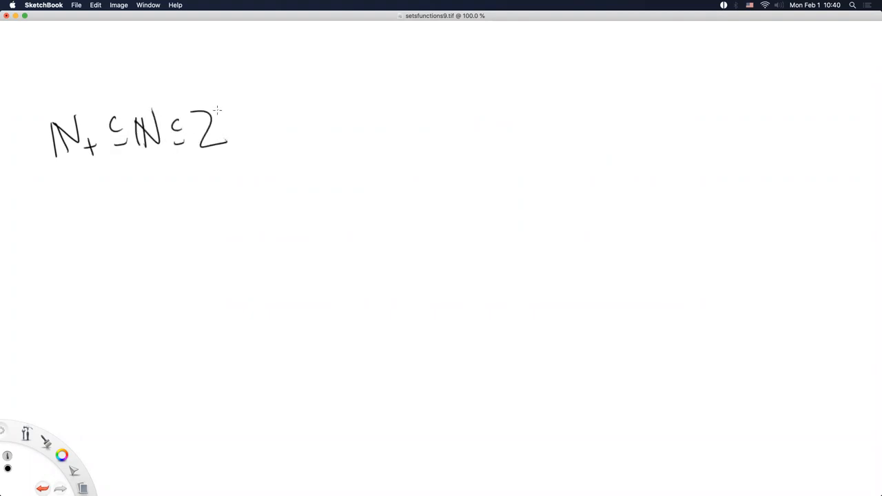
drag(241, 127, 255, 135)
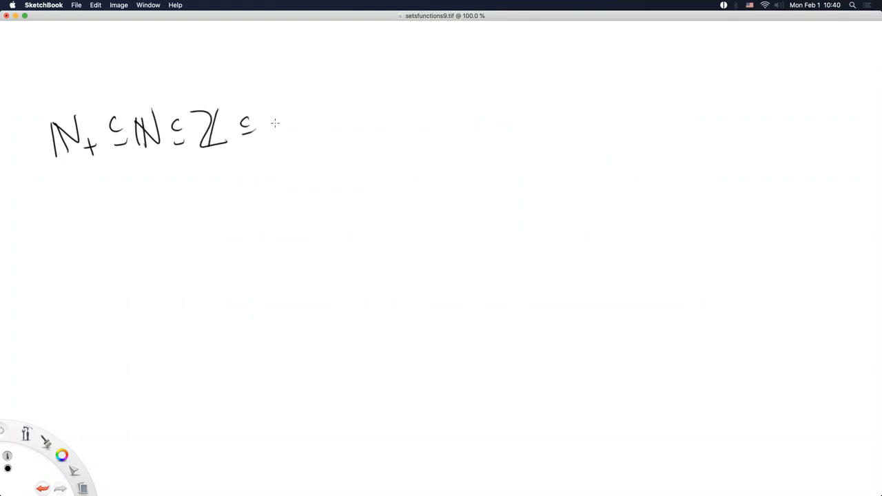
mouse_move(279, 105)
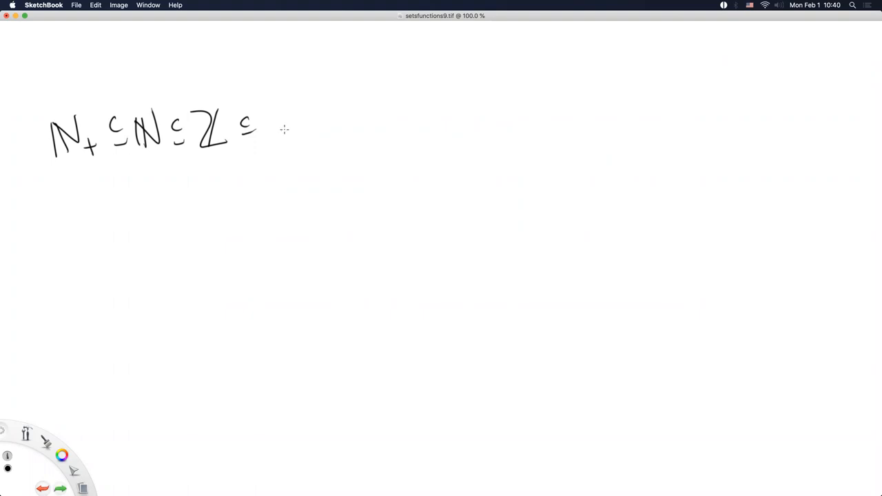
drag(276, 108, 306, 138)
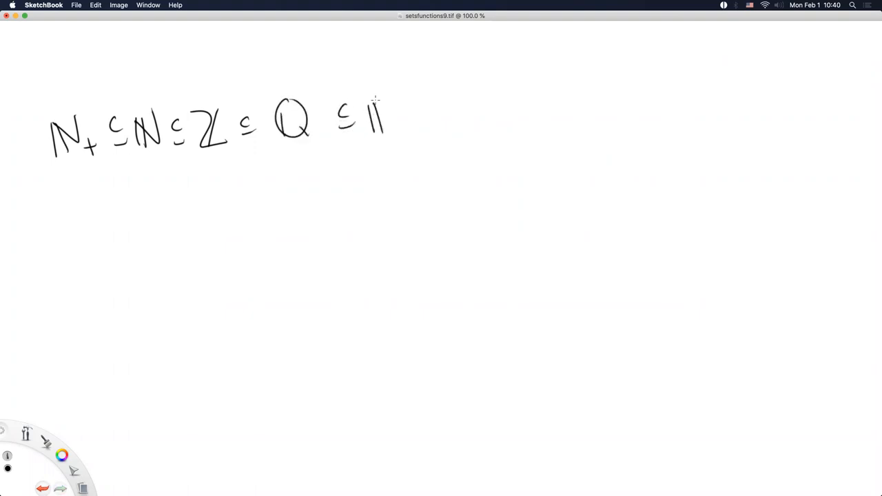
drag(374, 104, 407, 127)
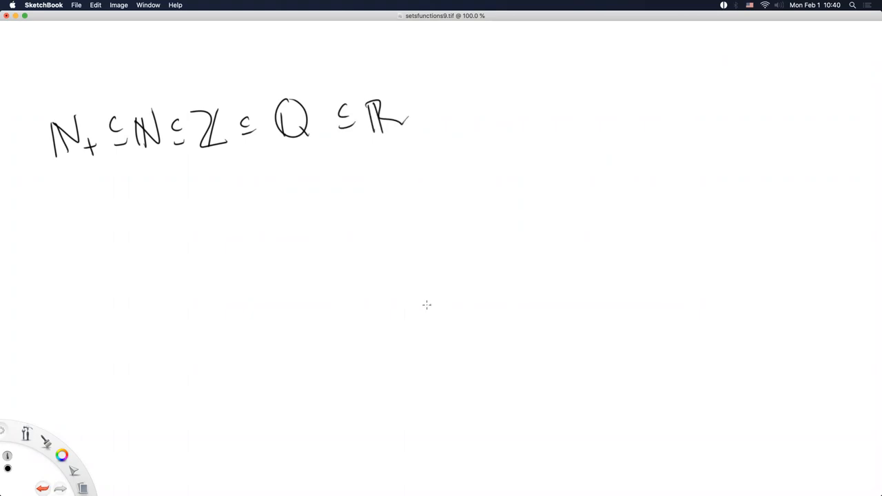
mouse_move(59, 176)
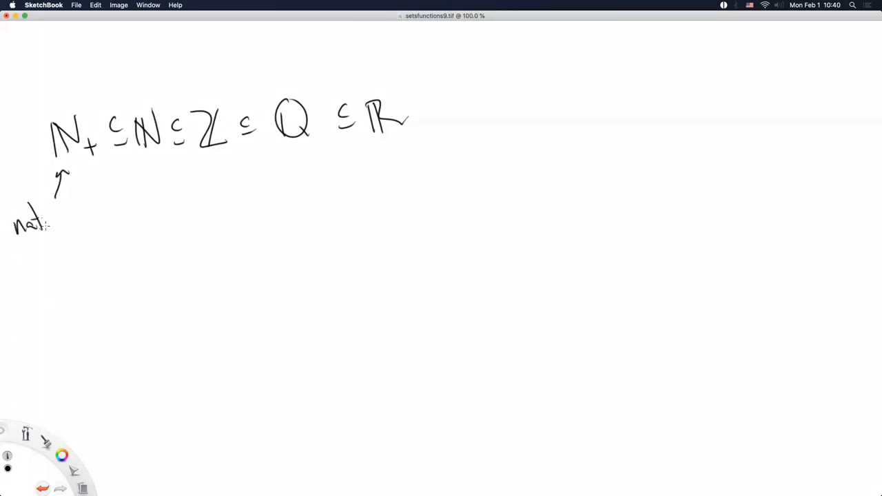
- Label N+ as natural numbers without 0 and N as Natural numbers with arrows
drag(39, 221, 82, 221)
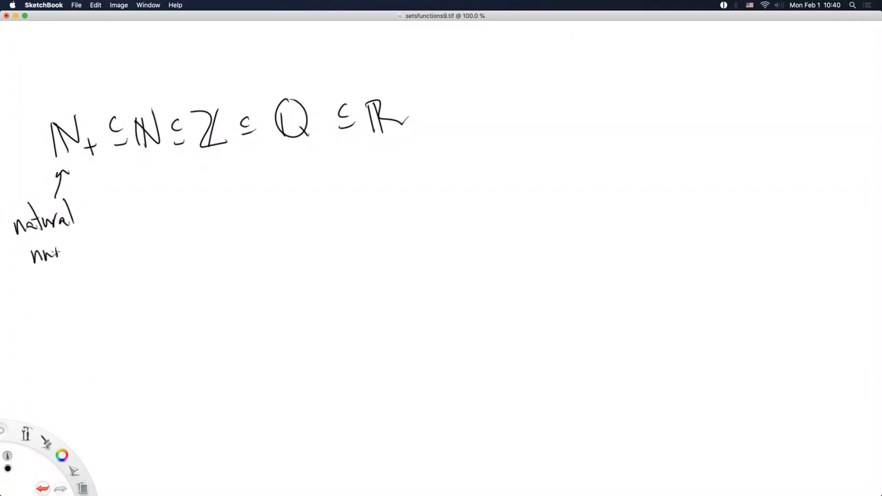
drag(46, 251, 98, 248)
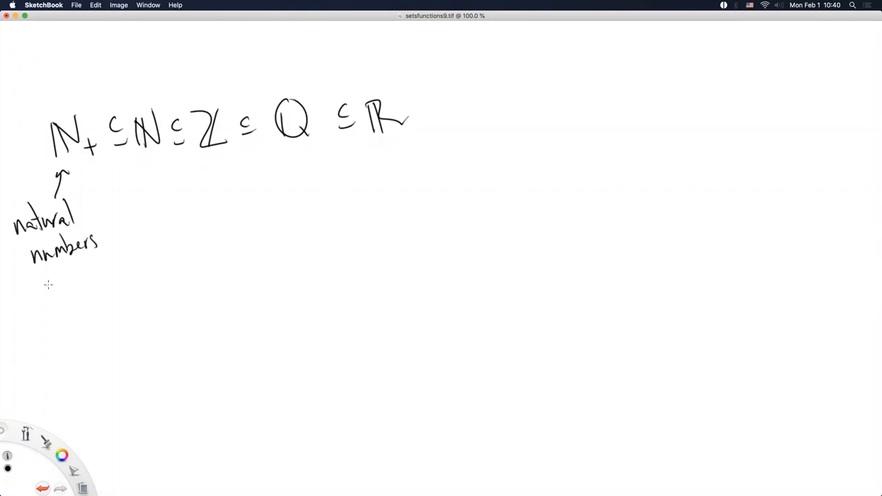
drag(16, 289, 66, 282)
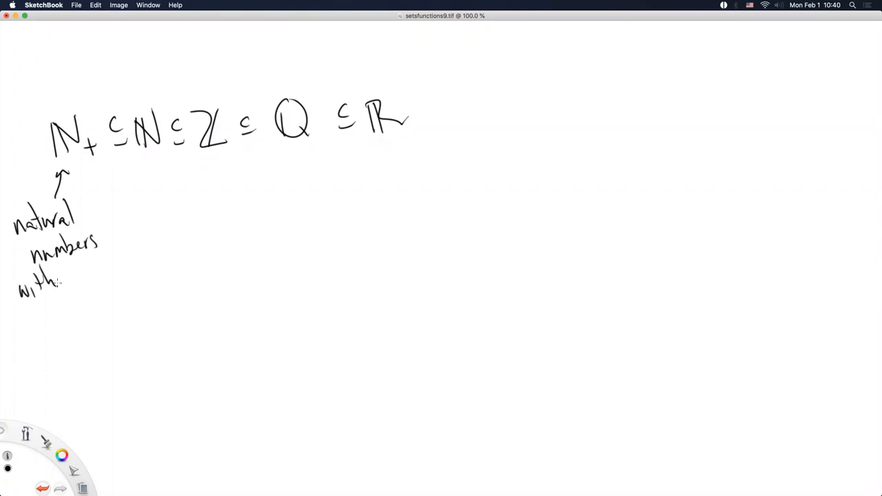
drag(66, 283, 107, 282)
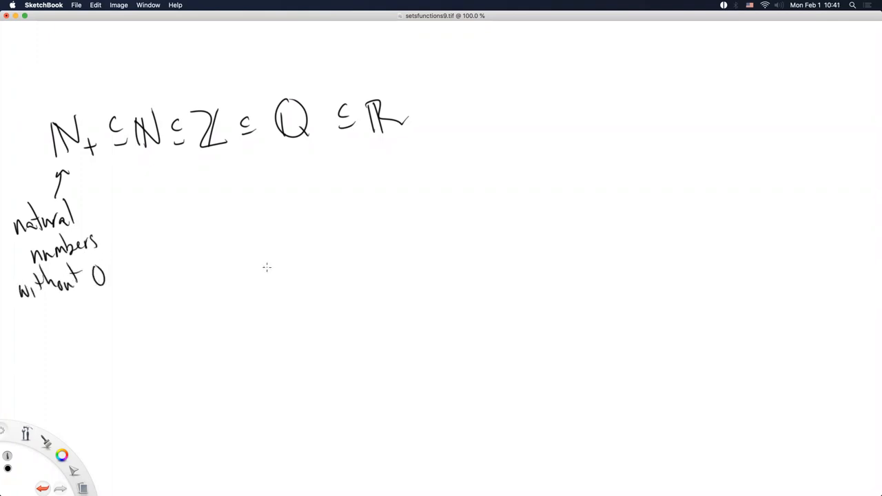
drag(158, 71, 146, 110)
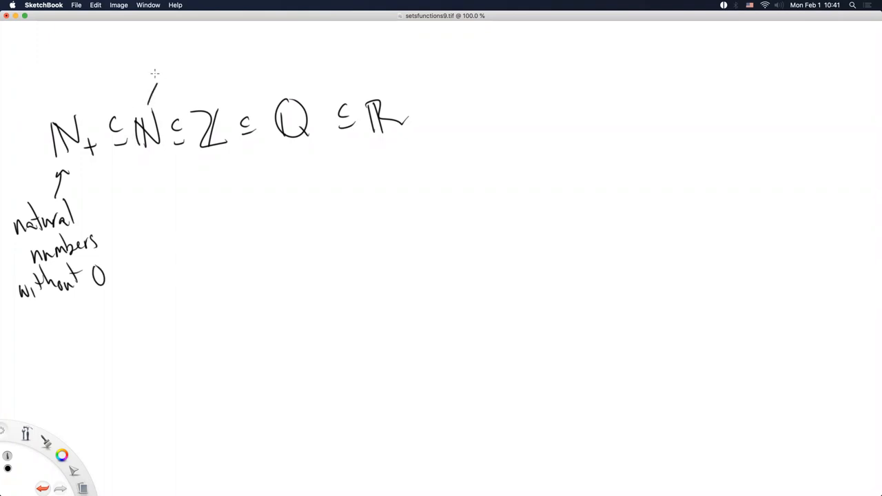
drag(154, 72, 154, 110)
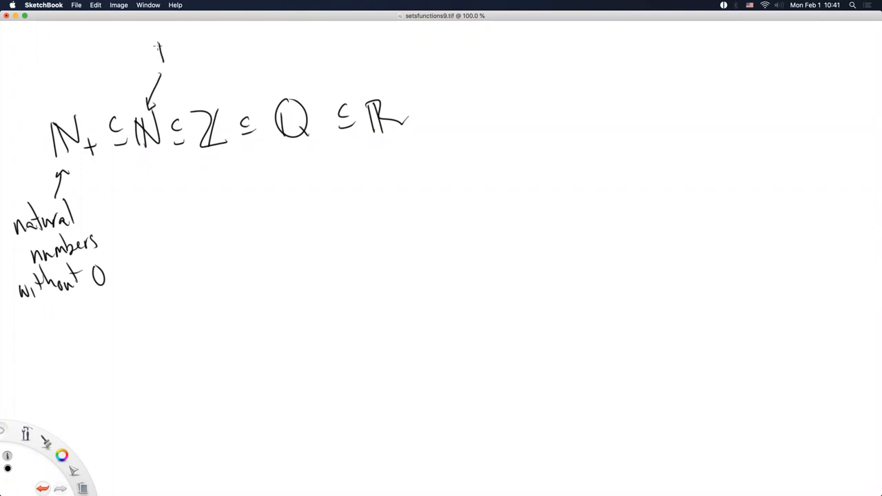
drag(157, 52, 206, 48)
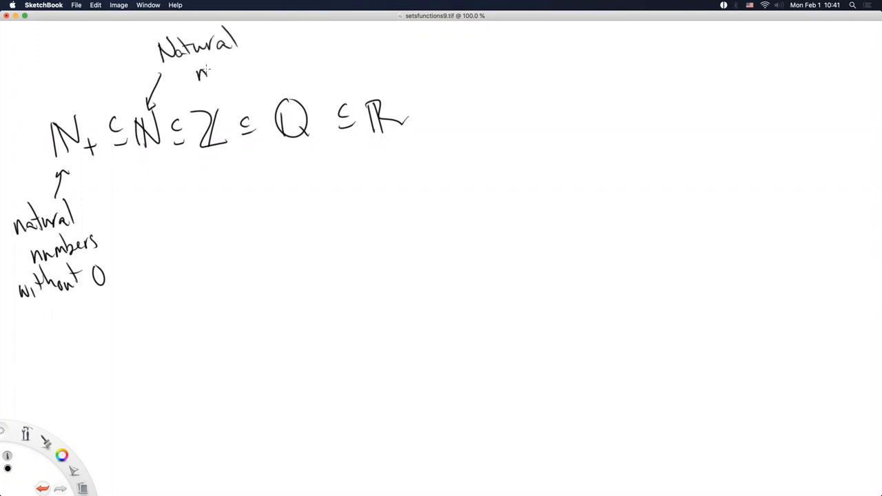
- Label Z as Integers, Q as rationals and R as real numbers with arrows
drag(200, 66, 260, 58)
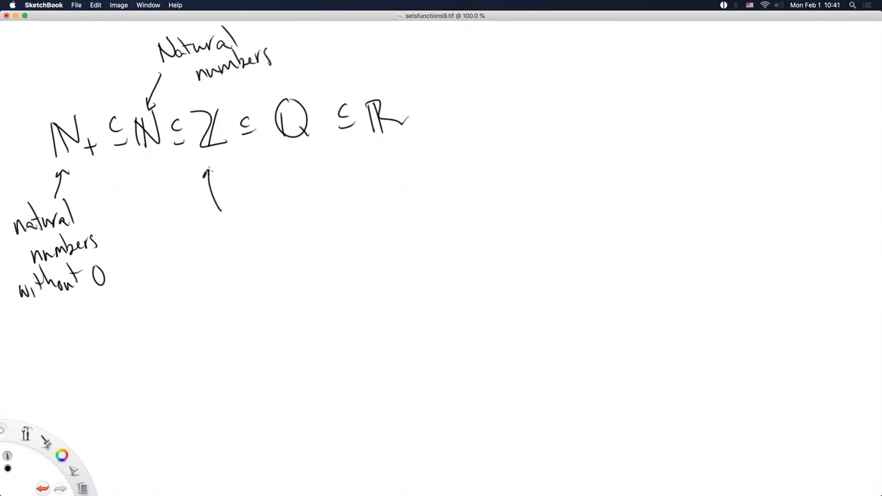
drag(207, 206, 248, 227)
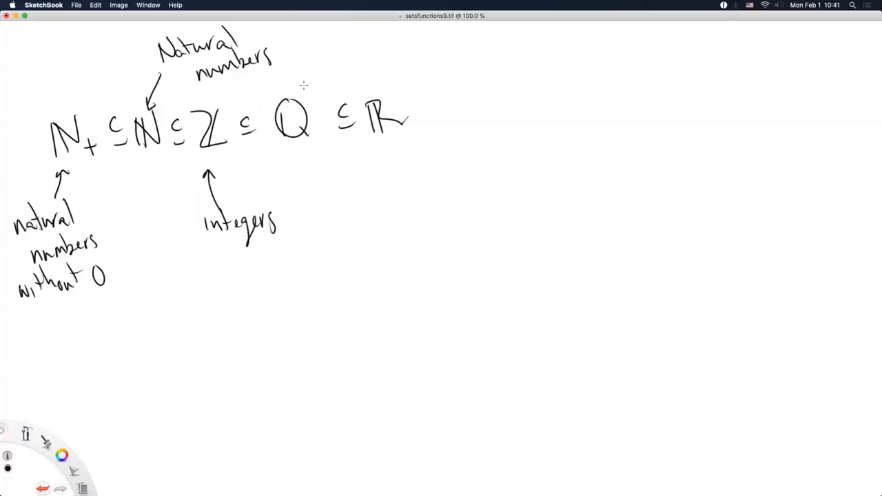
drag(324, 55, 300, 93)
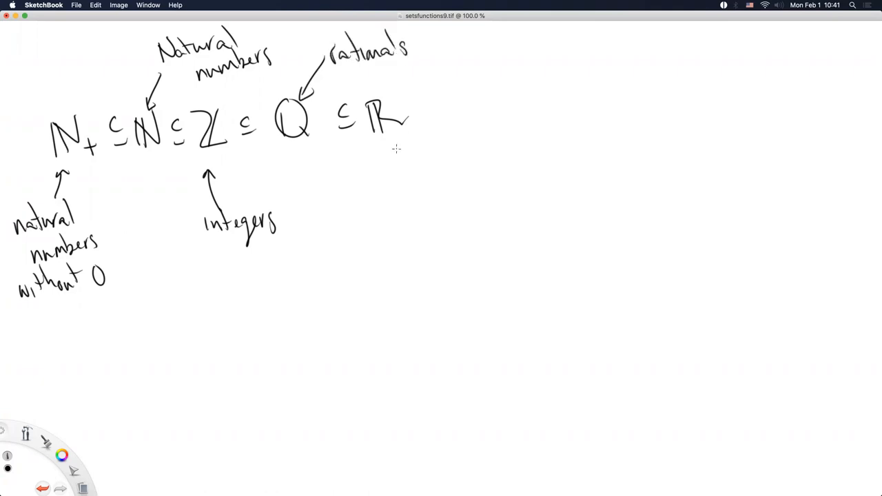
drag(398, 176, 397, 145)
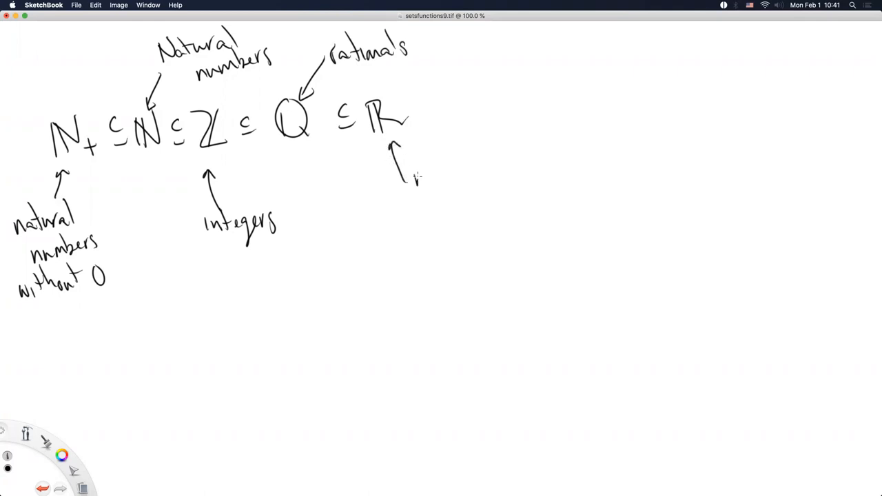
drag(414, 179, 455, 172)
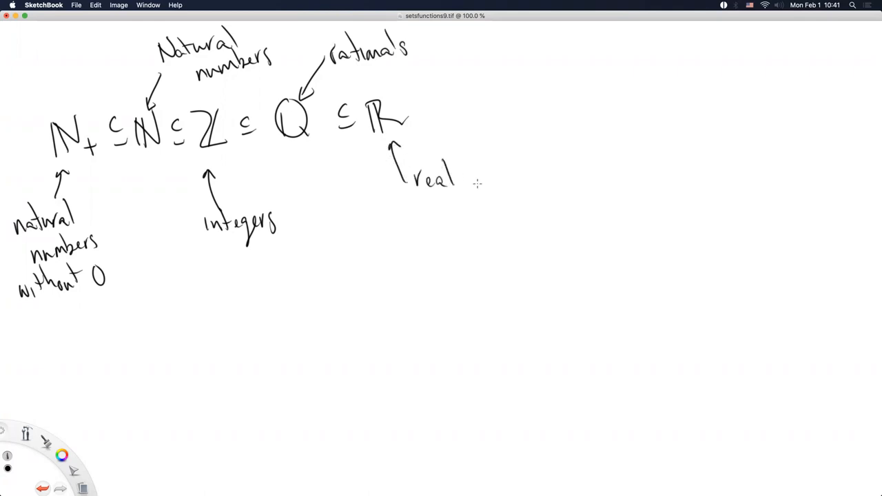
drag(469, 180, 513, 179)
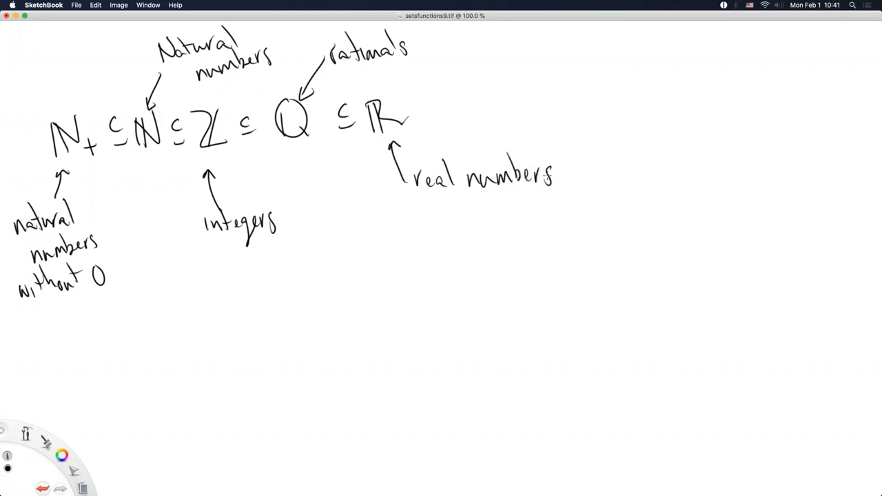
mouse_move(403, 295)
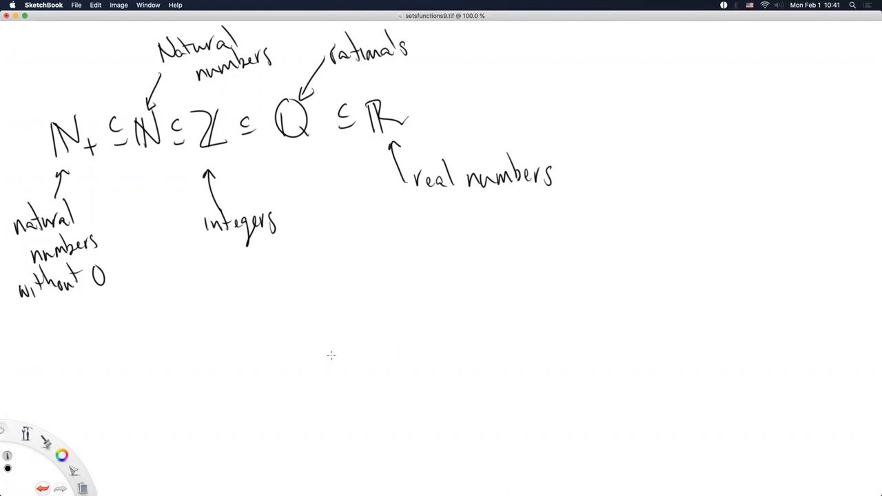
mouse_move(328, 358)
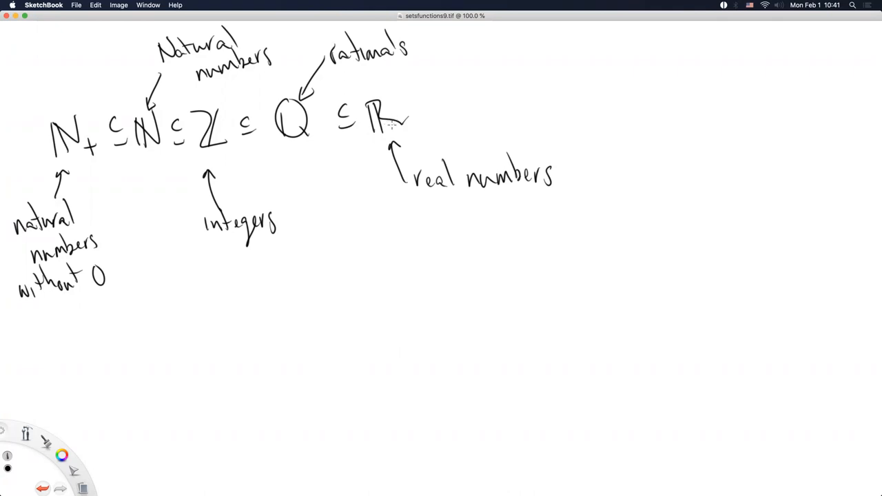
mouse_move(292, 270)
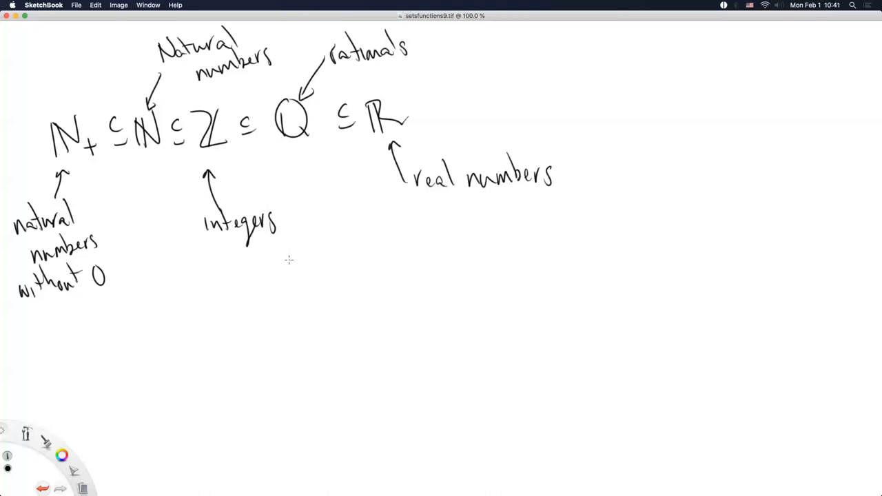
mouse_move(95, 334)
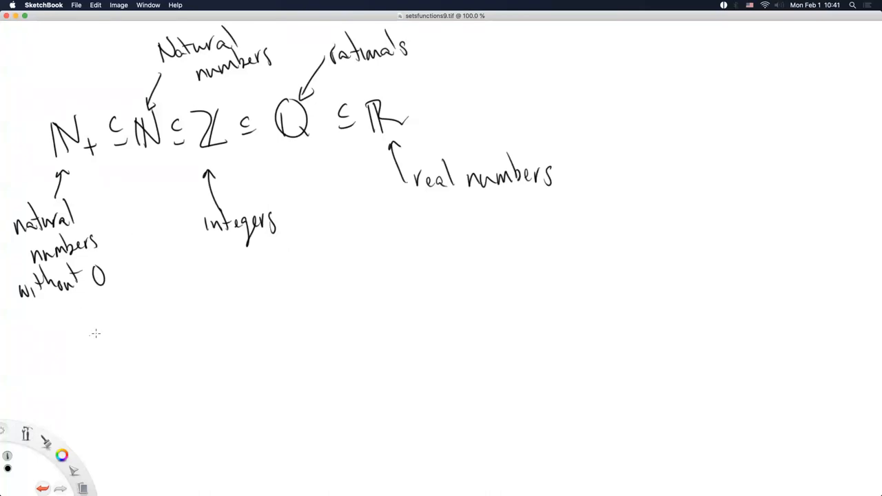
- Write the bulleted note 'Elements of R that are not elements of Q.' with examples π, e, √2
drag(85, 317, 131, 337)
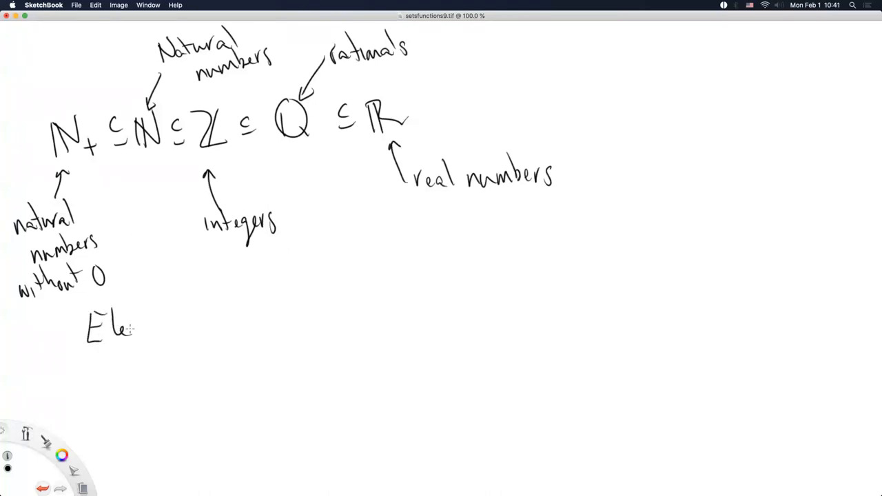
drag(124, 330, 193, 329)
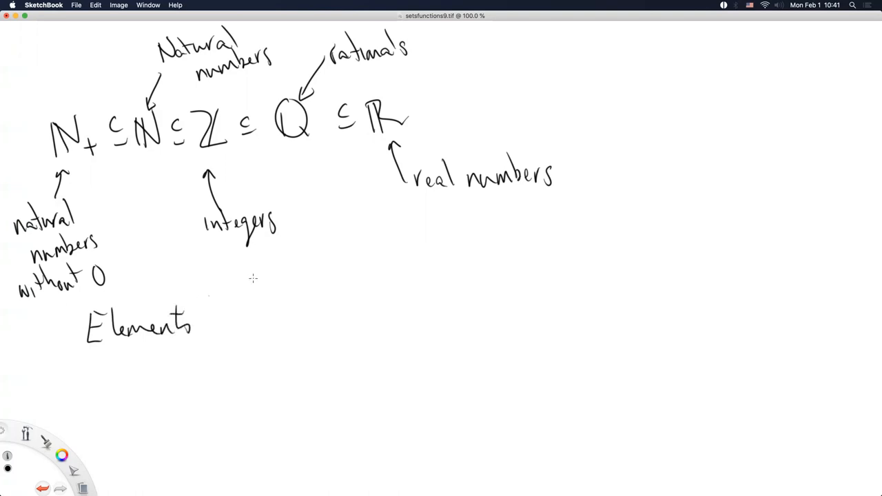
mouse_move(224, 339)
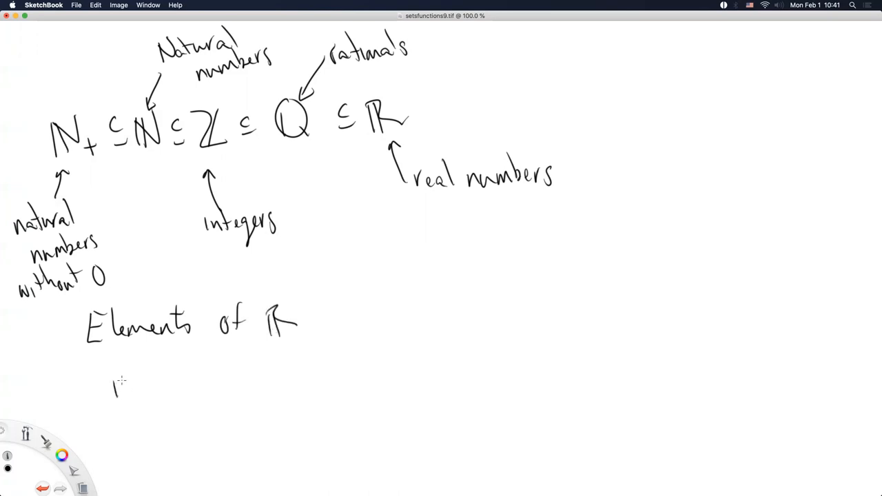
drag(110, 383, 176, 400)
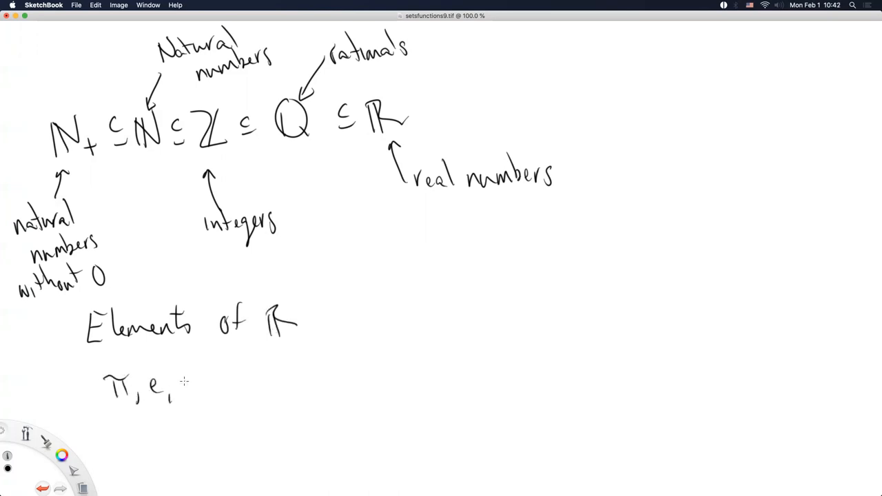
drag(186, 386, 223, 375)
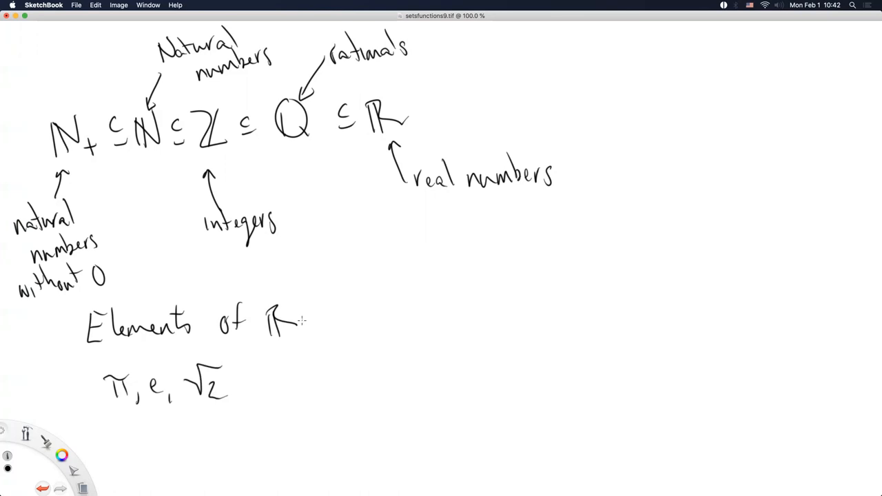
drag(310, 328, 347, 328)
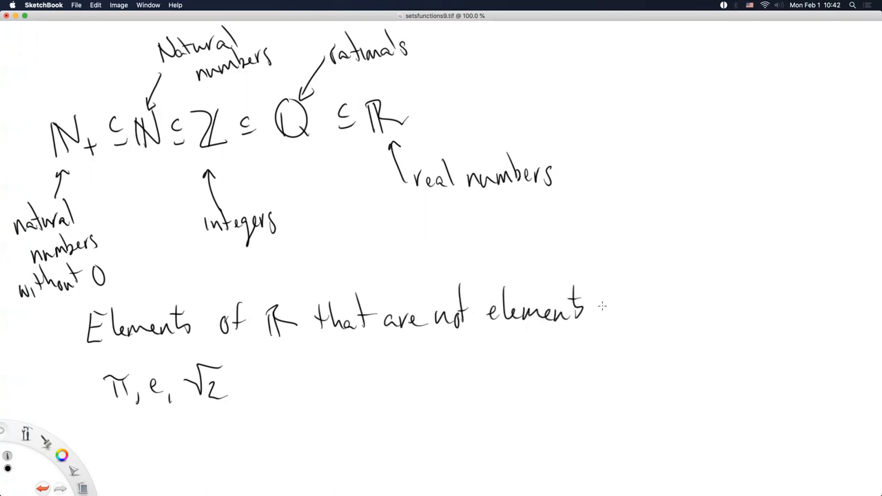
drag(599, 306, 658, 317)
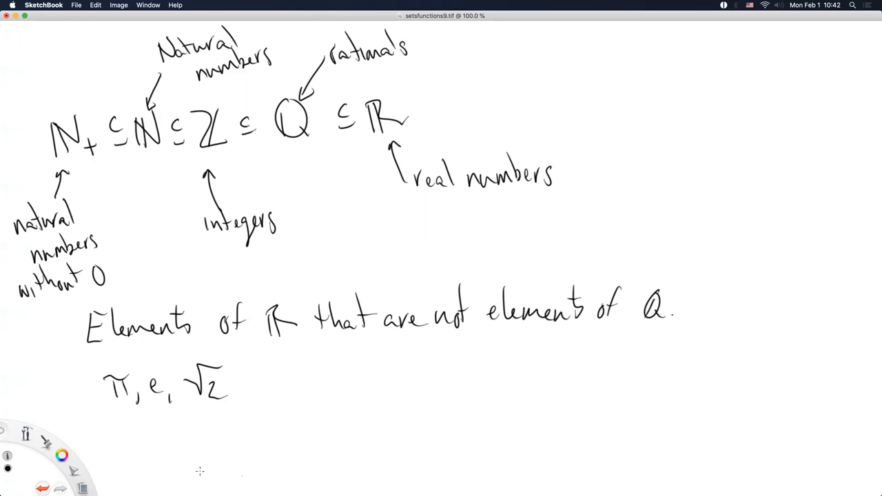
click(55, 330)
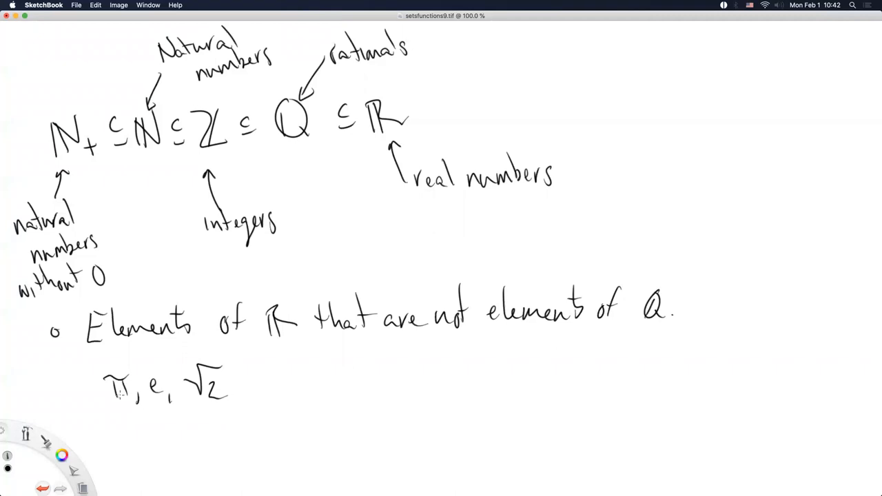
mouse_move(117, 397)
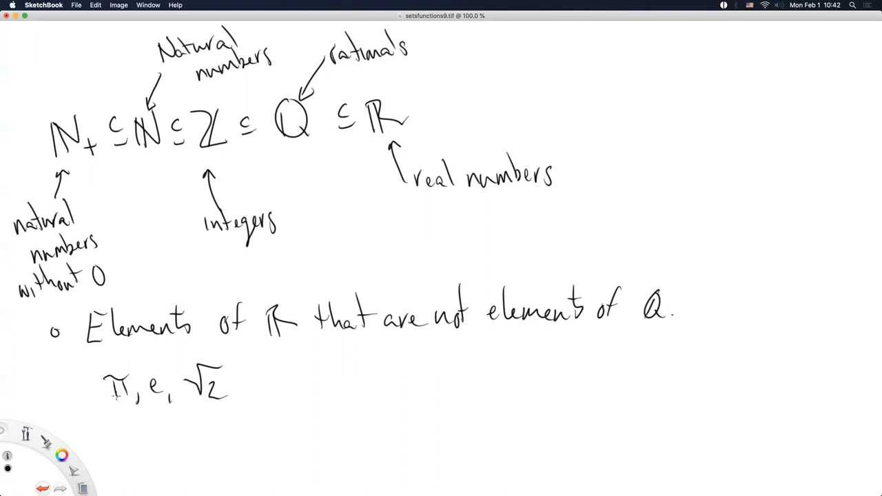
mouse_move(113, 394)
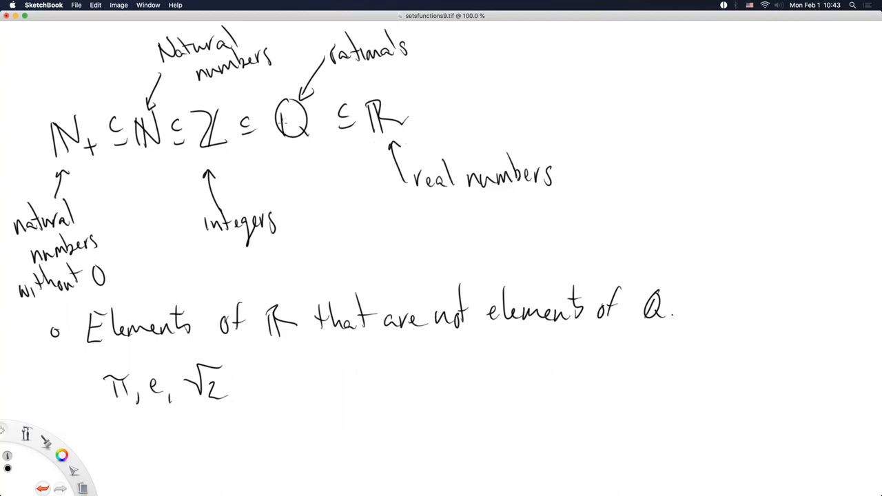
mouse_move(185, 314)
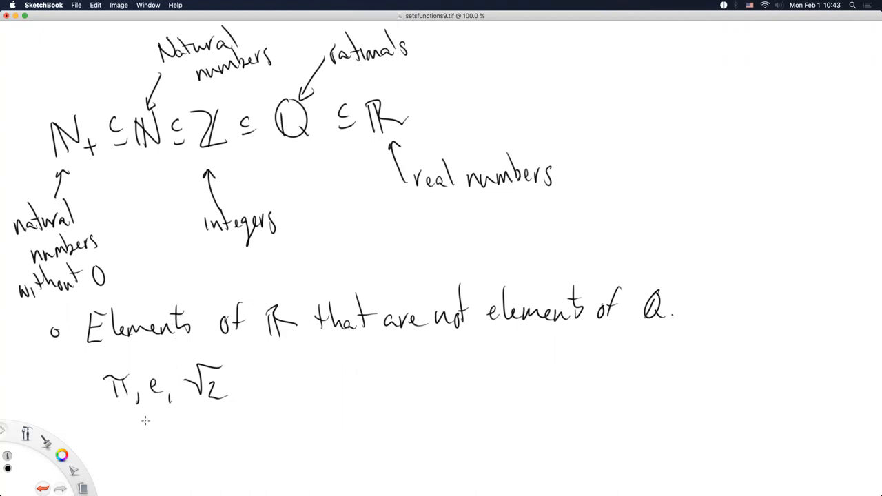
mouse_move(162, 384)
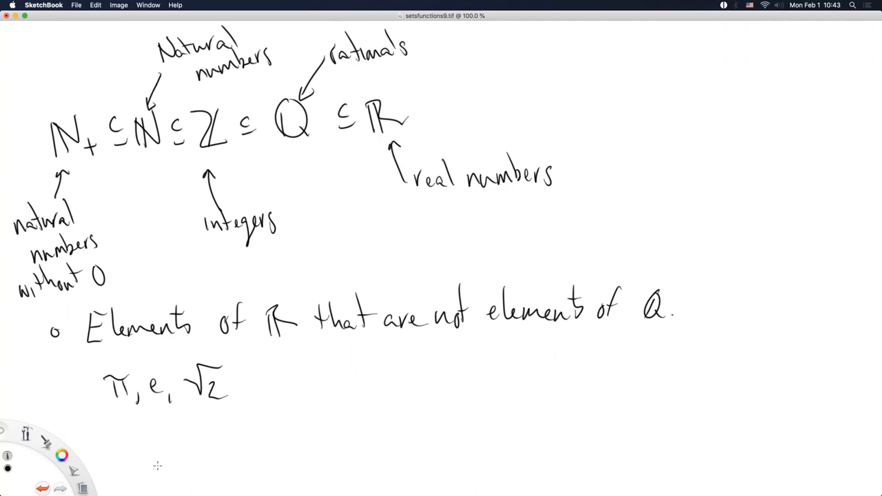
mouse_move(212, 474)
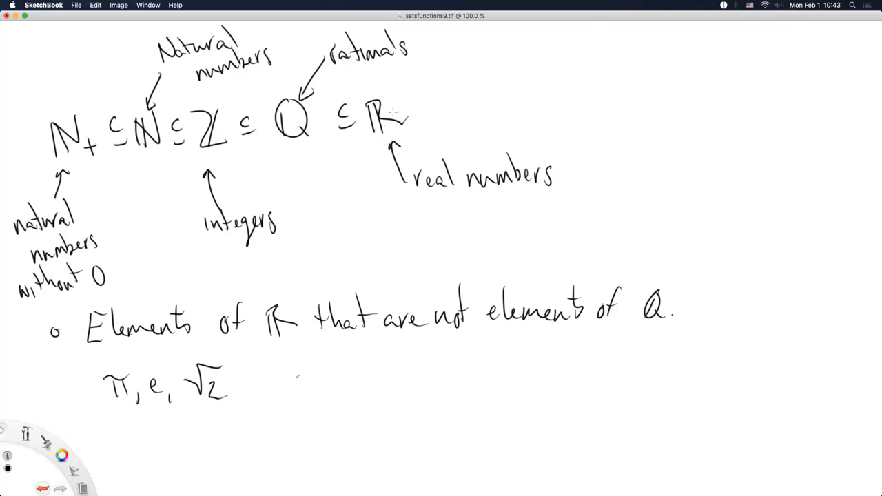
mouse_move(388, 111)
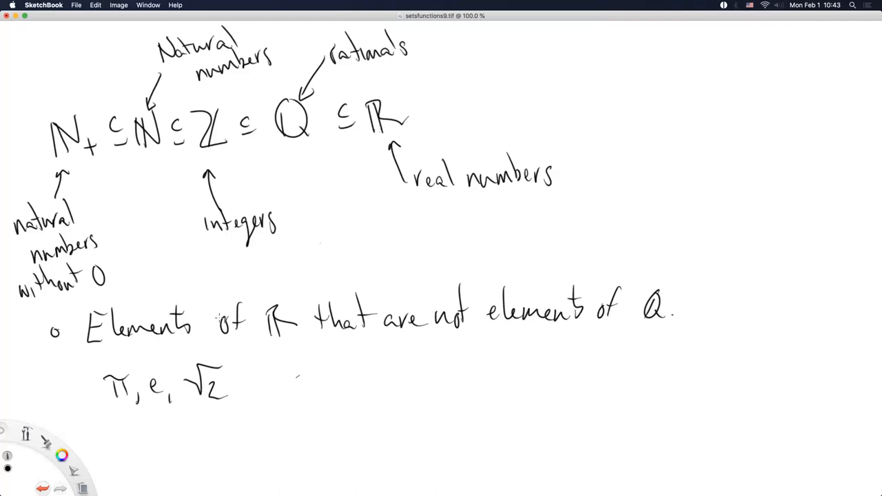
mouse_move(118, 391)
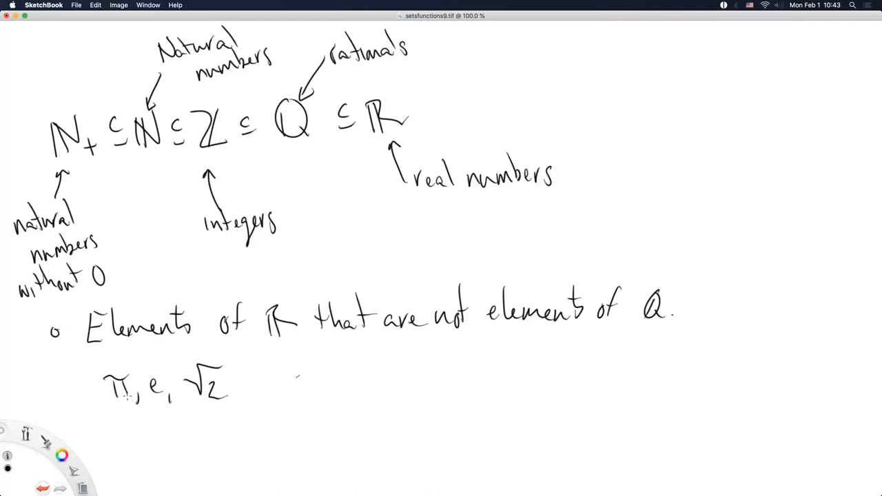
mouse_move(195, 448)
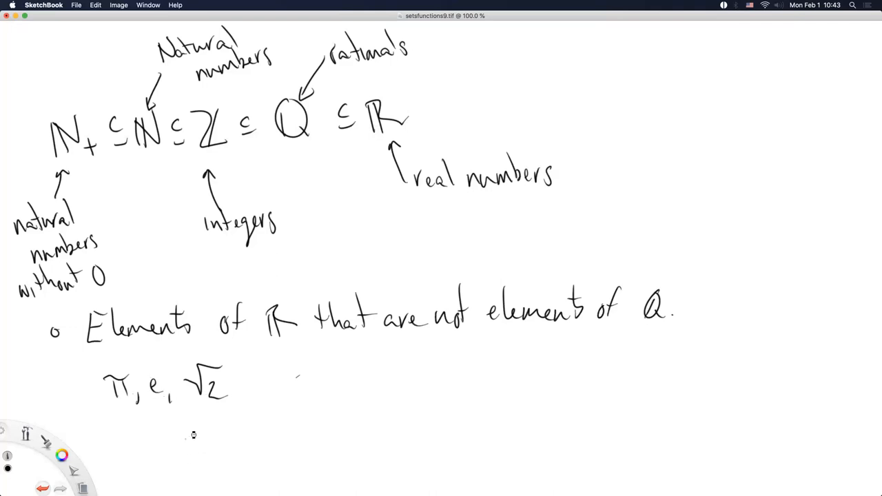
mouse_move(326, 182)
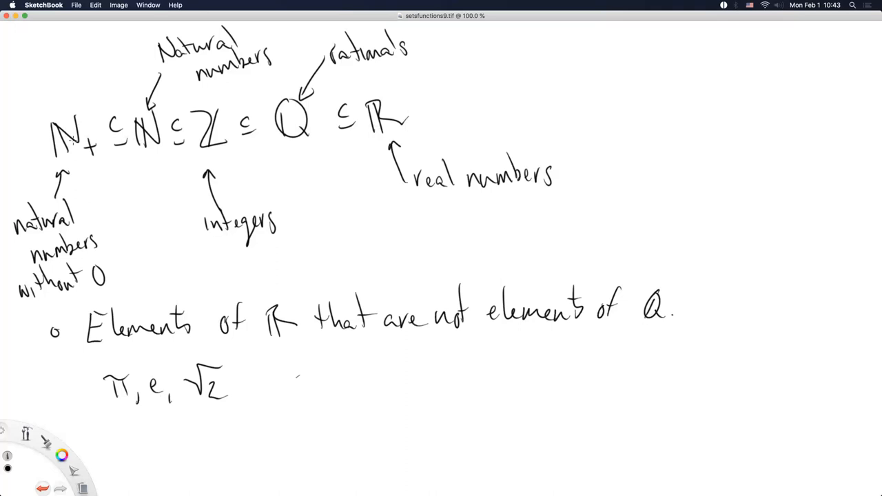
mouse_move(72, 140)
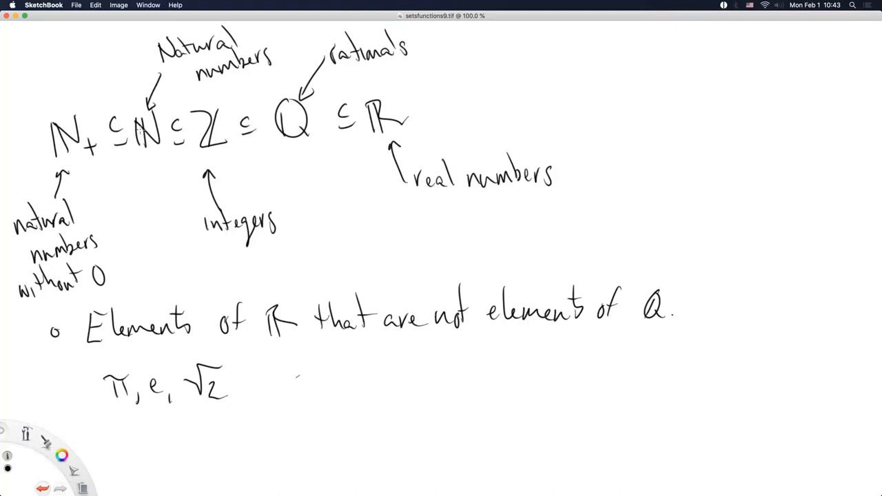
mouse_move(190, 130)
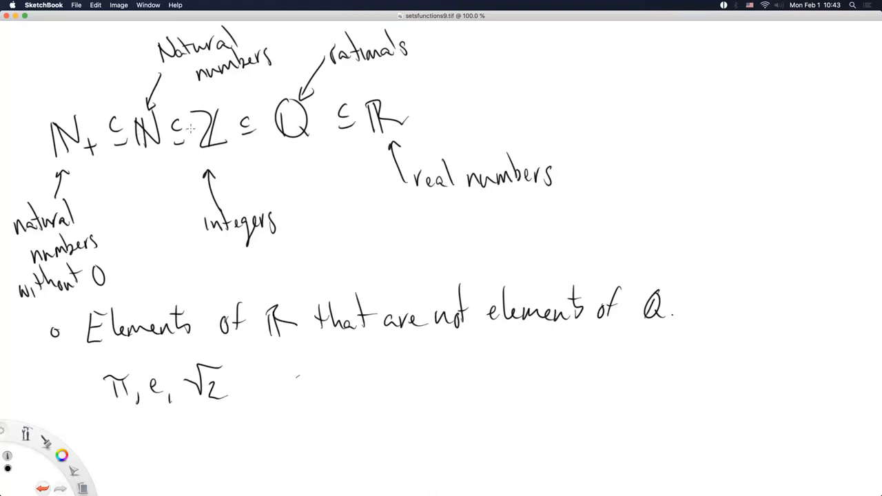
mouse_move(228, 122)
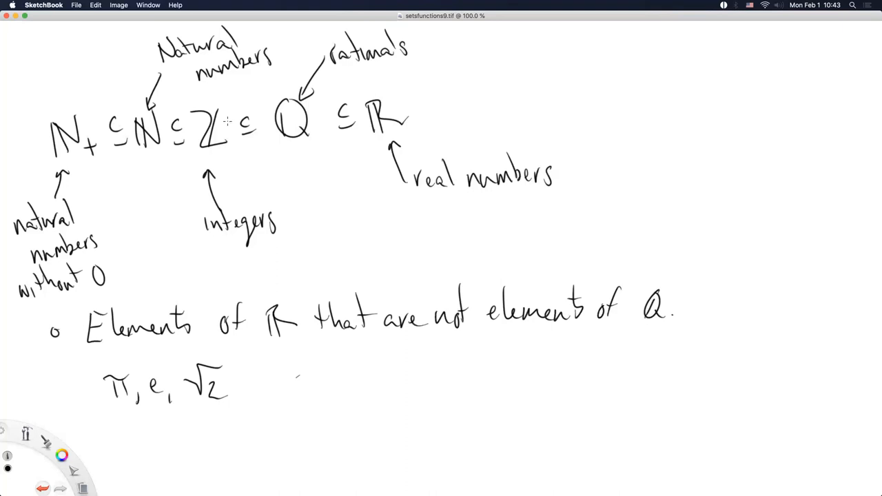
mouse_move(279, 122)
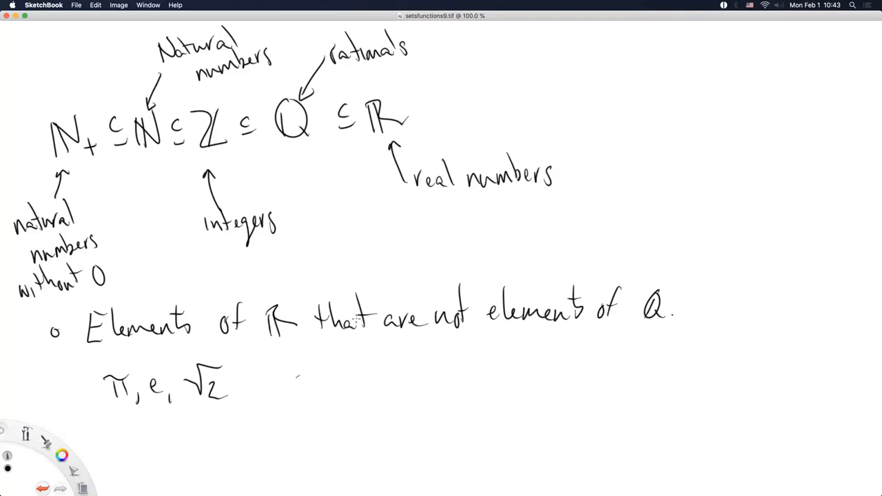
mouse_move(379, 187)
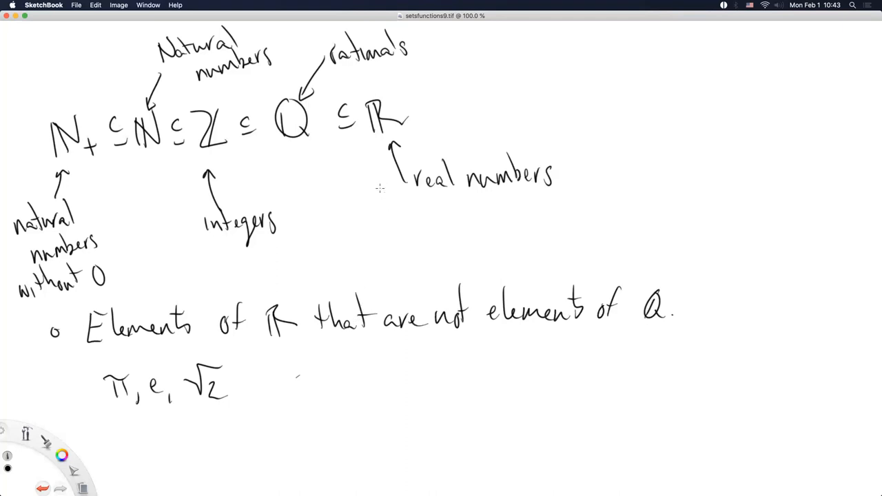
mouse_move(408, 116)
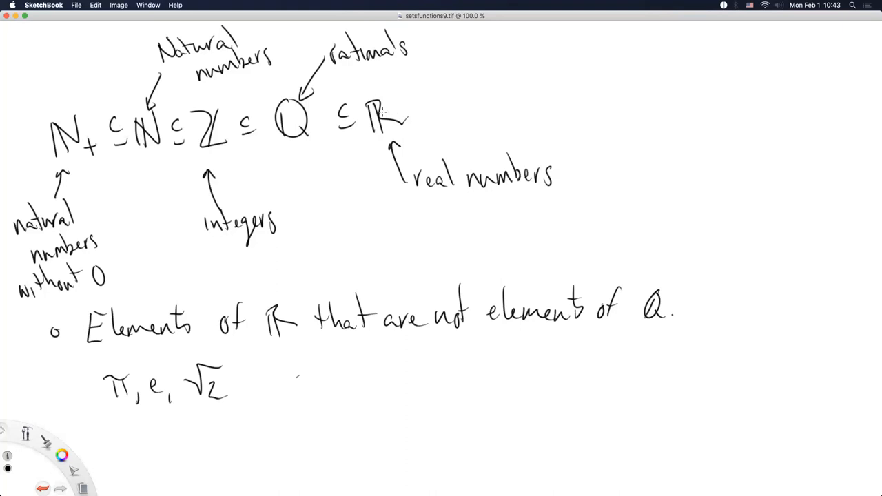
mouse_move(372, 113)
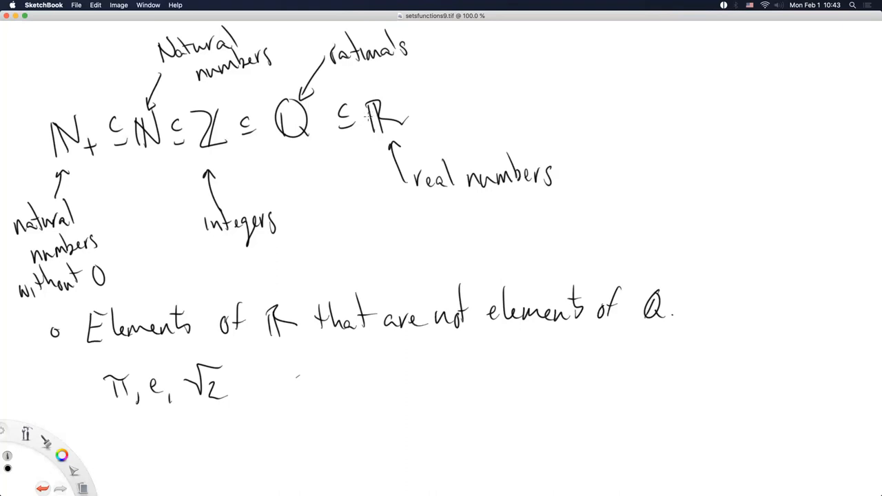
mouse_move(388, 116)
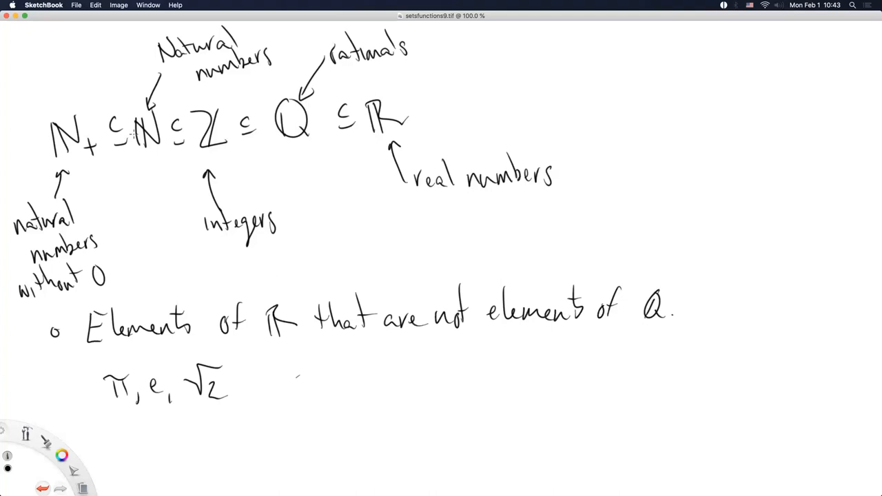
mouse_move(427, 150)
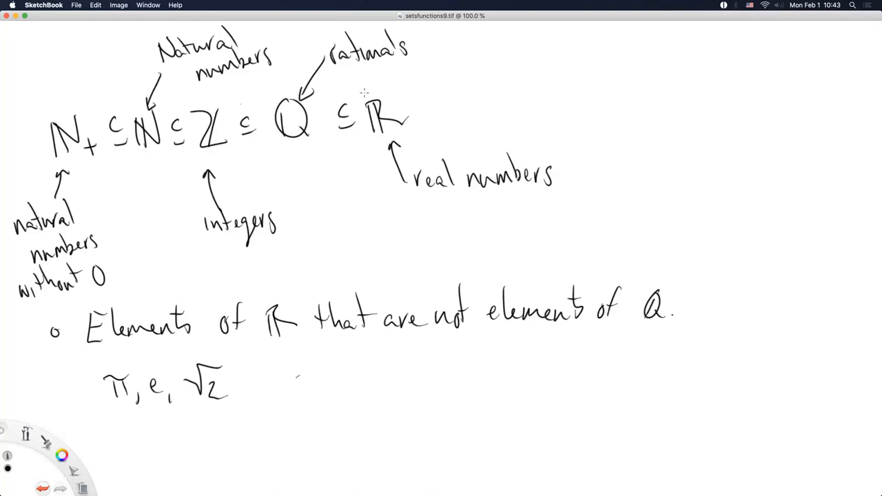
mouse_move(304, 259)
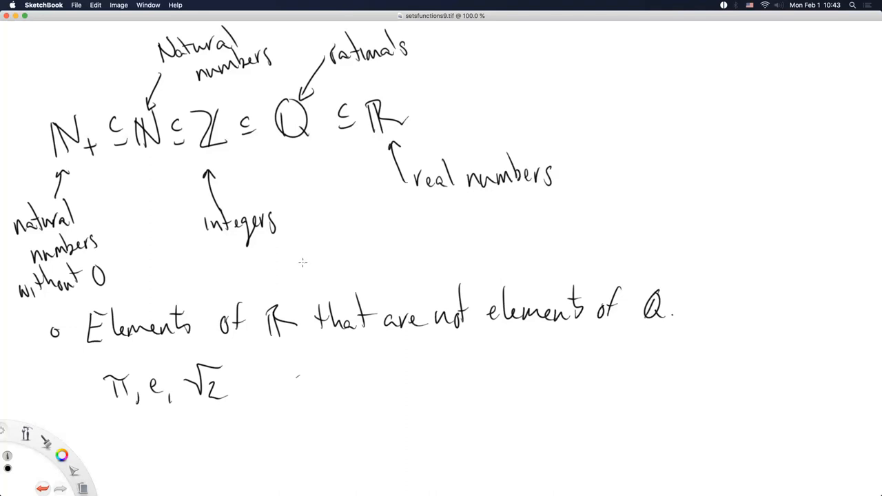
mouse_move(298, 267)
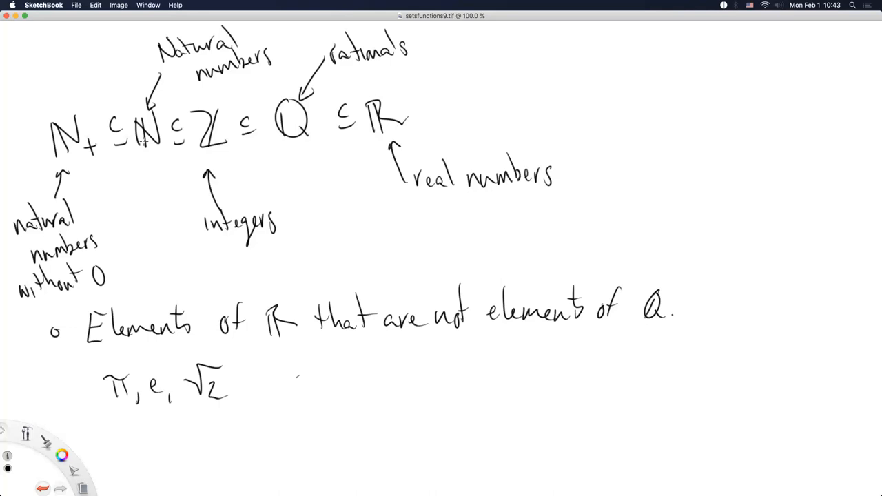
mouse_move(138, 146)
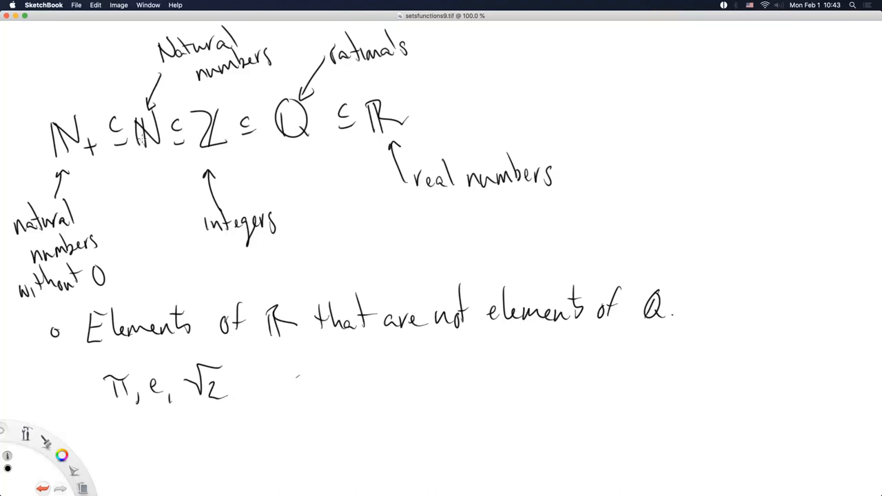
mouse_move(143, 141)
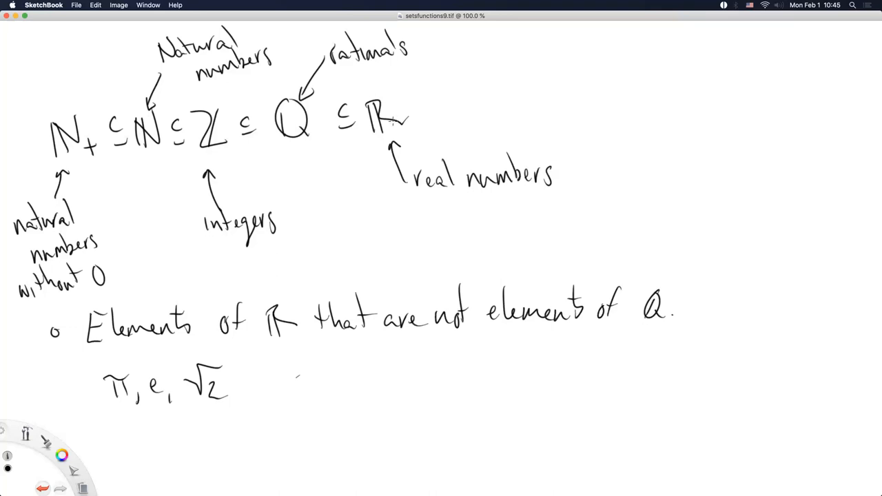
mouse_move(393, 121)
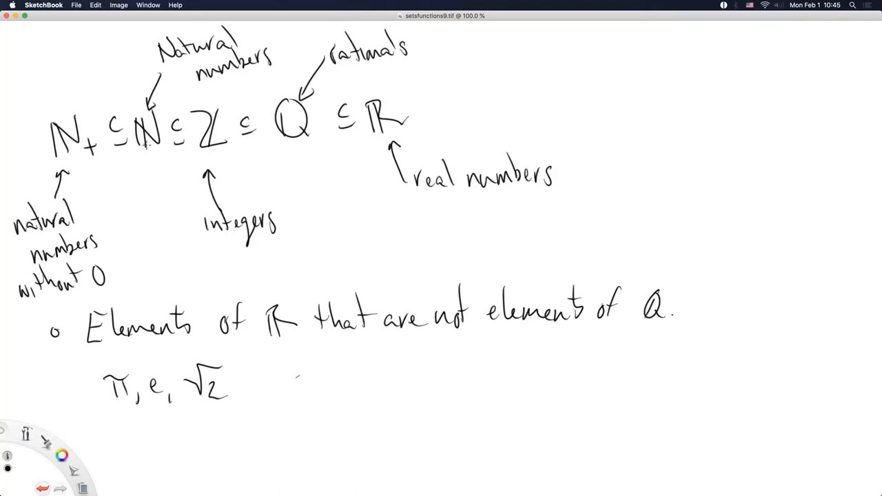
mouse_move(270, 146)
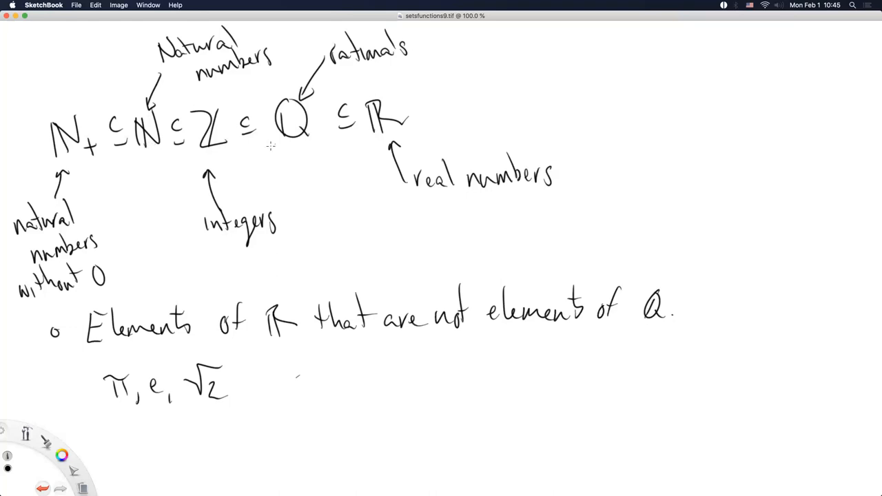
mouse_move(316, 111)
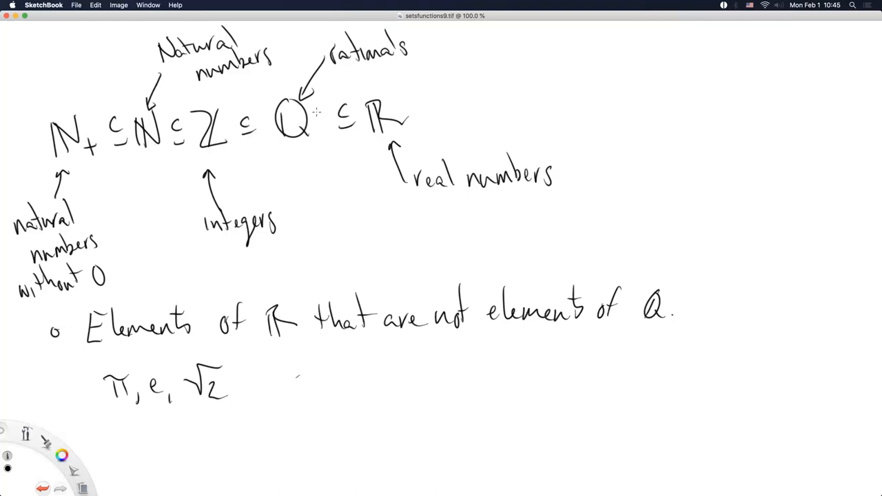
mouse_move(219, 102)
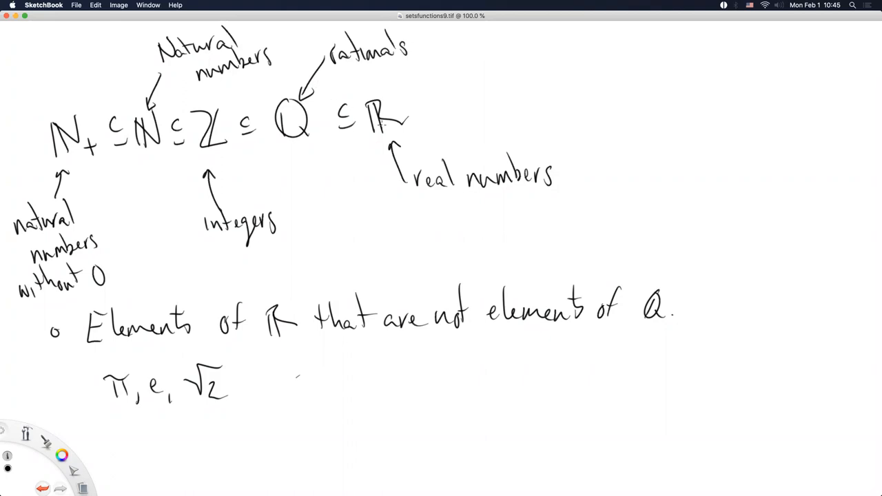
mouse_move(383, 121)
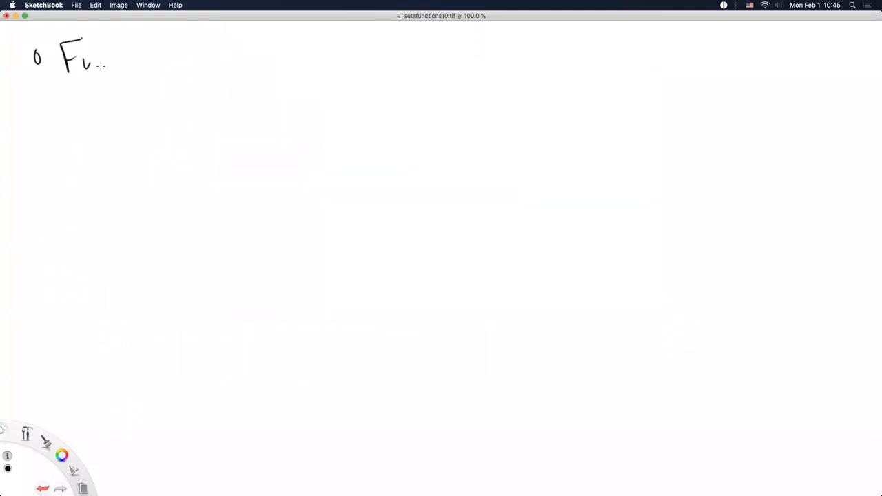
- Finish the heading Functions and write f : S with its arrow underneath
drag(89, 66, 179, 58)
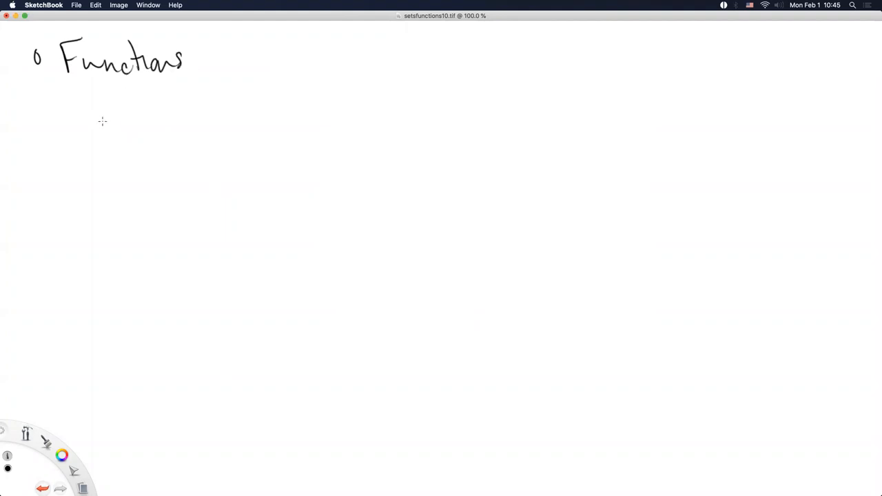
drag(105, 108, 103, 151)
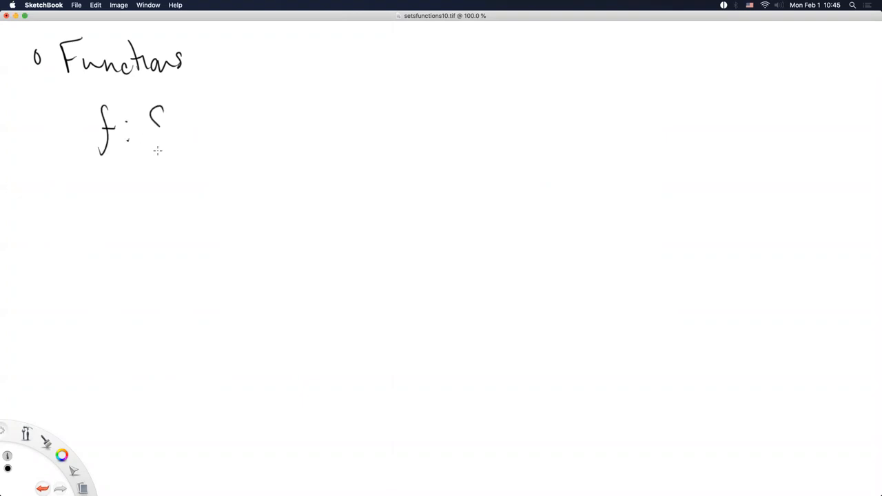
drag(162, 110, 154, 145)
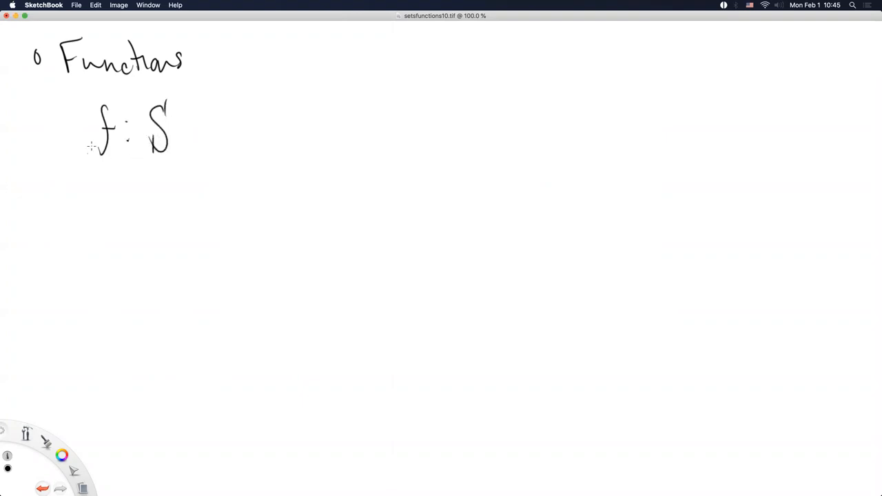
drag(187, 126, 228, 127)
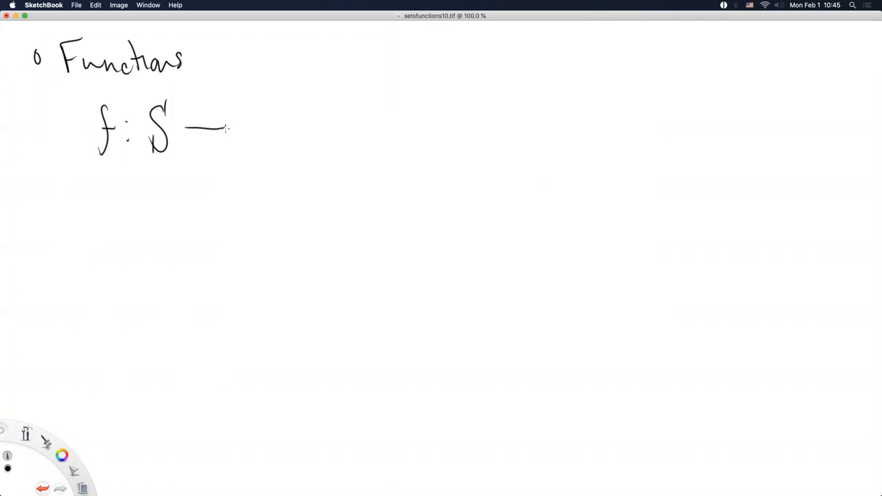
drag(221, 127, 259, 121)
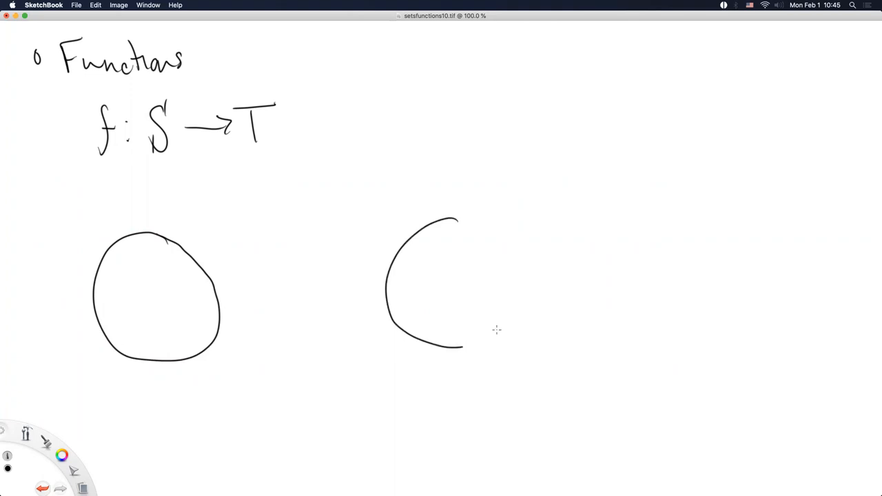
- Finish circle T and draw the curved arrow f from x to the image point f(x)
drag(458, 221, 491, 335)
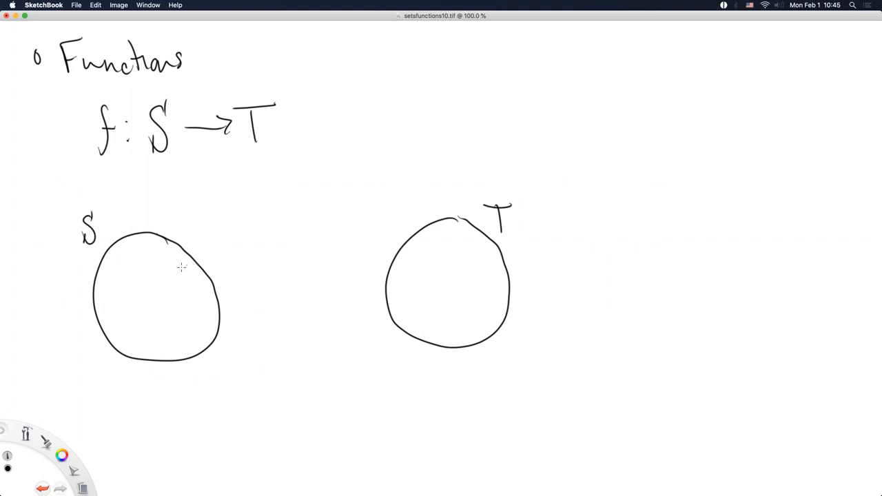
drag(172, 268, 347, 220)
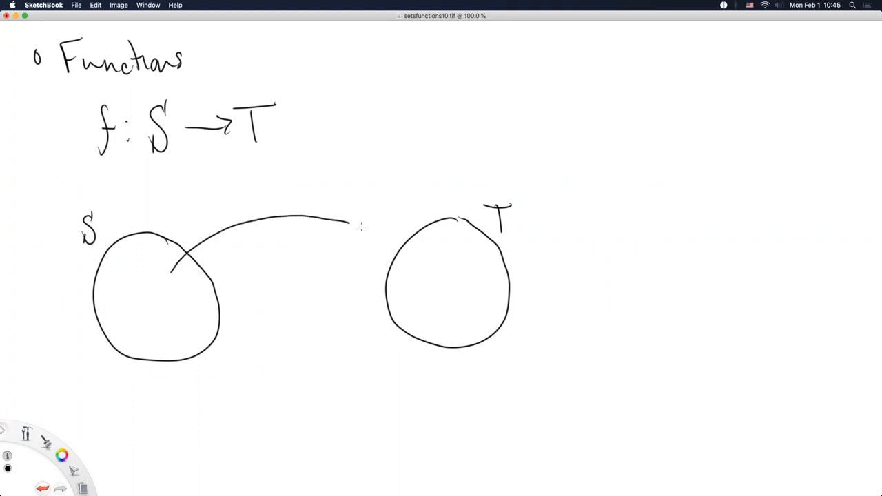
drag(347, 222, 416, 269)
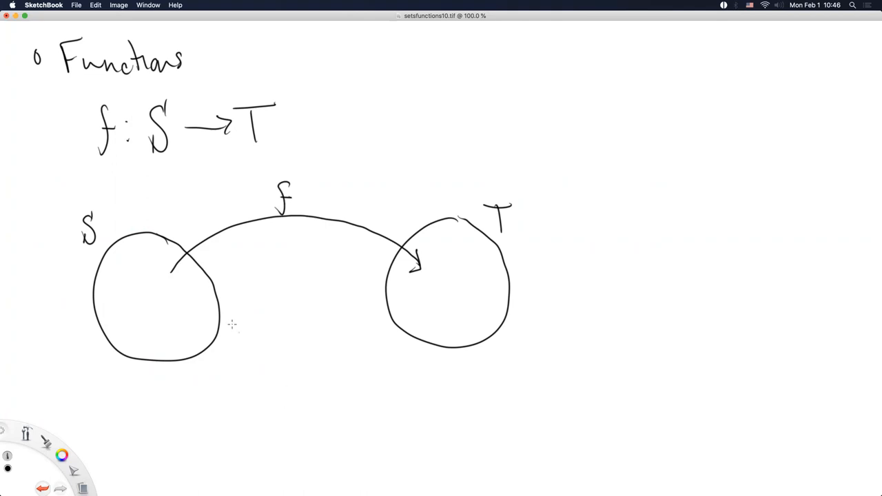
mouse_move(167, 274)
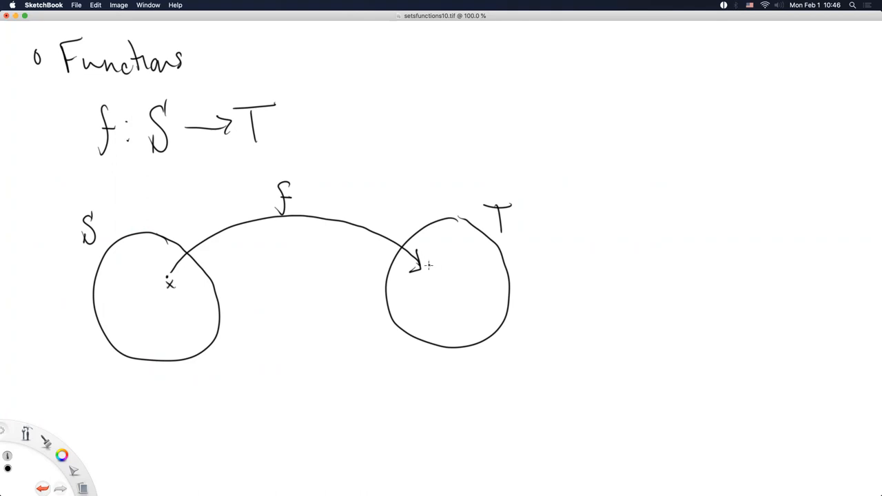
drag(430, 268, 455, 270)
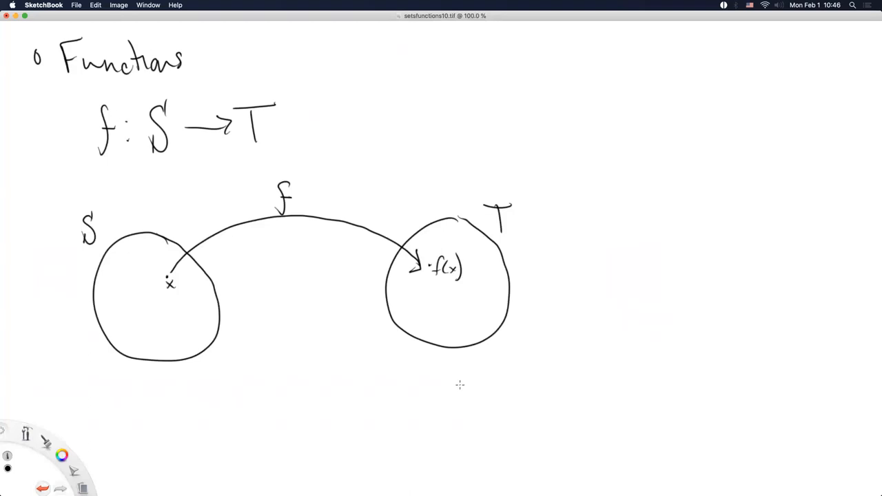
mouse_move(450, 391)
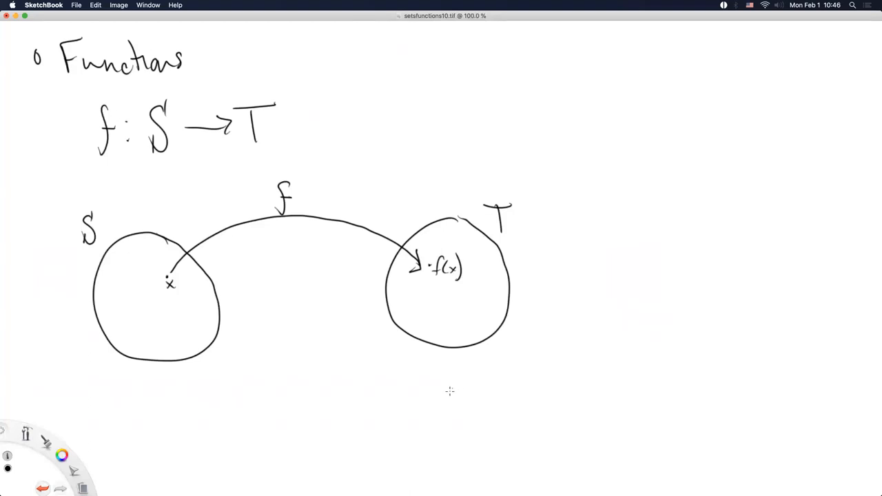
mouse_move(435, 397)
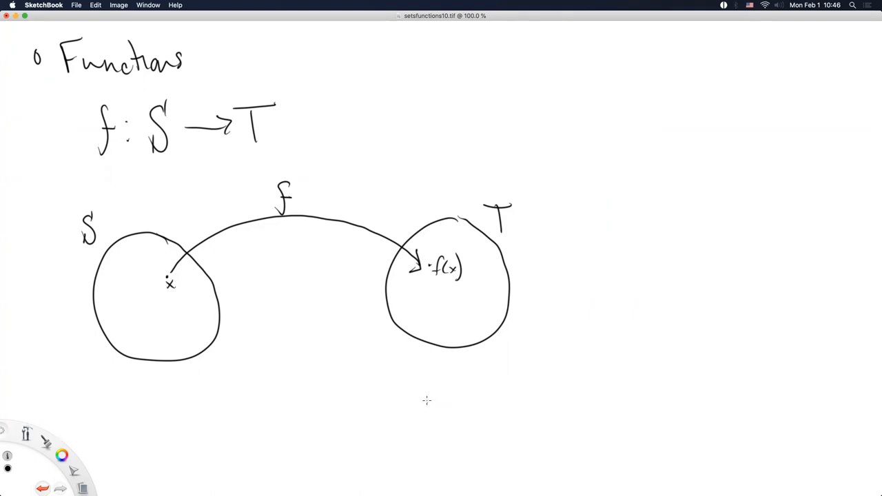
mouse_move(35, 397)
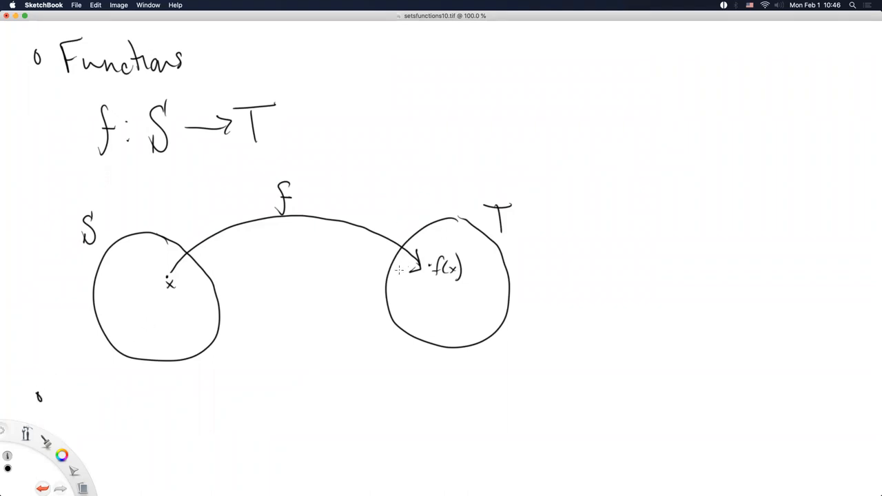
mouse_move(364, 260)
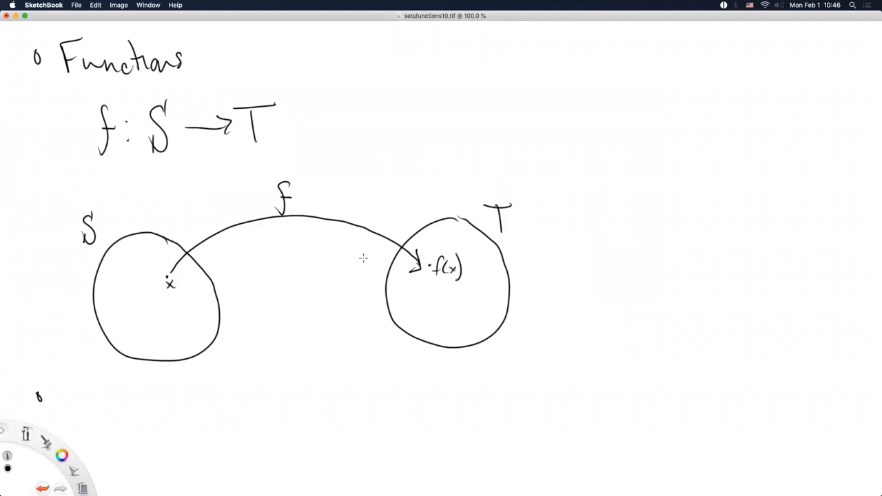
mouse_move(257, 168)
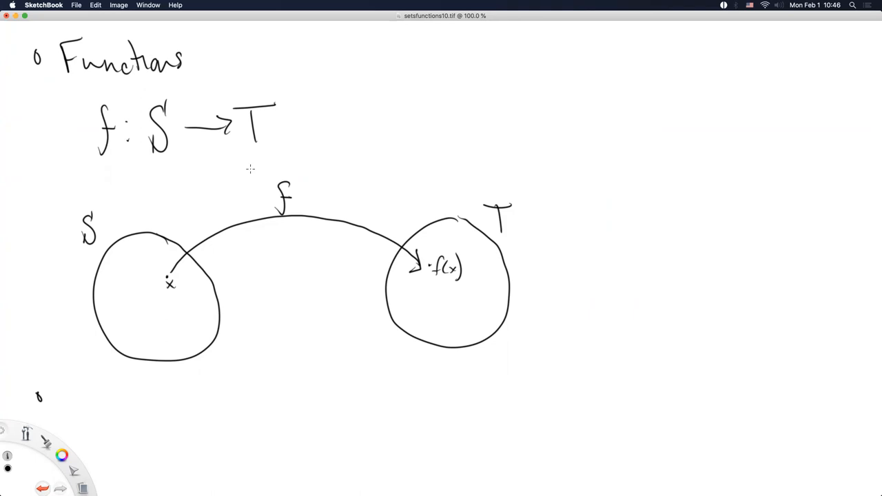
mouse_move(247, 174)
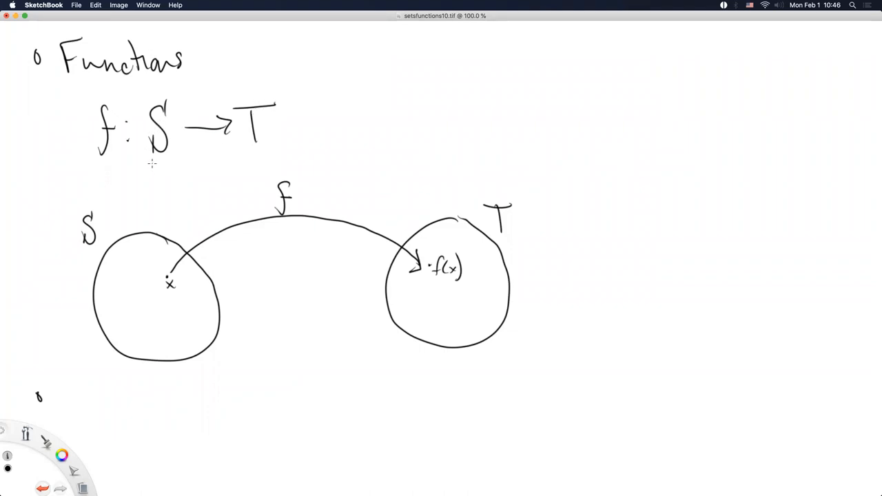
- Mark S as domain and T as codomain with small arrows in f : S → T
drag(149, 179, 153, 162)
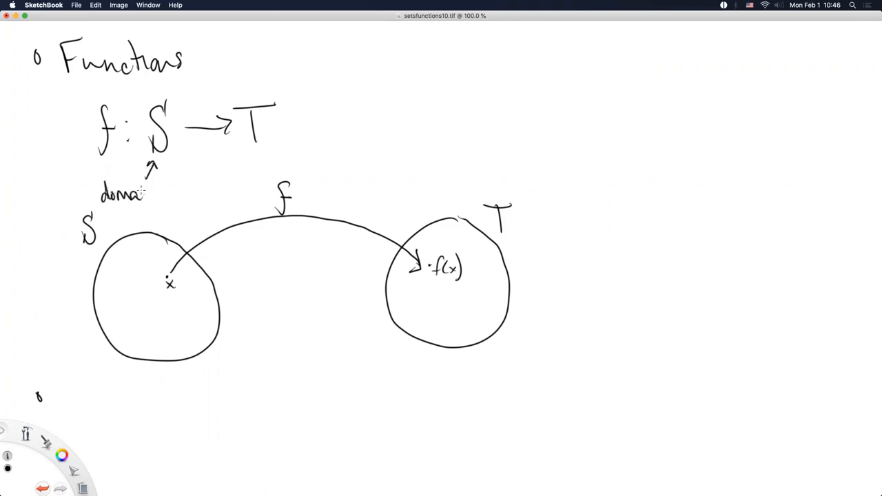
drag(273, 97, 296, 69)
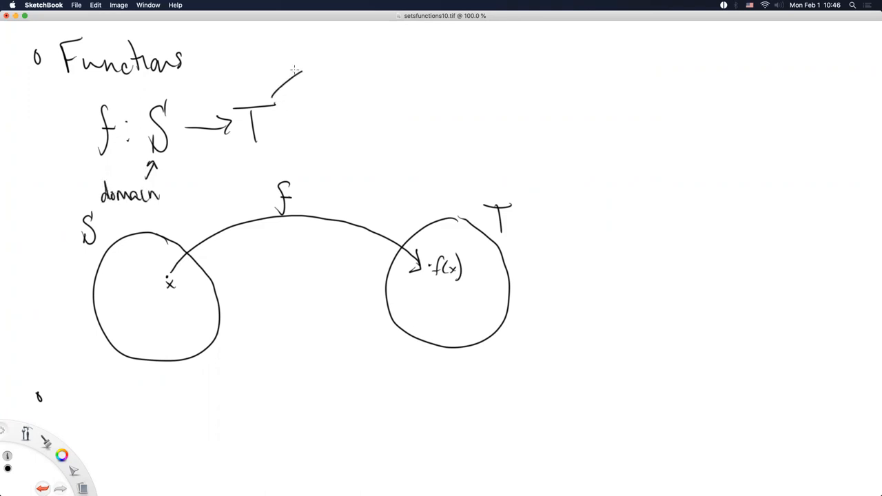
drag(290, 79, 317, 72)
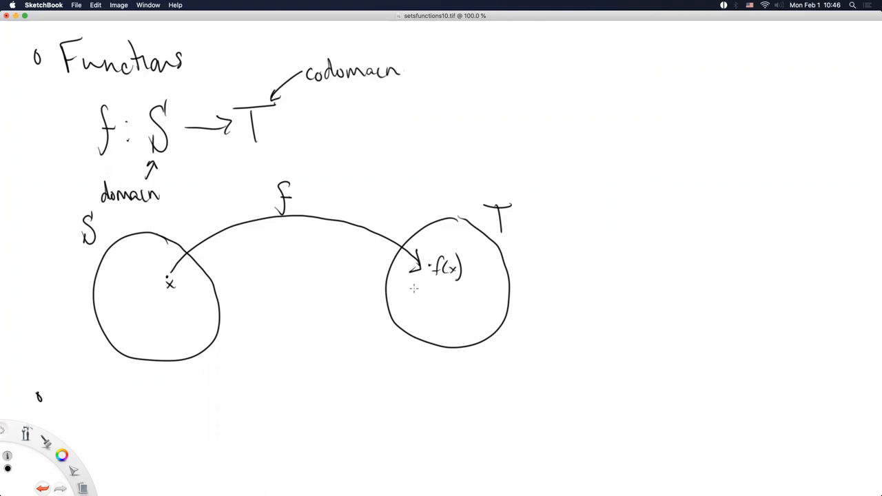
mouse_move(268, 269)
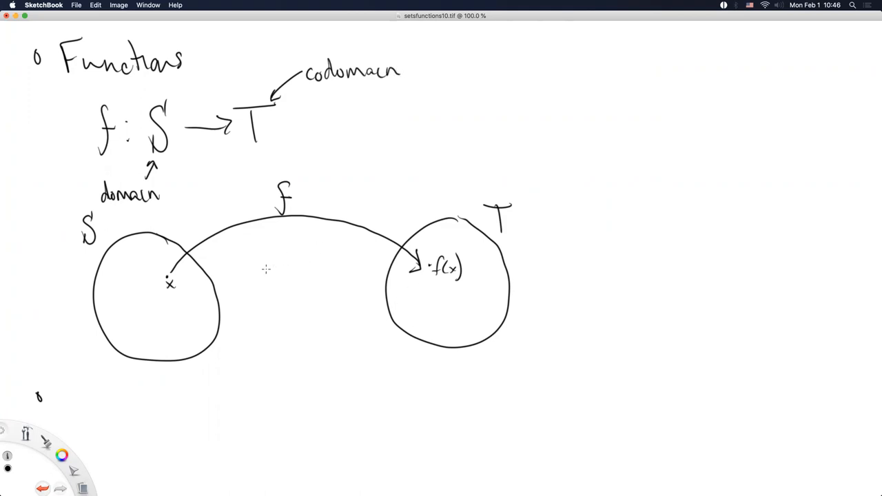
mouse_move(269, 242)
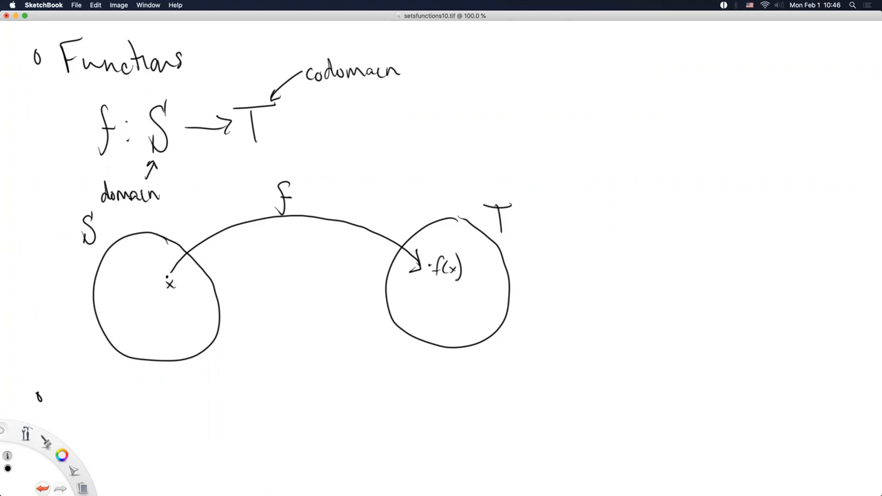
mouse_move(117, 206)
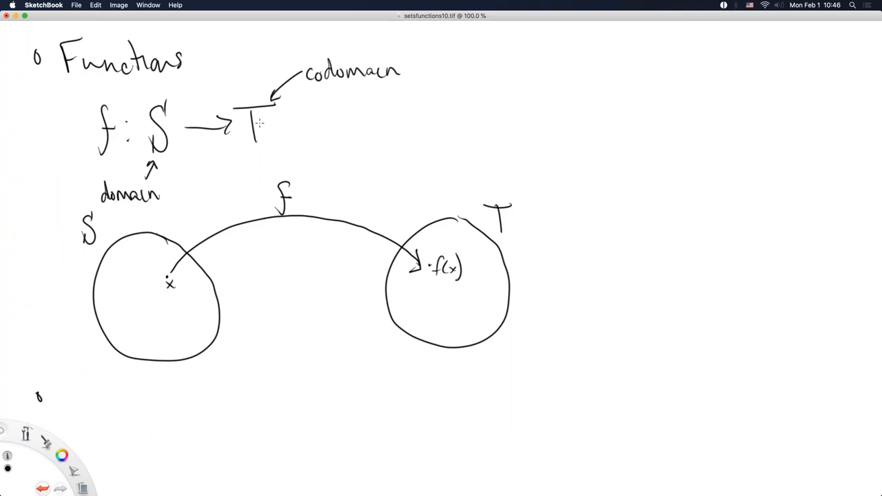
mouse_move(257, 124)
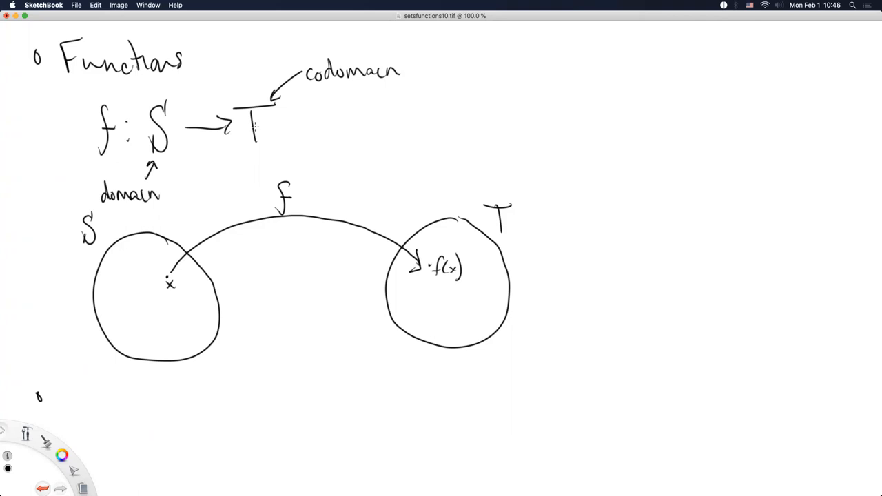
mouse_move(202, 146)
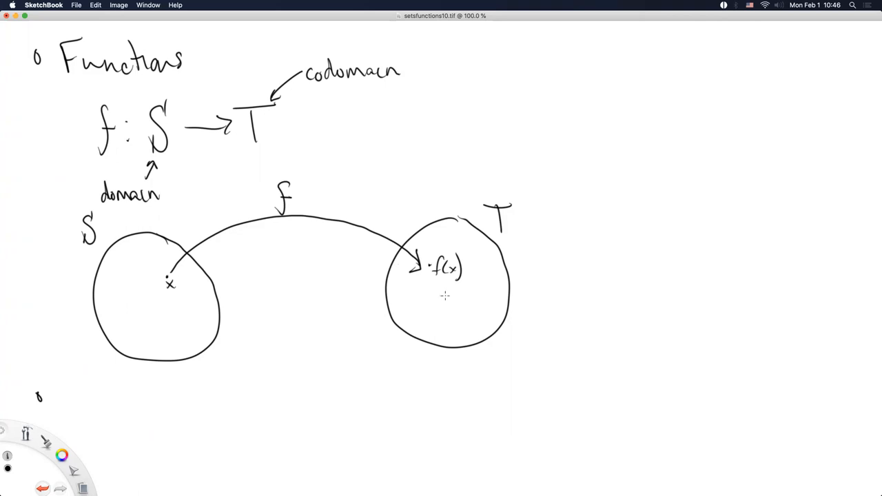
mouse_move(71, 383)
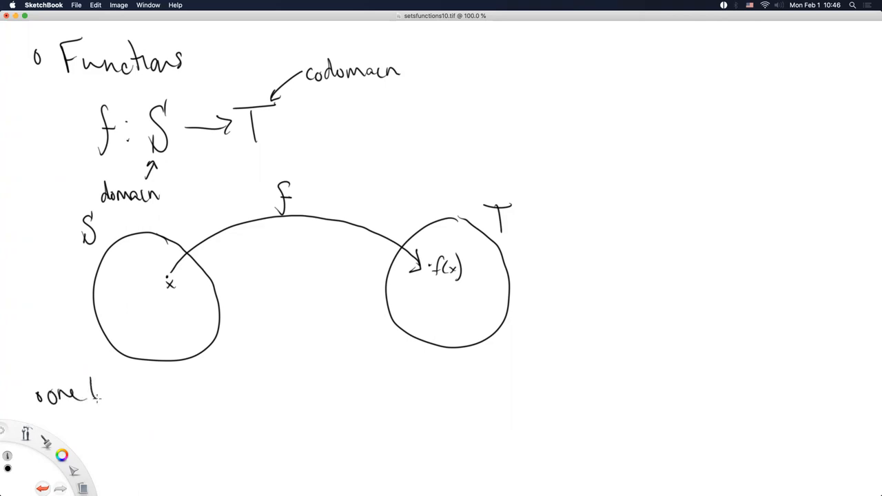
- Write 'one-to-one functions map elements of S to exactly one element of T.' across two lines
drag(90, 397, 124, 393)
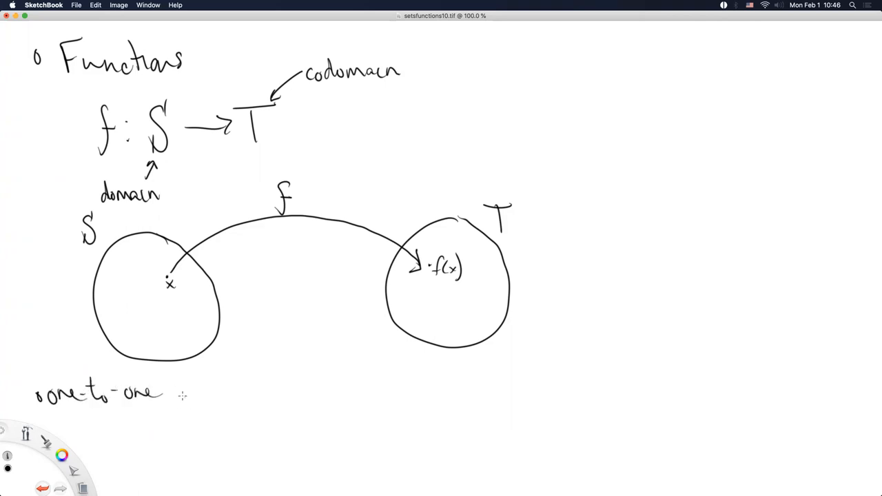
drag(168, 397, 227, 396)
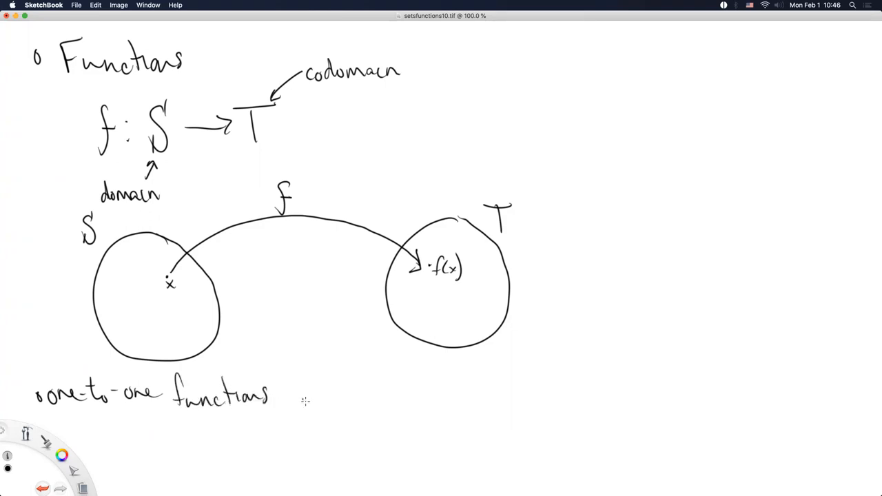
text(map e)
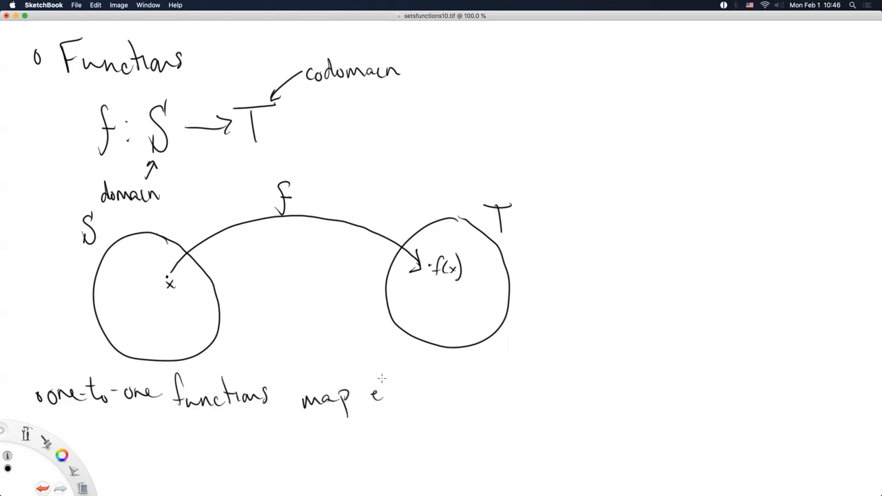
text(elements of S to)
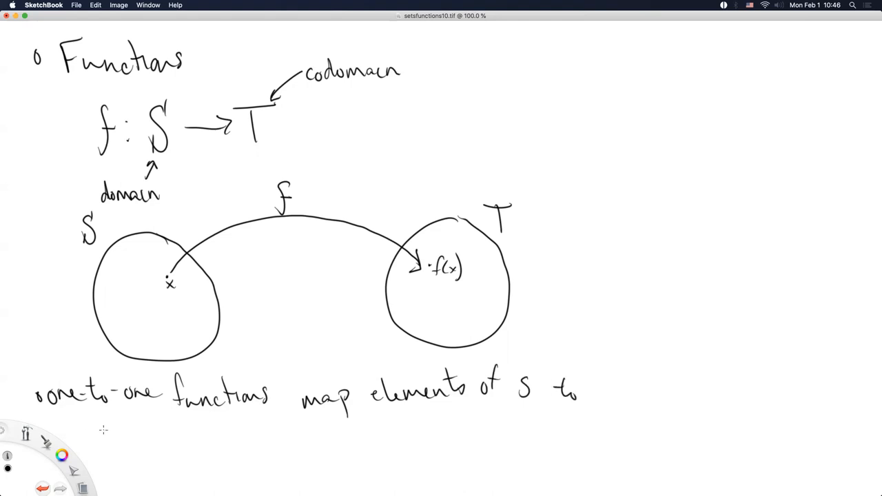
text(exp)
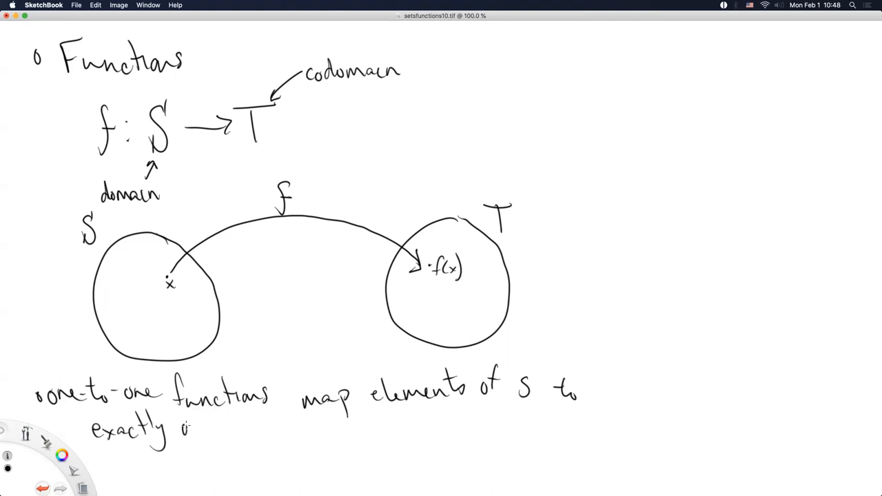
drag(179, 430, 273, 430)
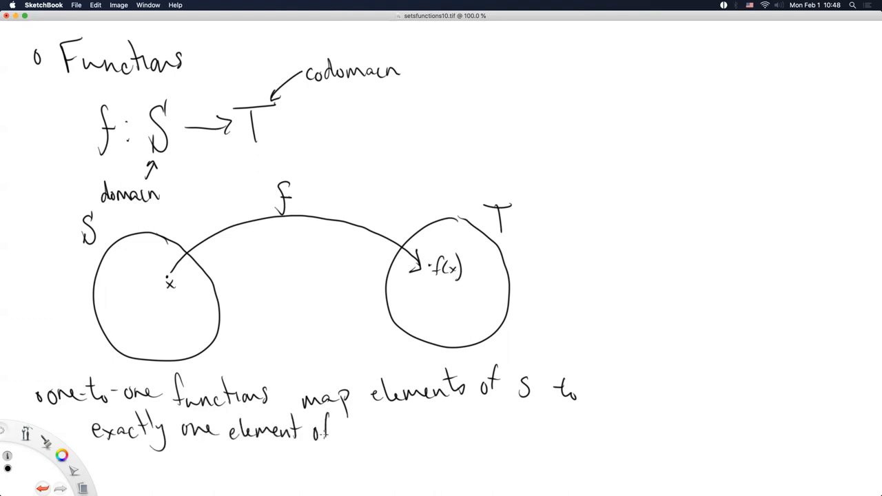
text(T.)
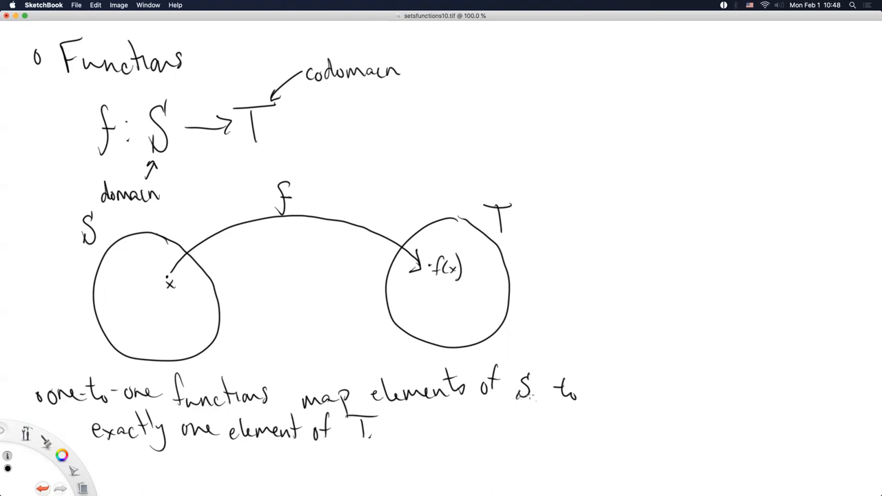
mouse_move(434, 430)
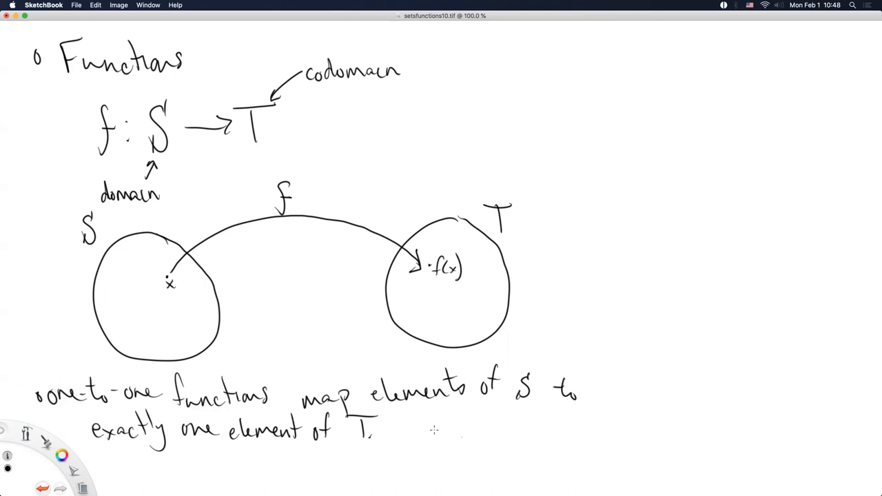
mouse_move(402, 458)
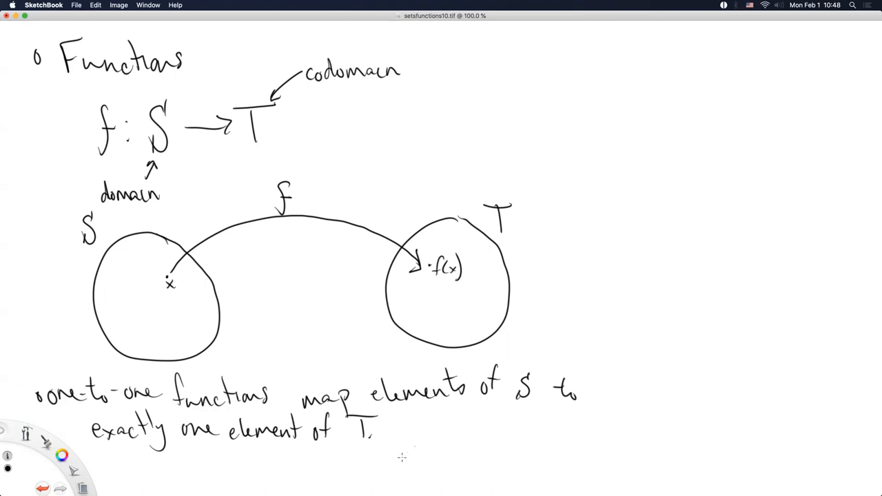
mouse_move(471, 381)
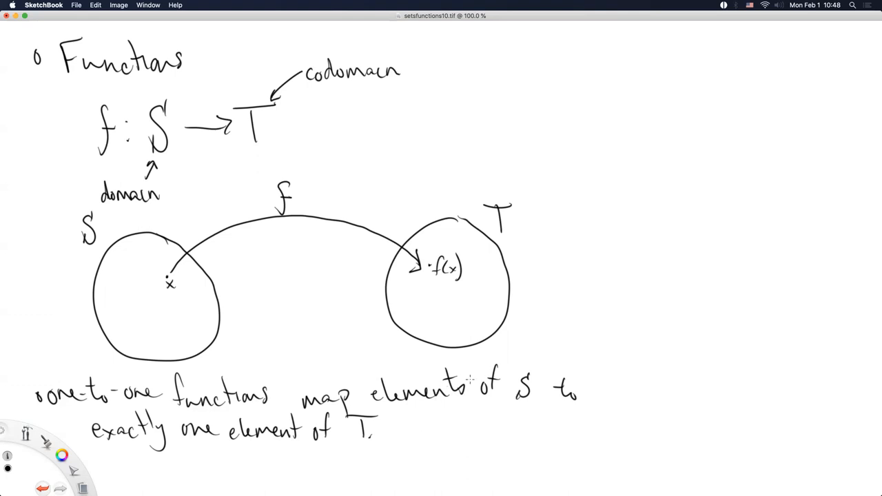
mouse_move(165, 298)
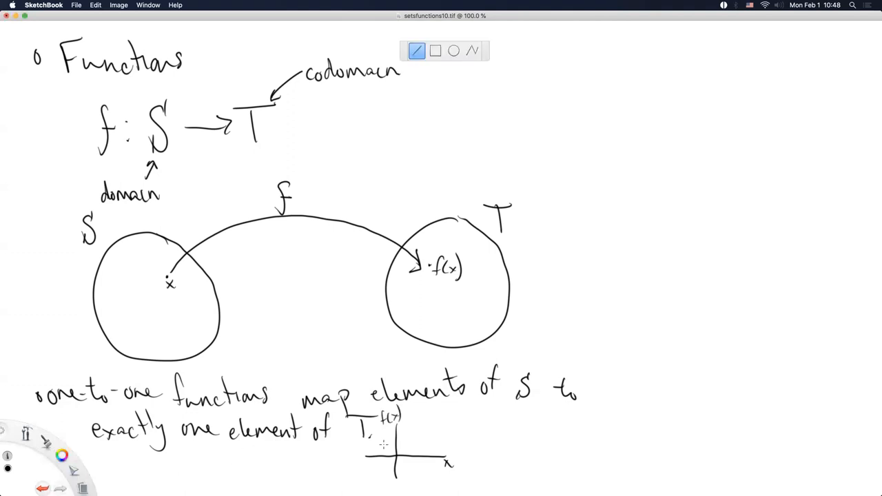
- Draw the diagonal line of f(x)=x through the origin of the small axes
drag(358, 479, 433, 433)
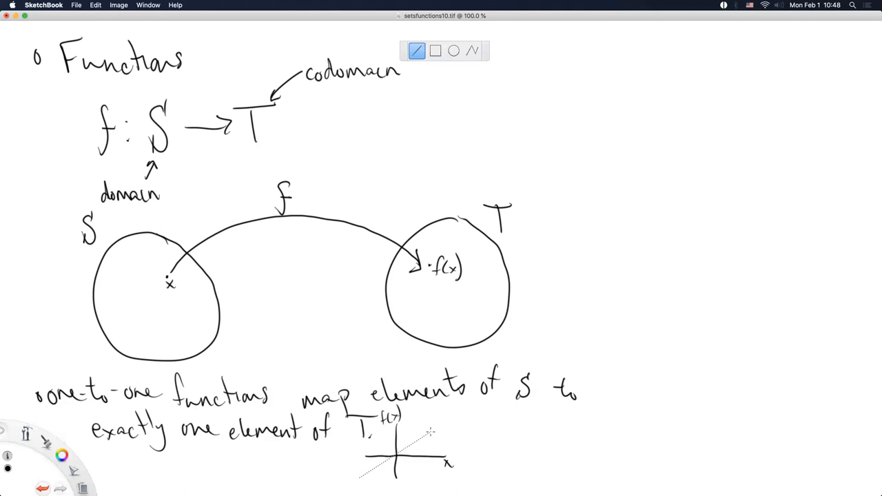
drag(358, 480, 466, 413)
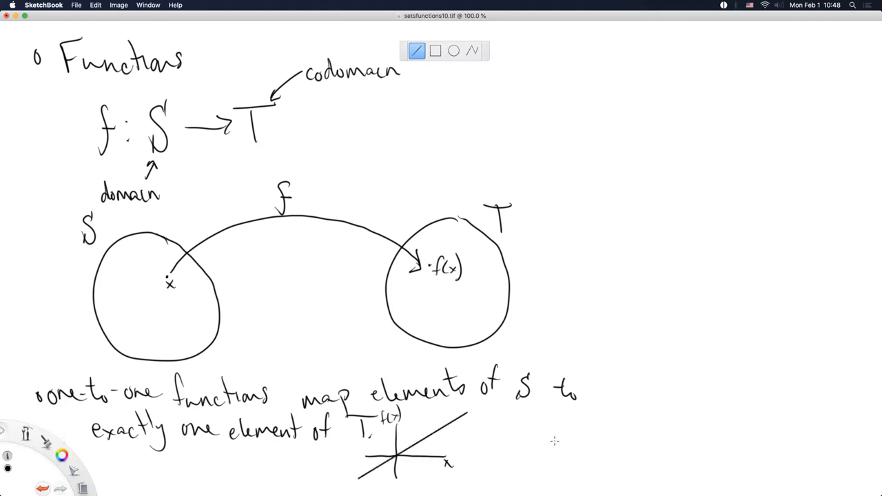
mouse_move(75, 472)
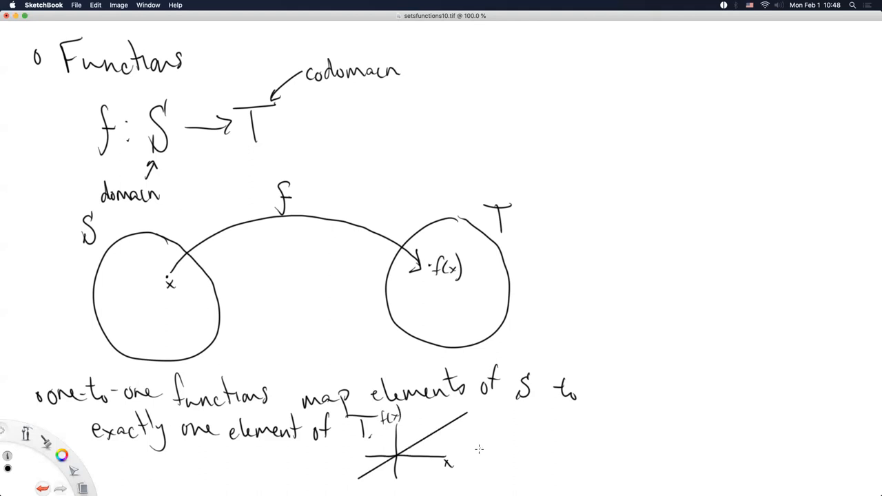
mouse_move(462, 460)
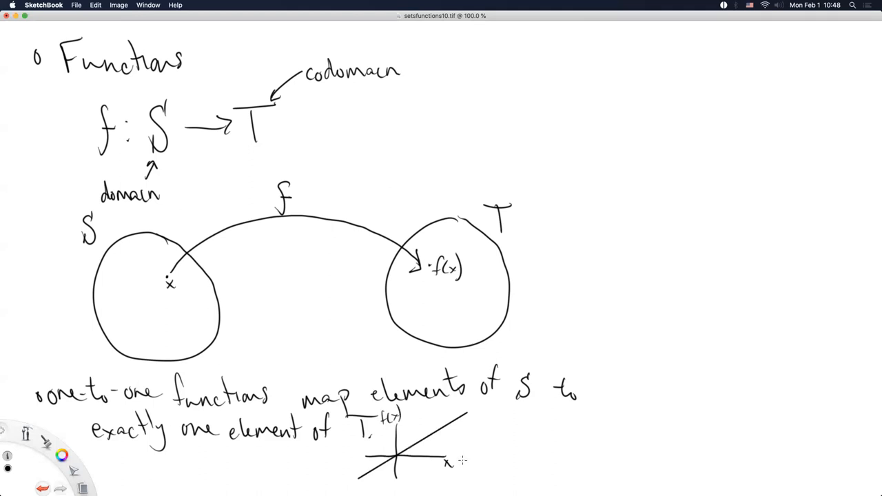
mouse_move(375, 448)
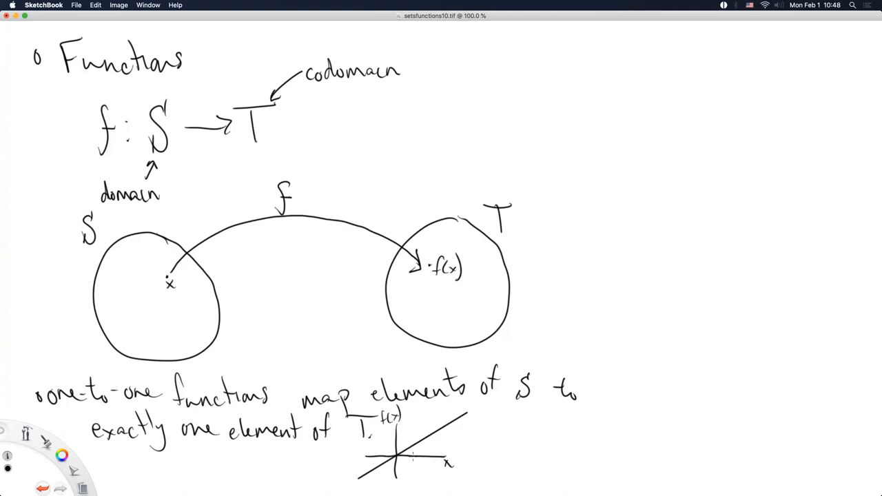
mouse_move(488, 468)
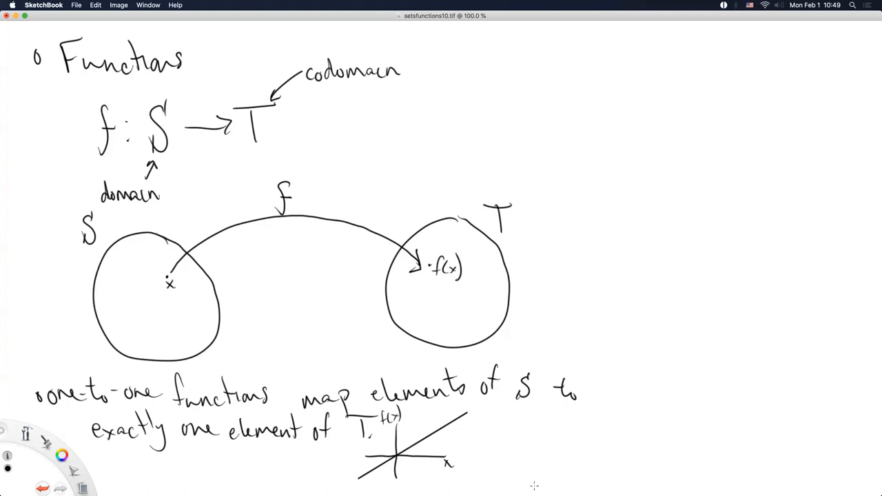
mouse_move(436, 449)
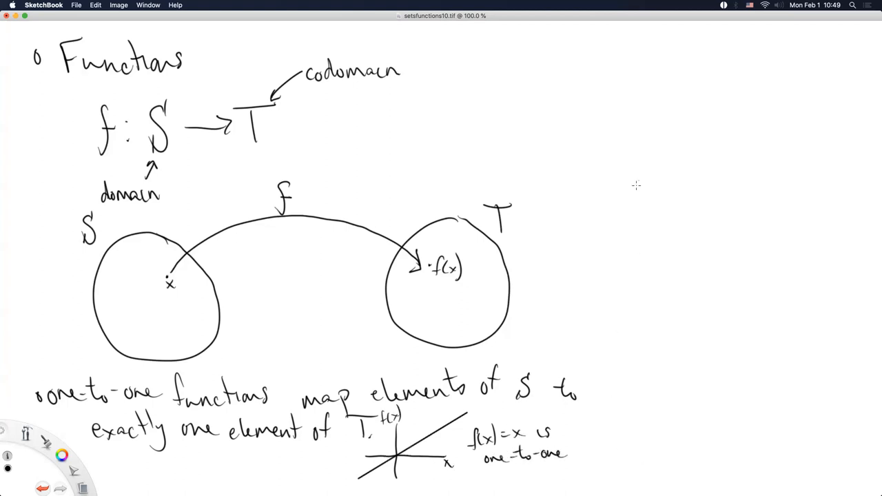
mouse_move(622, 394)
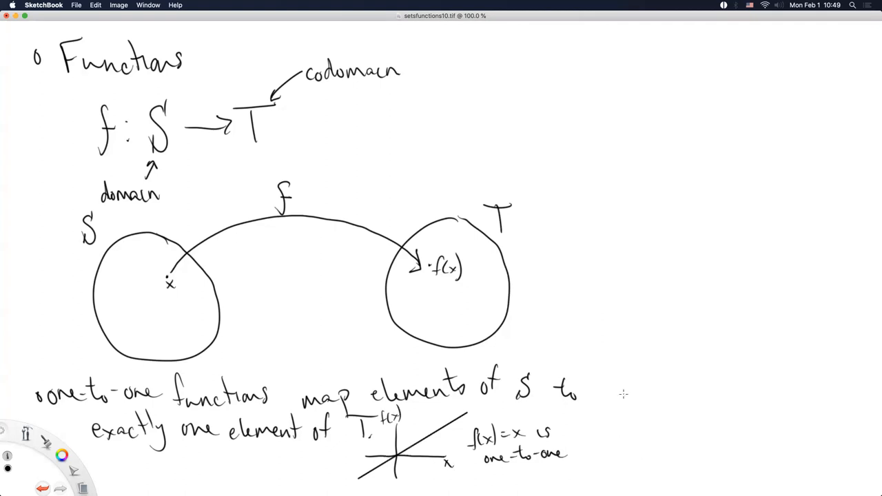
mouse_move(634, 410)
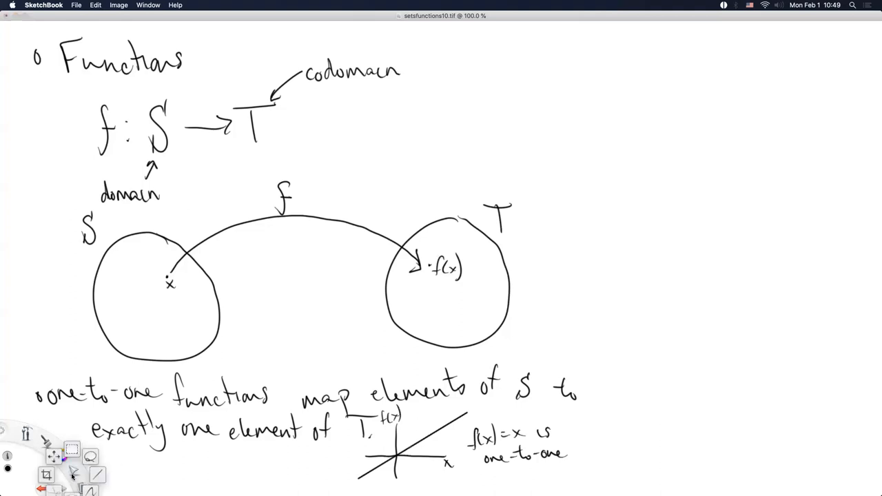
- Draw axes with the line tool, label f(x)=x² and sketch both halves of the parabola
click(97, 474)
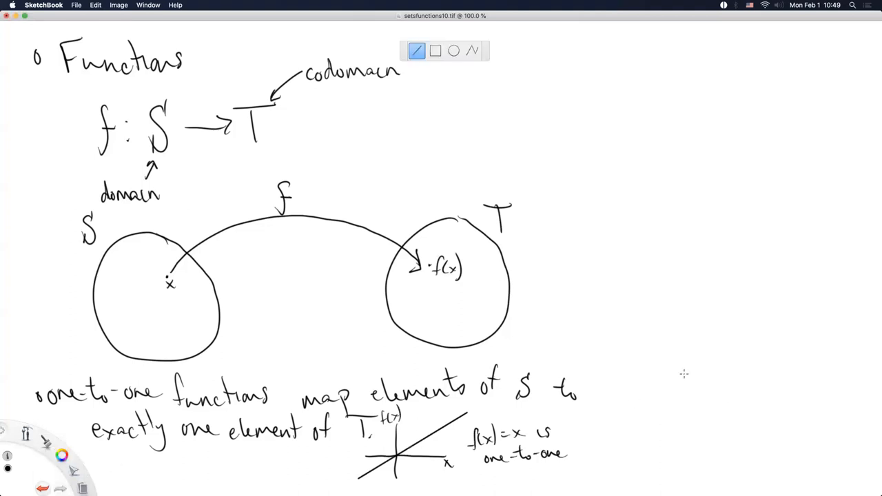
drag(684, 373, 687, 480)
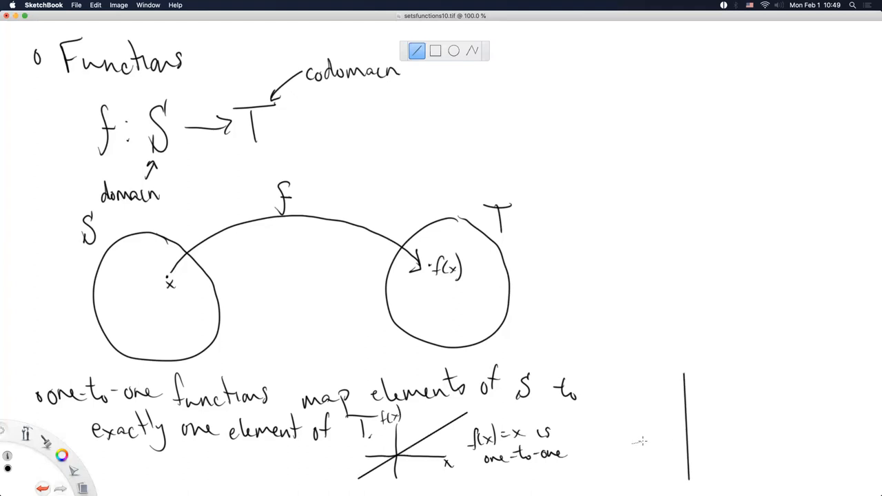
drag(631, 444, 770, 440)
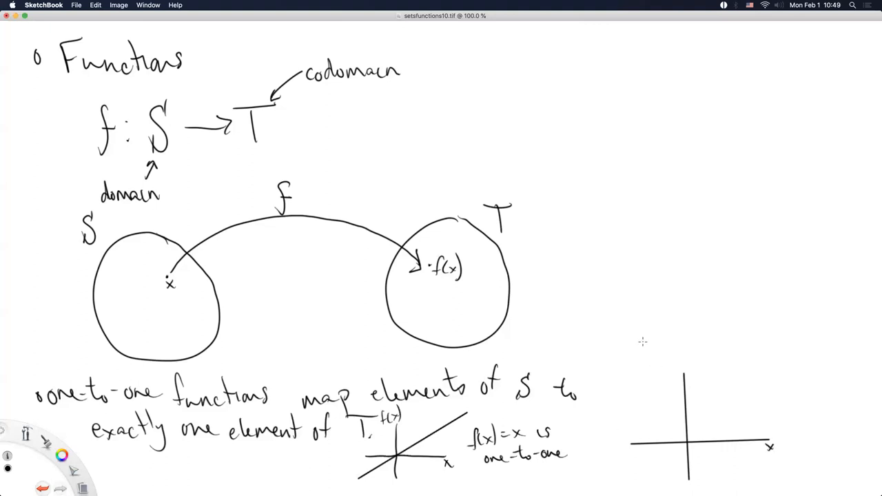
text(f(x))
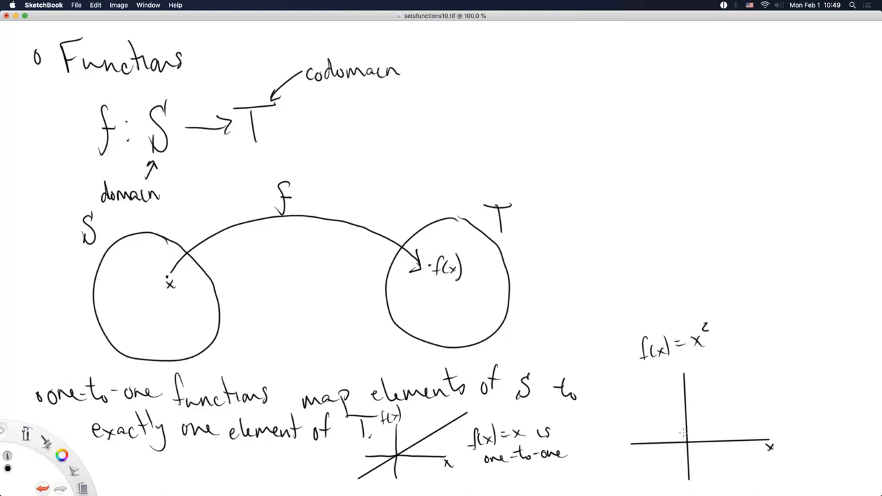
drag(647, 384, 689, 438)
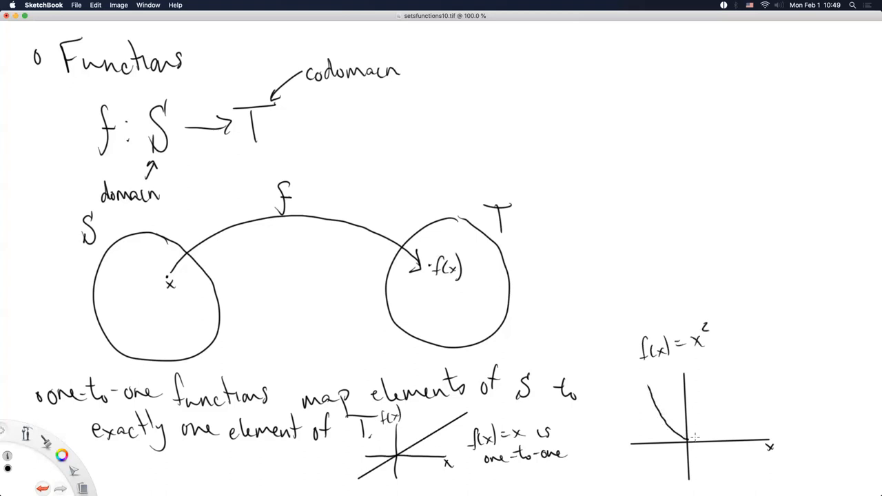
drag(689, 441, 720, 384)
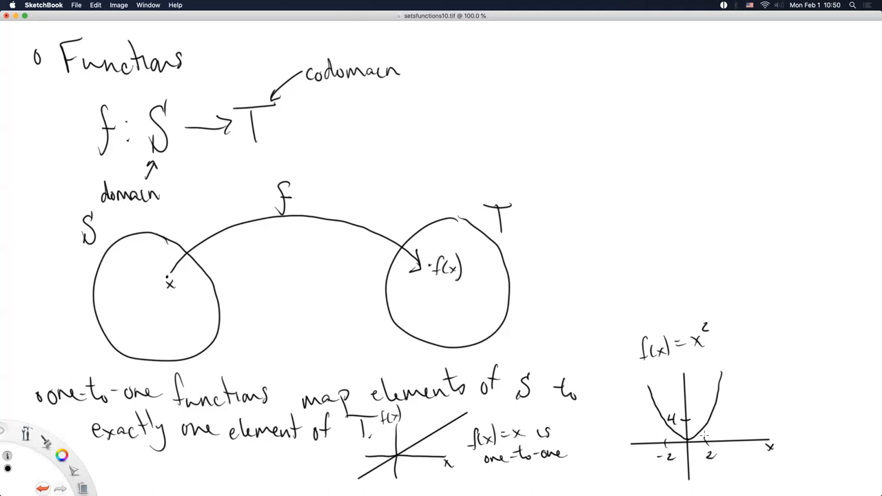
mouse_move(299, 375)
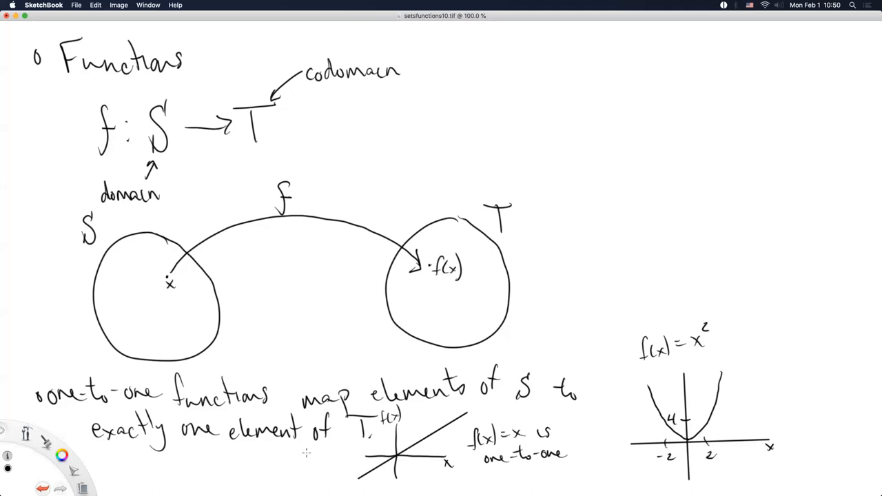
mouse_move(336, 461)
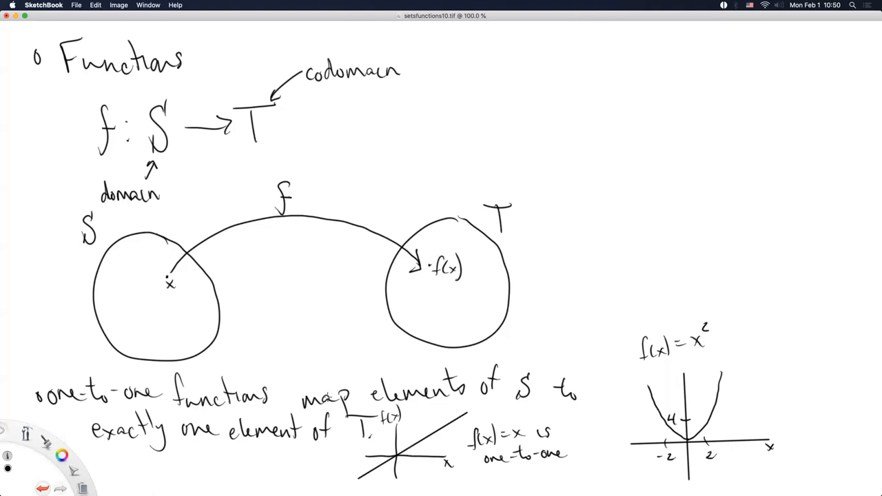
mouse_move(324, 400)
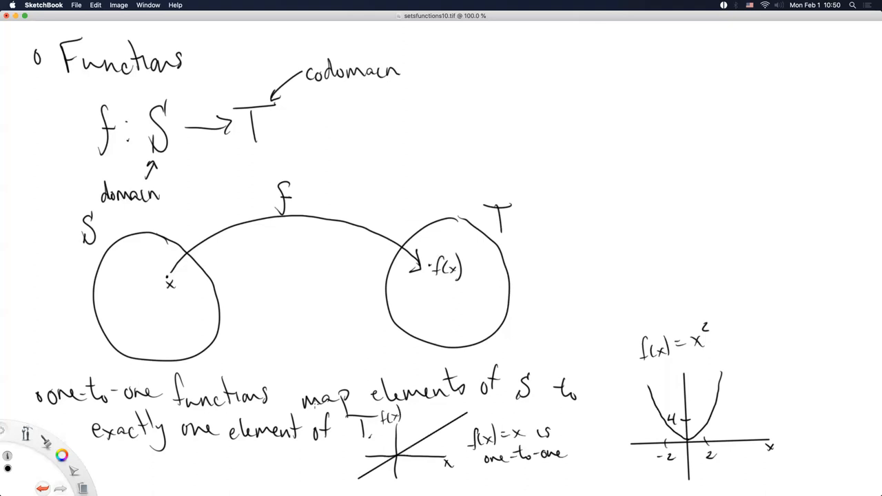
mouse_move(315, 406)
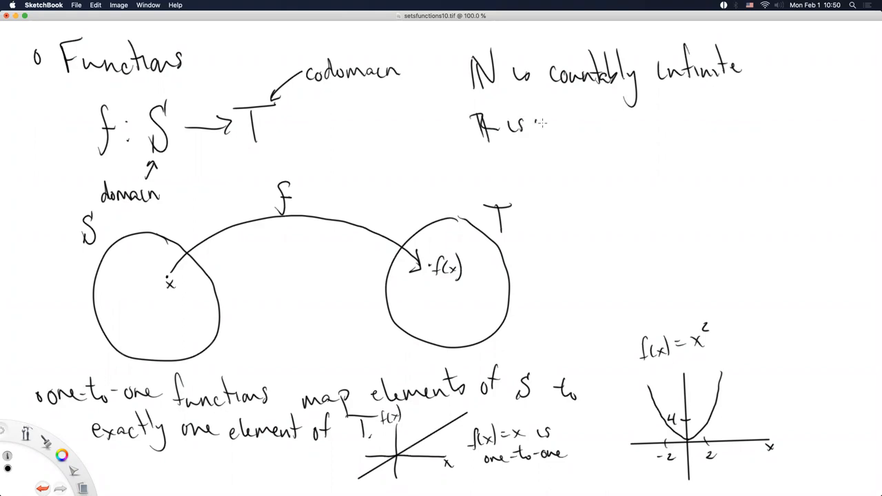
- Handwrite "ℕ is countably infinite" and "ℝ is uncountably infinite" at the top right of the canvas
text(on)
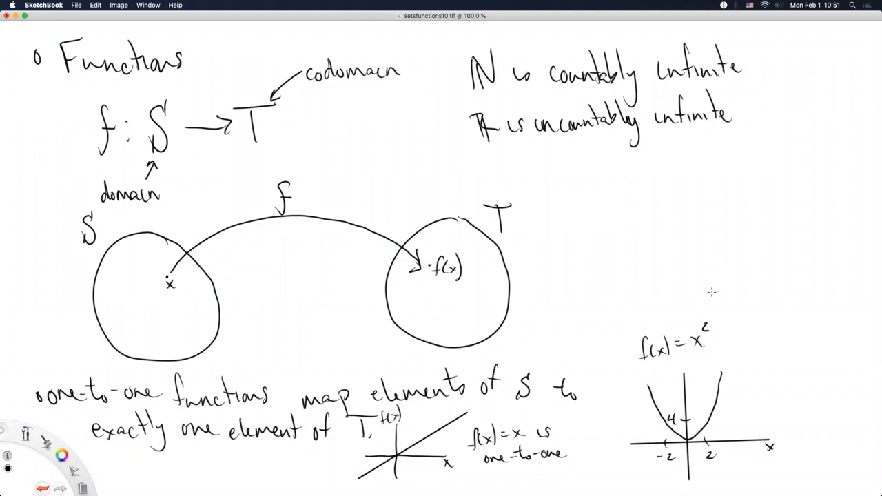
mouse_move(651, 306)
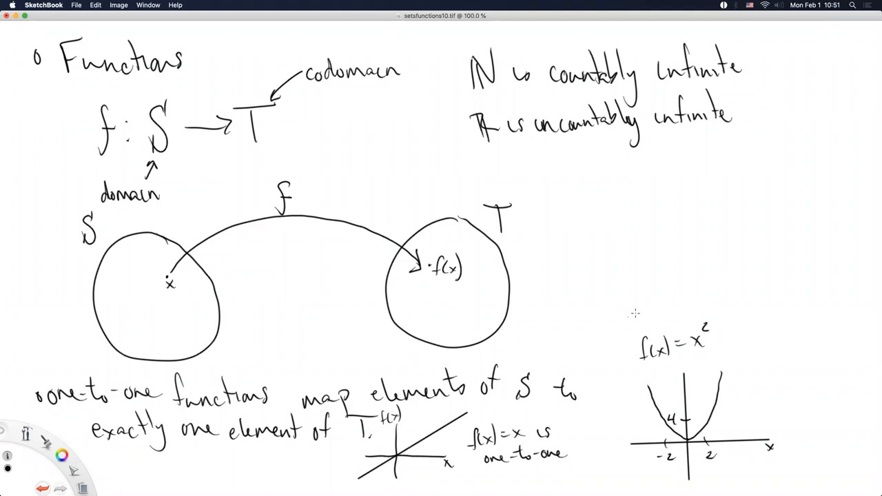
mouse_move(591, 328)
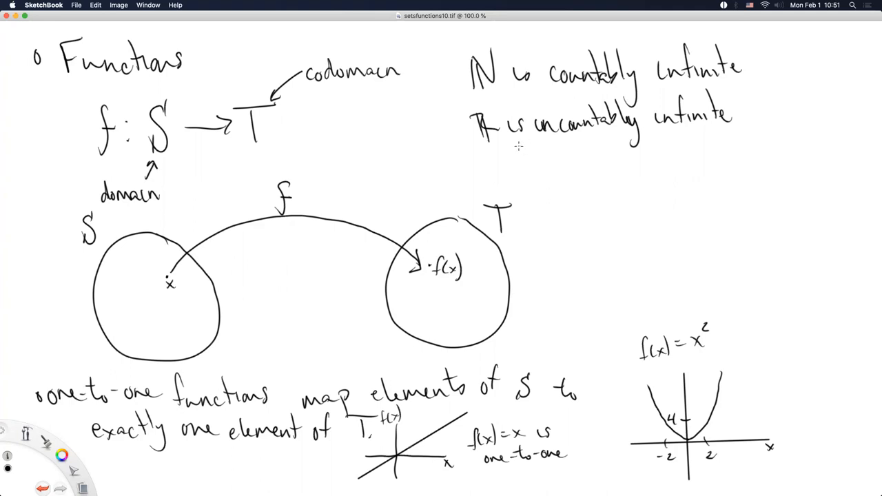
mouse_move(508, 155)
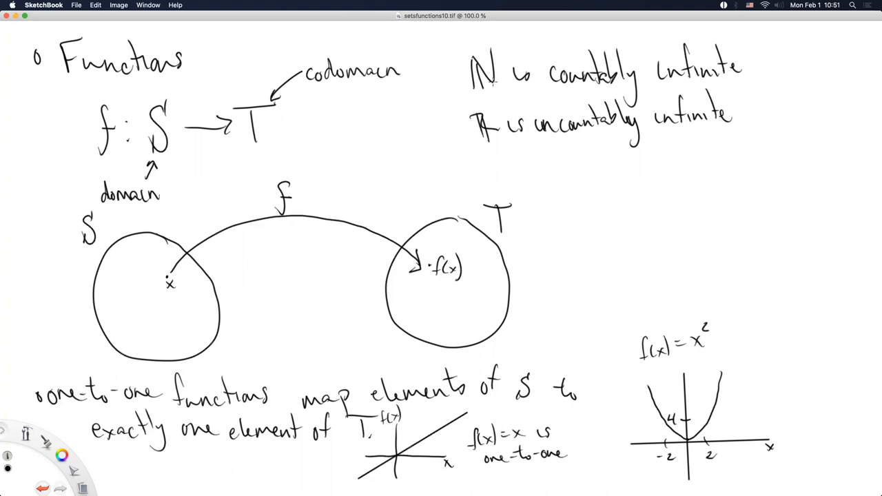
mouse_move(488, 80)
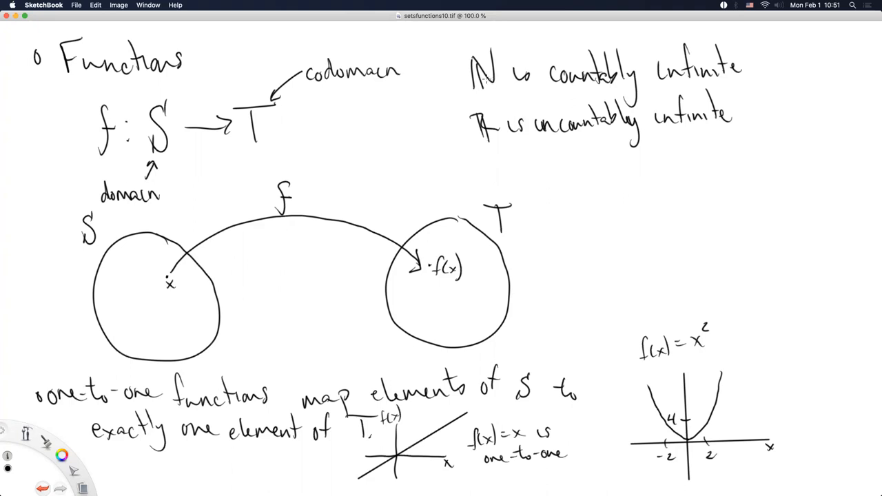
mouse_move(490, 124)
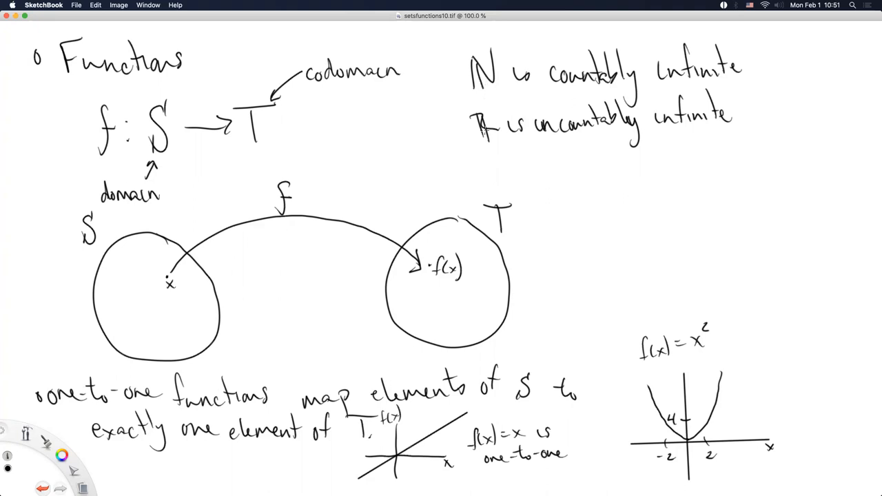
mouse_move(494, 145)
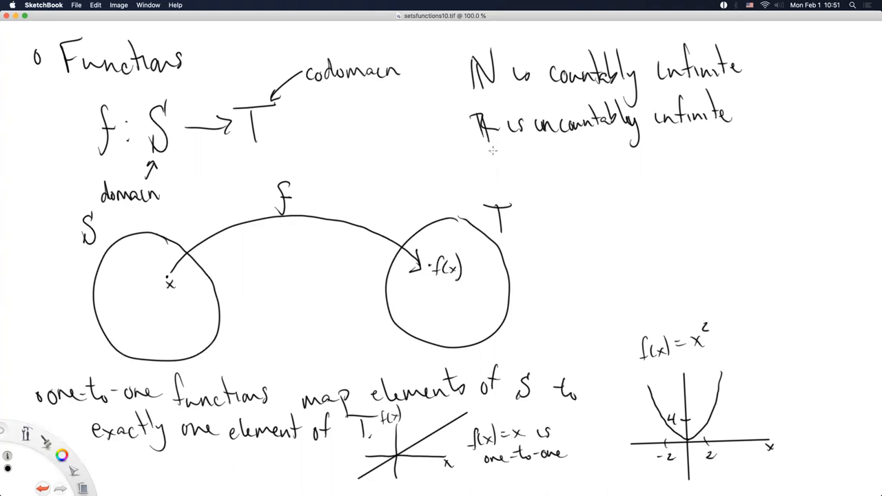
mouse_move(489, 144)
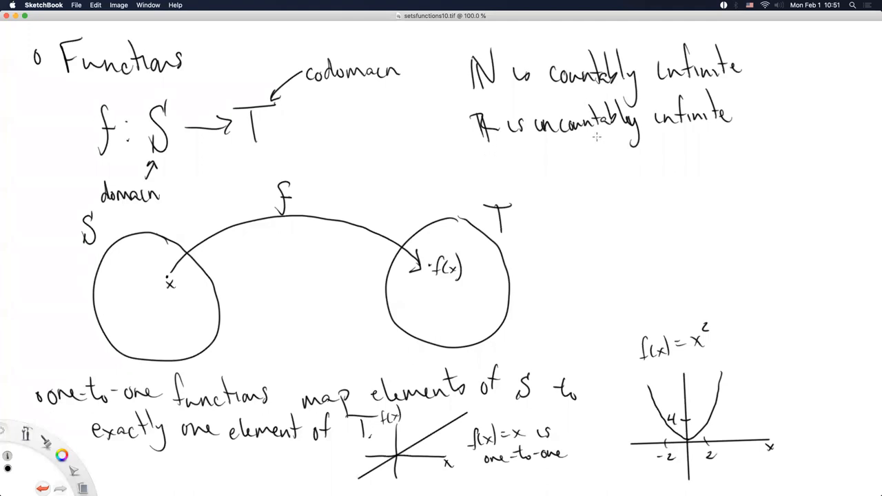
mouse_move(592, 139)
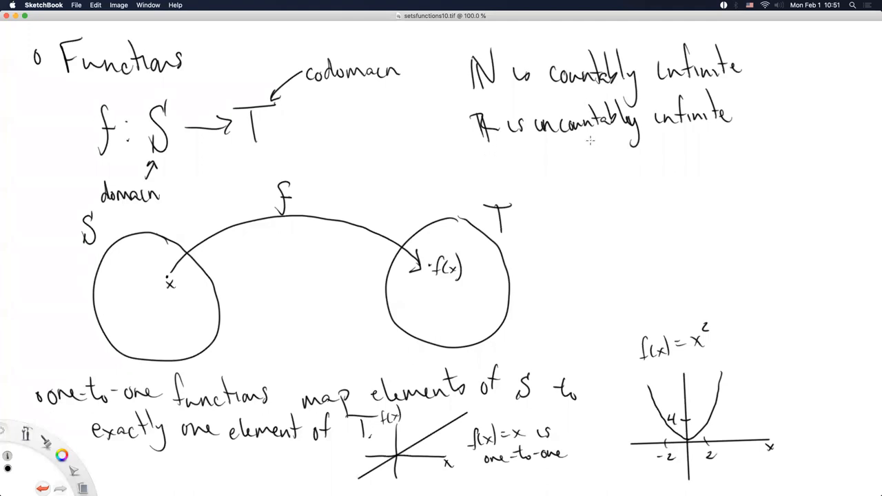